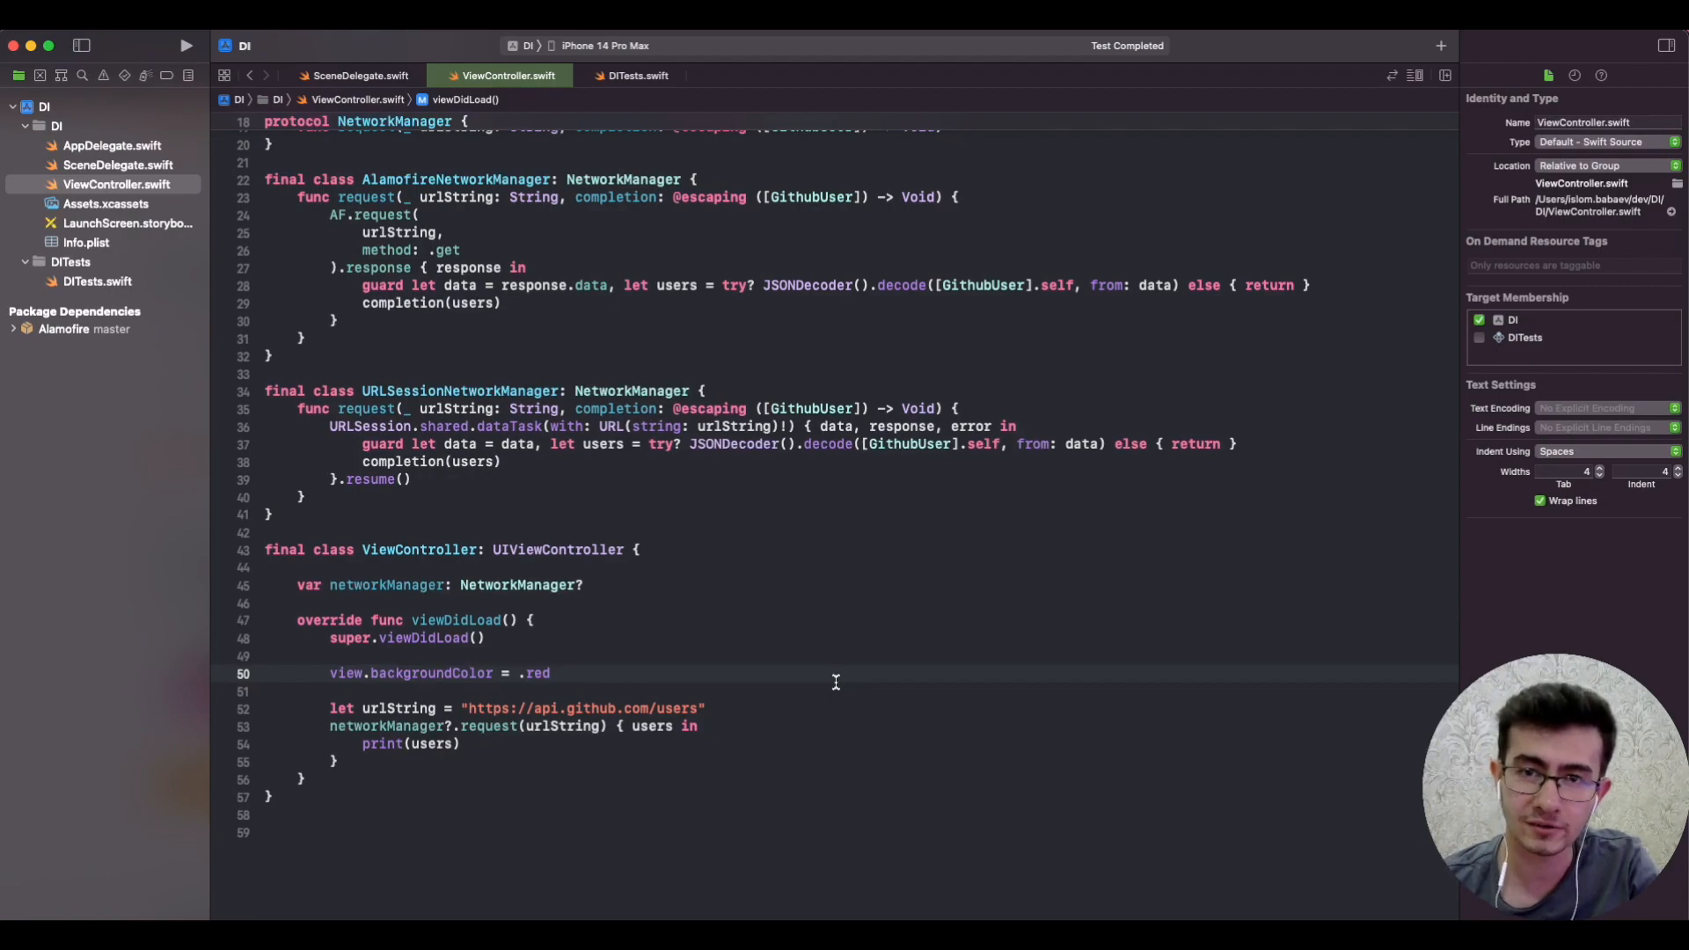
Step: Review the dependency injection question in the browser for reference
click(551, 673)
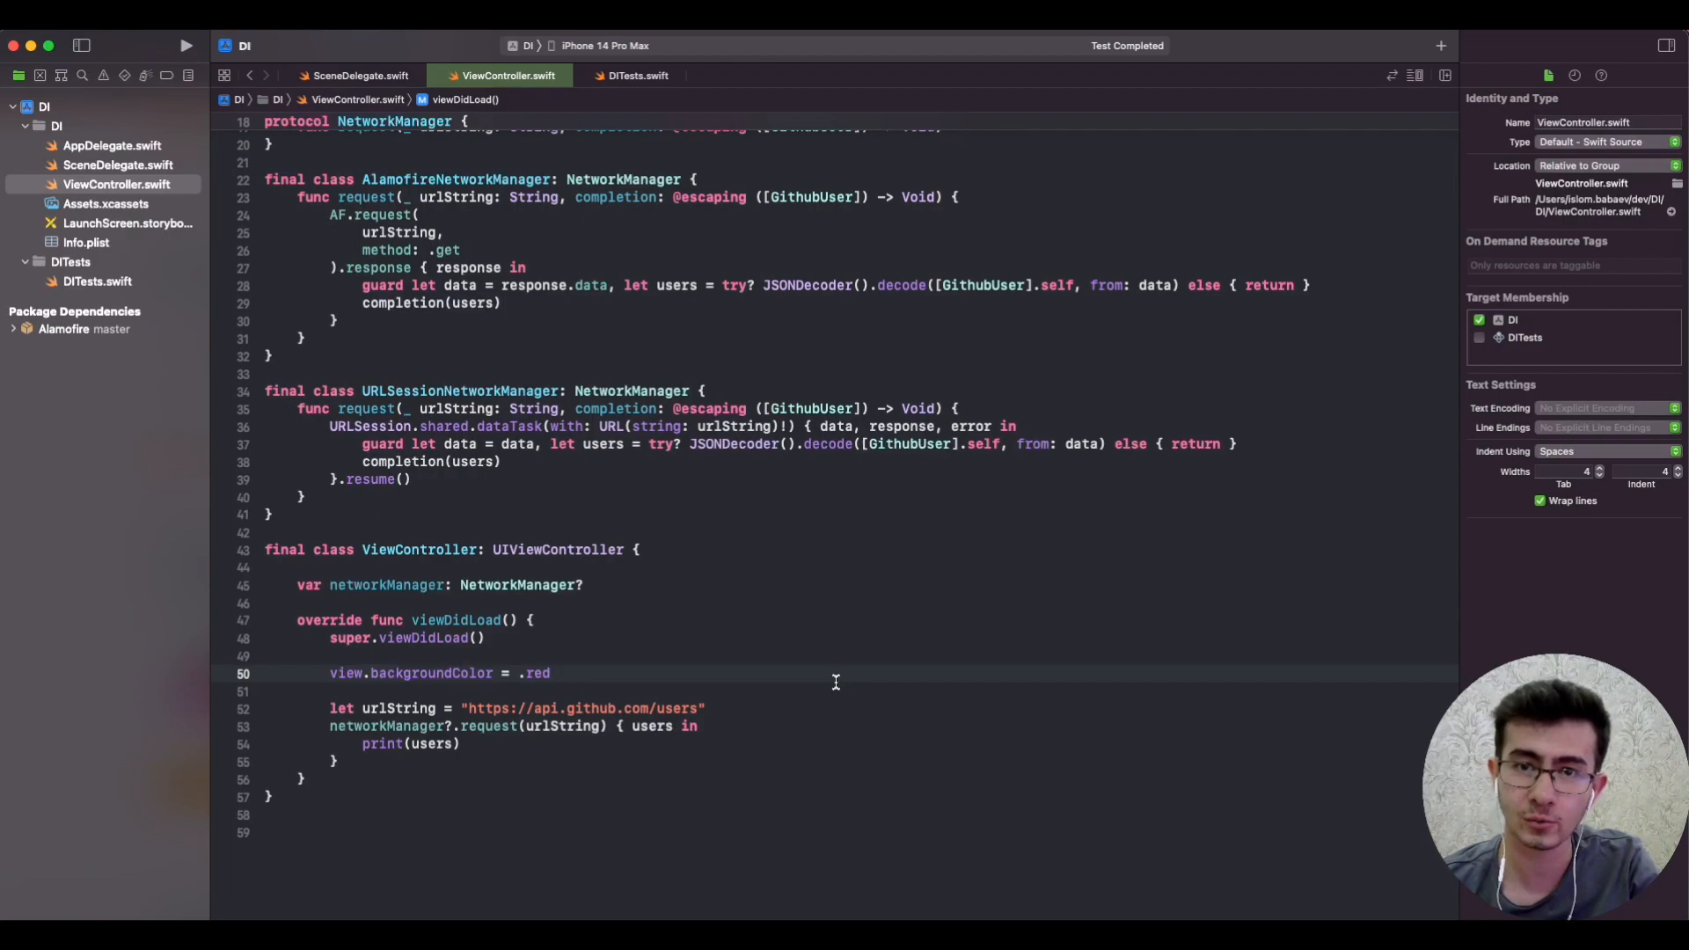
click(551, 674)
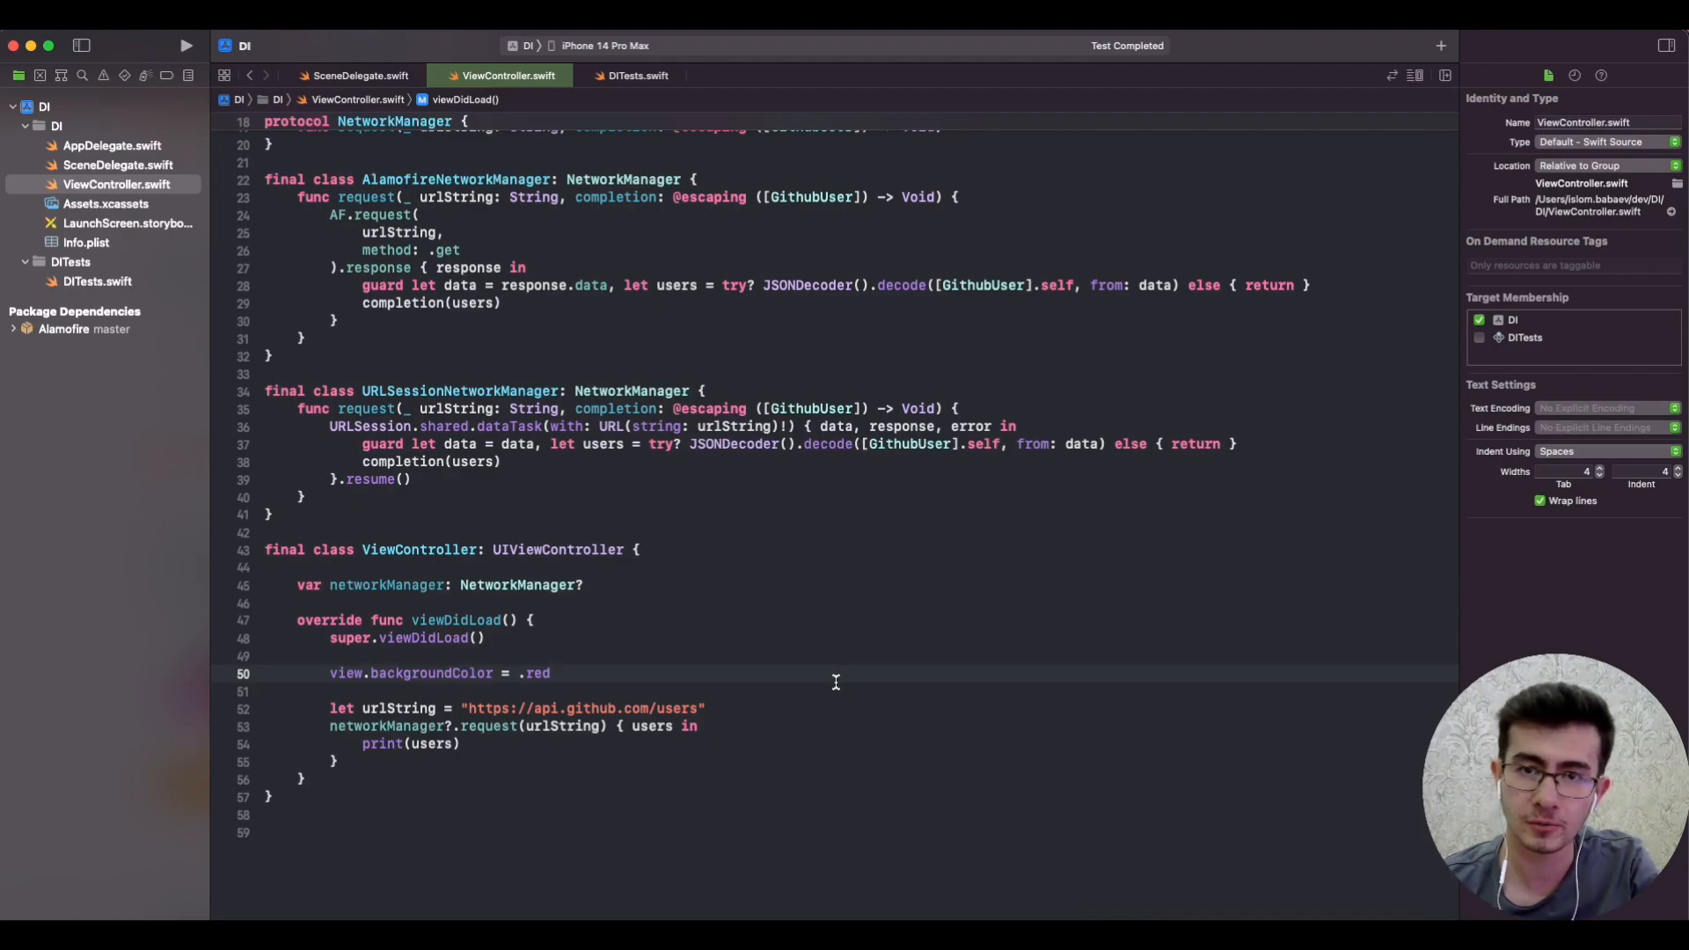
click(553, 672)
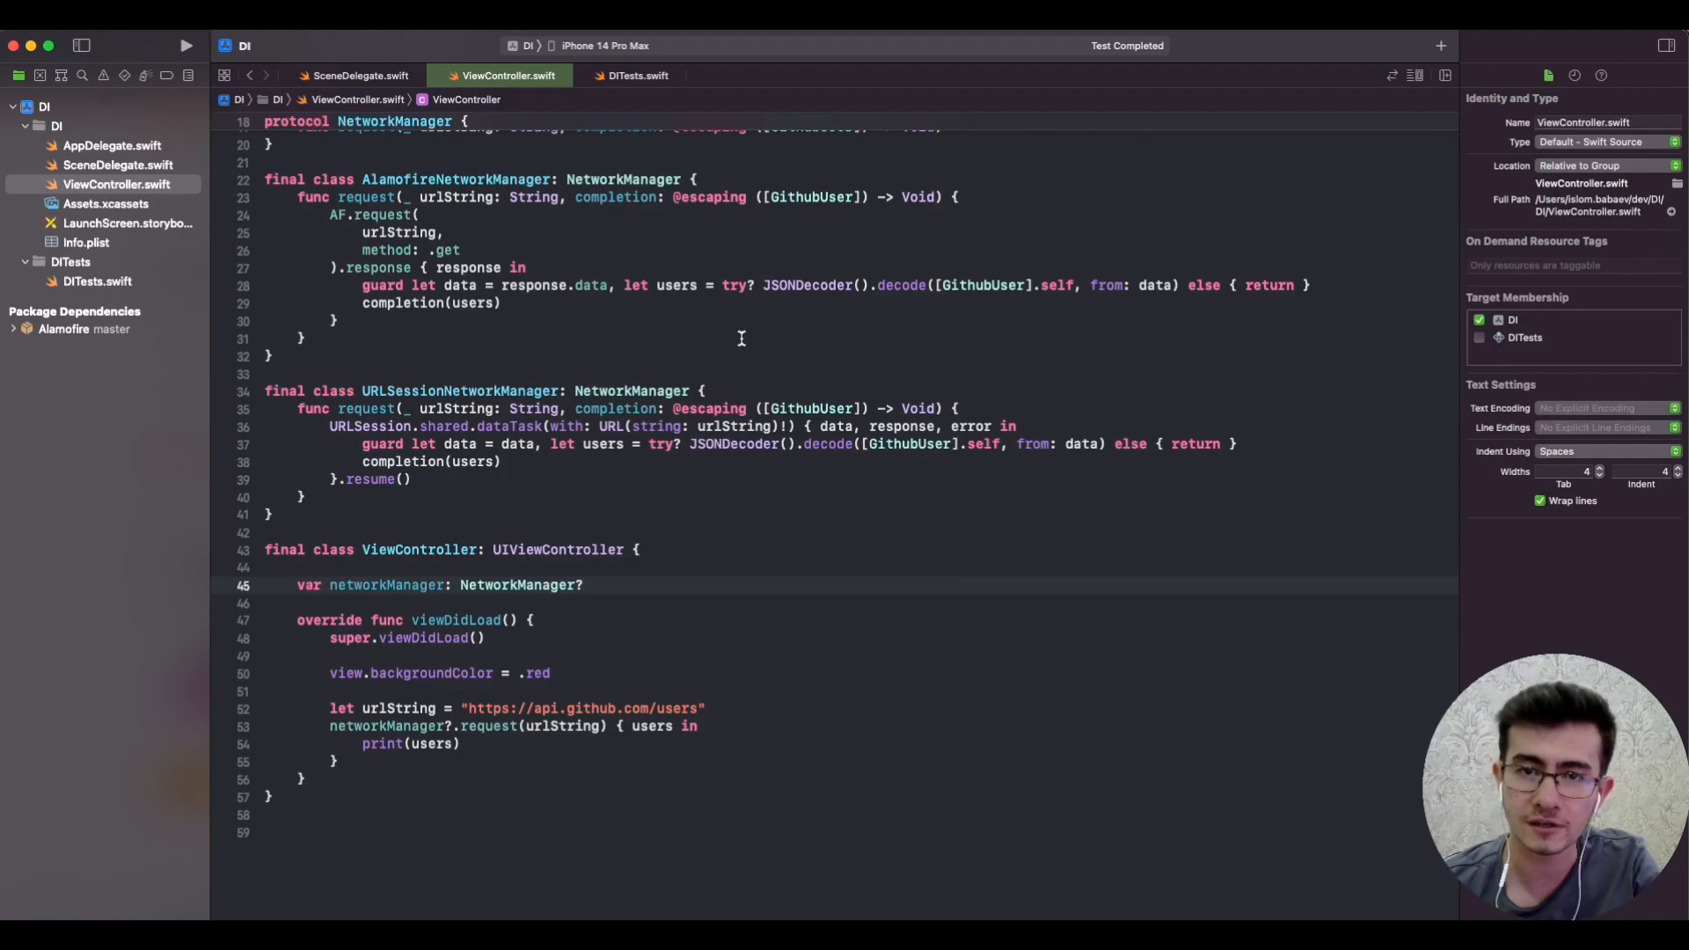
click(585, 584)
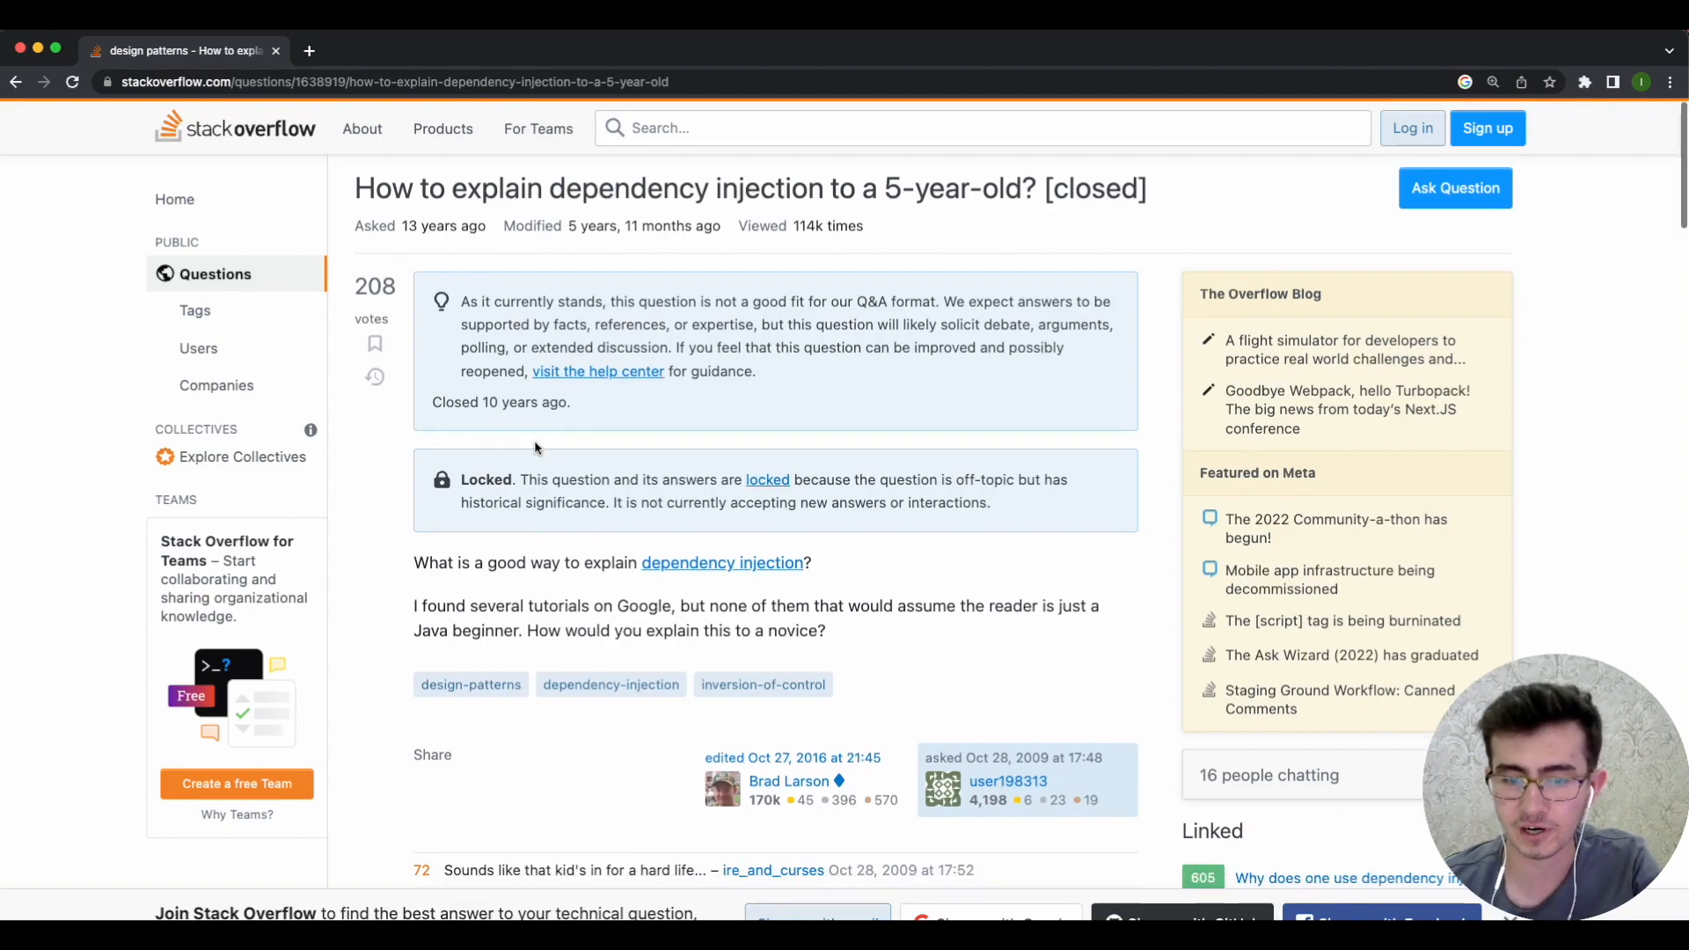
scroll(down, 3)
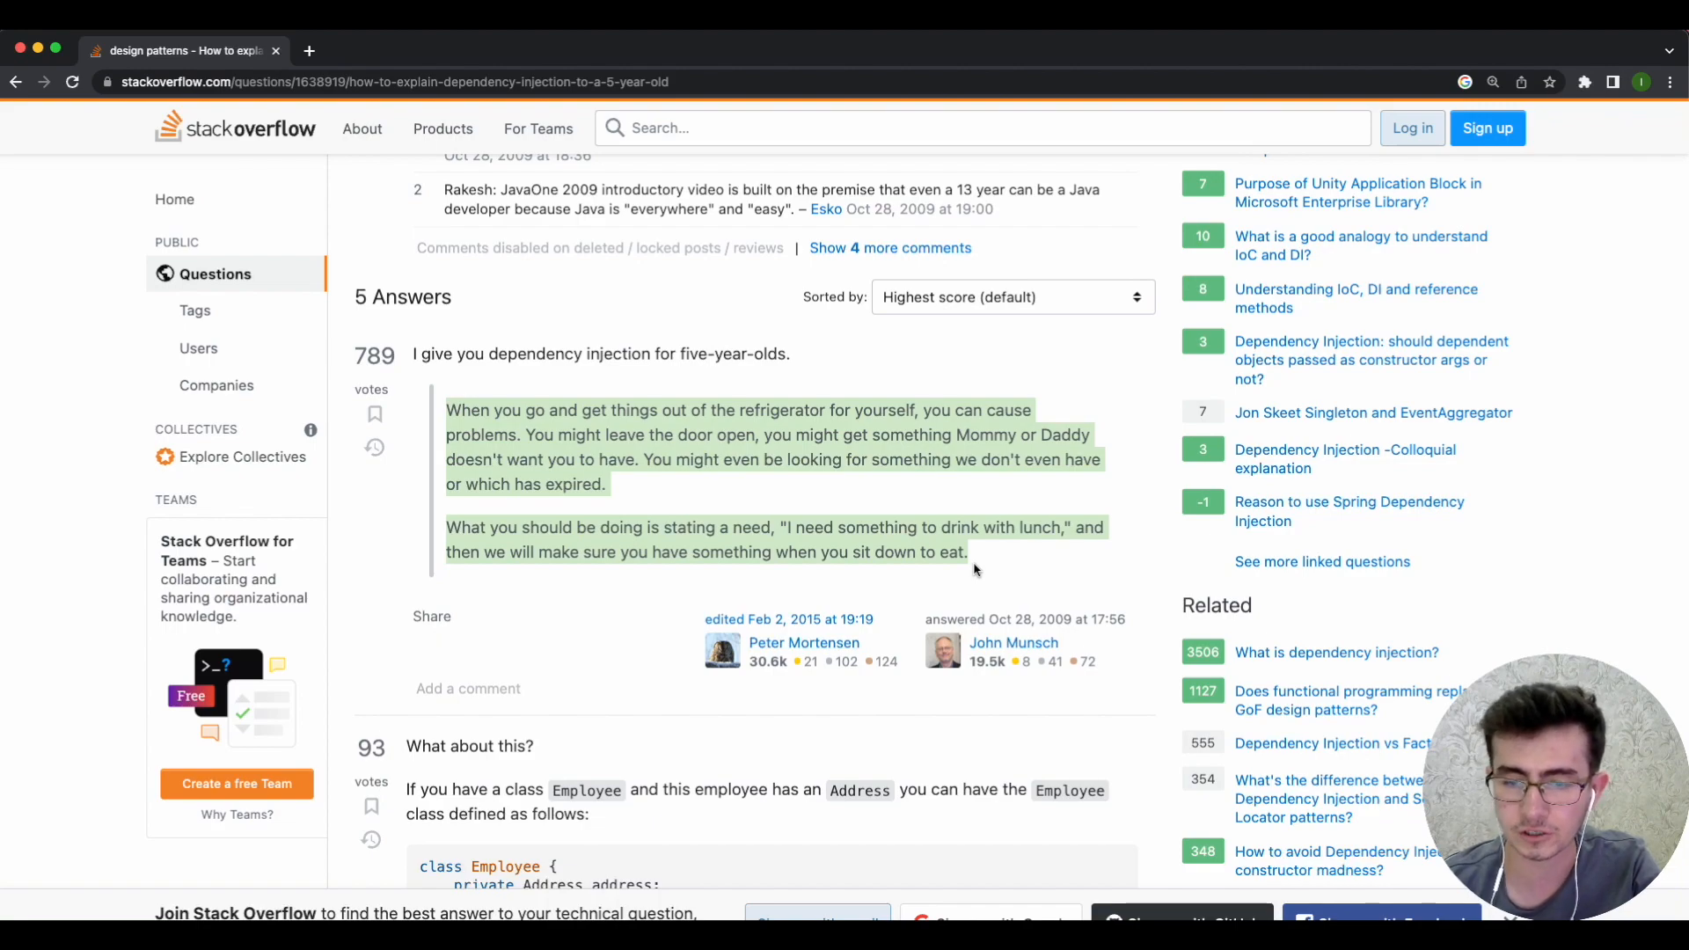
mouse_move(901, 555)
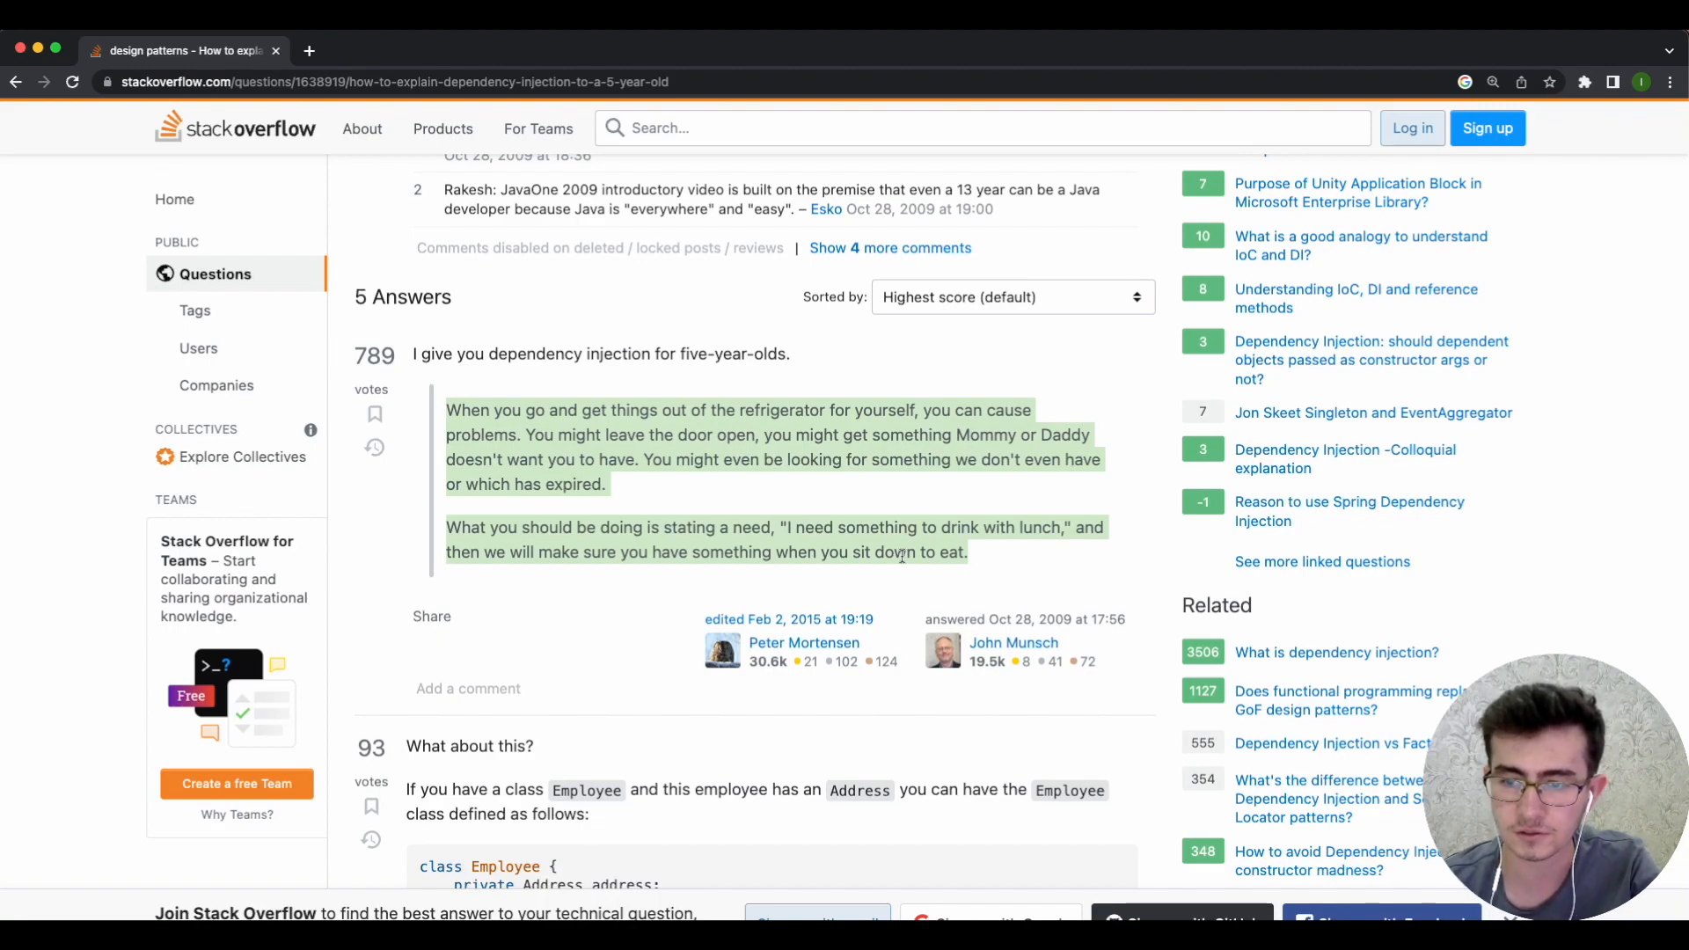
Step: Start a let networkManager declaration before the urlString line and edit the AlamofireNetworkManager() assignment
click(899, 550)
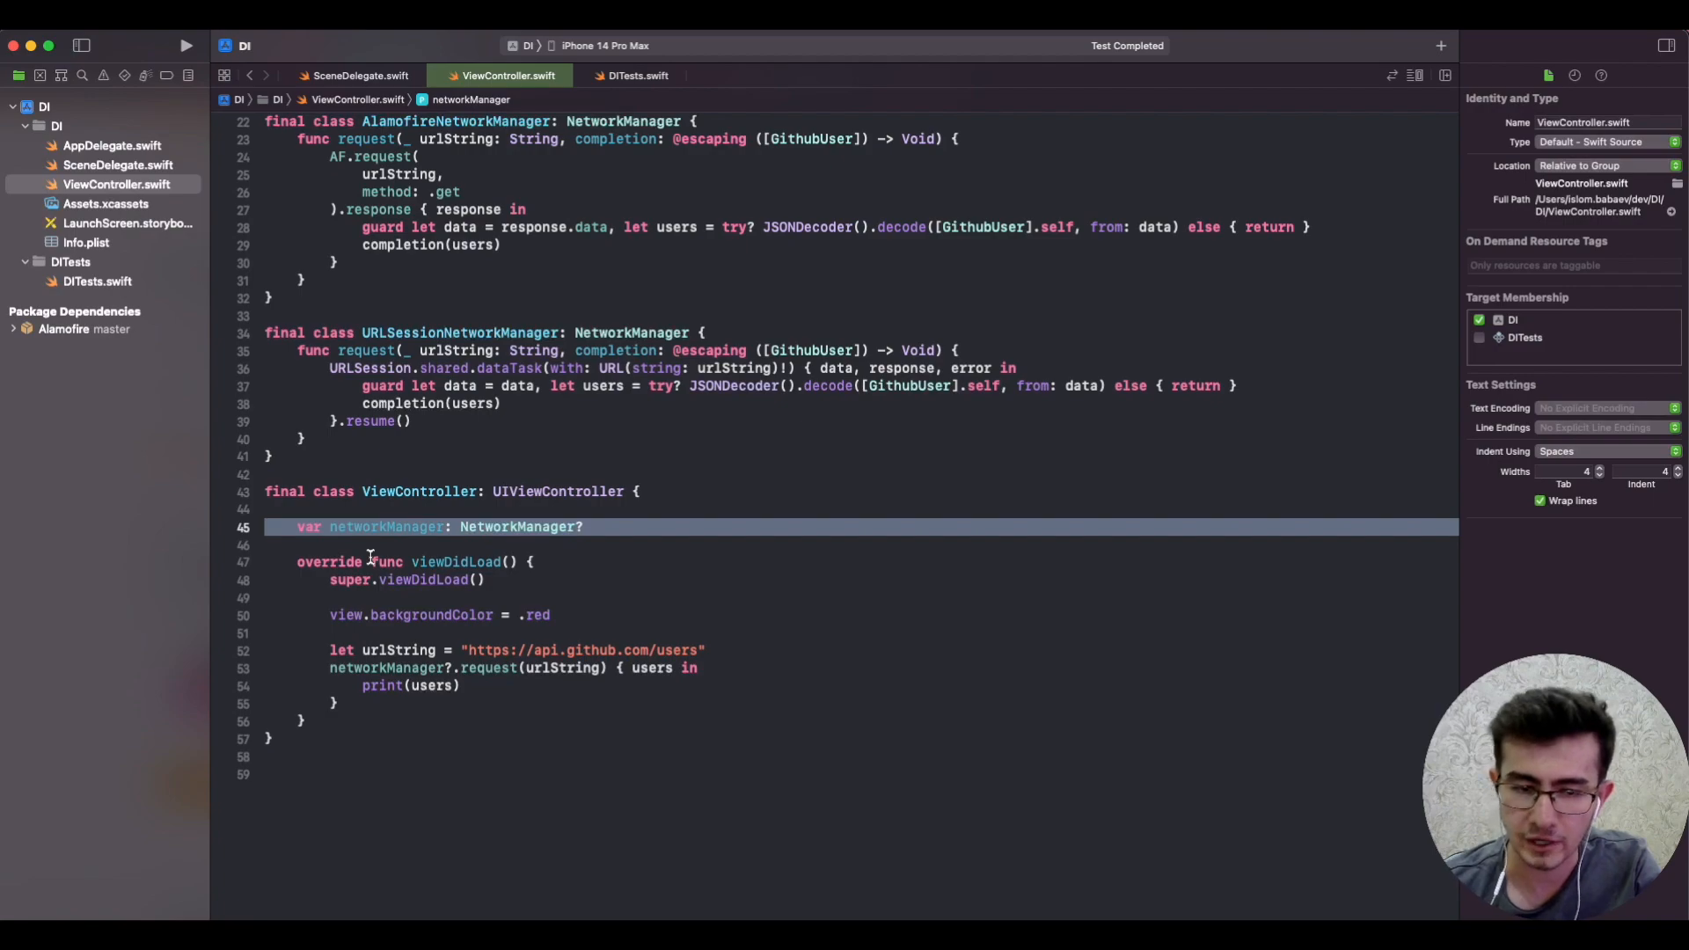
click(331, 633)
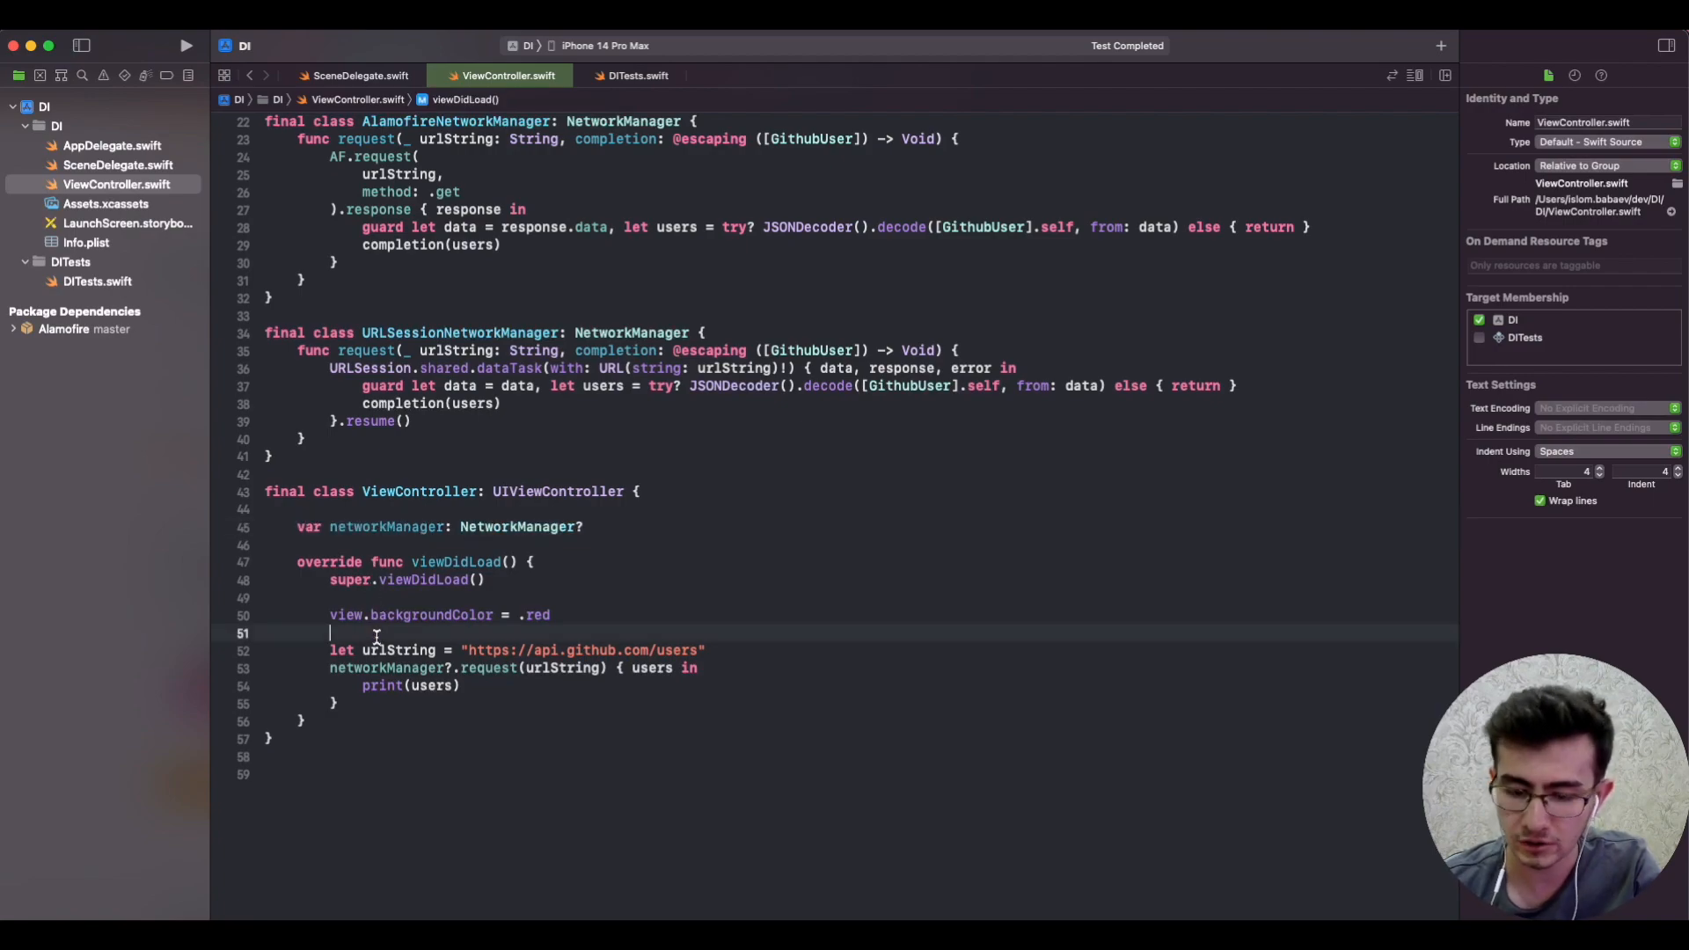
text(let networkManager = AlamofireNetworkManager()
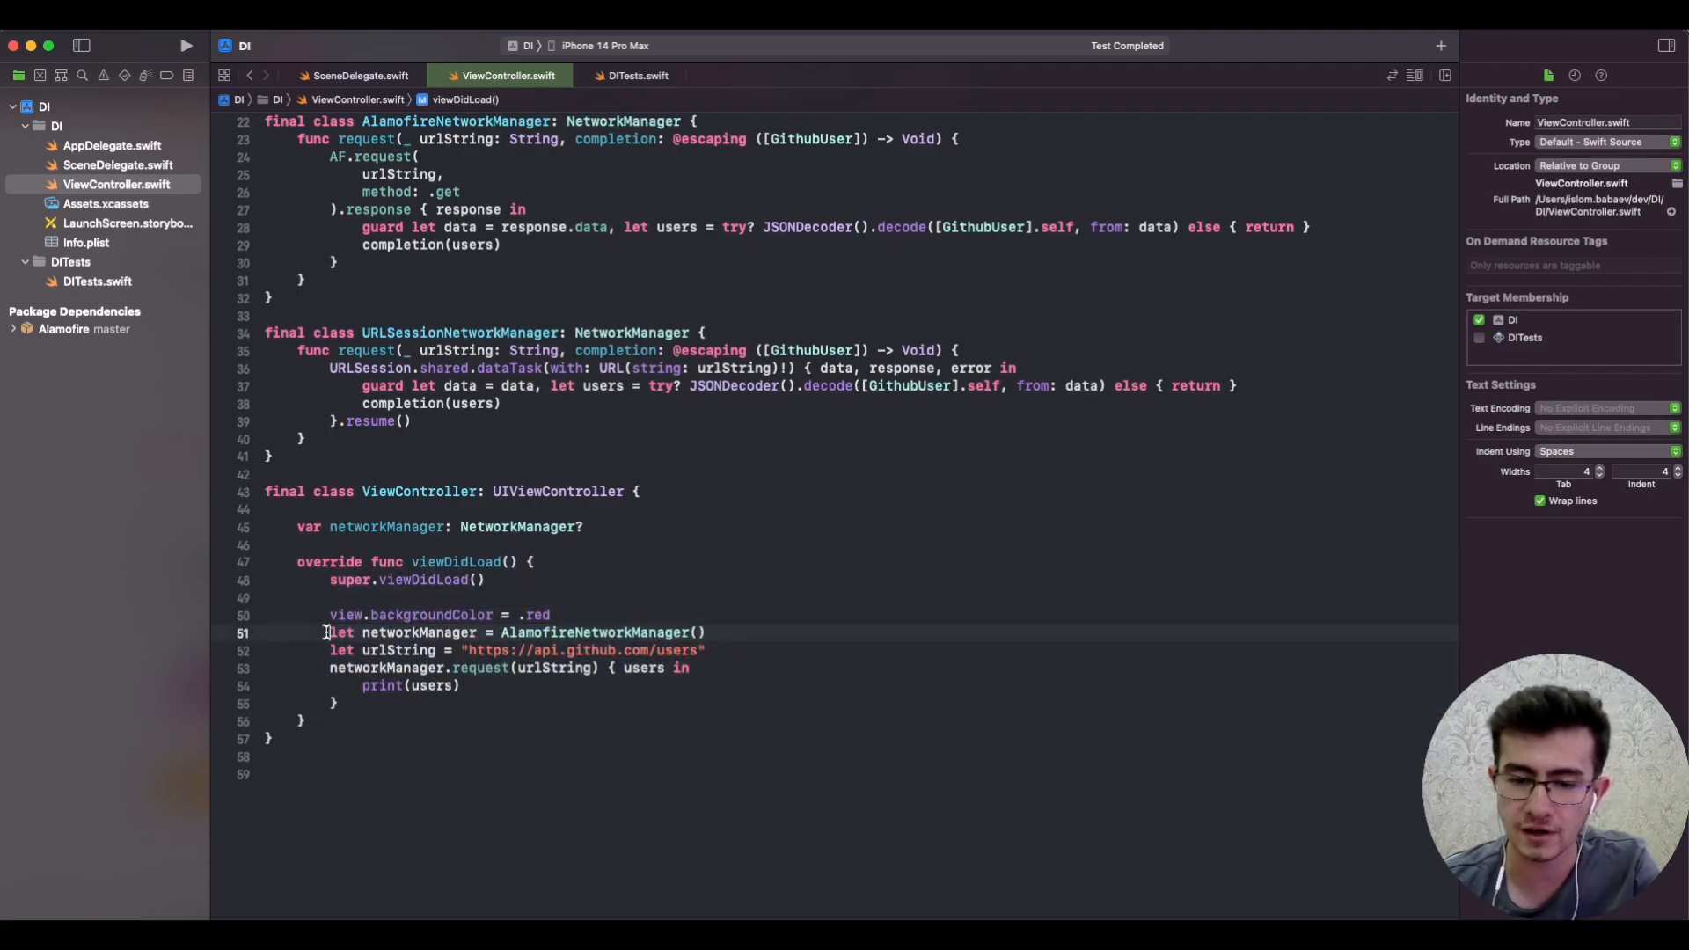
double_click(592, 631)
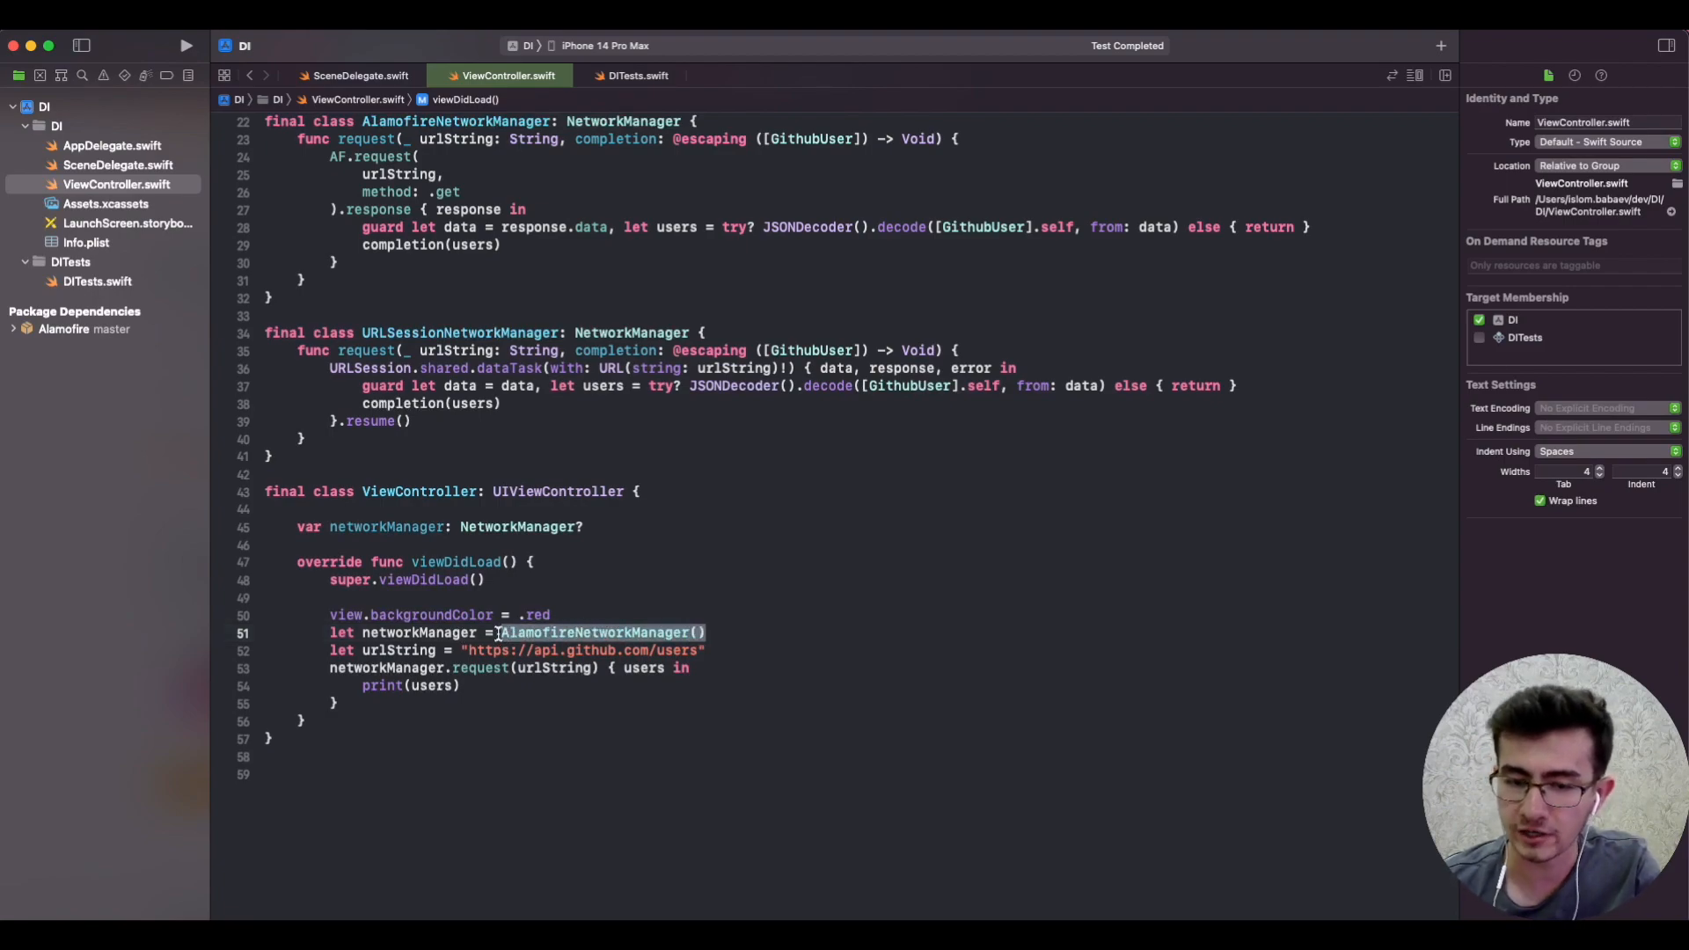
click(498, 632)
text(?)
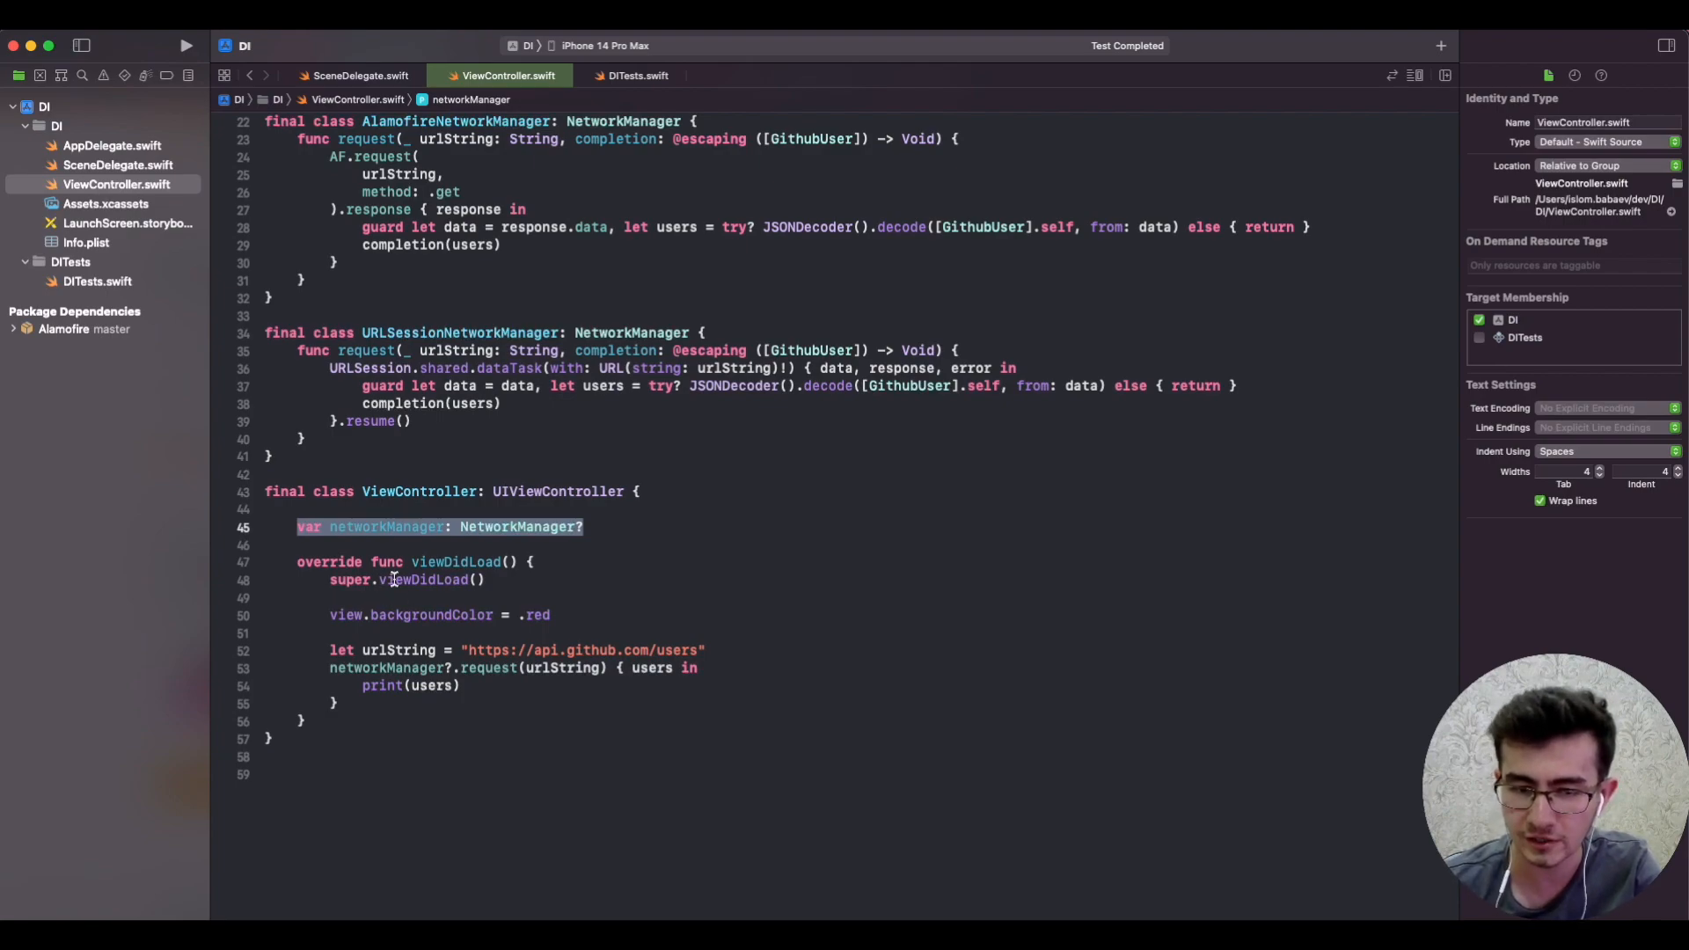
click(329, 667)
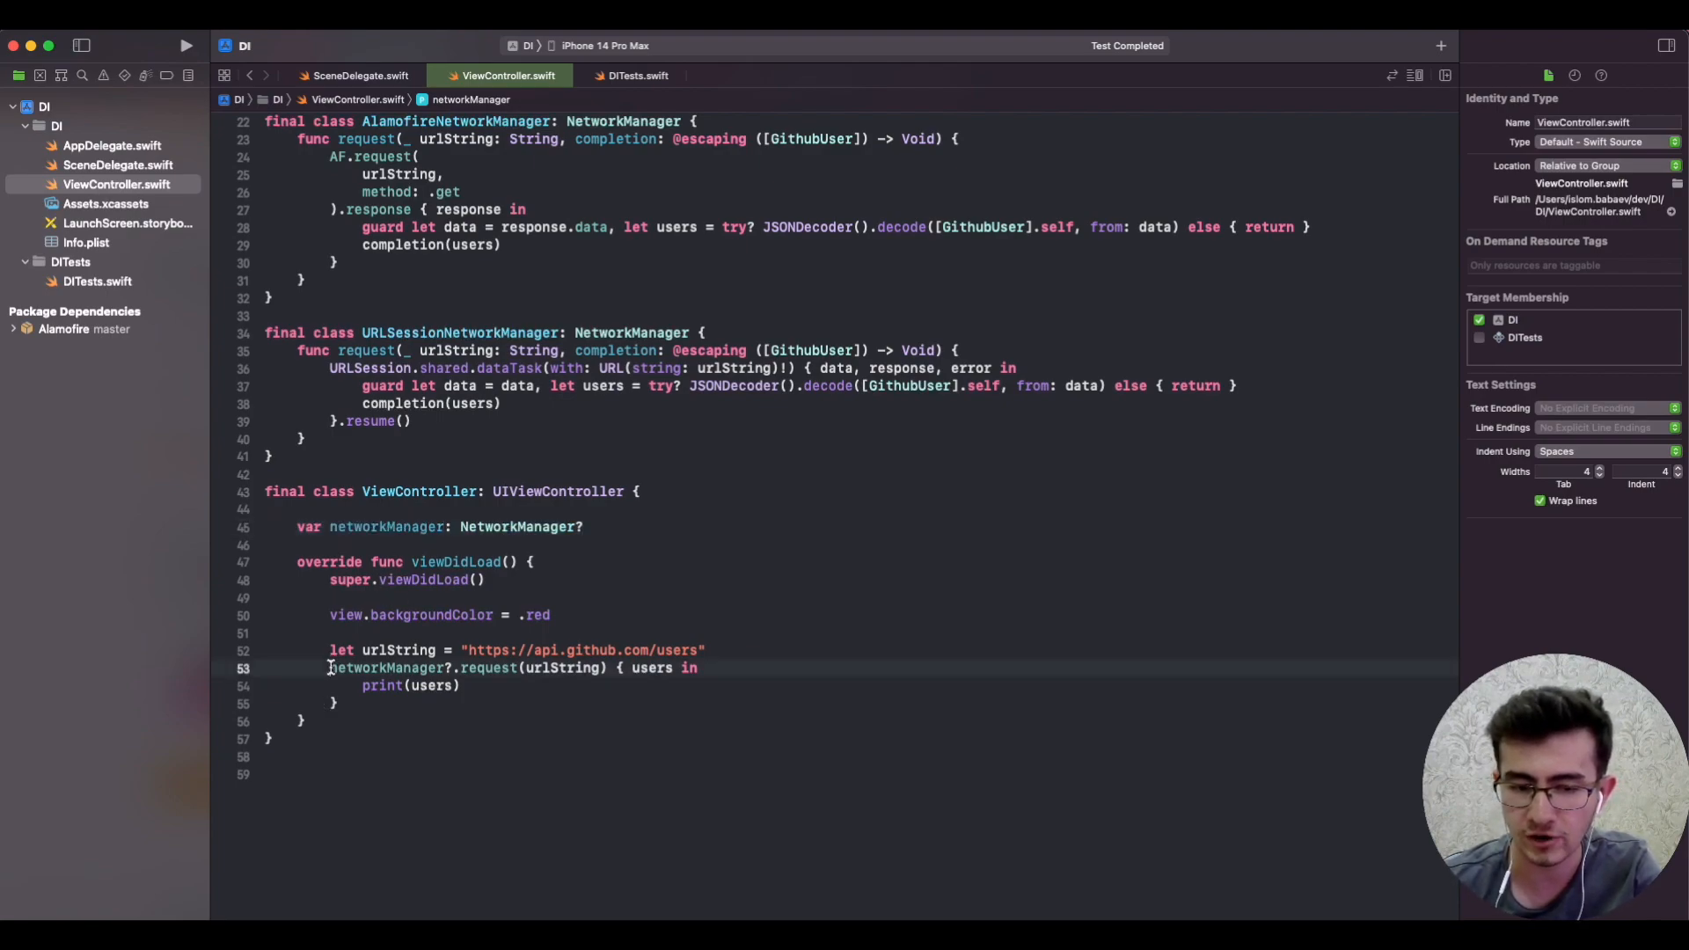
double_click(410, 687)
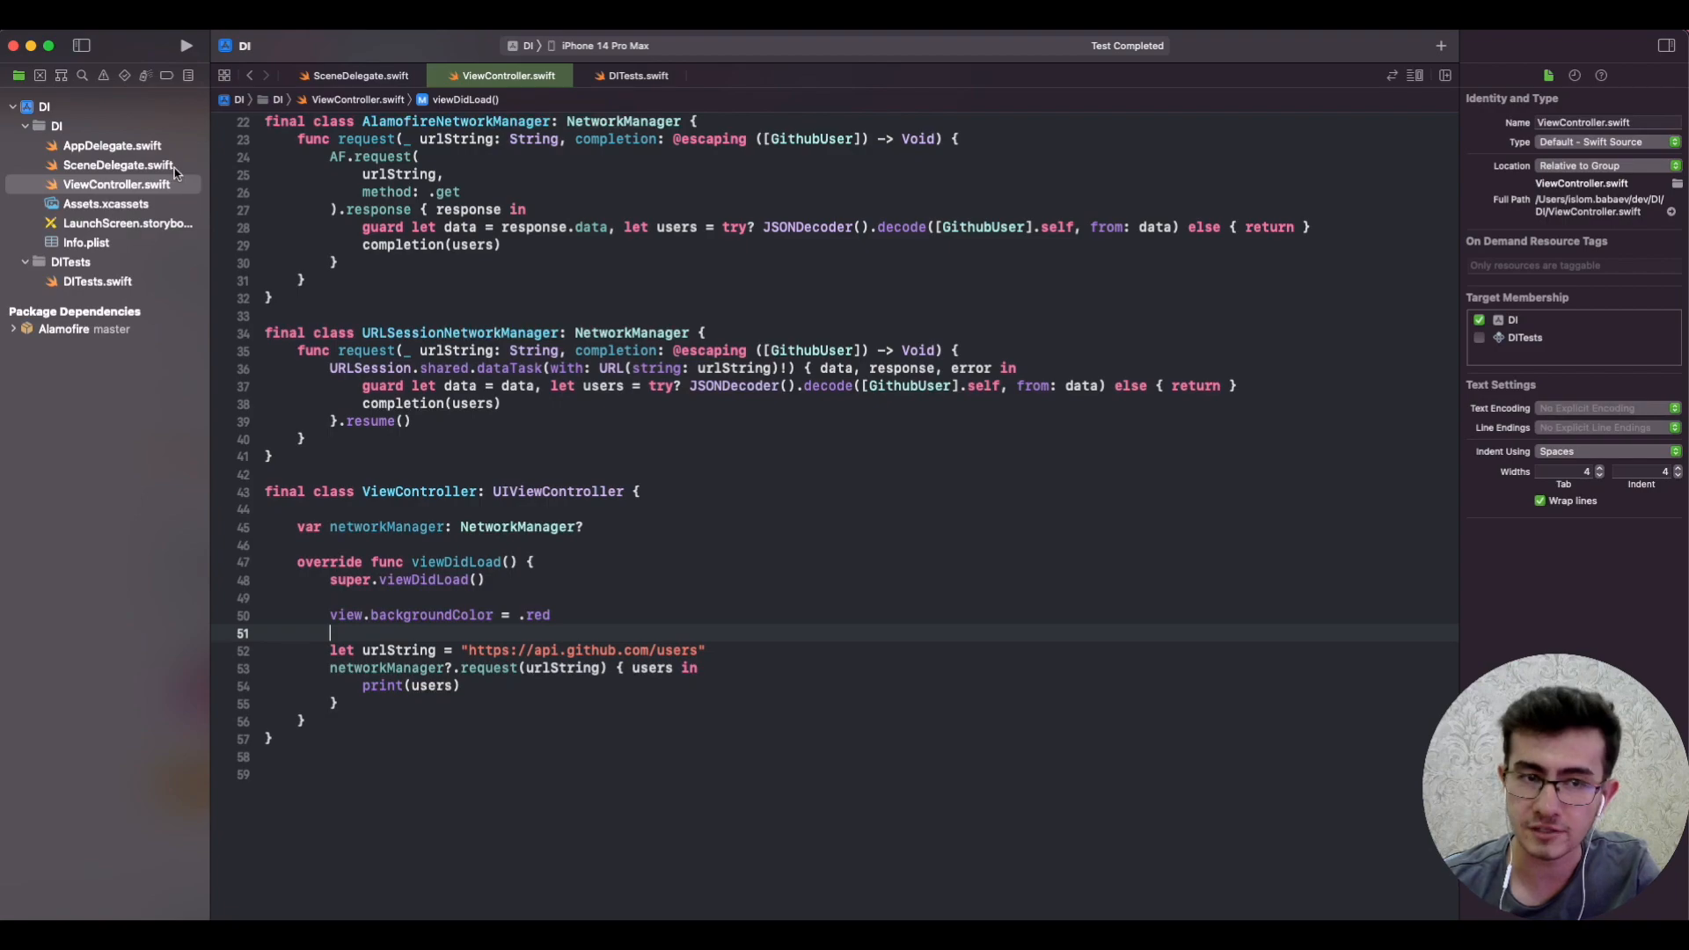
Step: Run the app with SceneDelegate's injection commented out and make networkManager NetworkManager! in ViewController
click(359, 76)
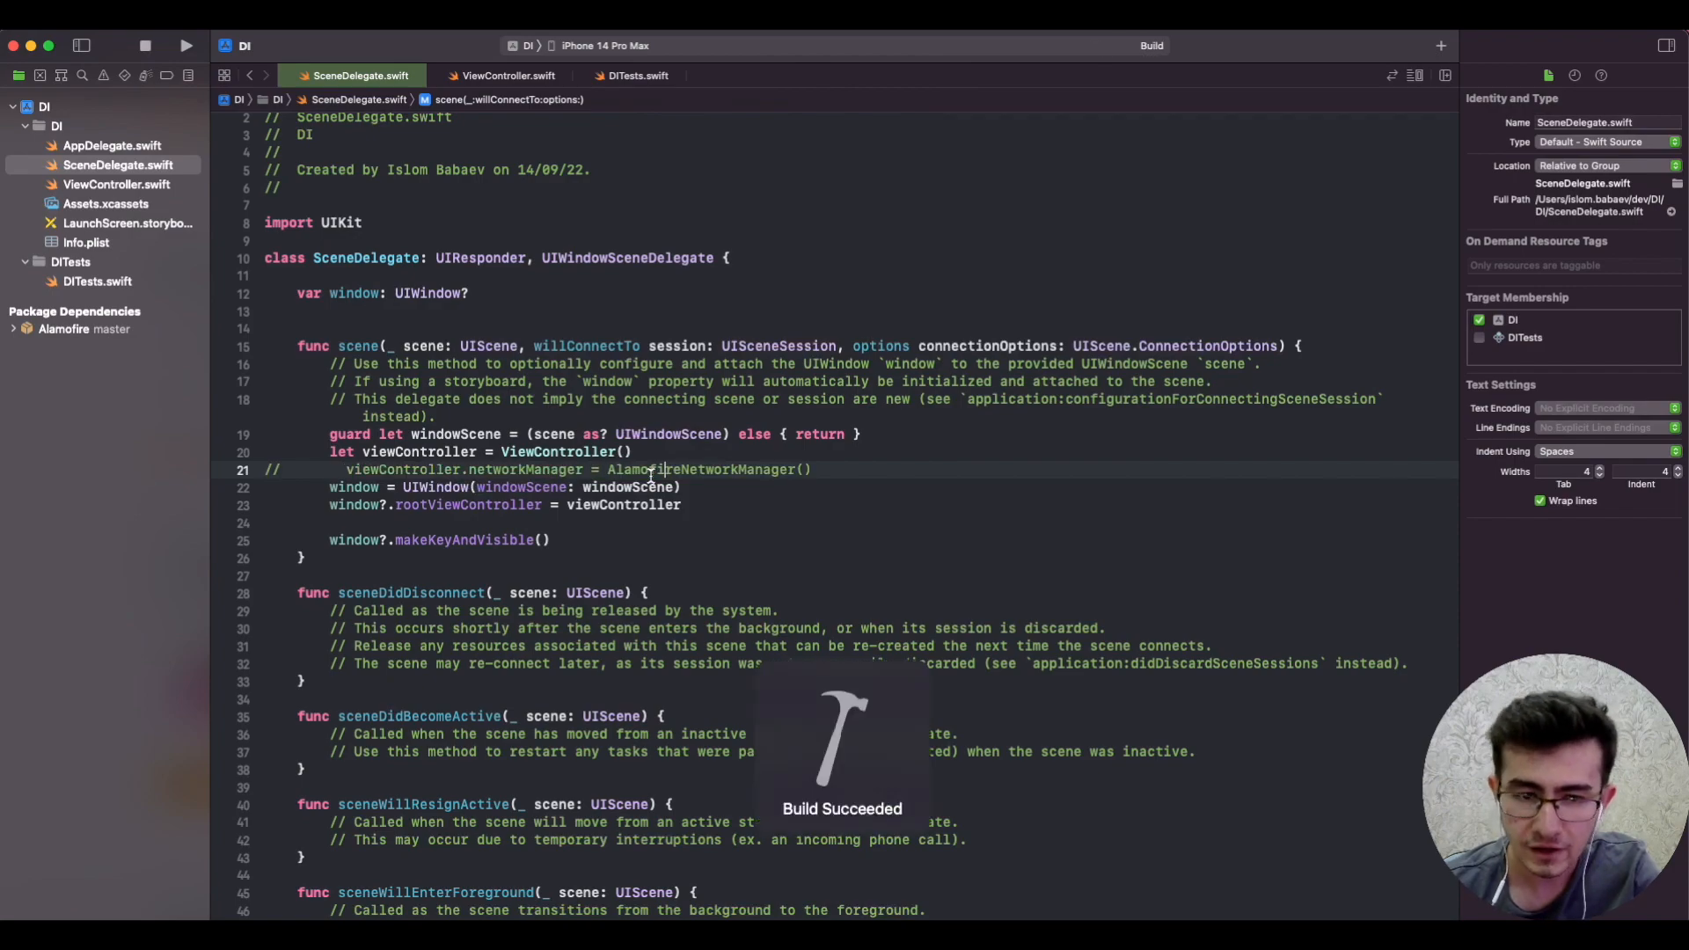
click(184, 46)
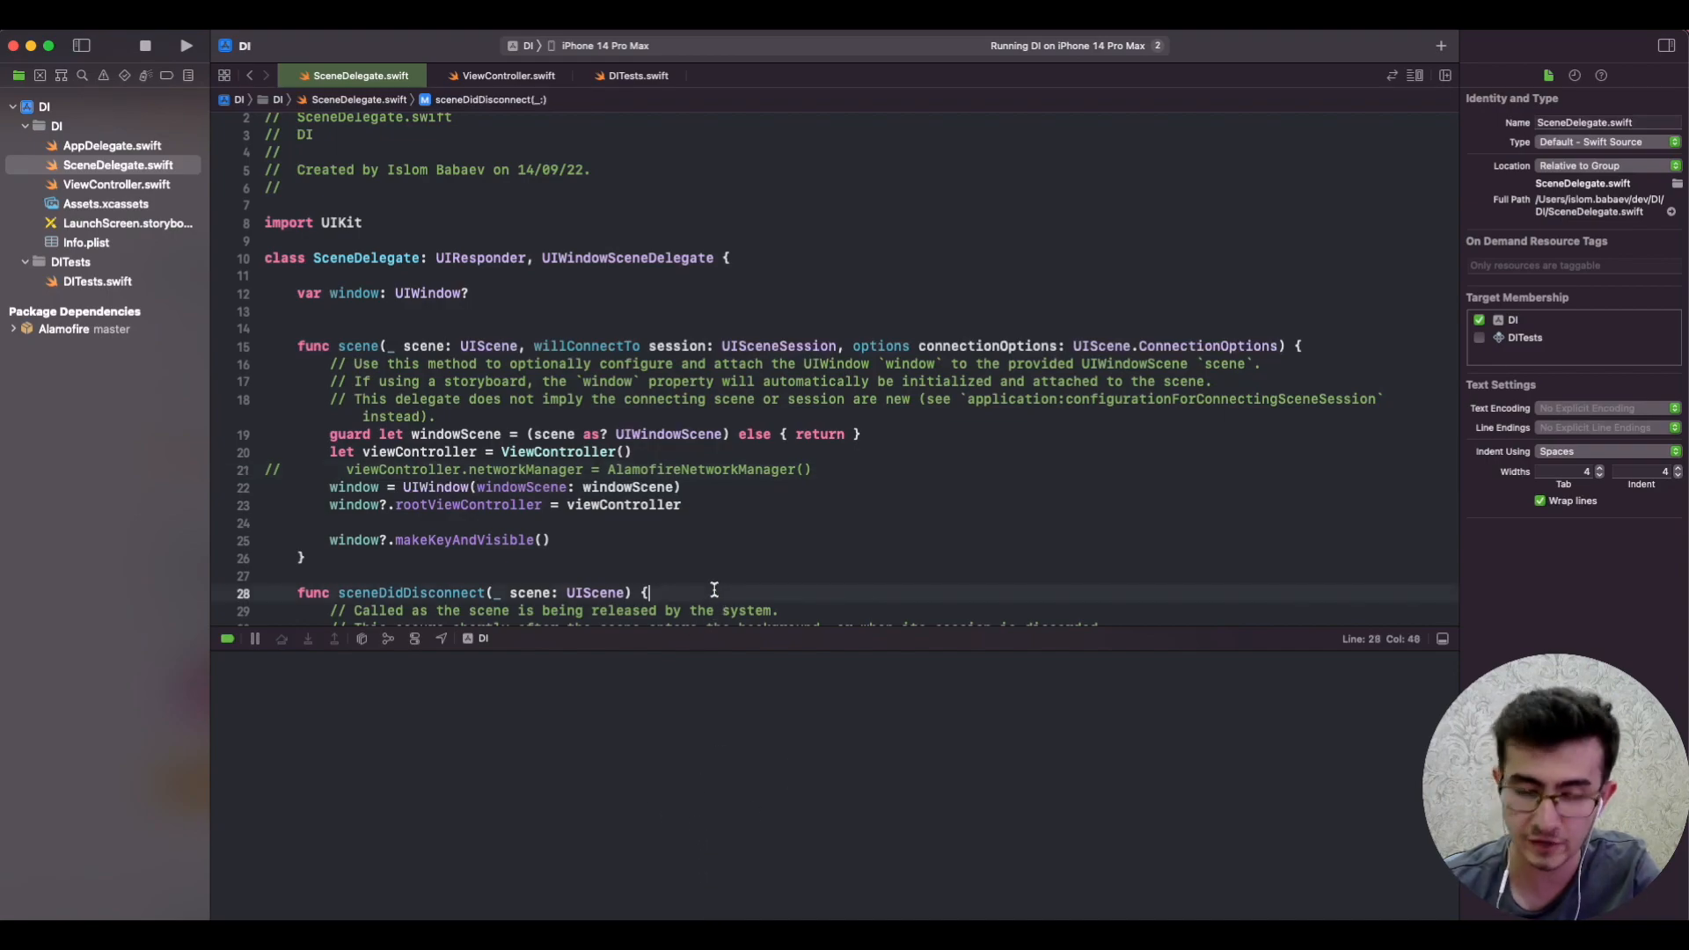
click(819, 468)
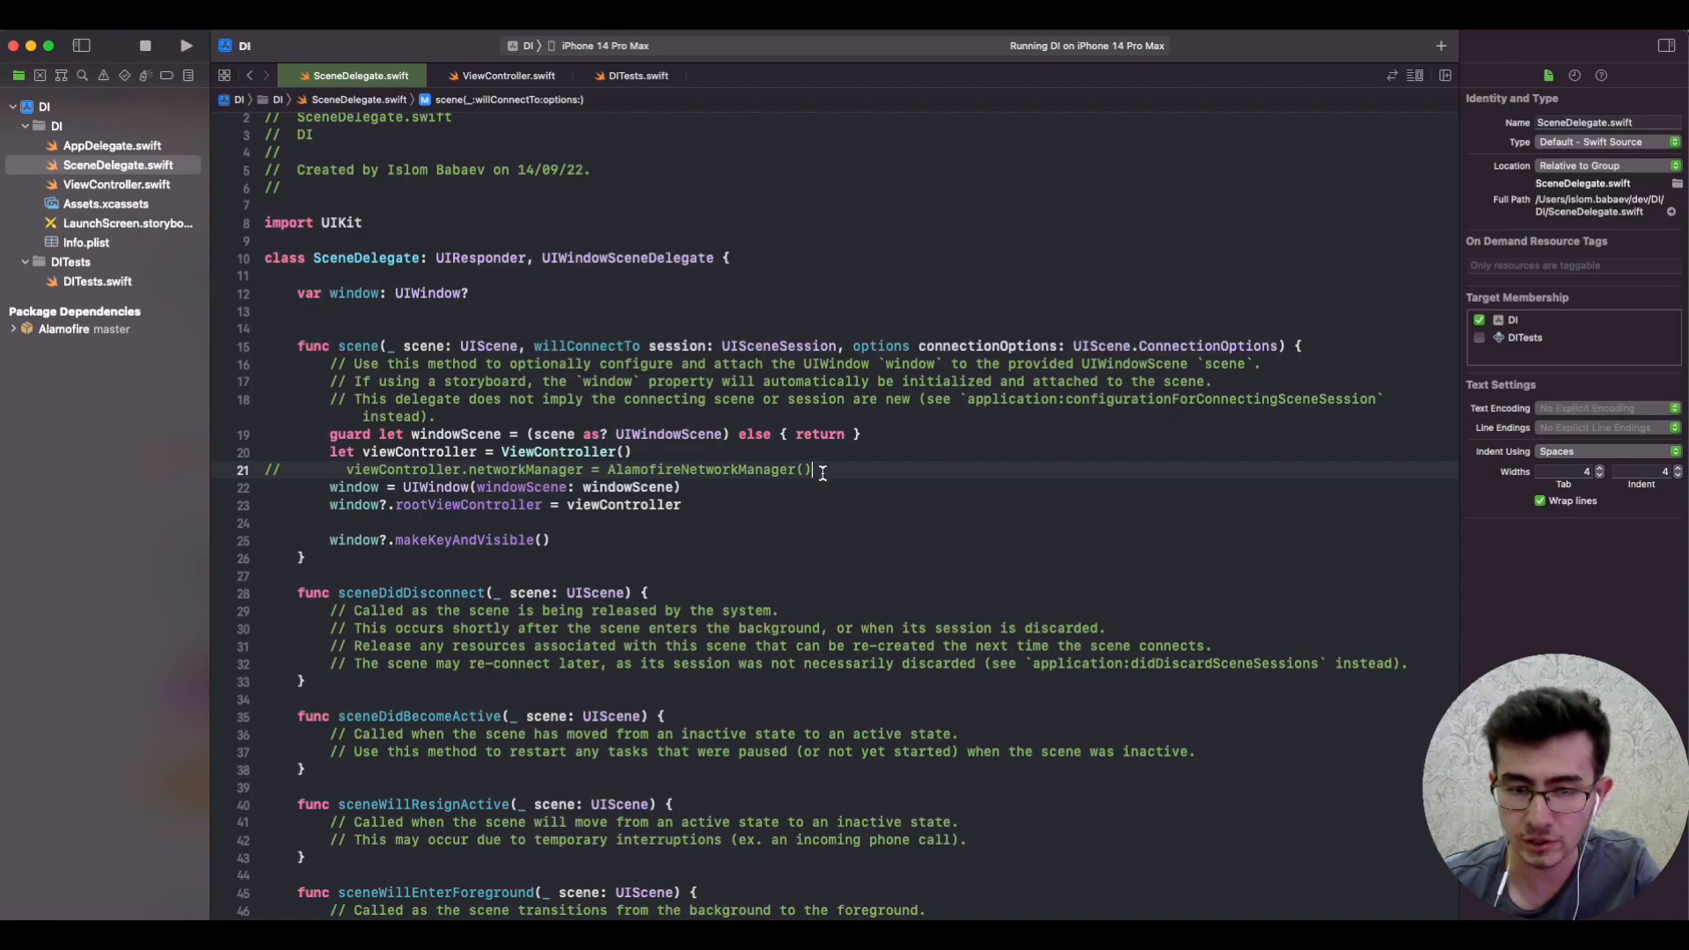
mouse_move(515, 109)
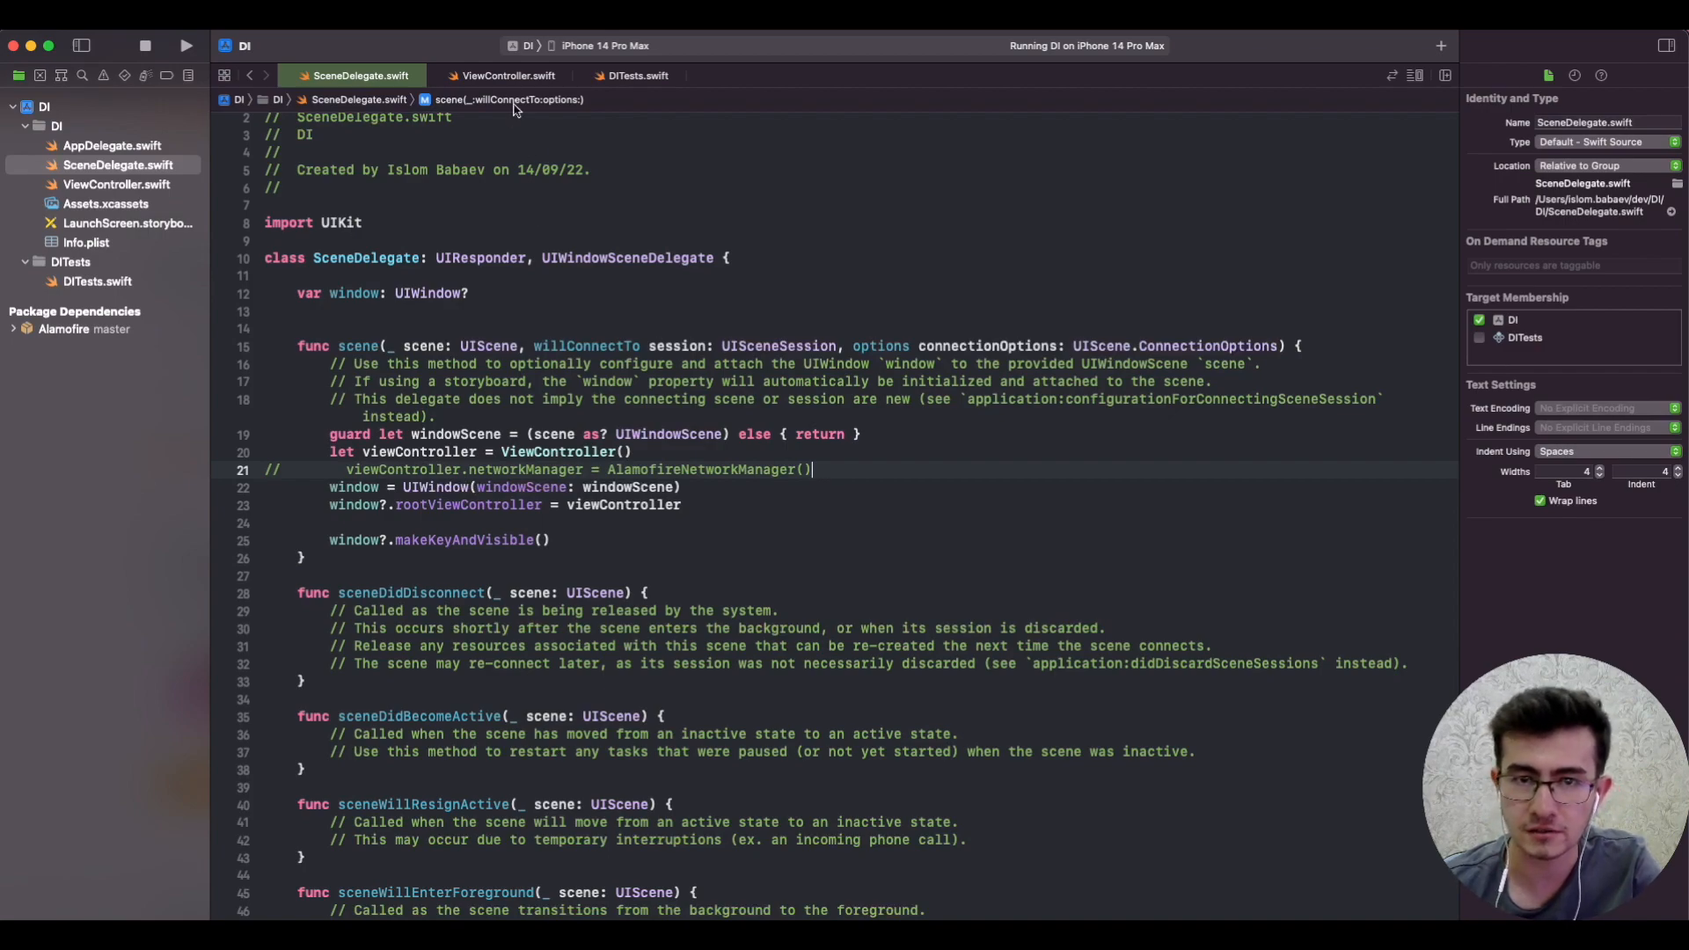
click(503, 76)
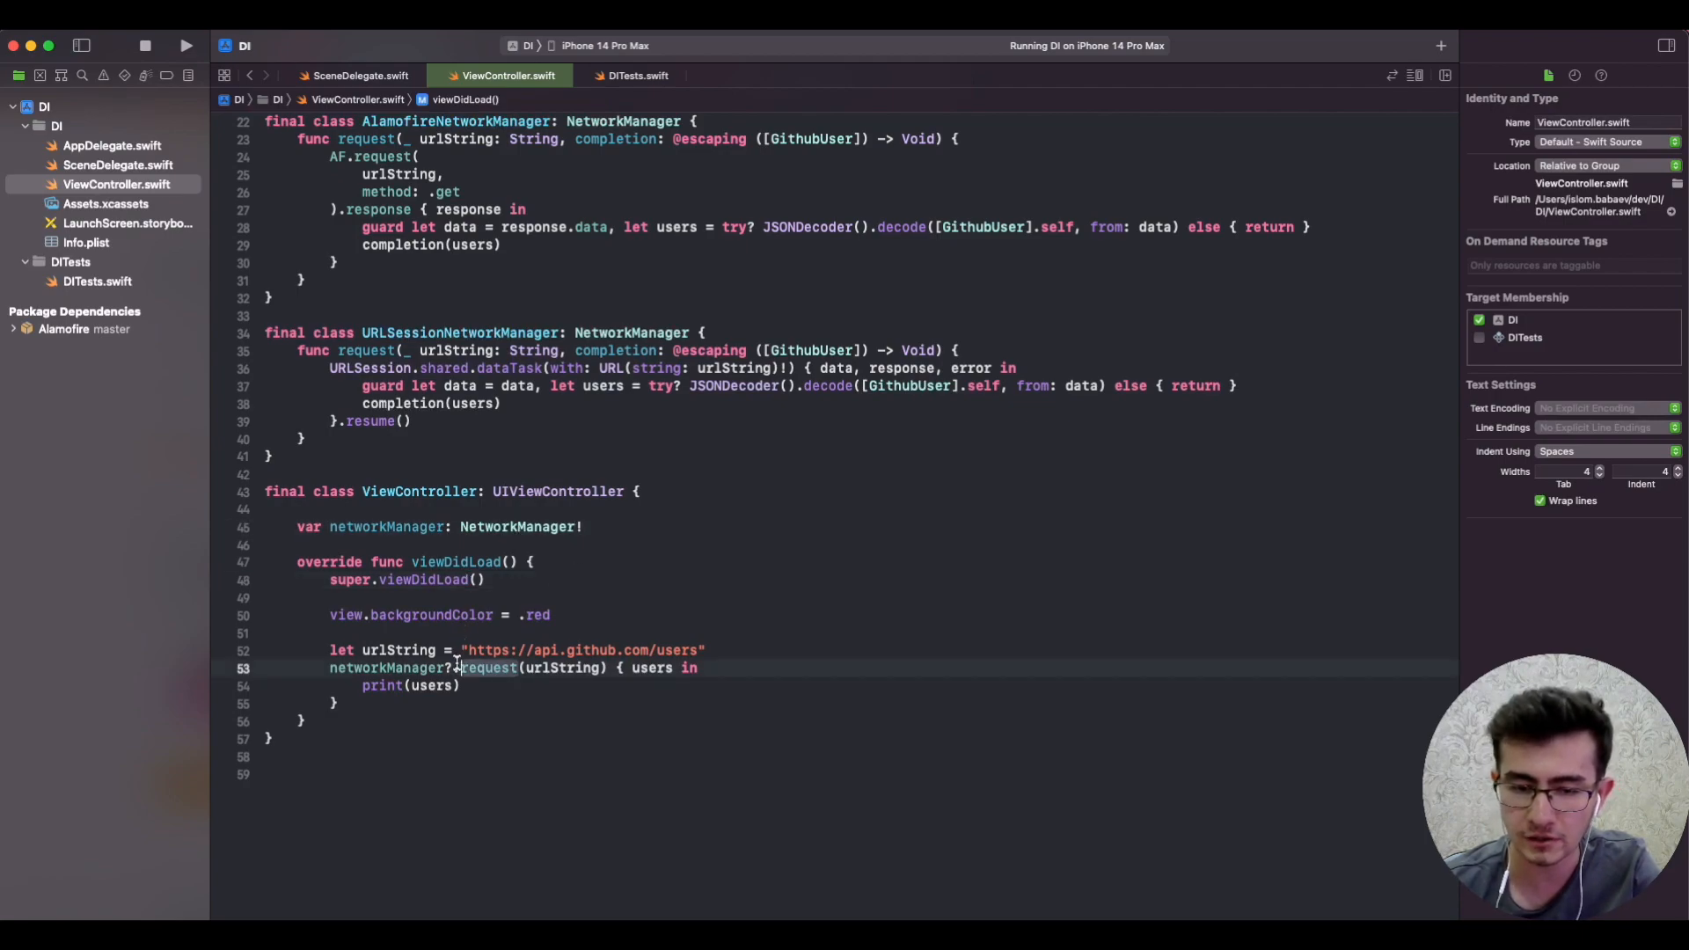
Step: Run into the nil networkManager crash, revert the property to NetworkManager?, and restore SceneDelegate's assignment
click(185, 45)
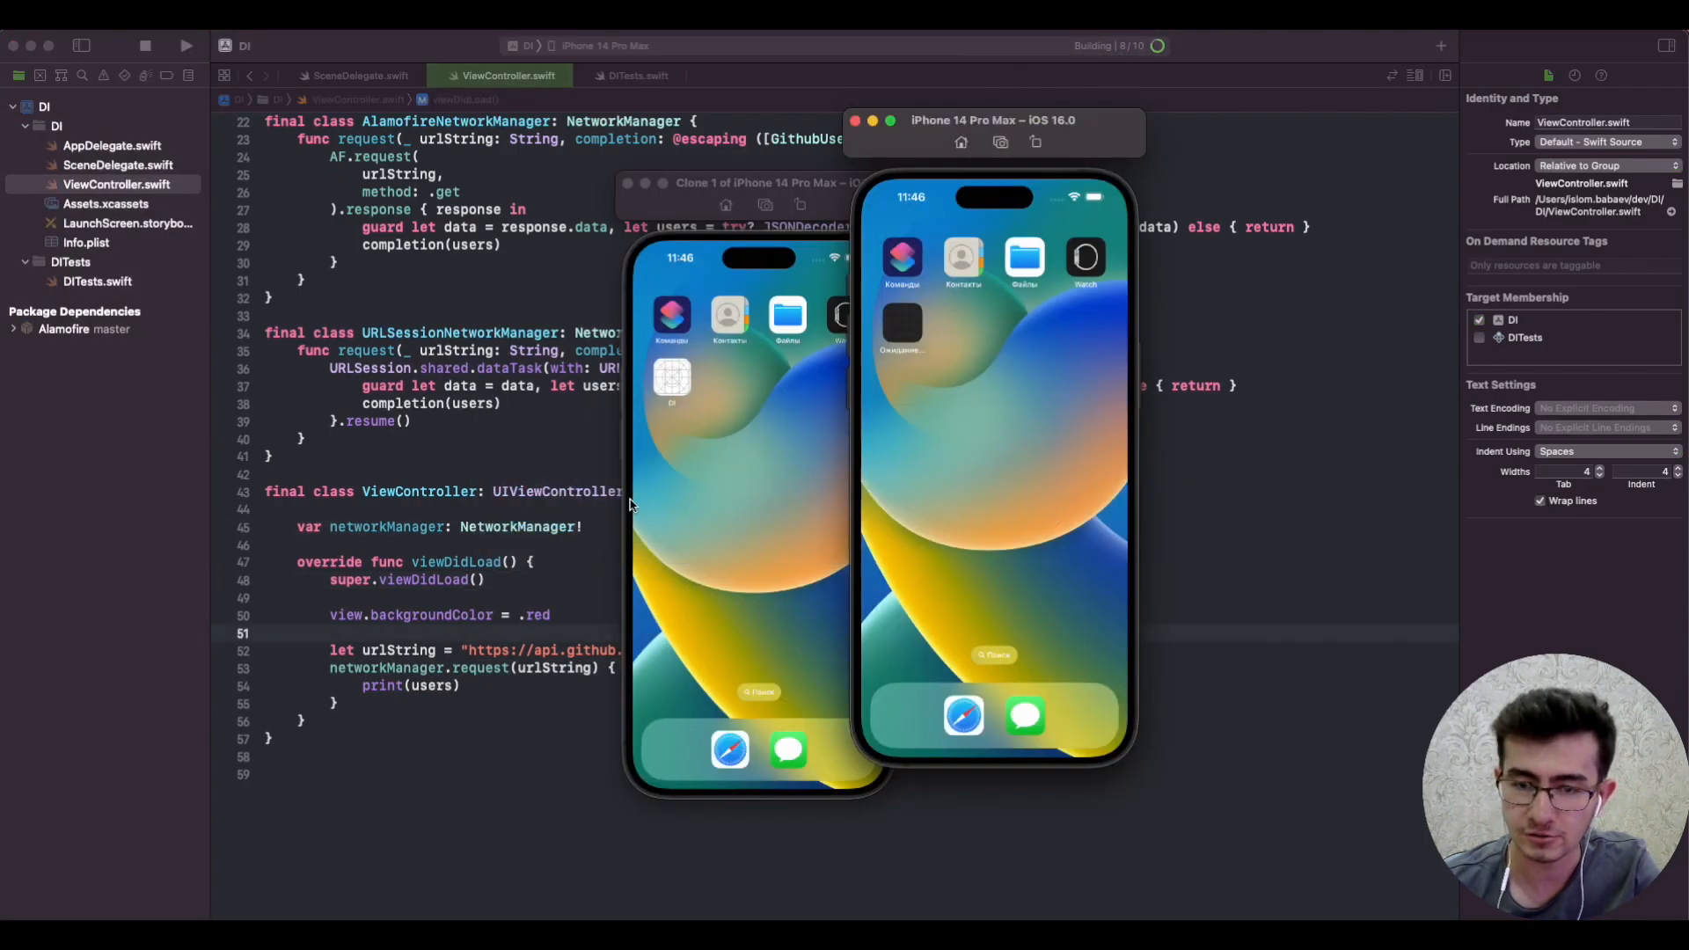
click(184, 46)
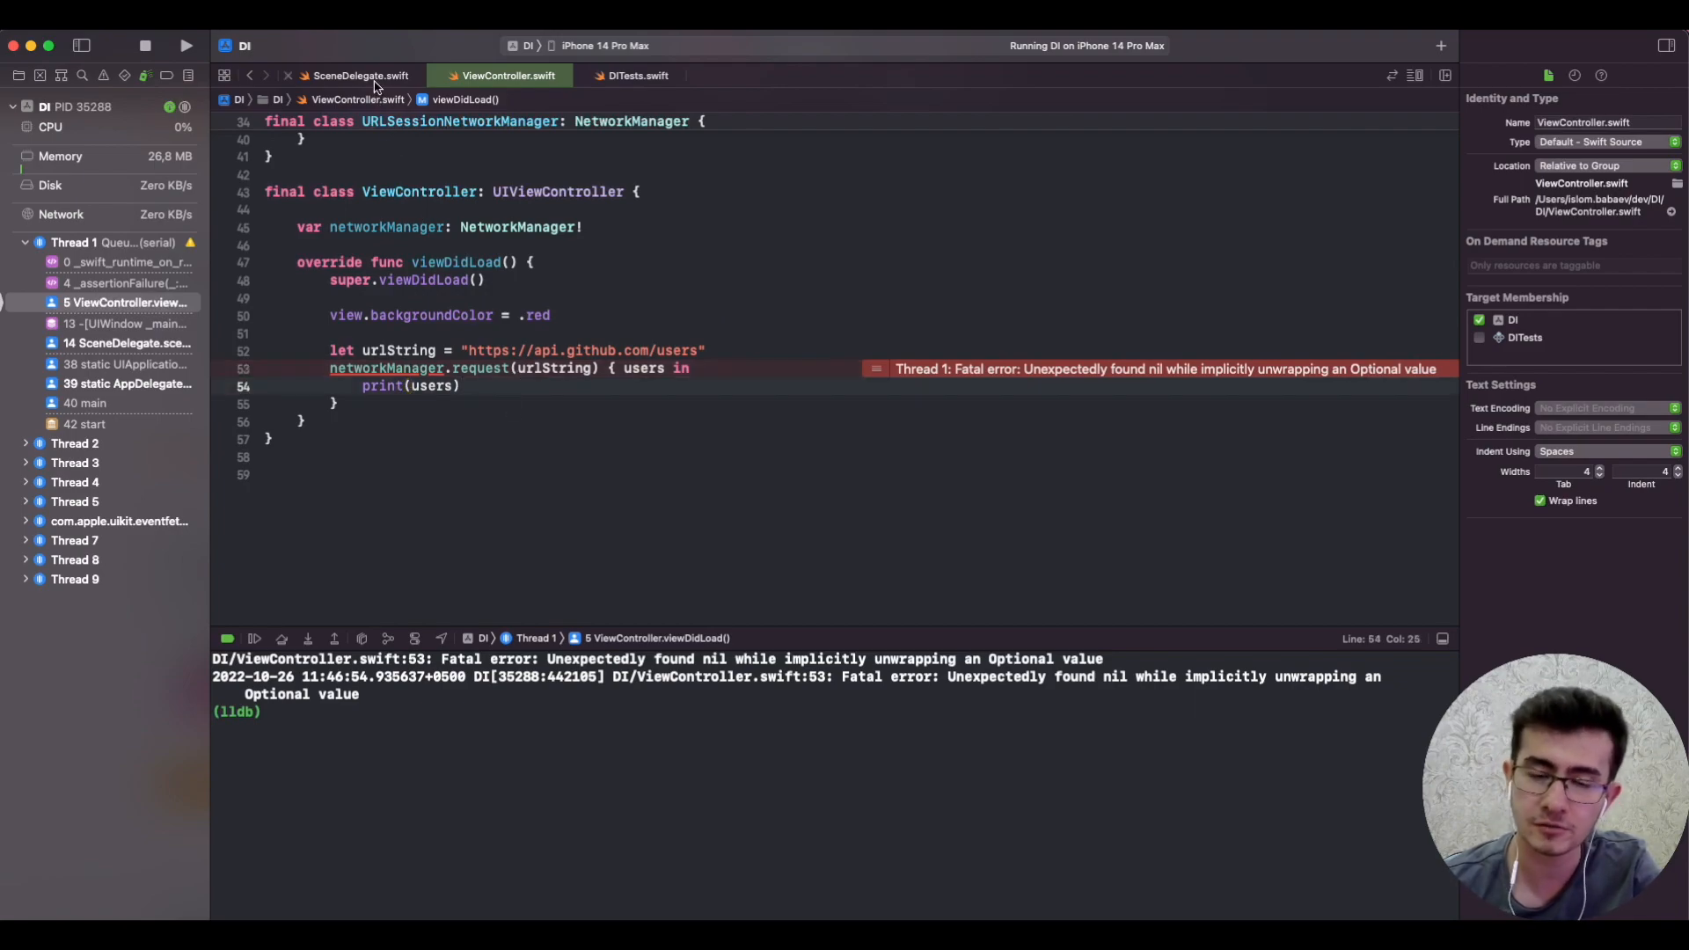
click(492, 315)
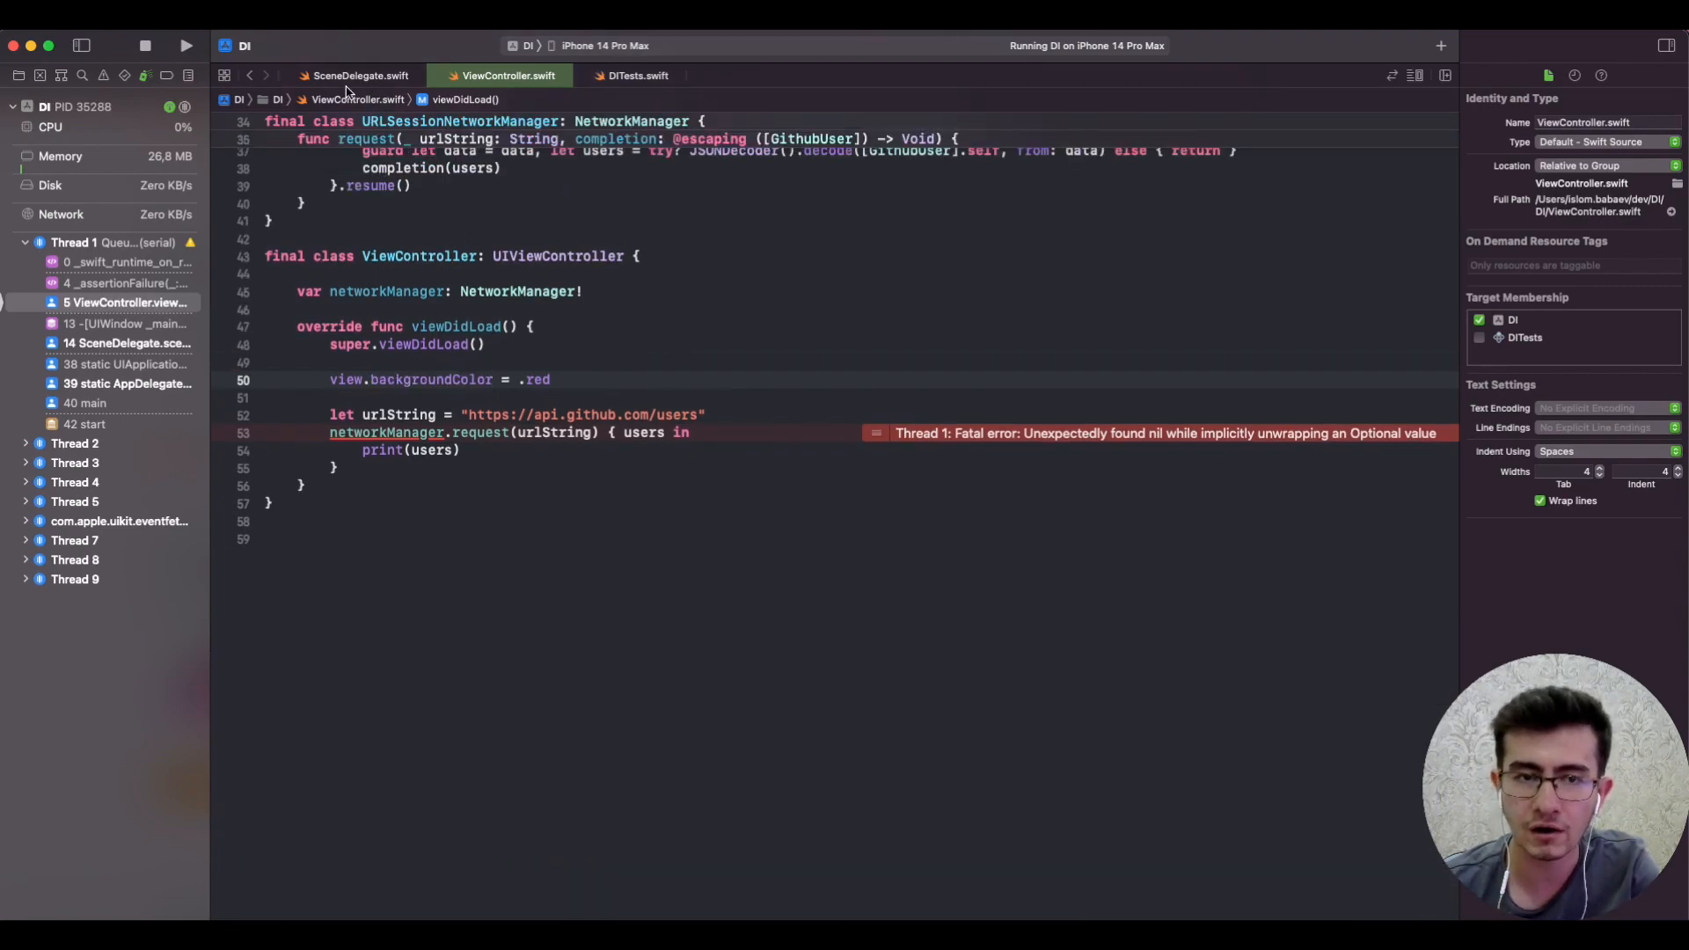
mouse_move(363, 75)
text(?)
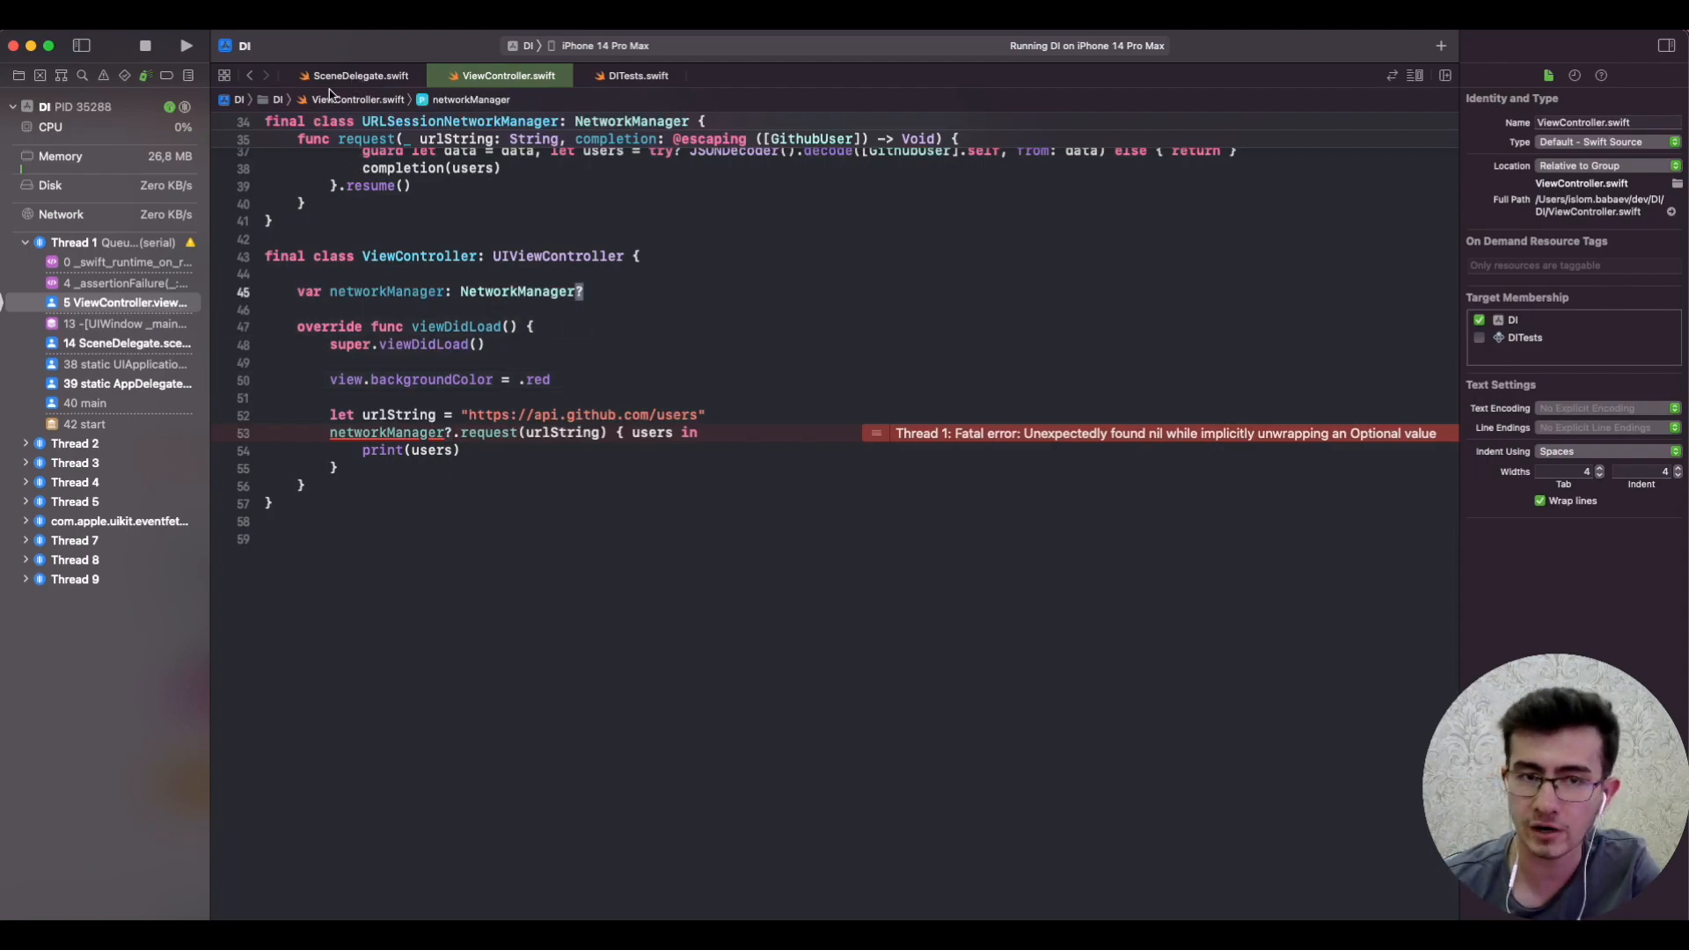
click(361, 76)
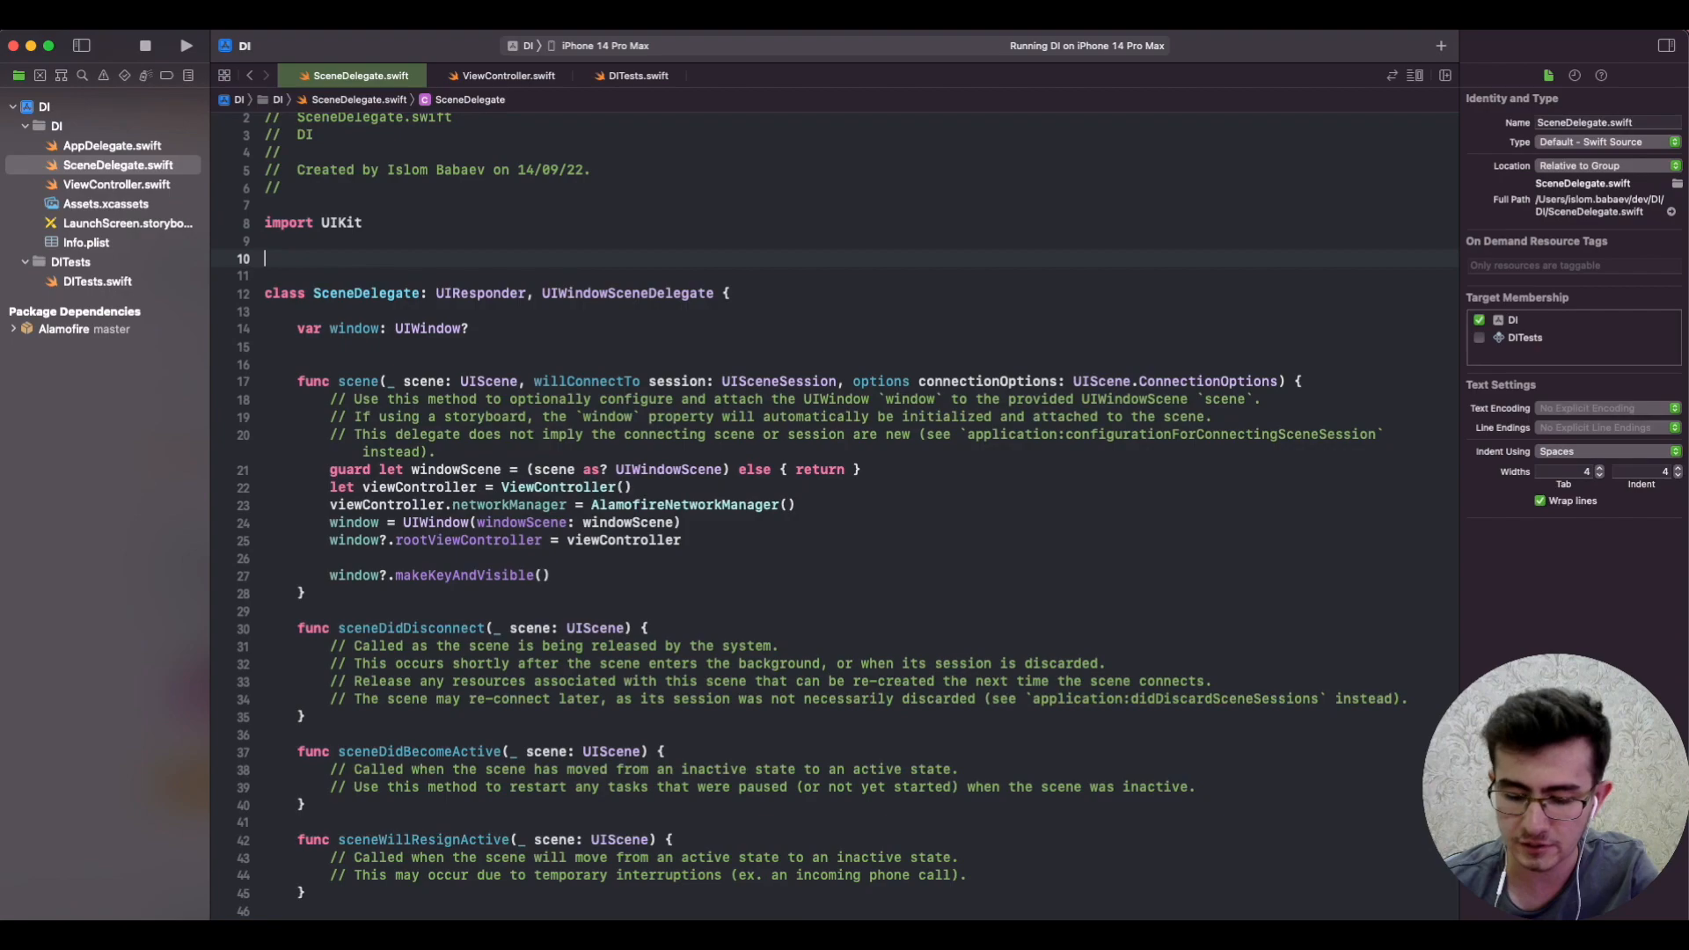
Step: Declare final class ViewControllerFactory with private init and static makeViewController() -> ViewController holding the setup
text(final class ViewControllerFactory {)
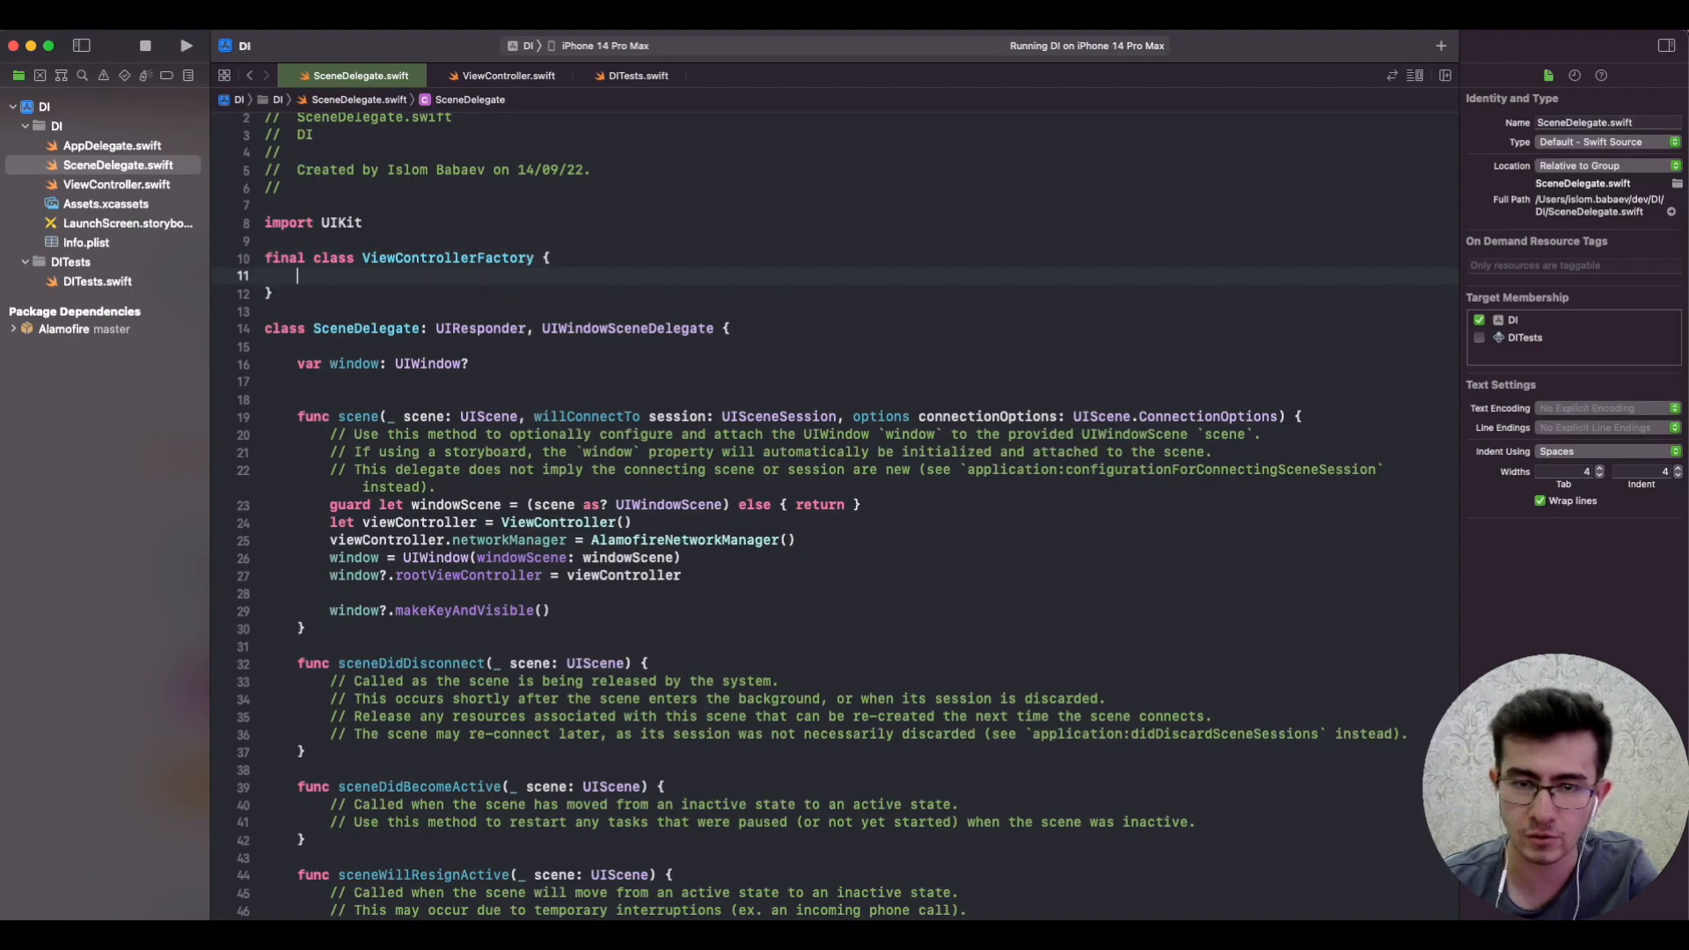
text(private init() {})
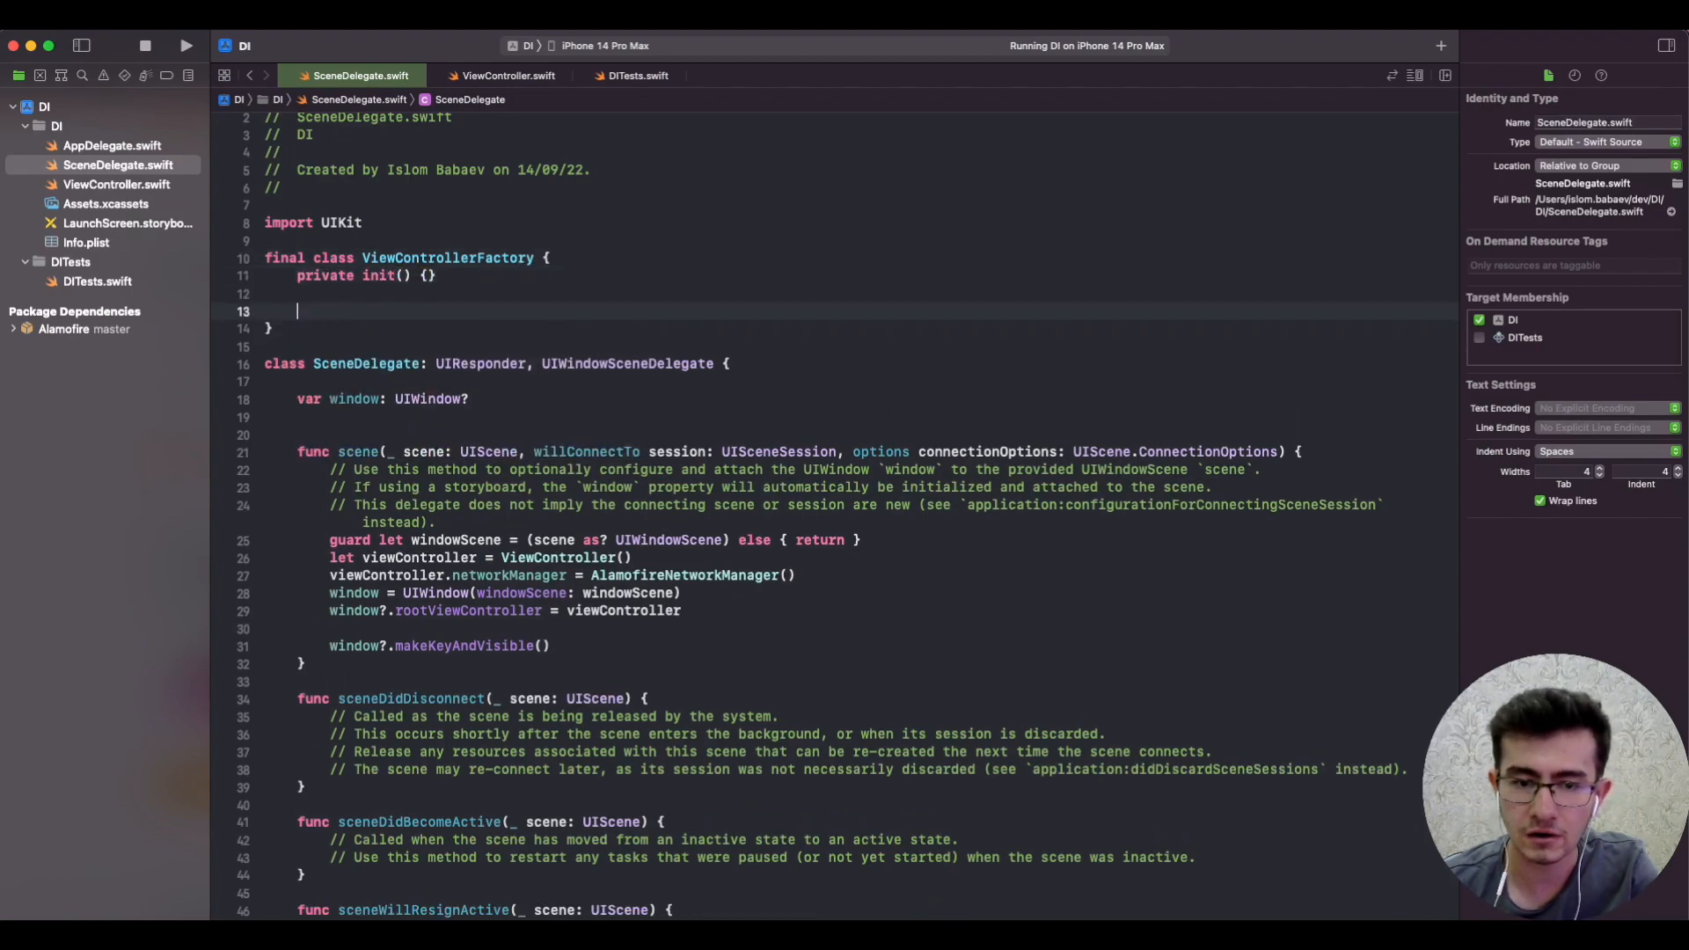
text(static)
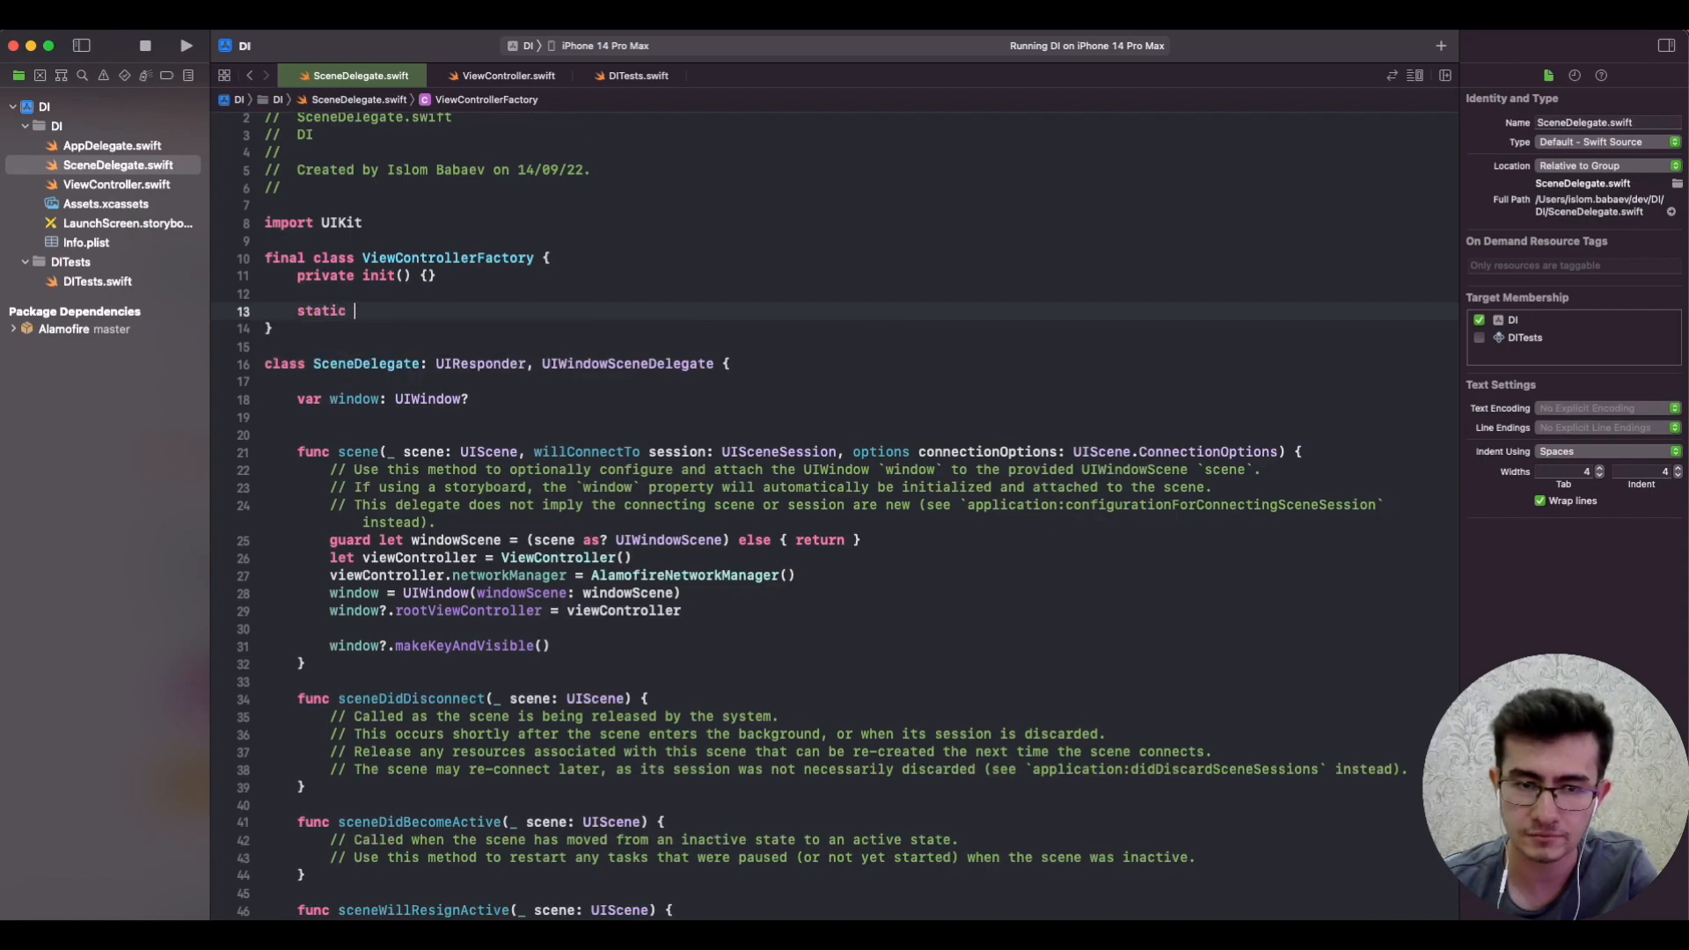
text(func makeViewContr)
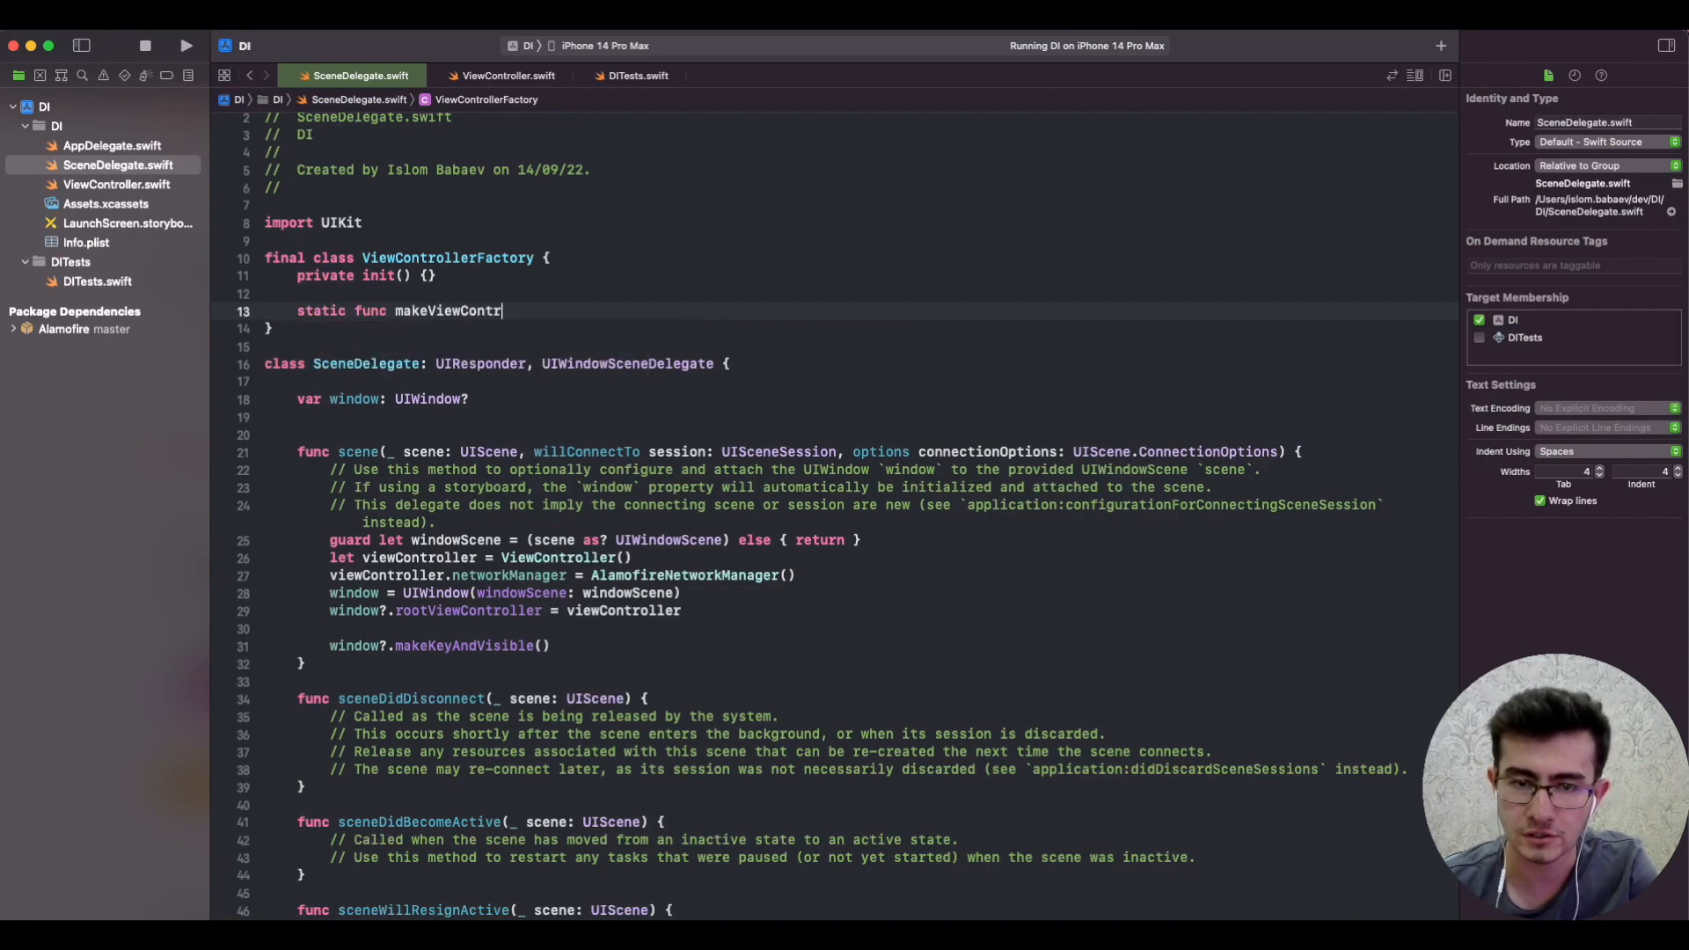
text(oller() -> VIEW)
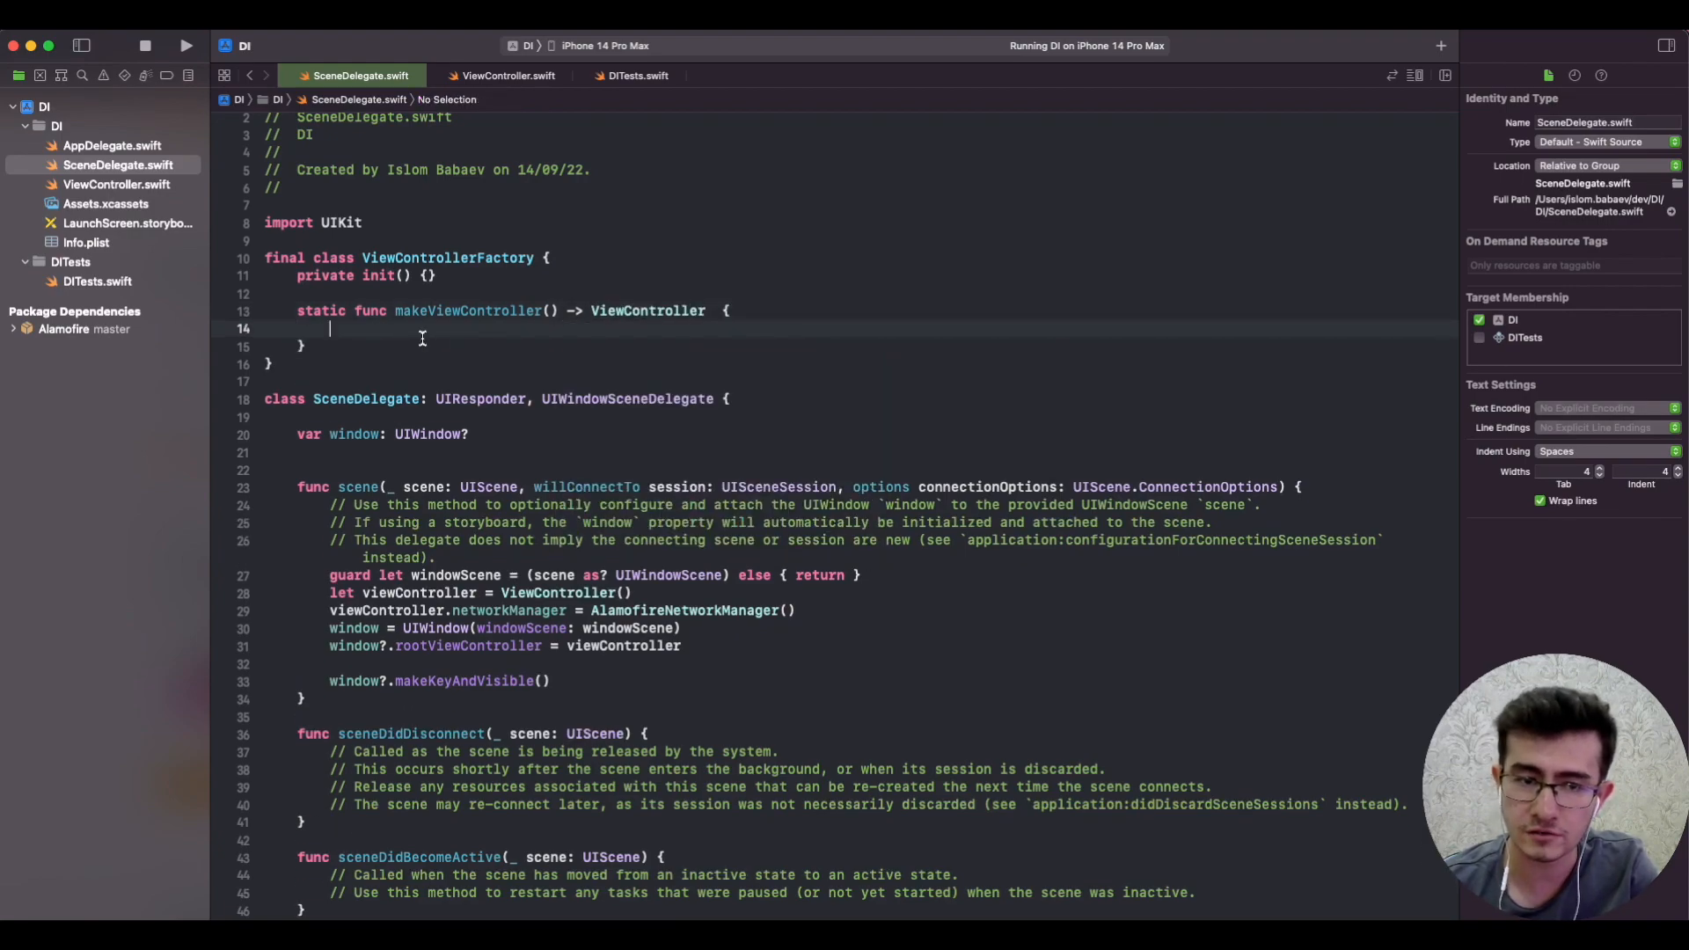
double_click(421, 593)
text(return viewController)
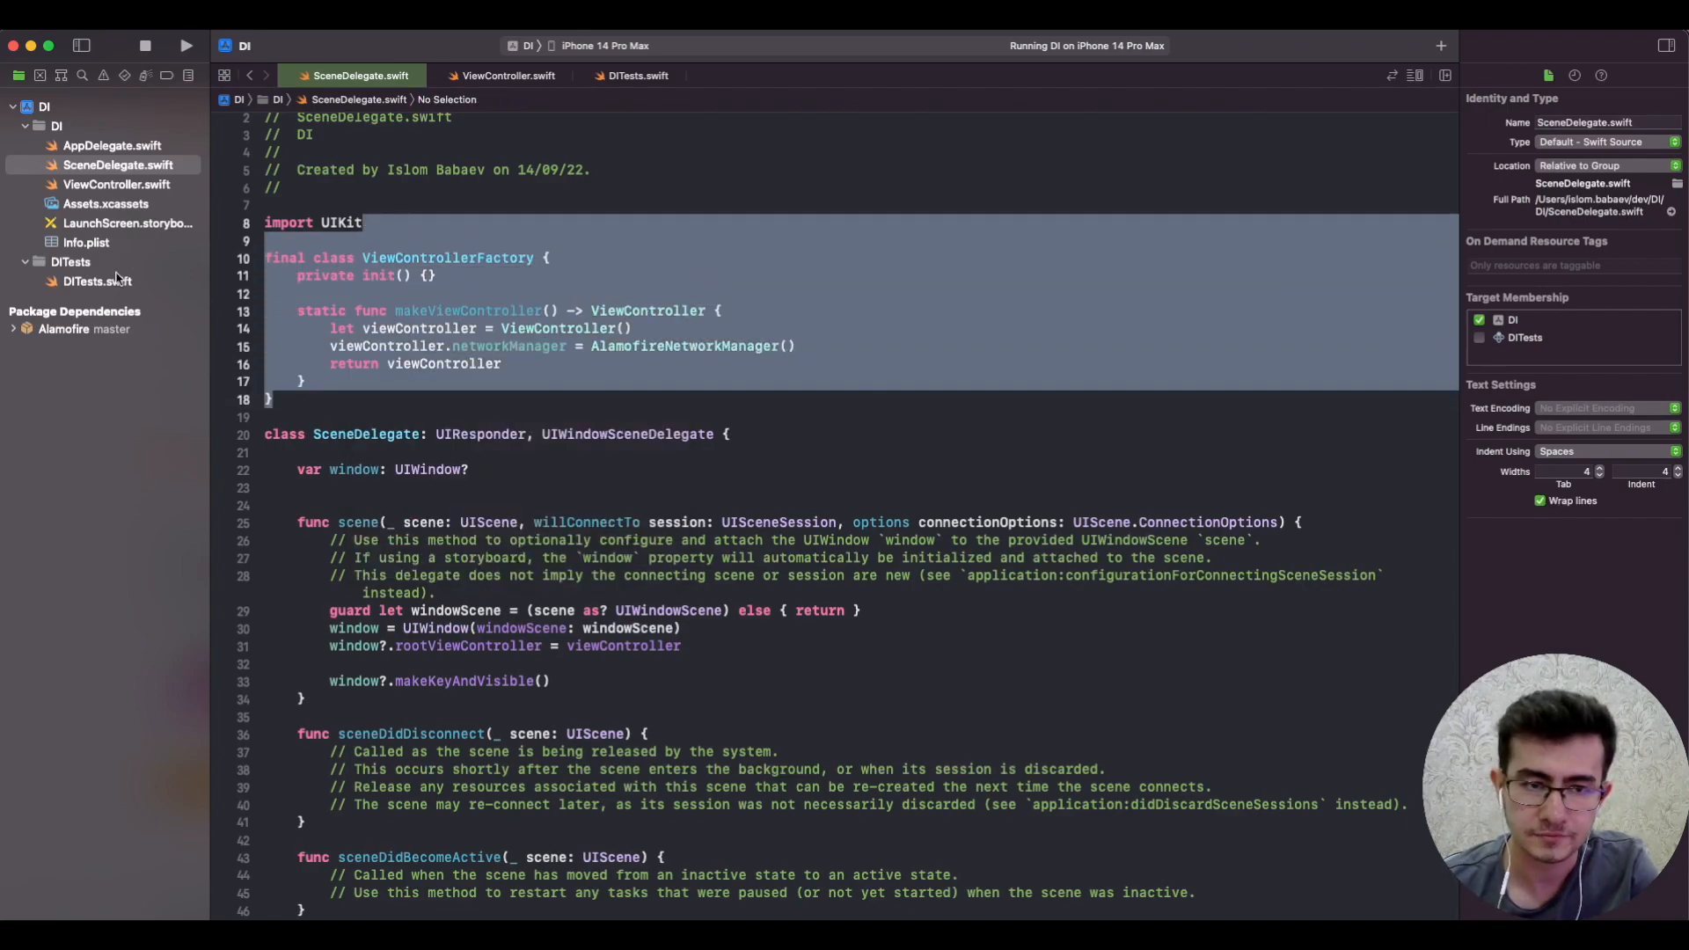
Step: In DITests.swift start test_makeViewContorller_setsNetworkManager() with let sut = ViewCon…, then view SceneDelegate's viewController error
click(639, 76)
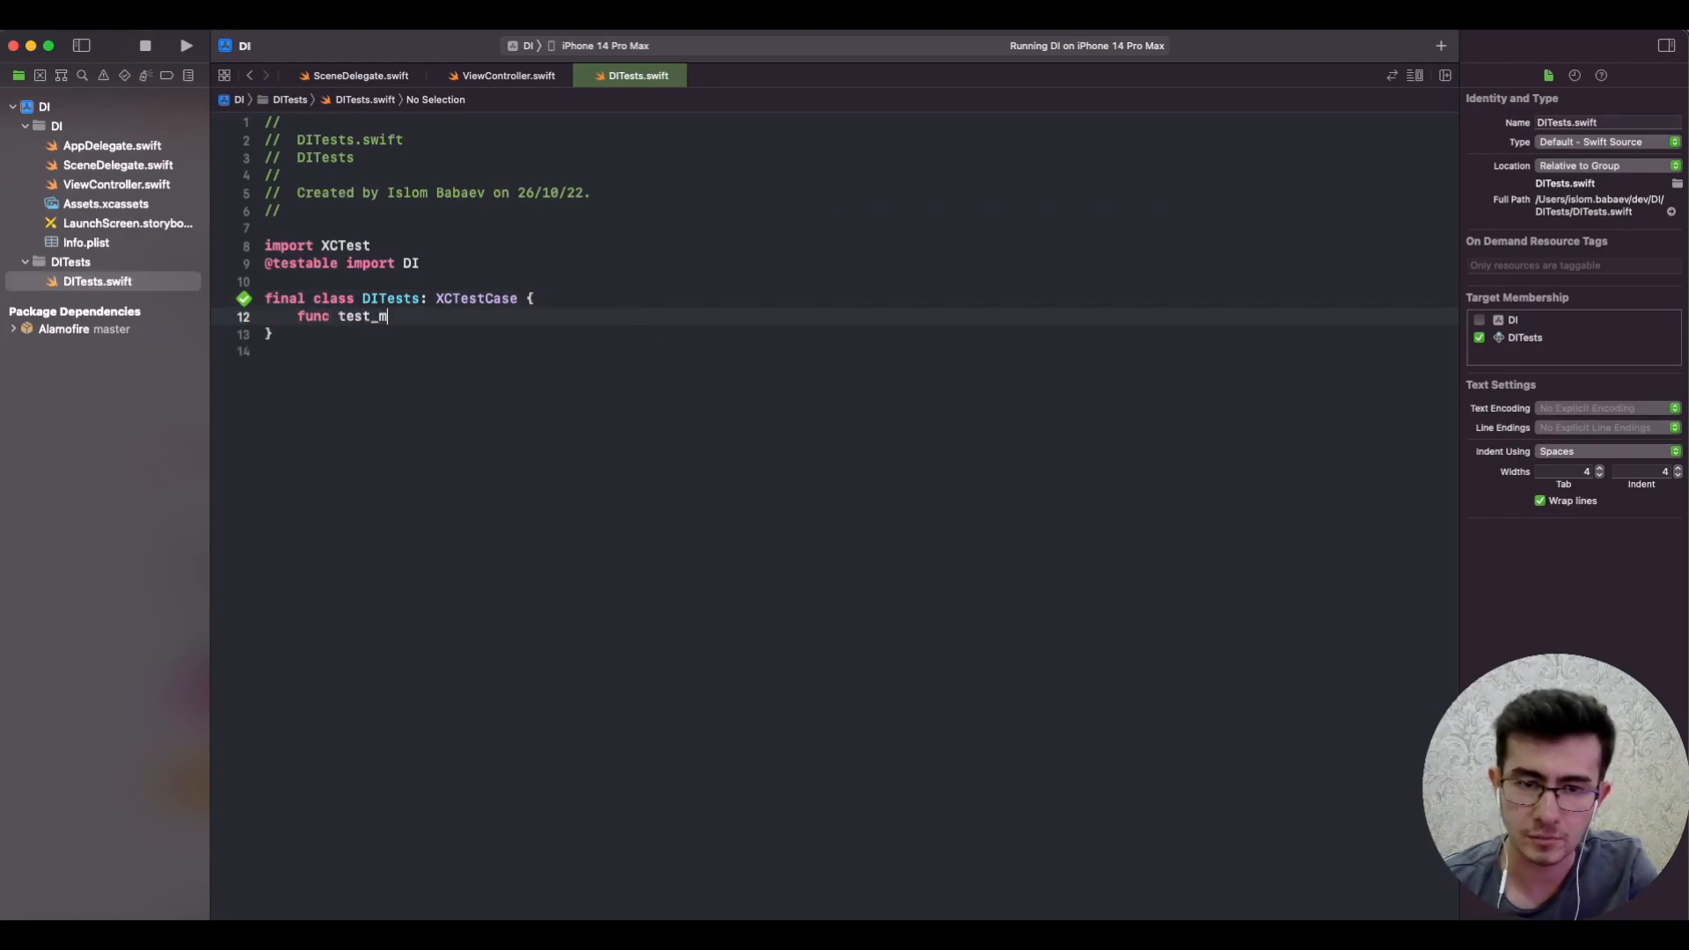
text(akeViewContorller_)
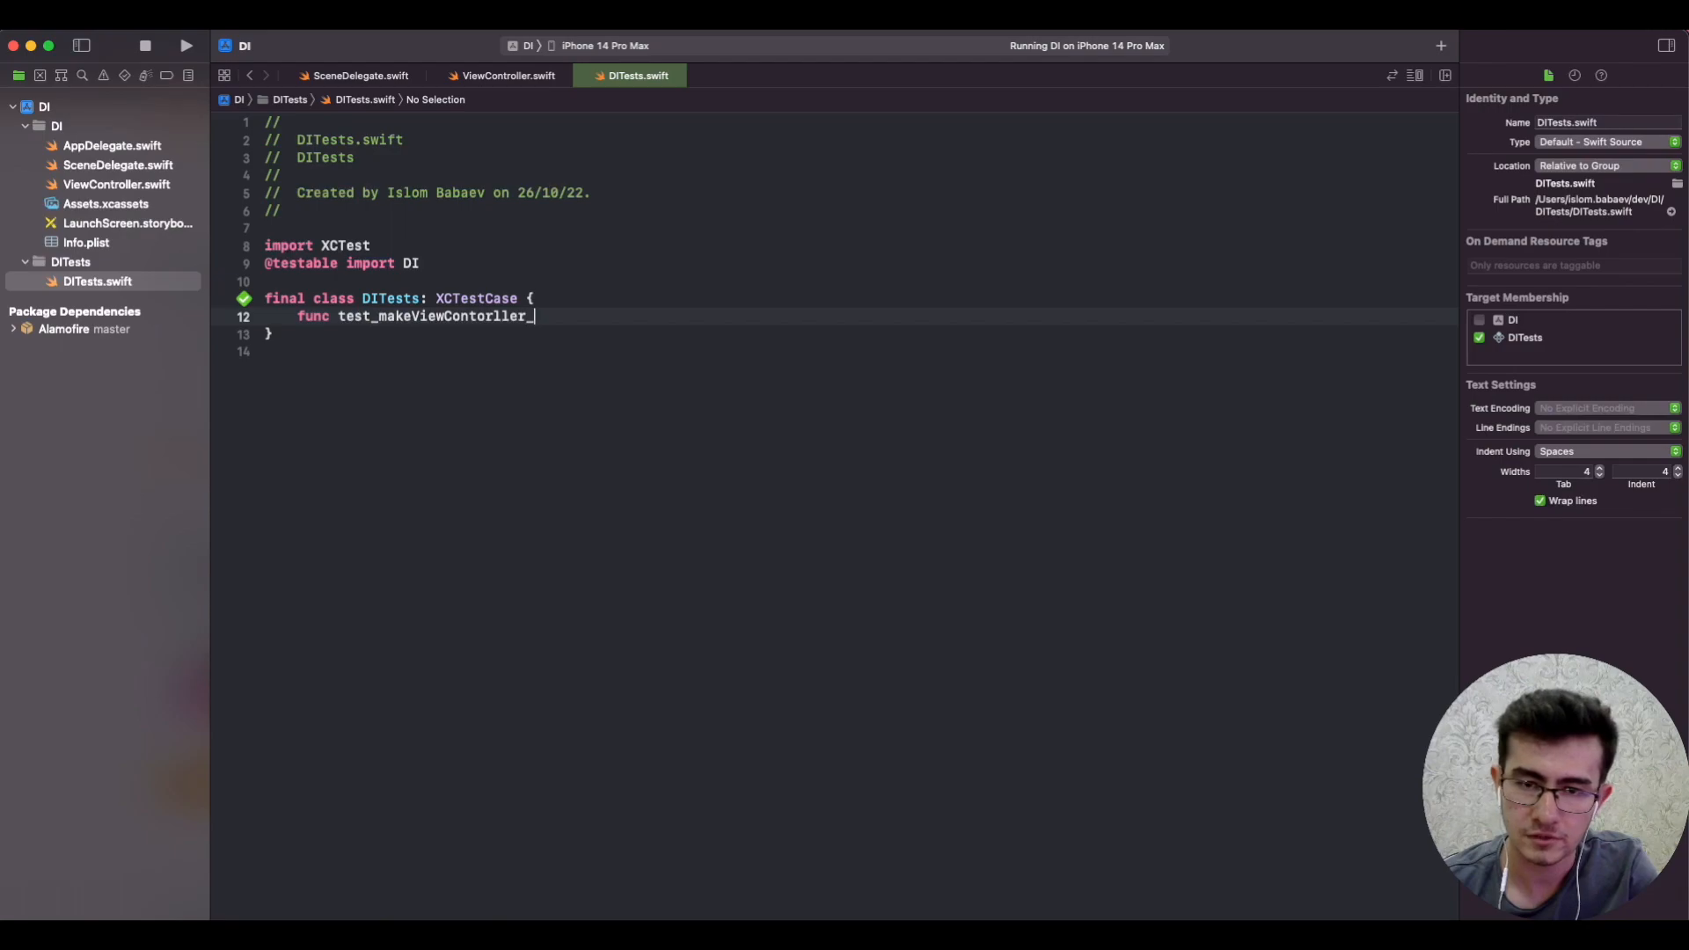
text(setsNetworkM)
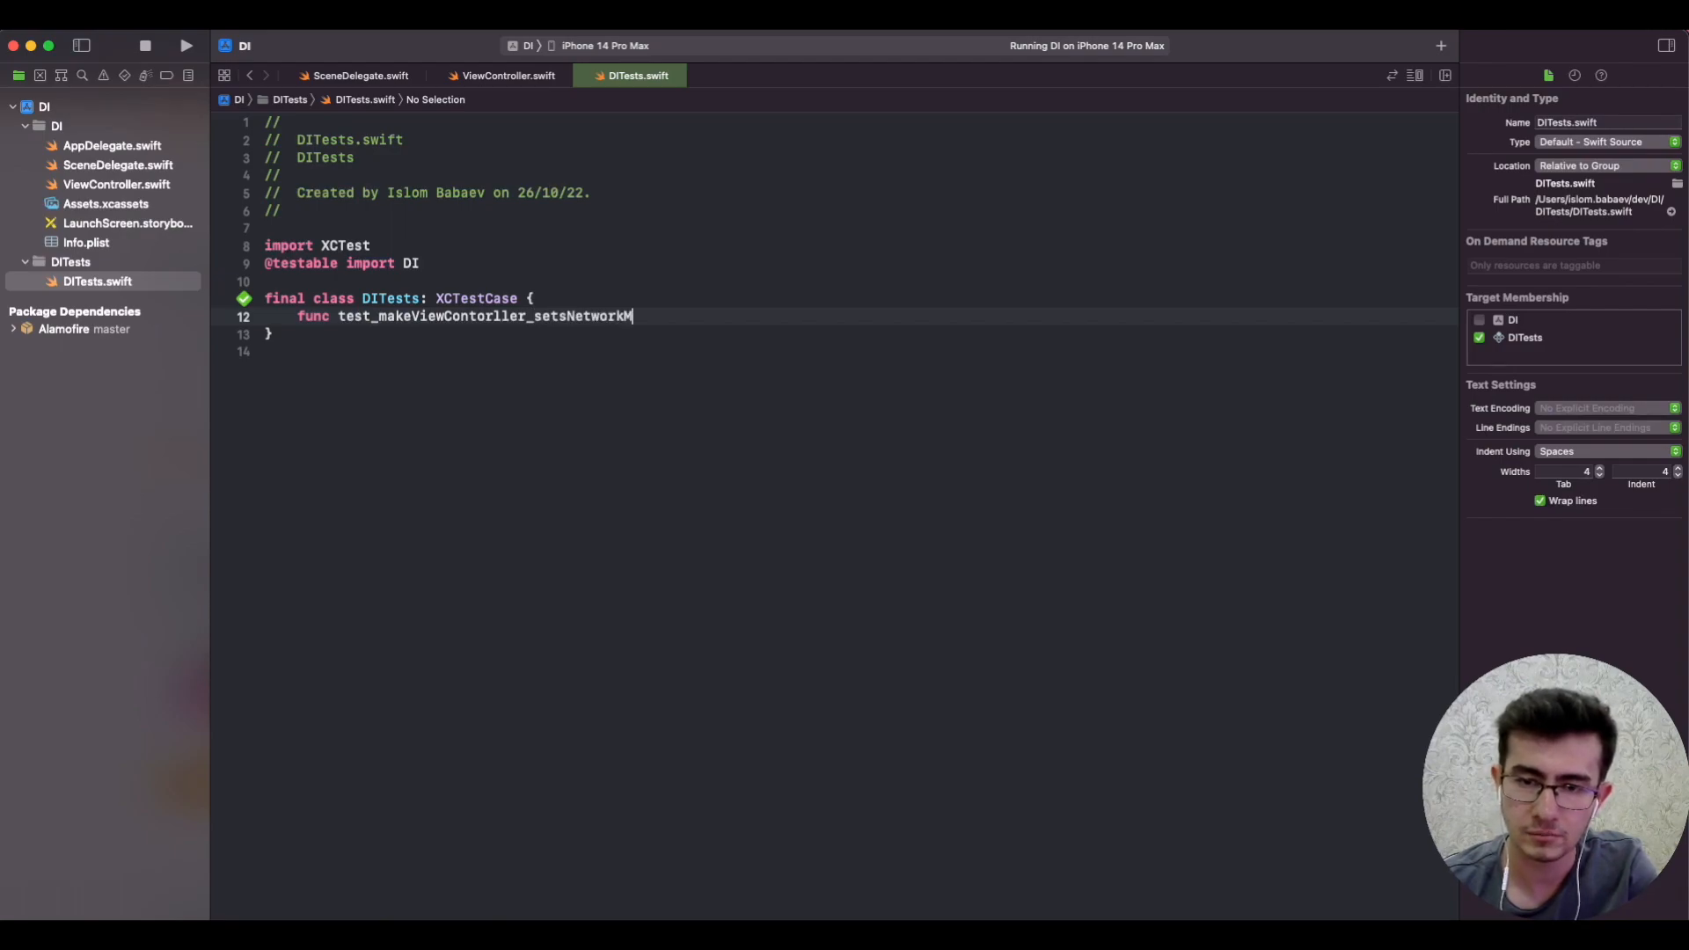
text(anager() {)
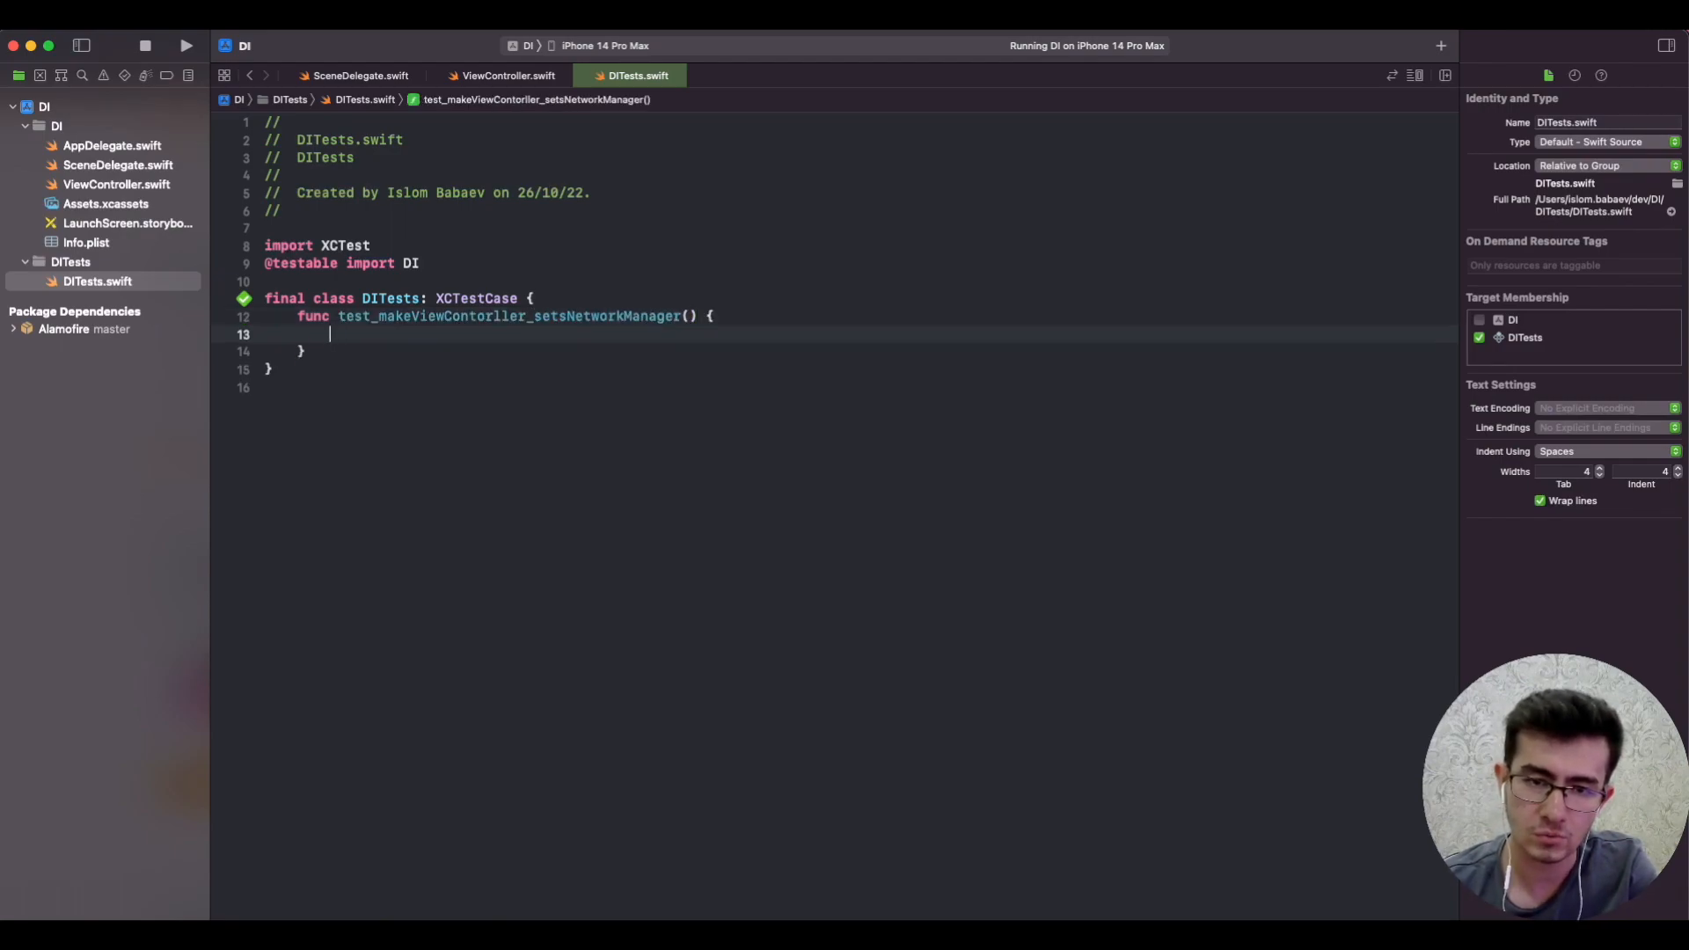
text(let sut =)
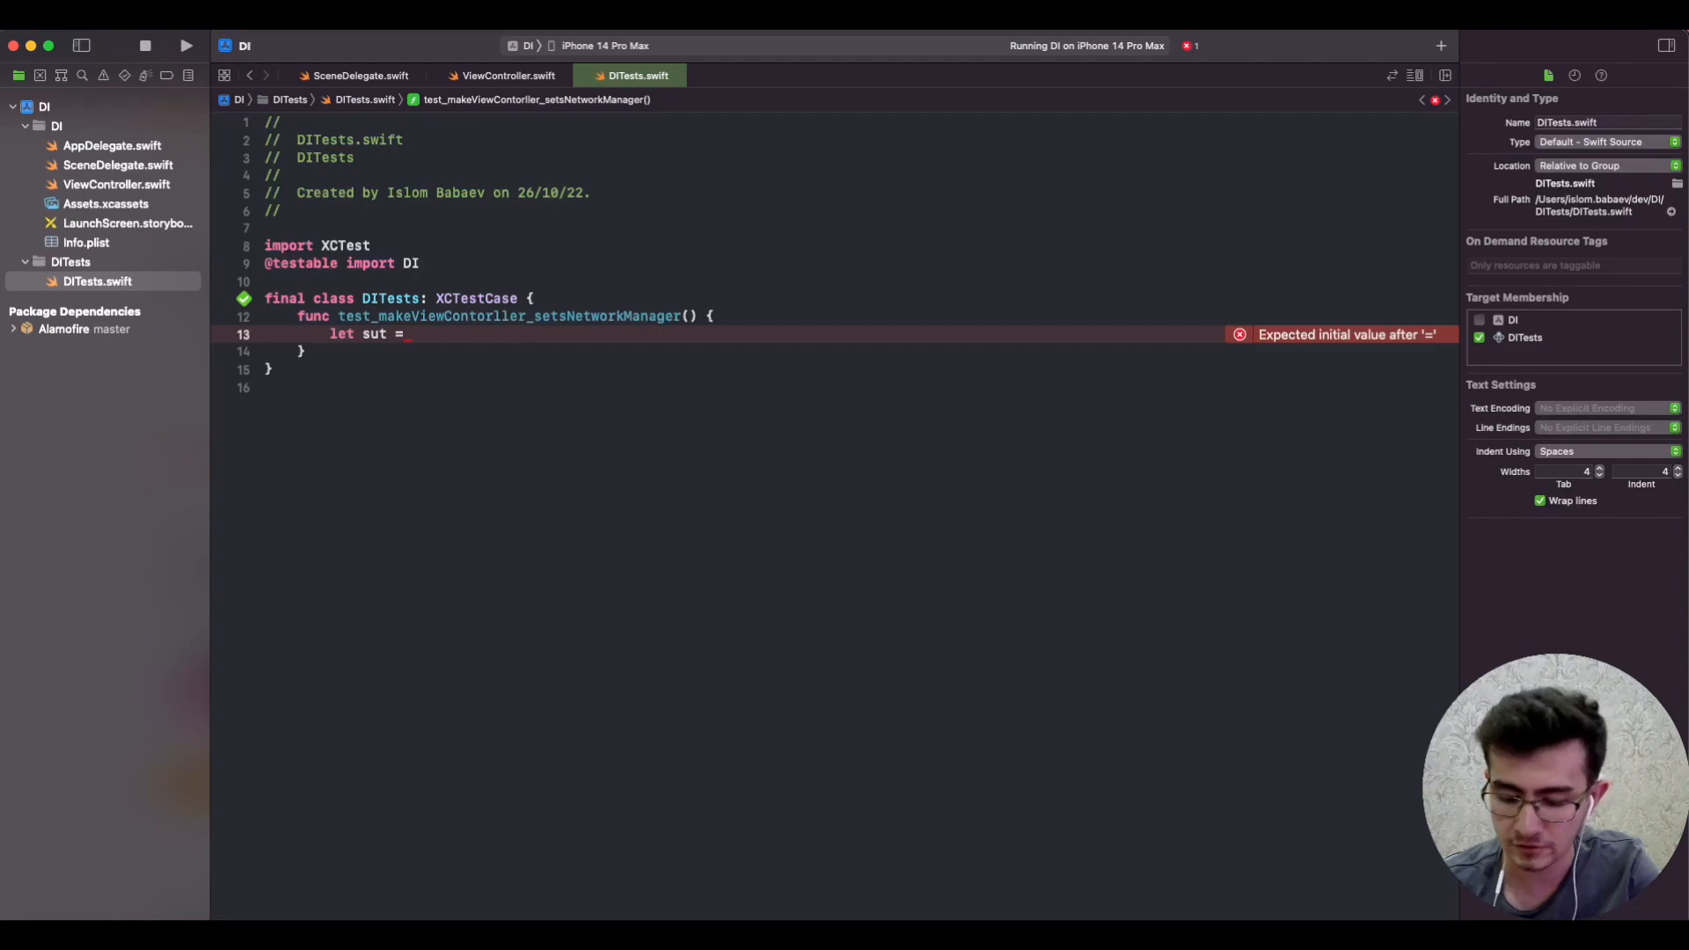
text(VIewcon)
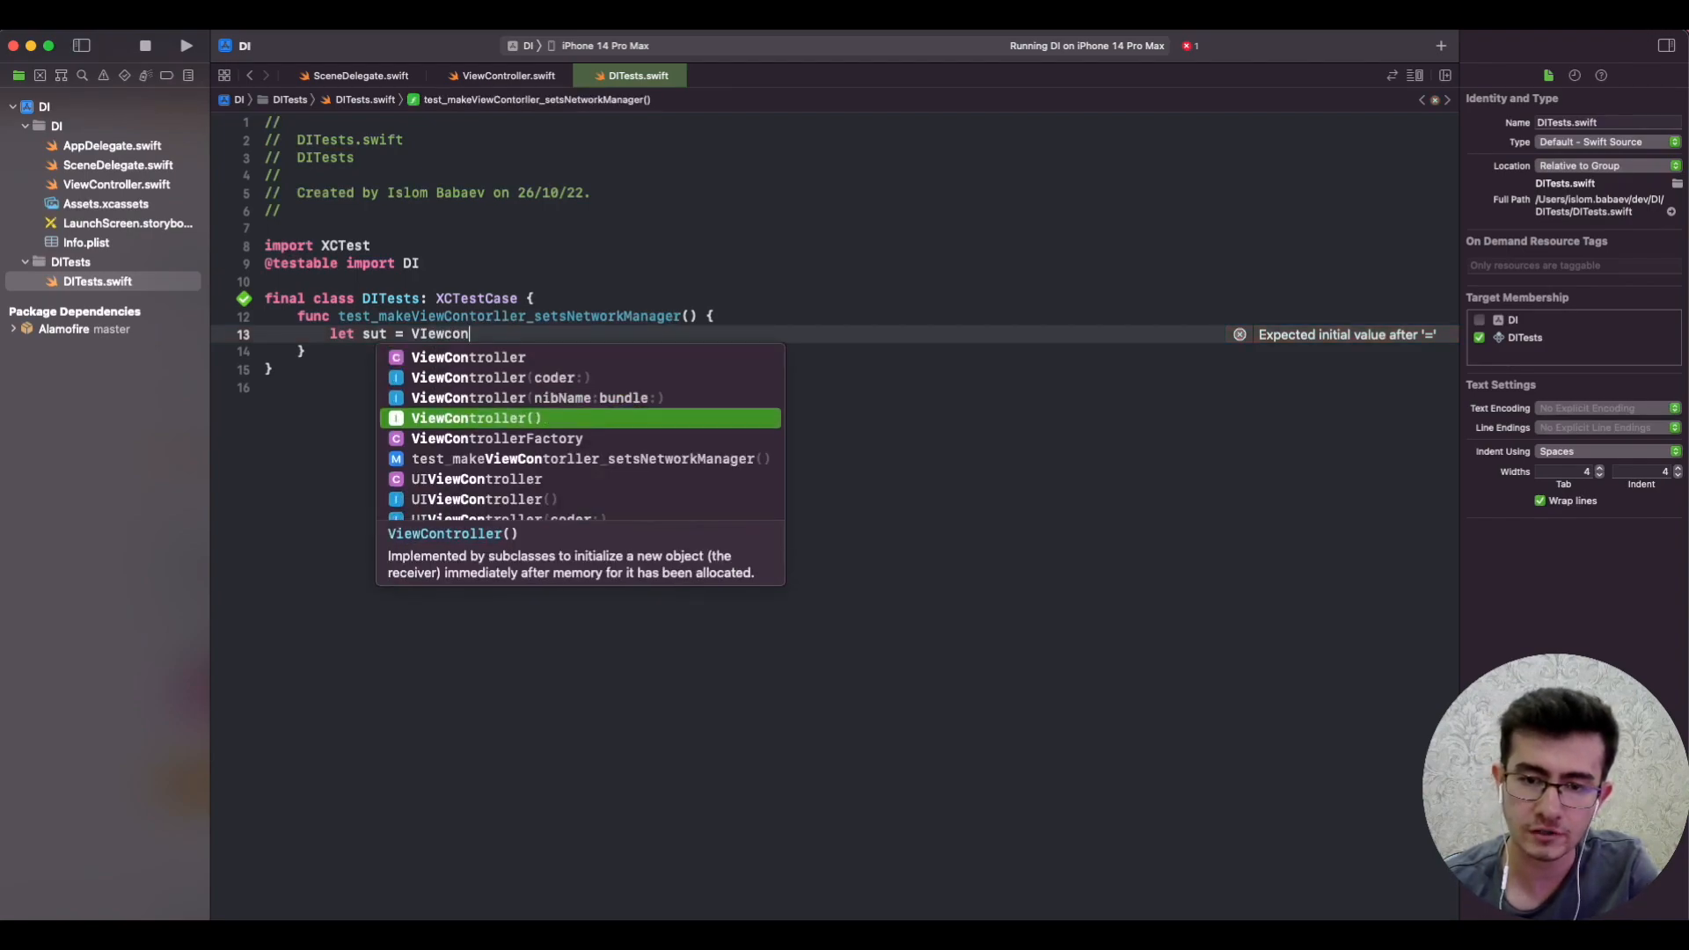
click(496, 438)
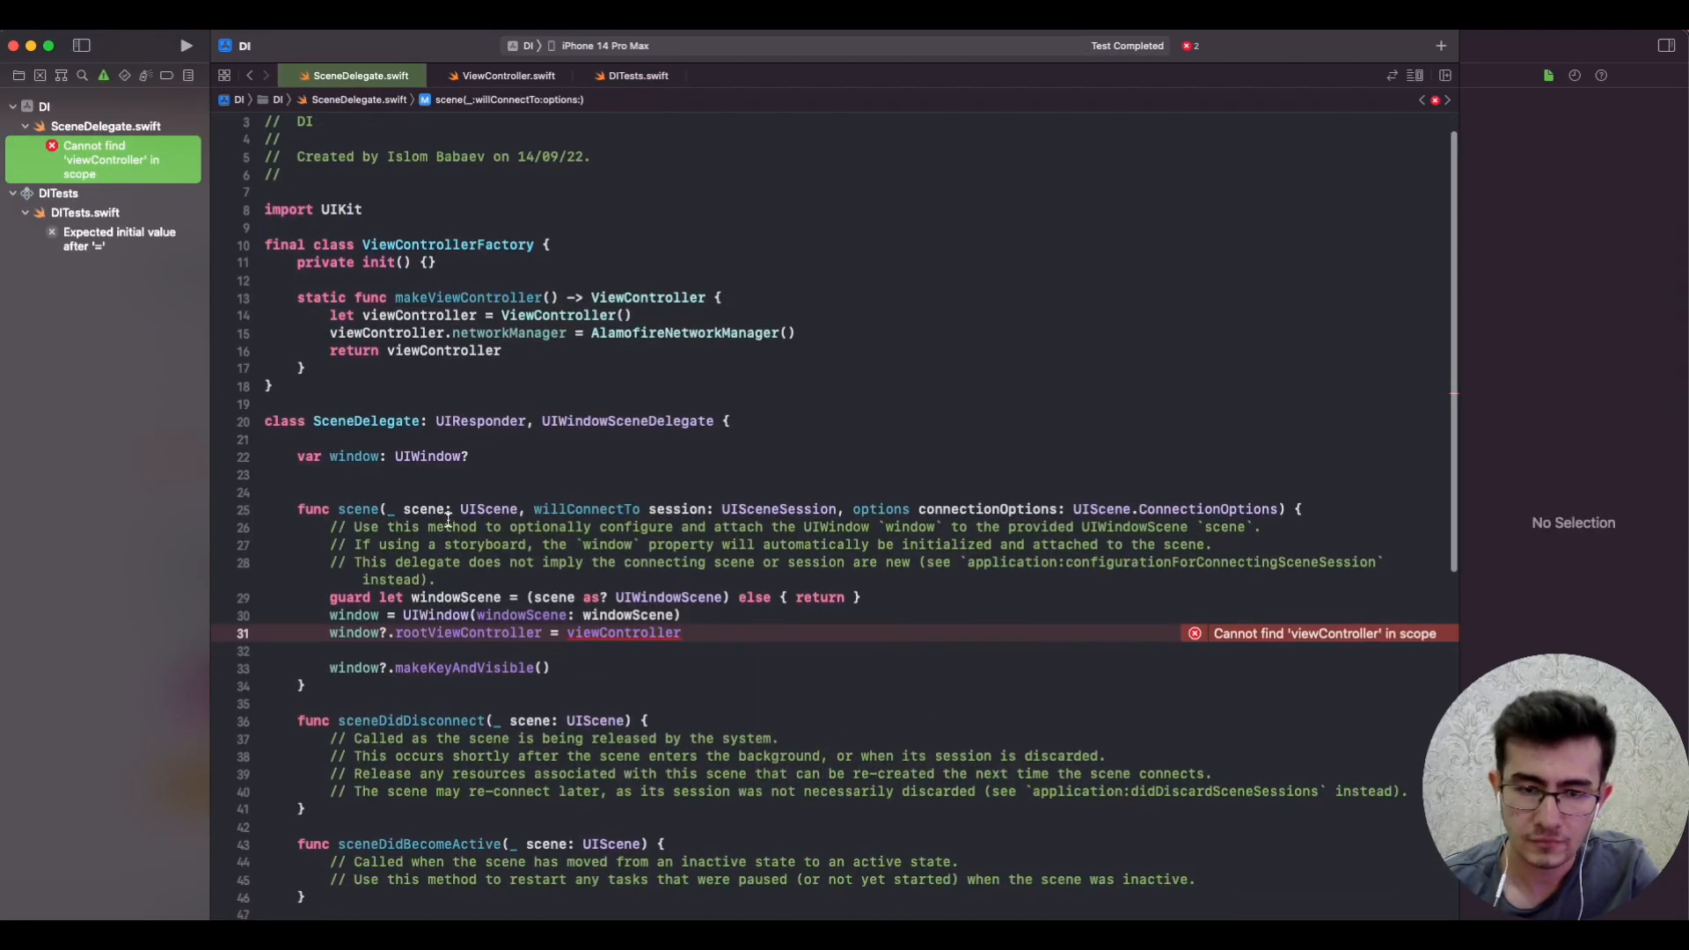
Step: Set rootViewController to ViewControllerFactory.makeViewController() and run the tests, which pass
text(ViewControllerFactory.)
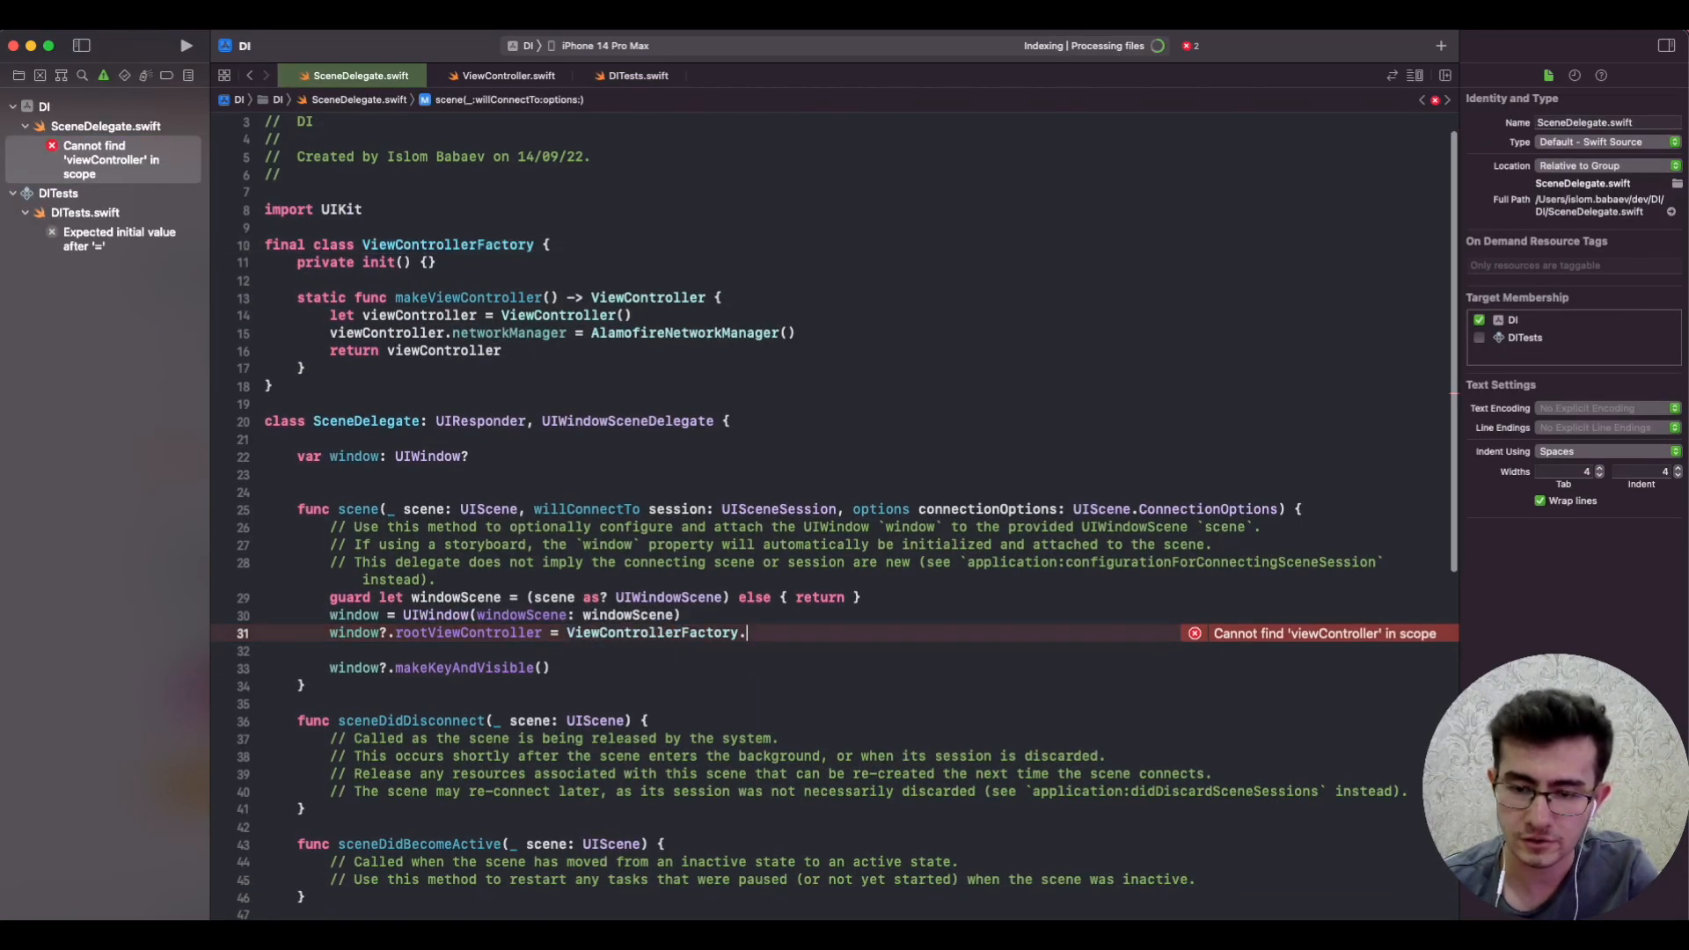
text(makeViewController())
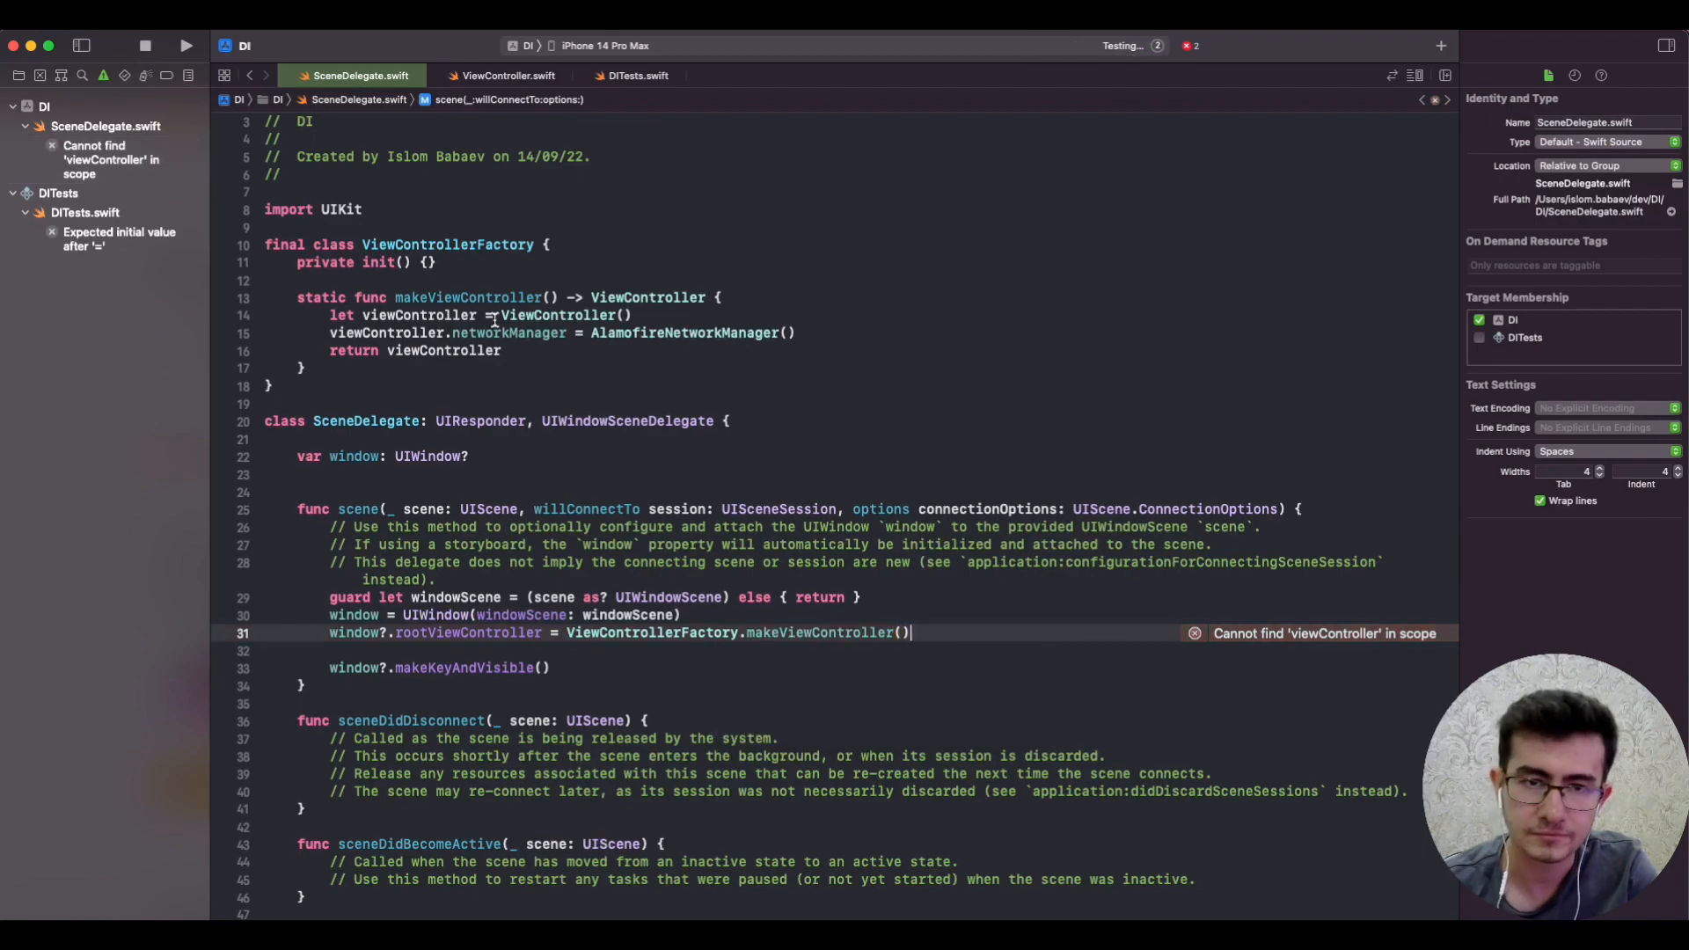
click(185, 46)
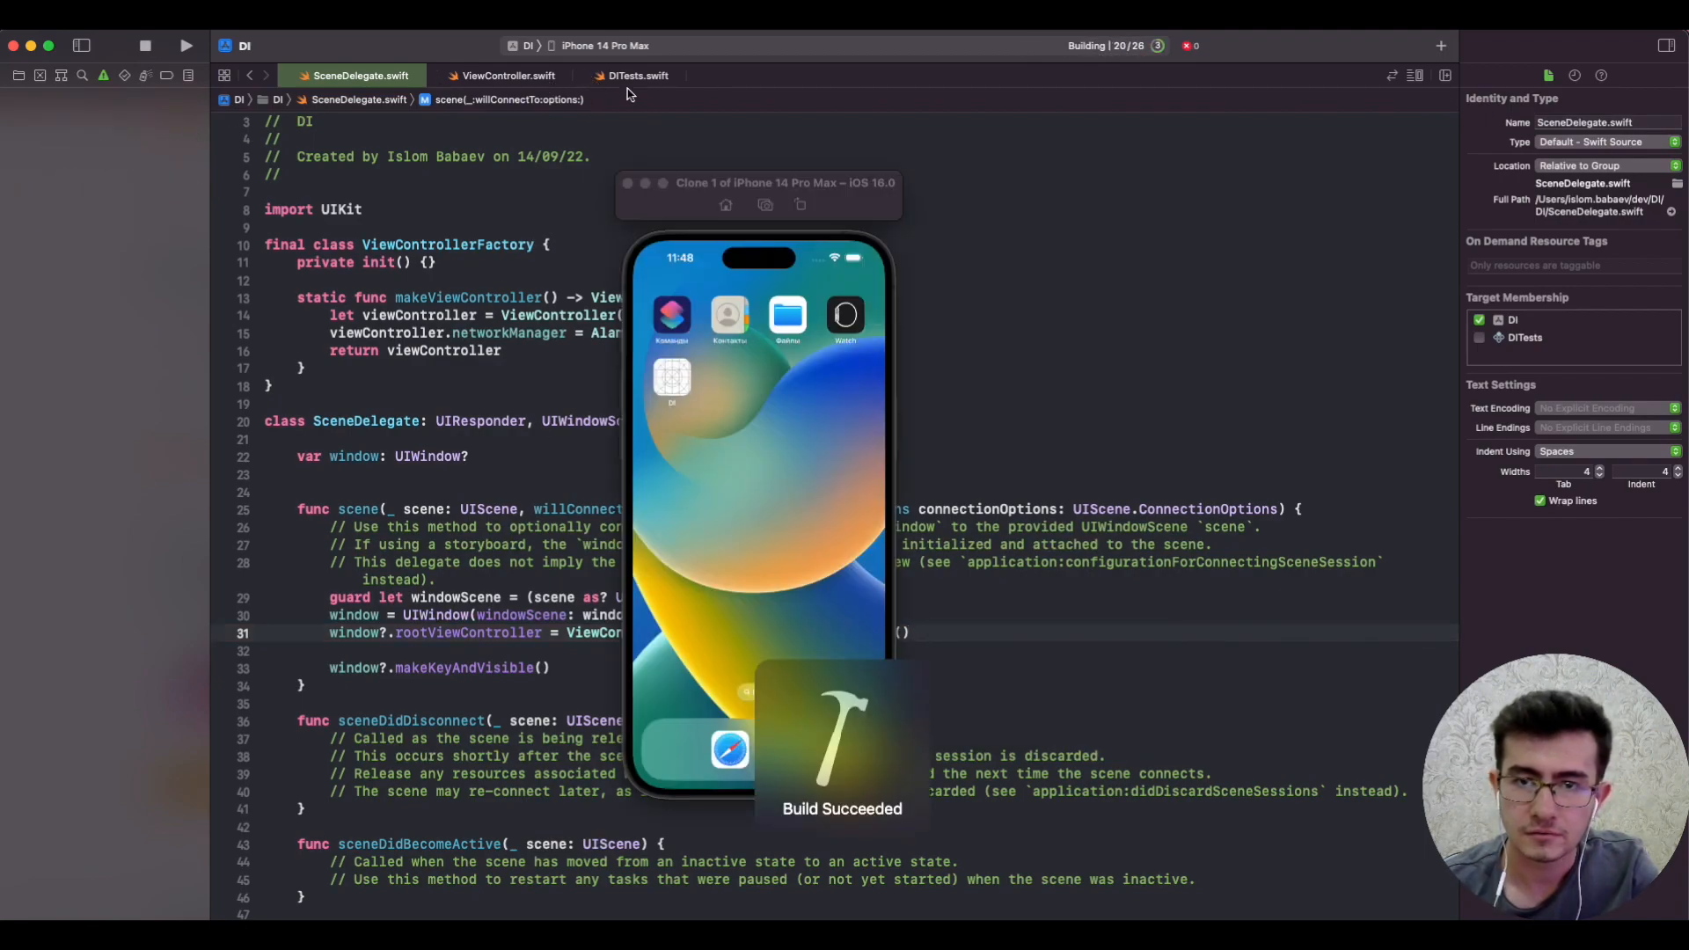
click(637, 75)
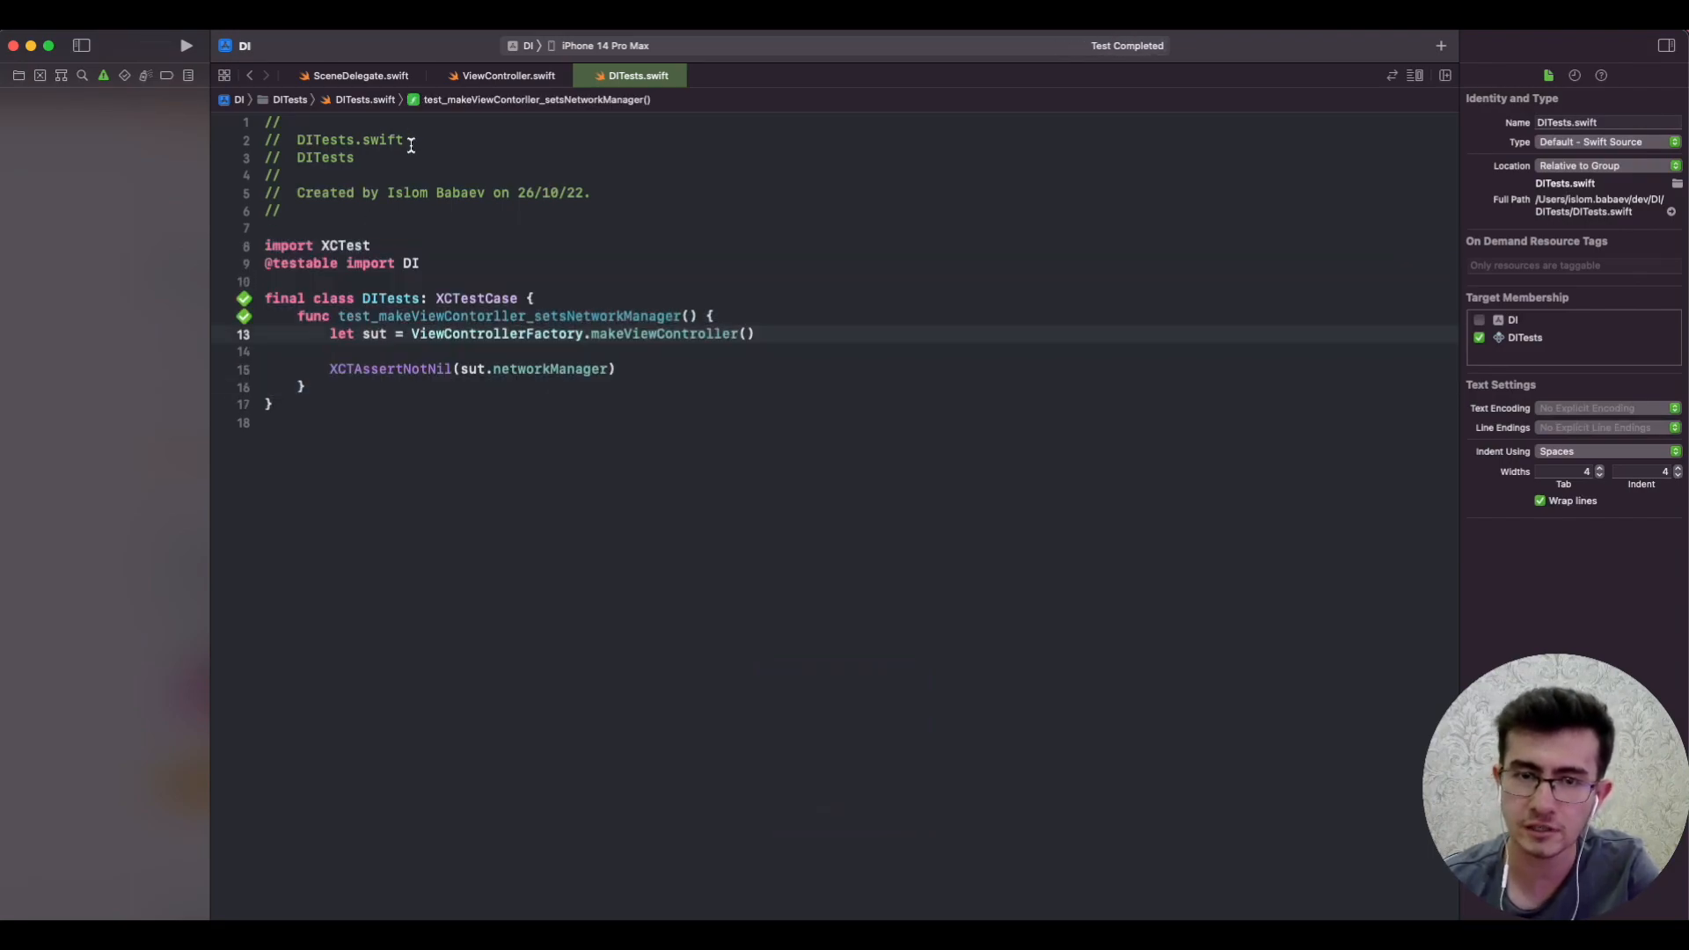
Step: Comment out the factory's networkManager assignment and see the not-nil assertion fail in DITests
click(357, 76)
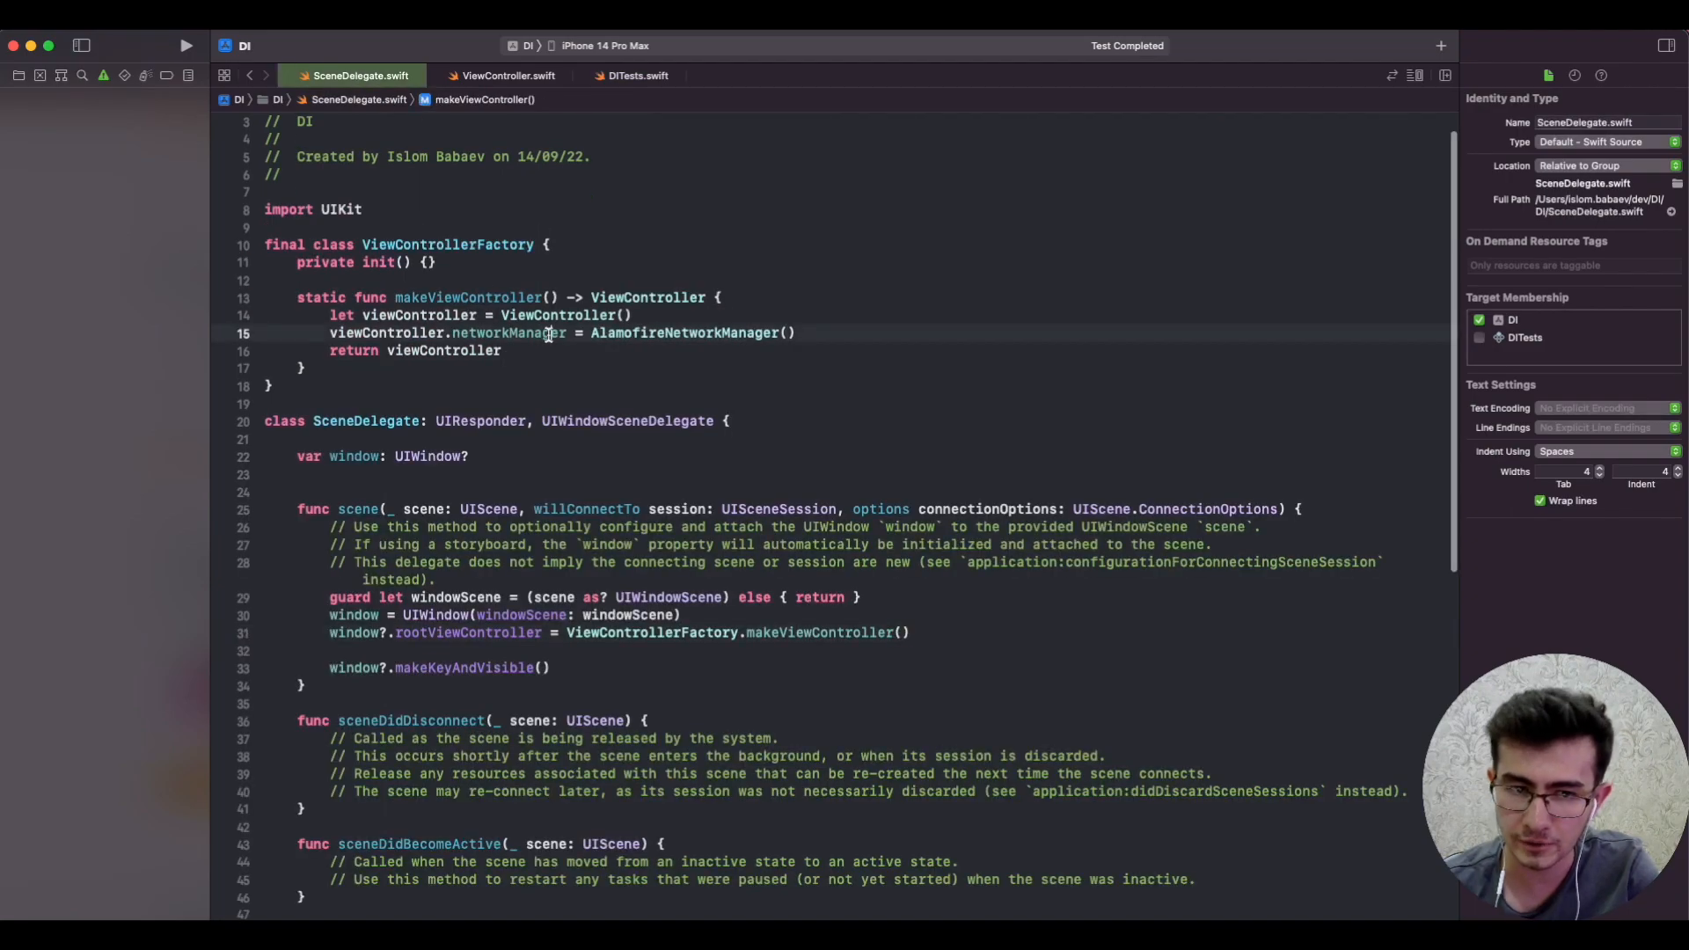
key(cmd+/)
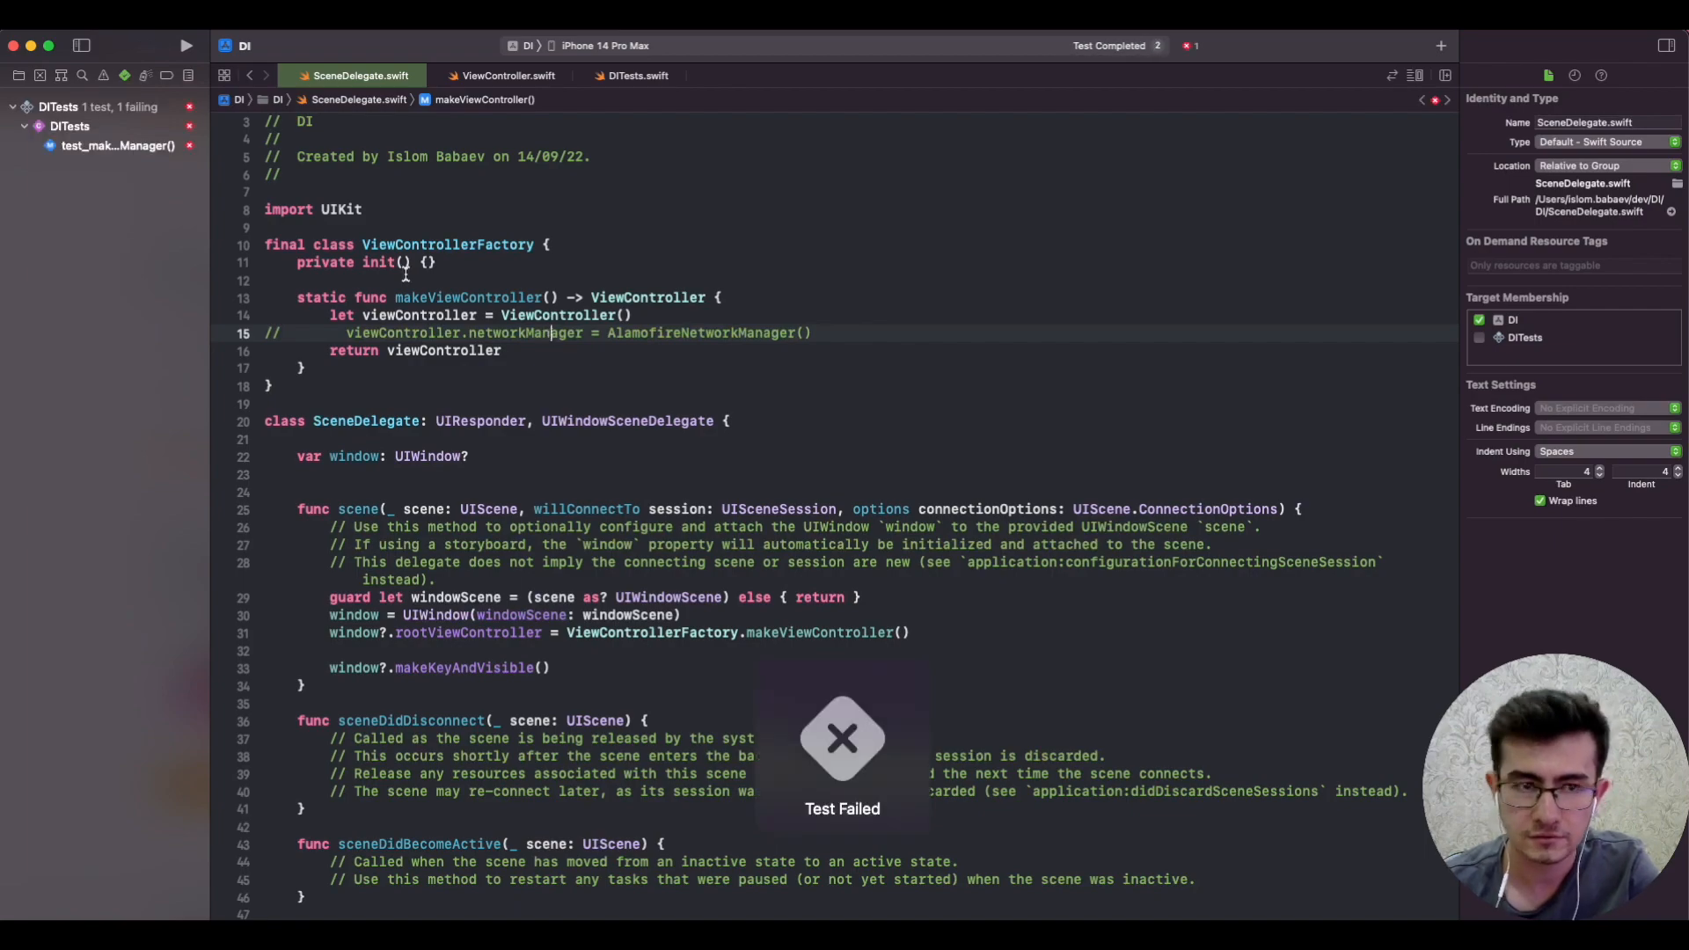
click(637, 75)
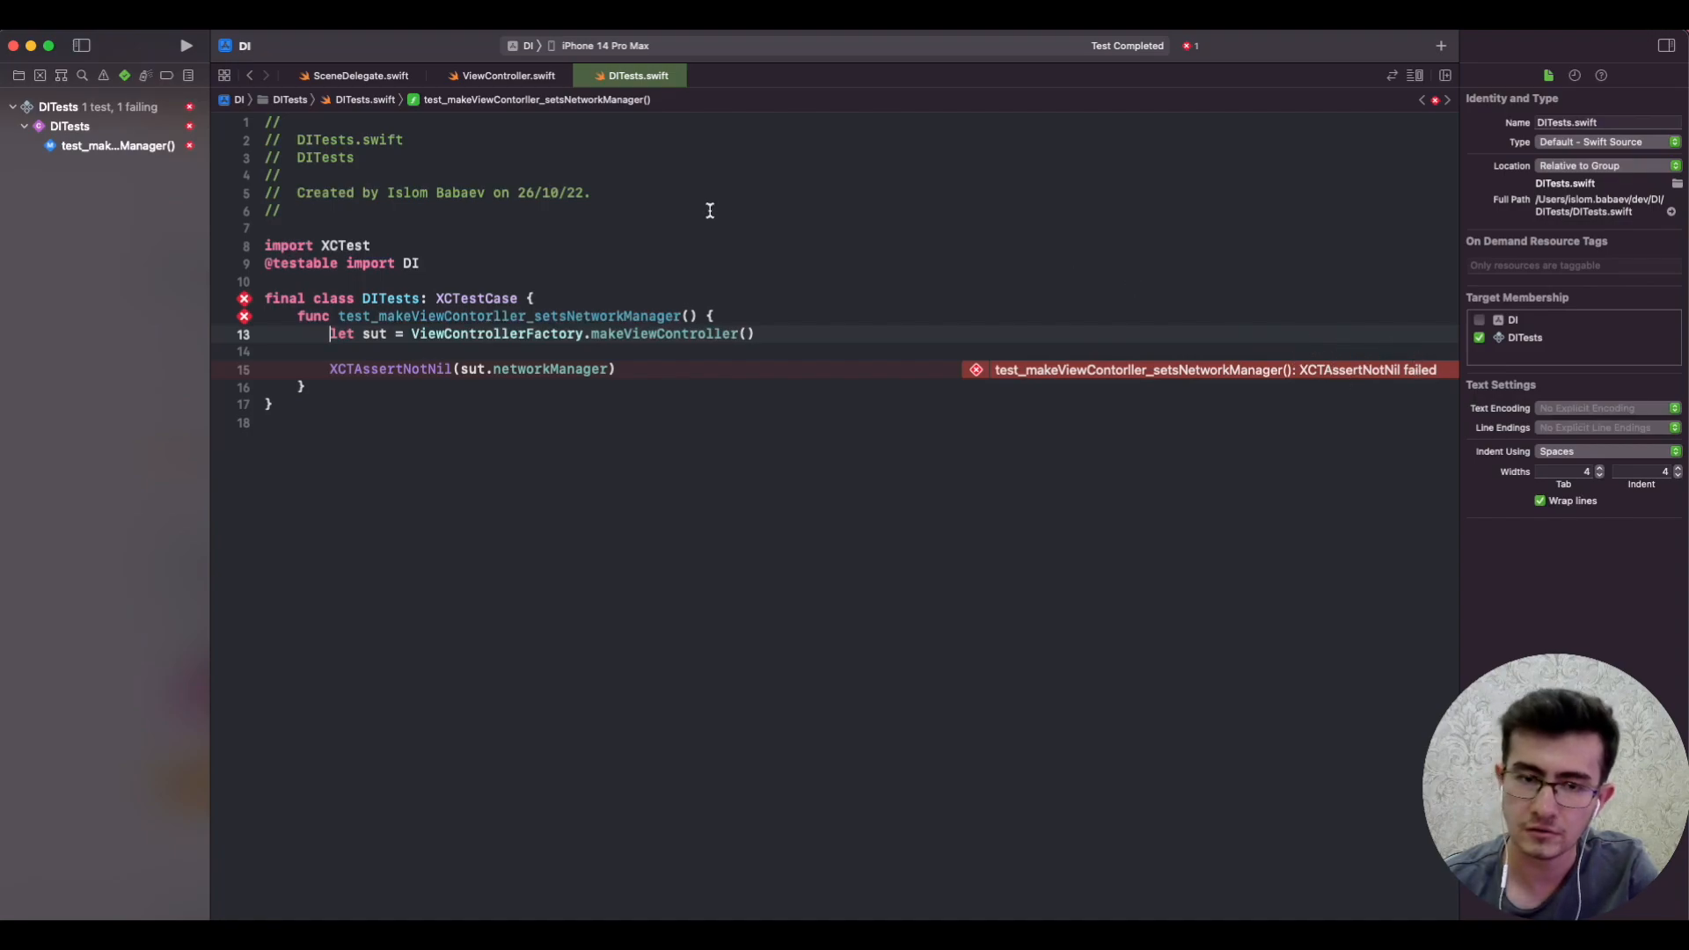
Step: Uncomment the factory's AlamofireNetworkManager assignment and bring up ViewController.swift
click(355, 76)
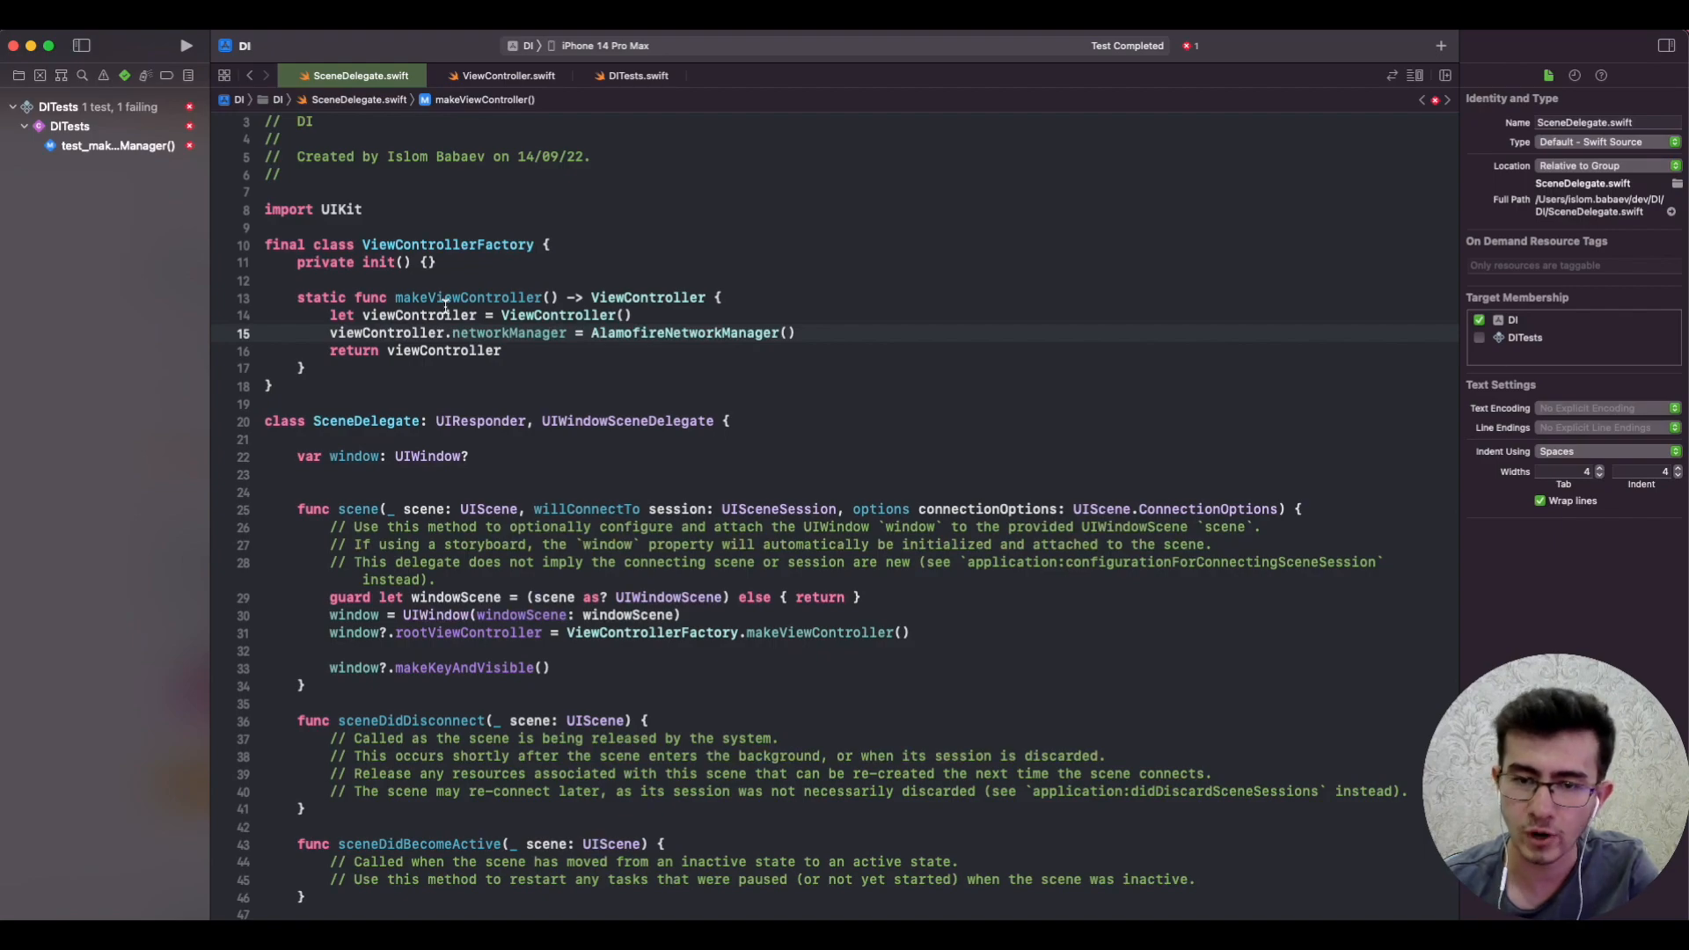
double_click(468, 297)
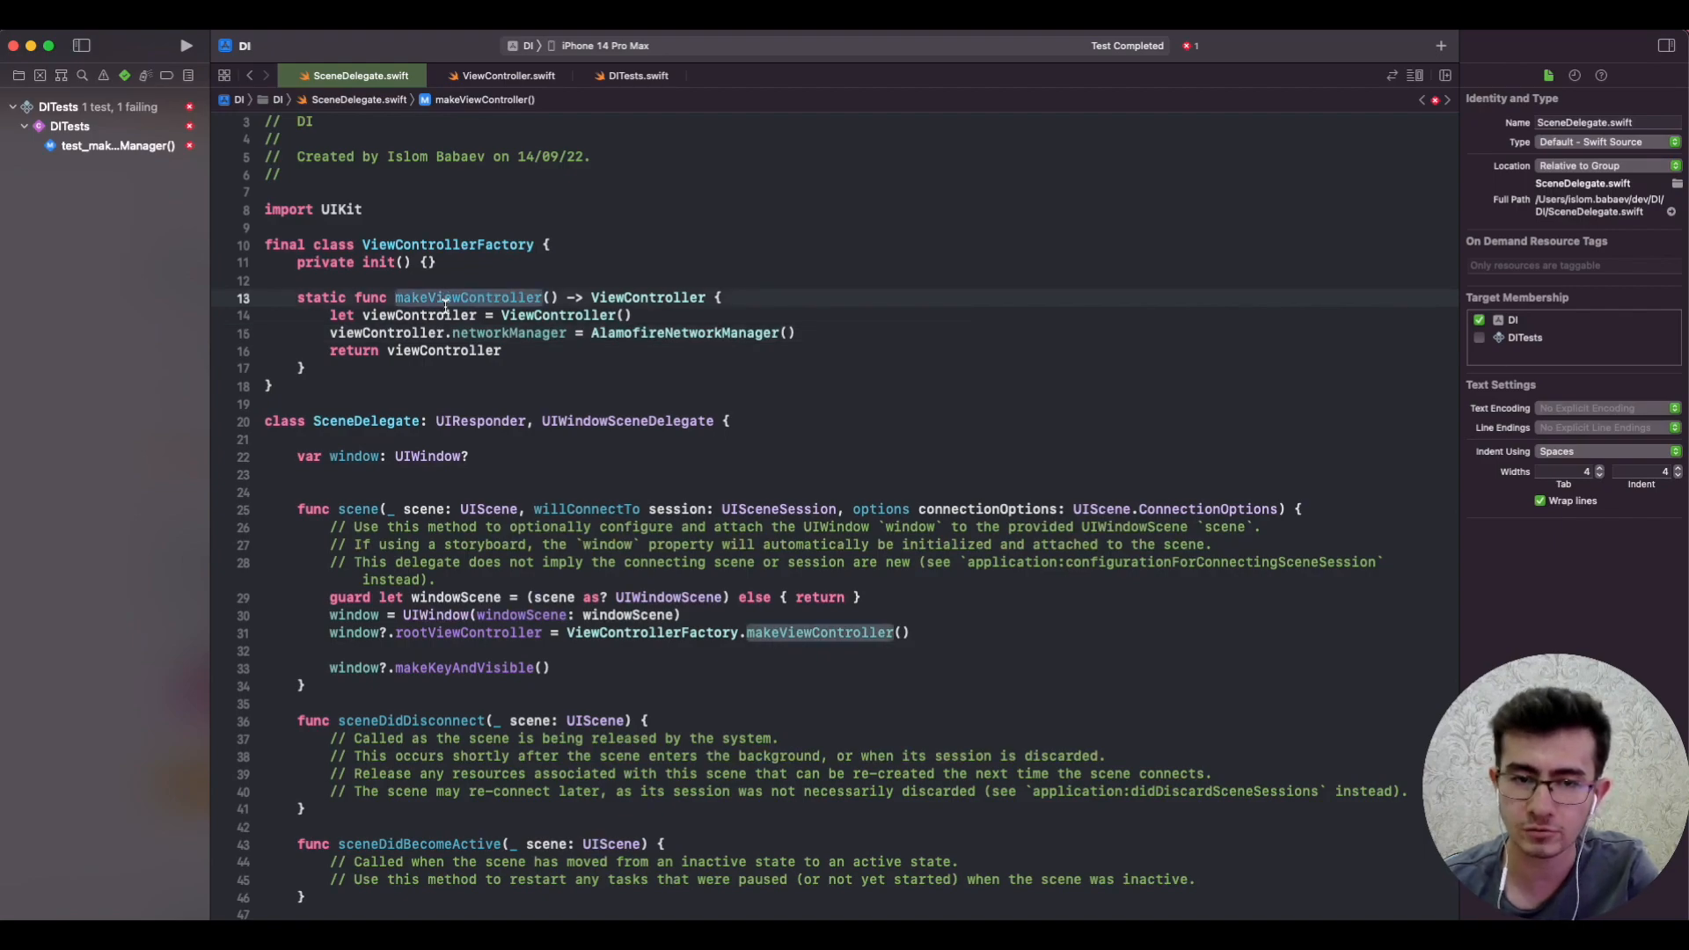
click(411, 333)
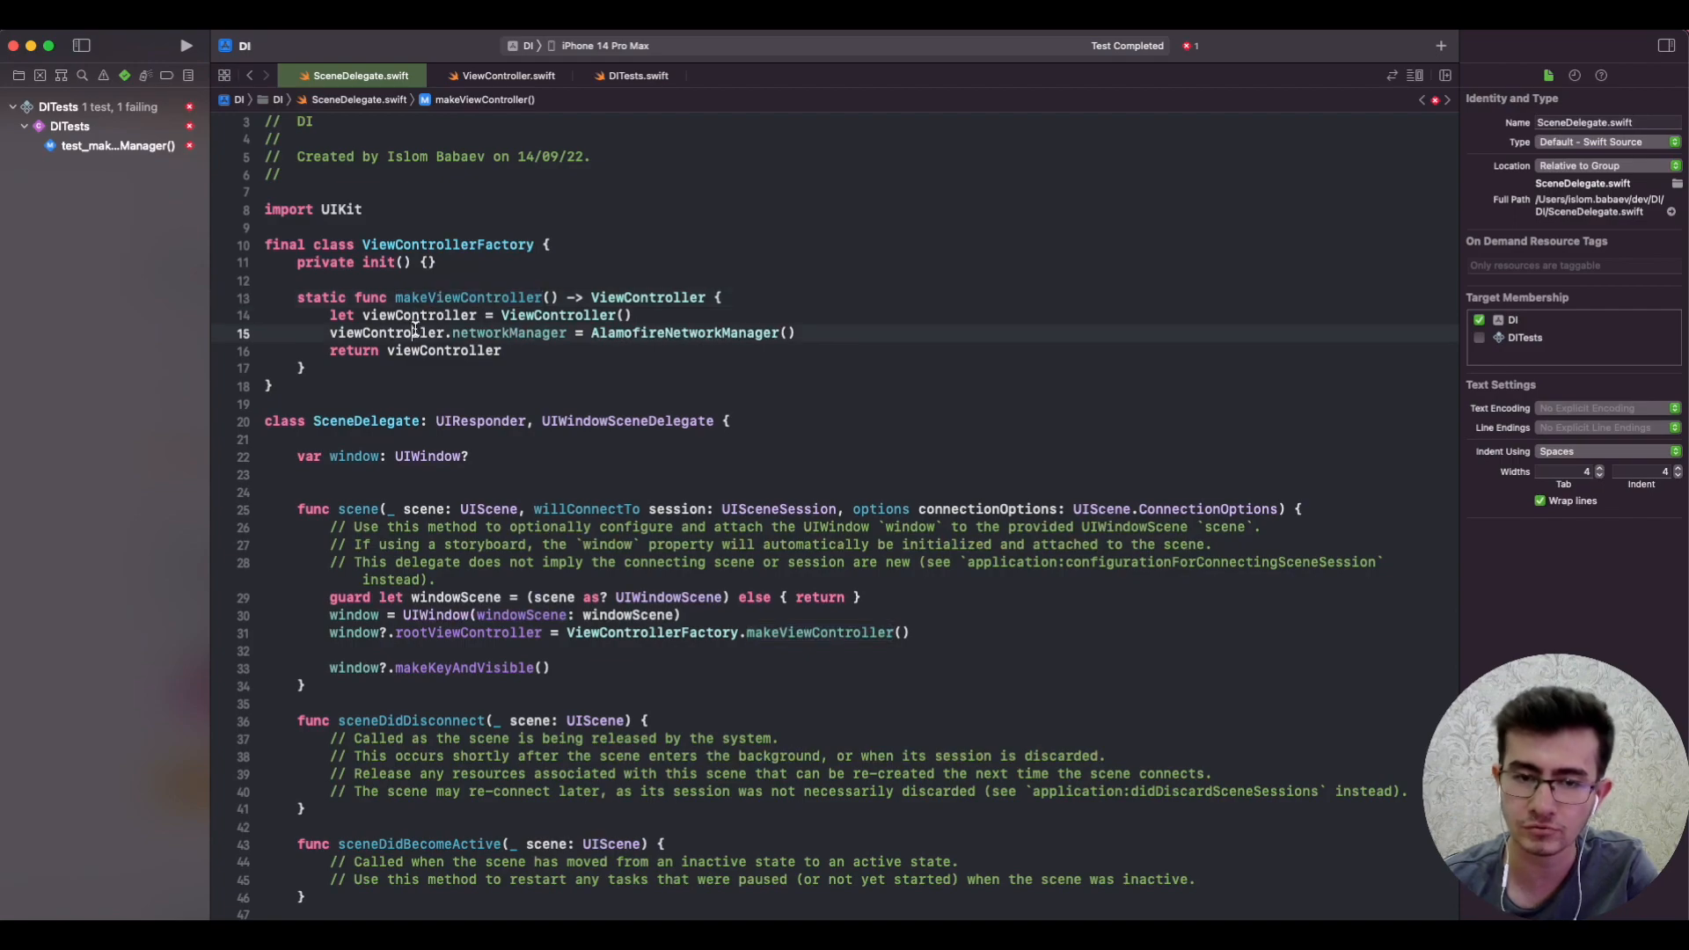
double_click(507, 332)
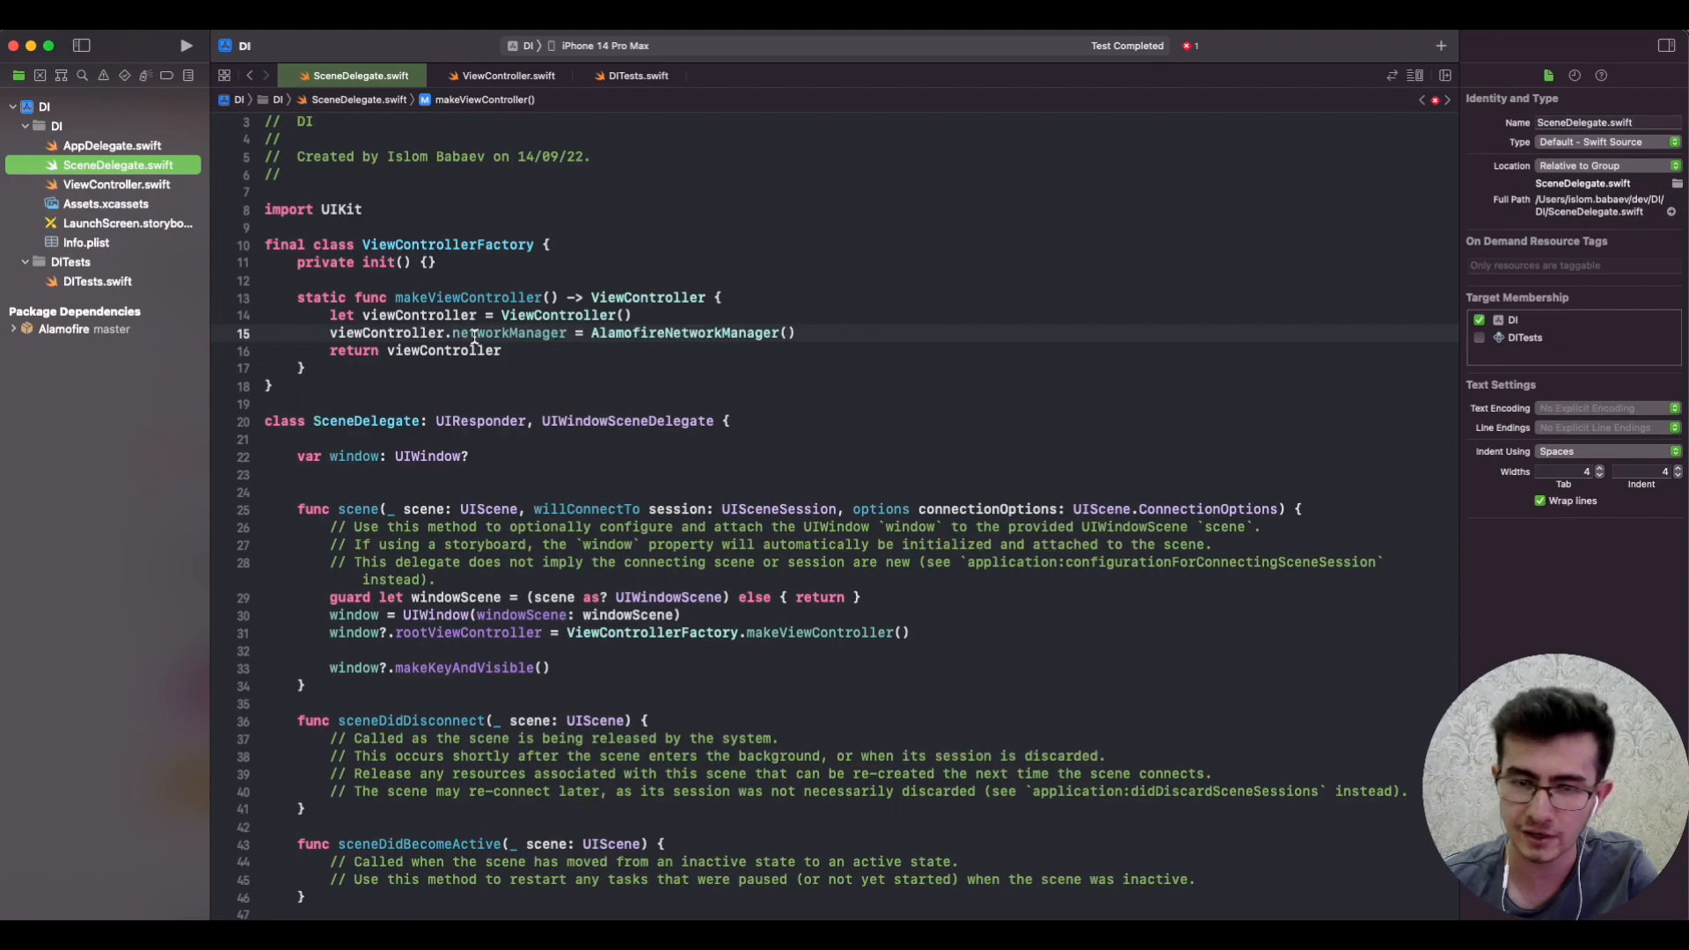
click(507, 76)
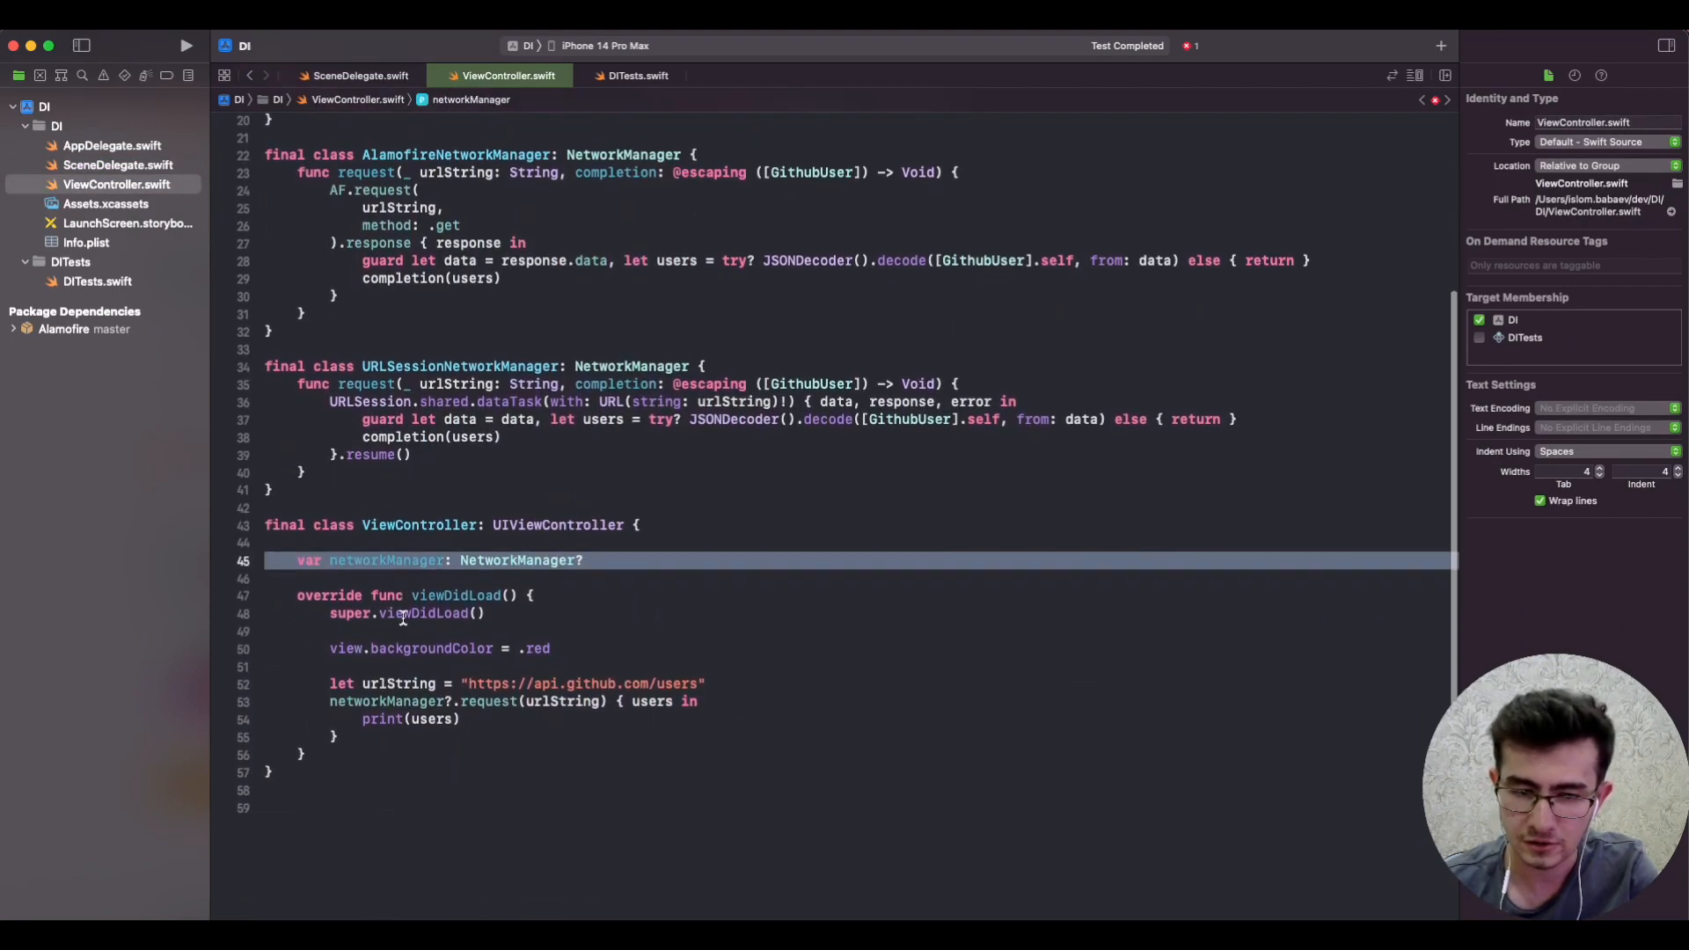
Step: Make networkManager a let set by init(networkManager:) calling super.init(nibName: nil, bundle: nil), and build to reveal the init(coder:) error
text(let)
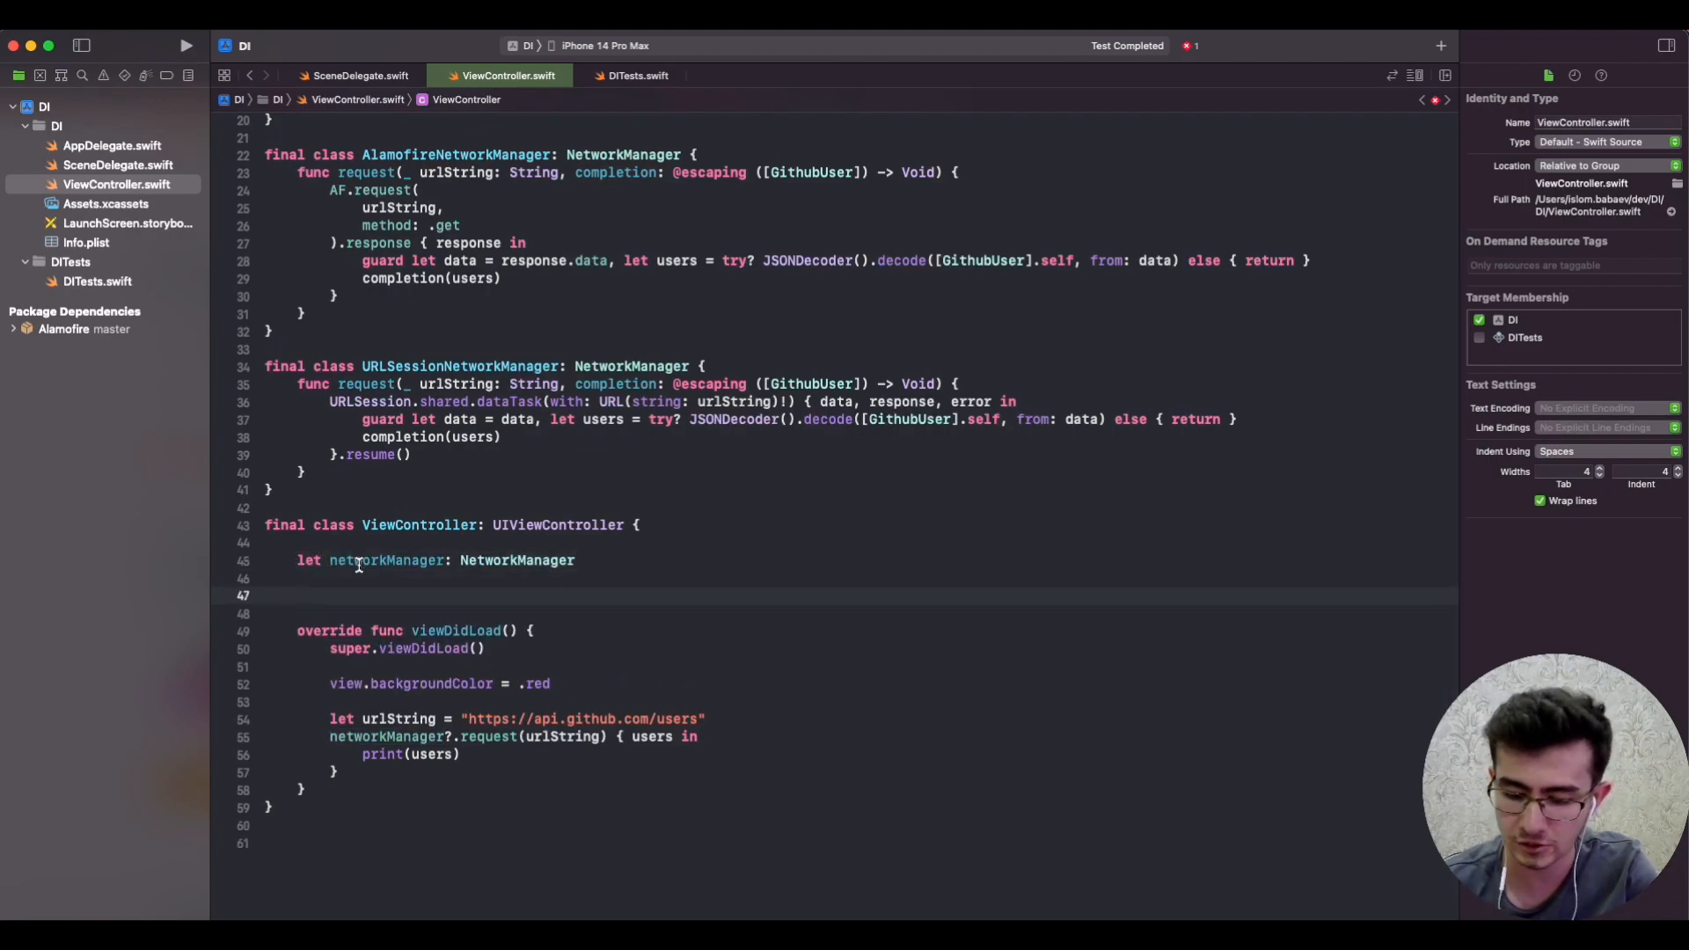
text(init(networkManager: NetworkManager) {)
text(self.networkManager = networkManager)
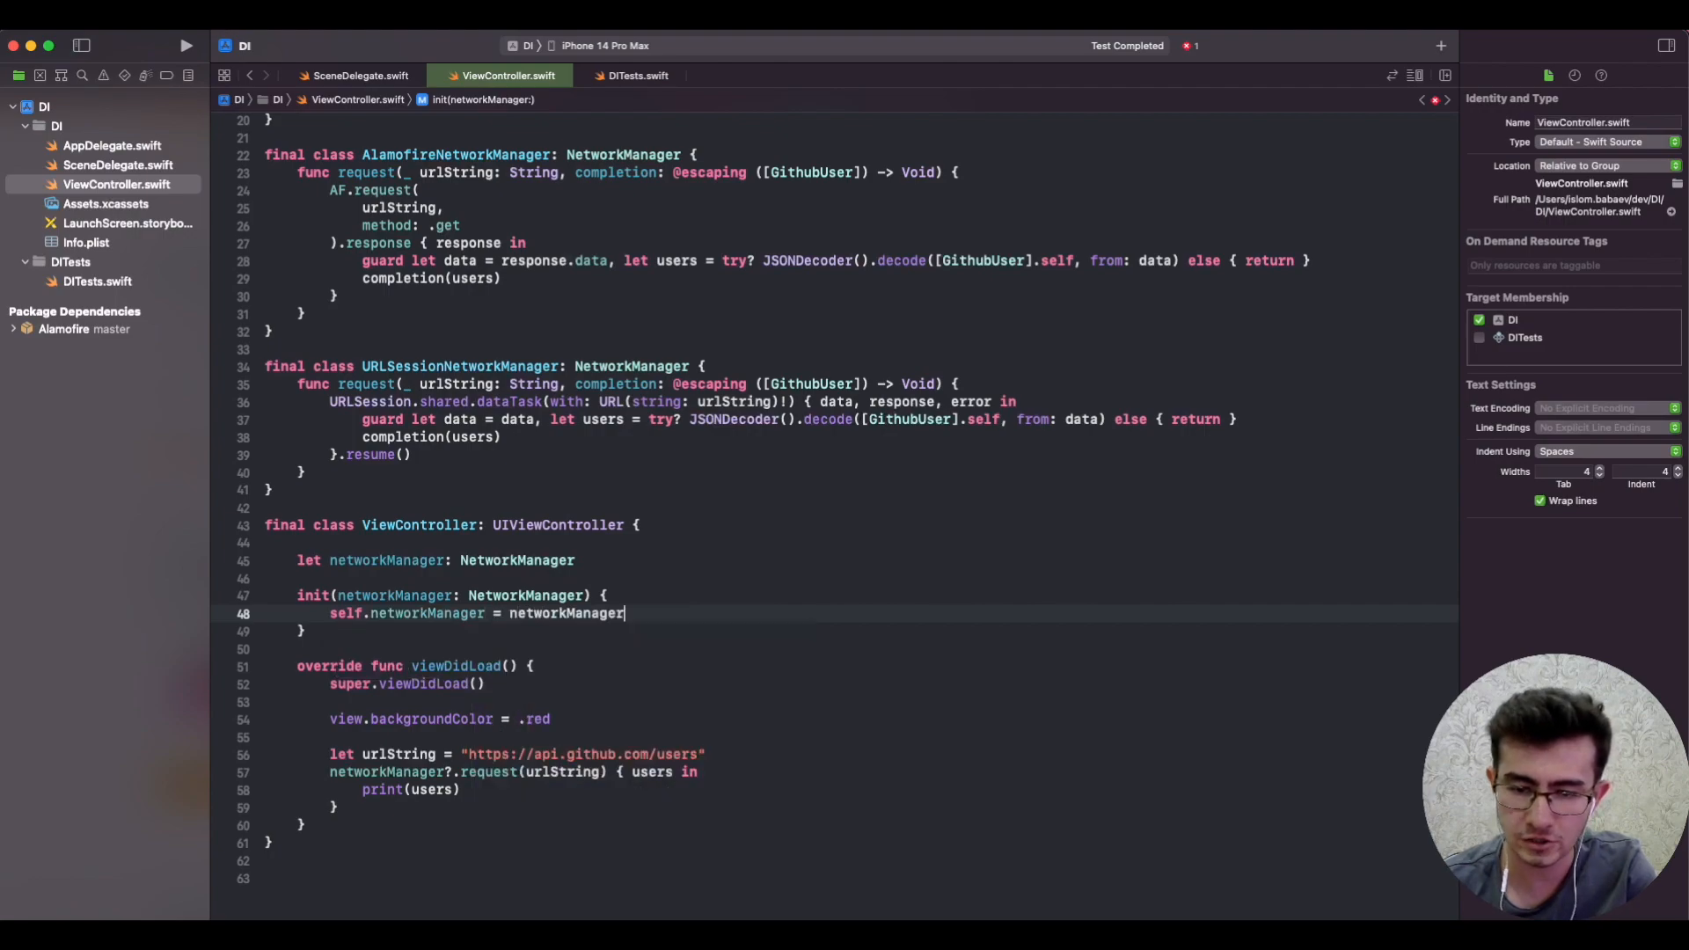
text(super.init(nibName: nil, bundle: nil)
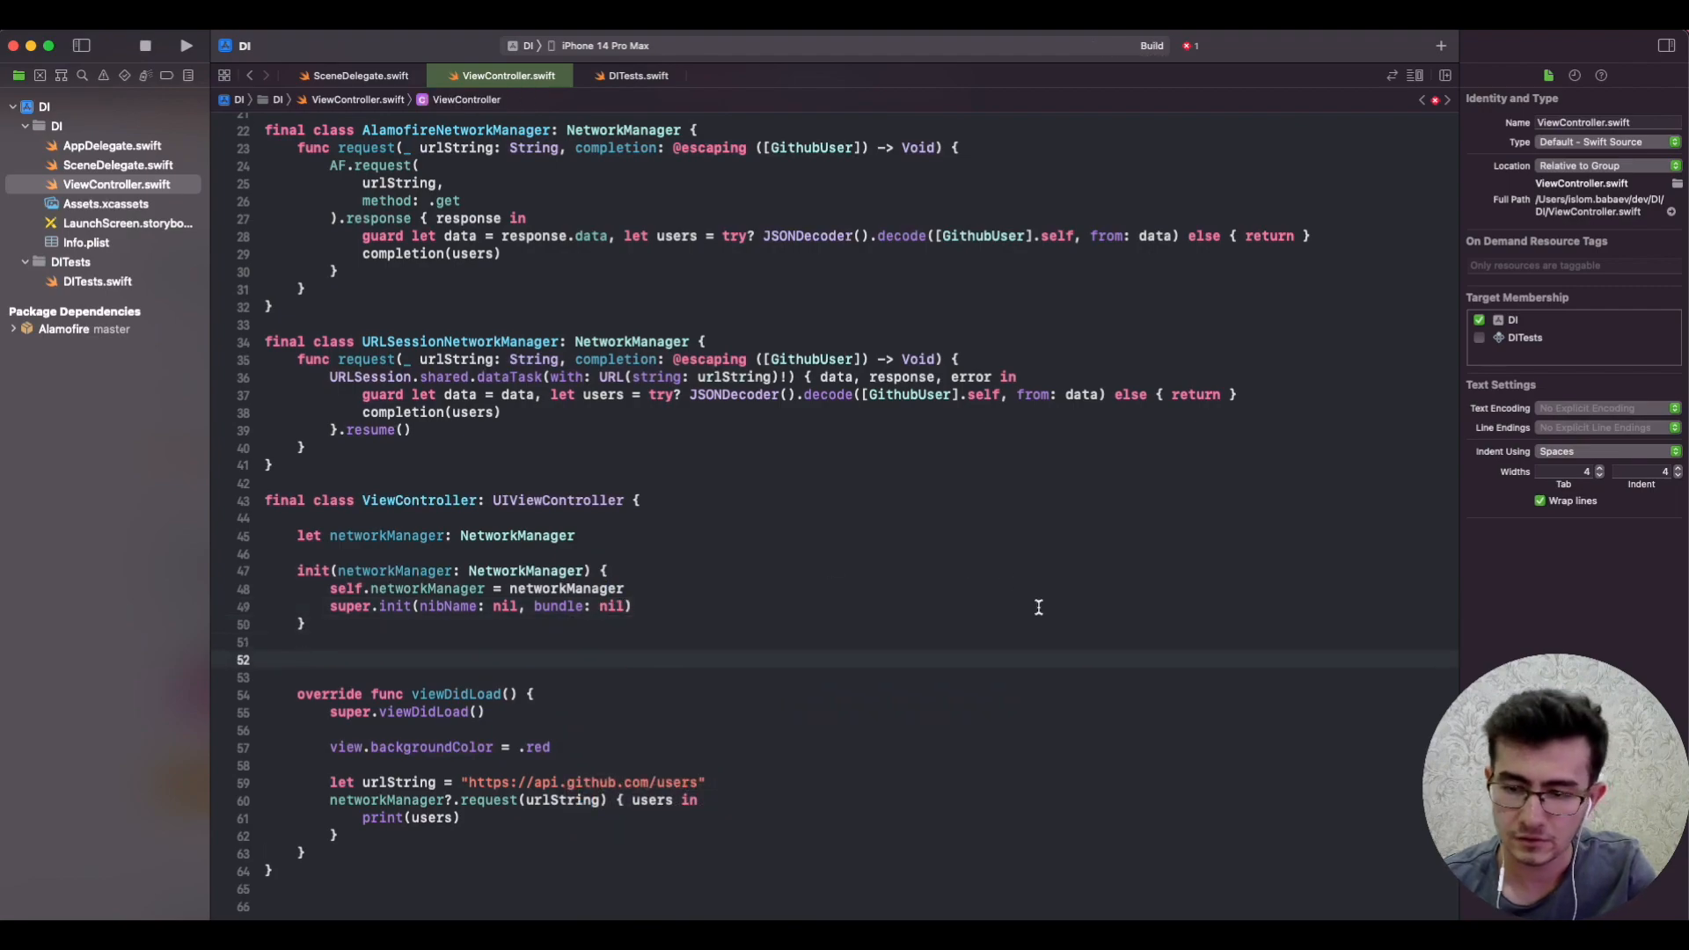
click(185, 45)
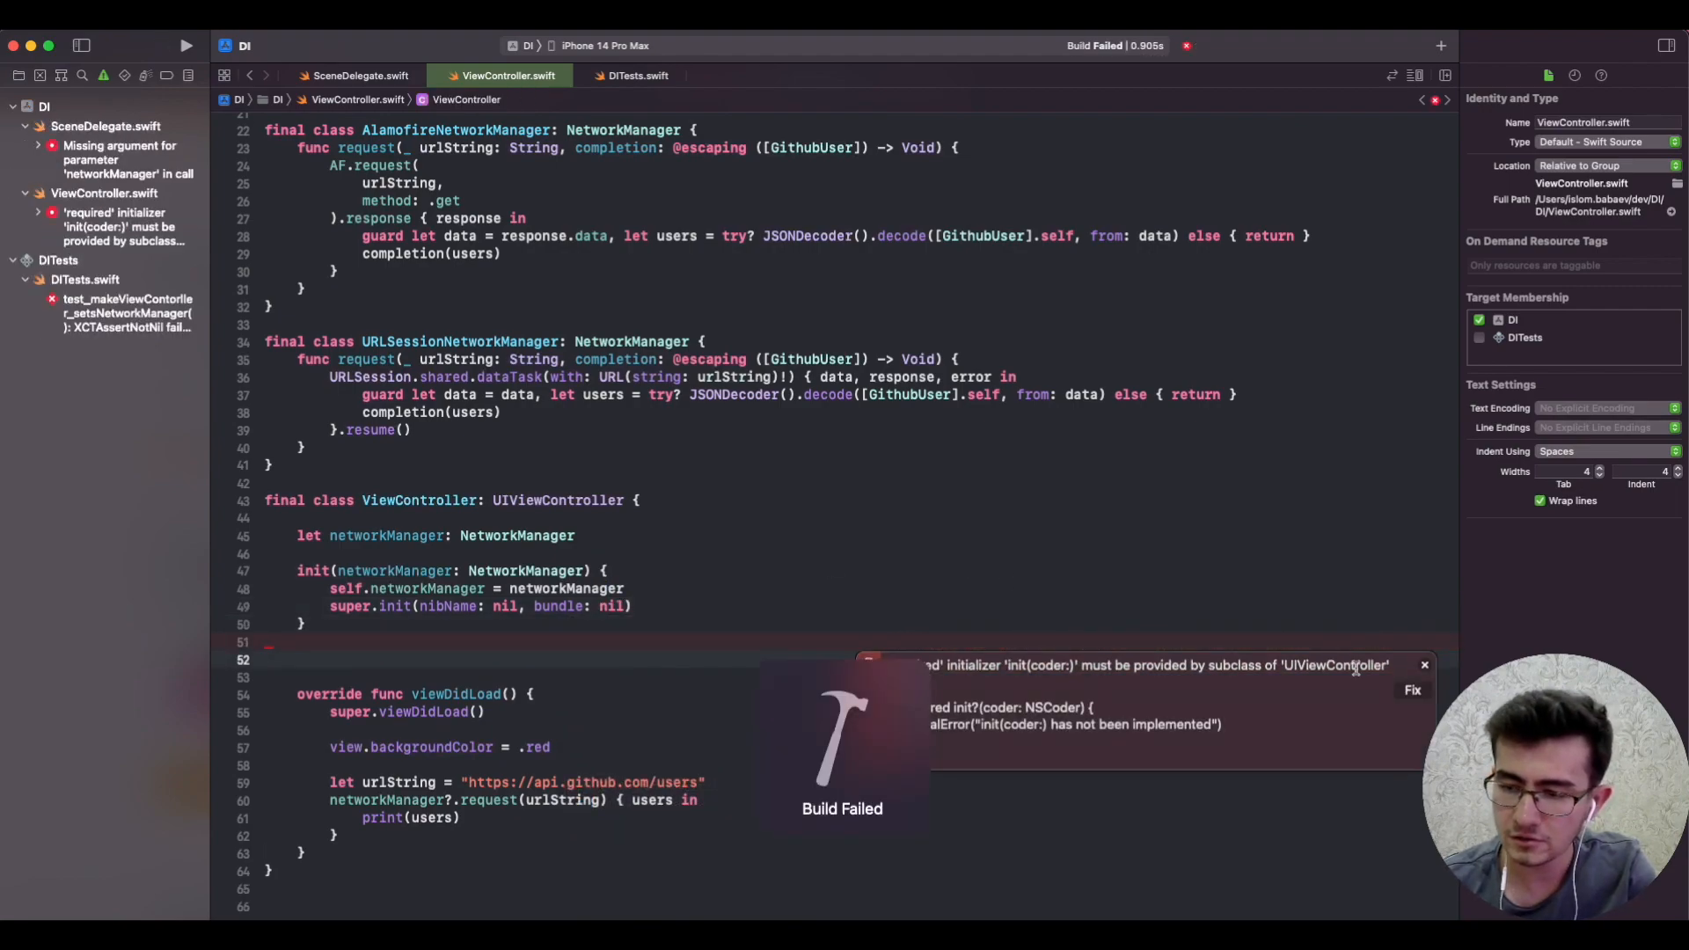
Step: Accept the required init?(coder:) fix-it stub and view SceneDelegate's missing networkManager argument error
click(1413, 690)
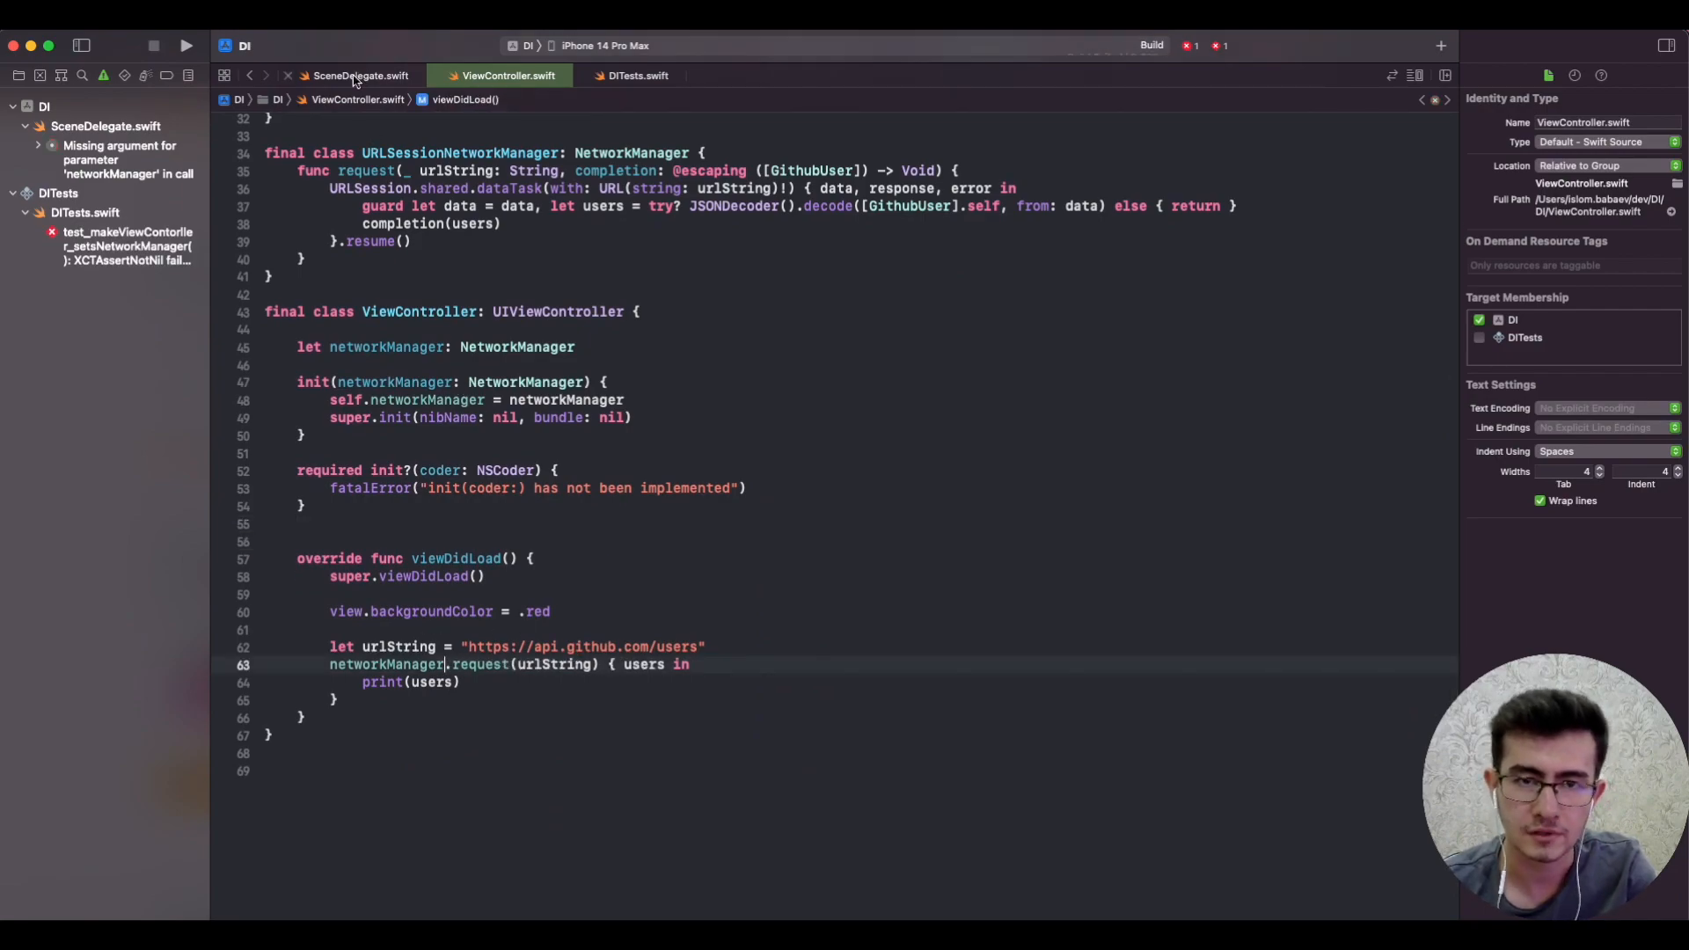
click(361, 75)
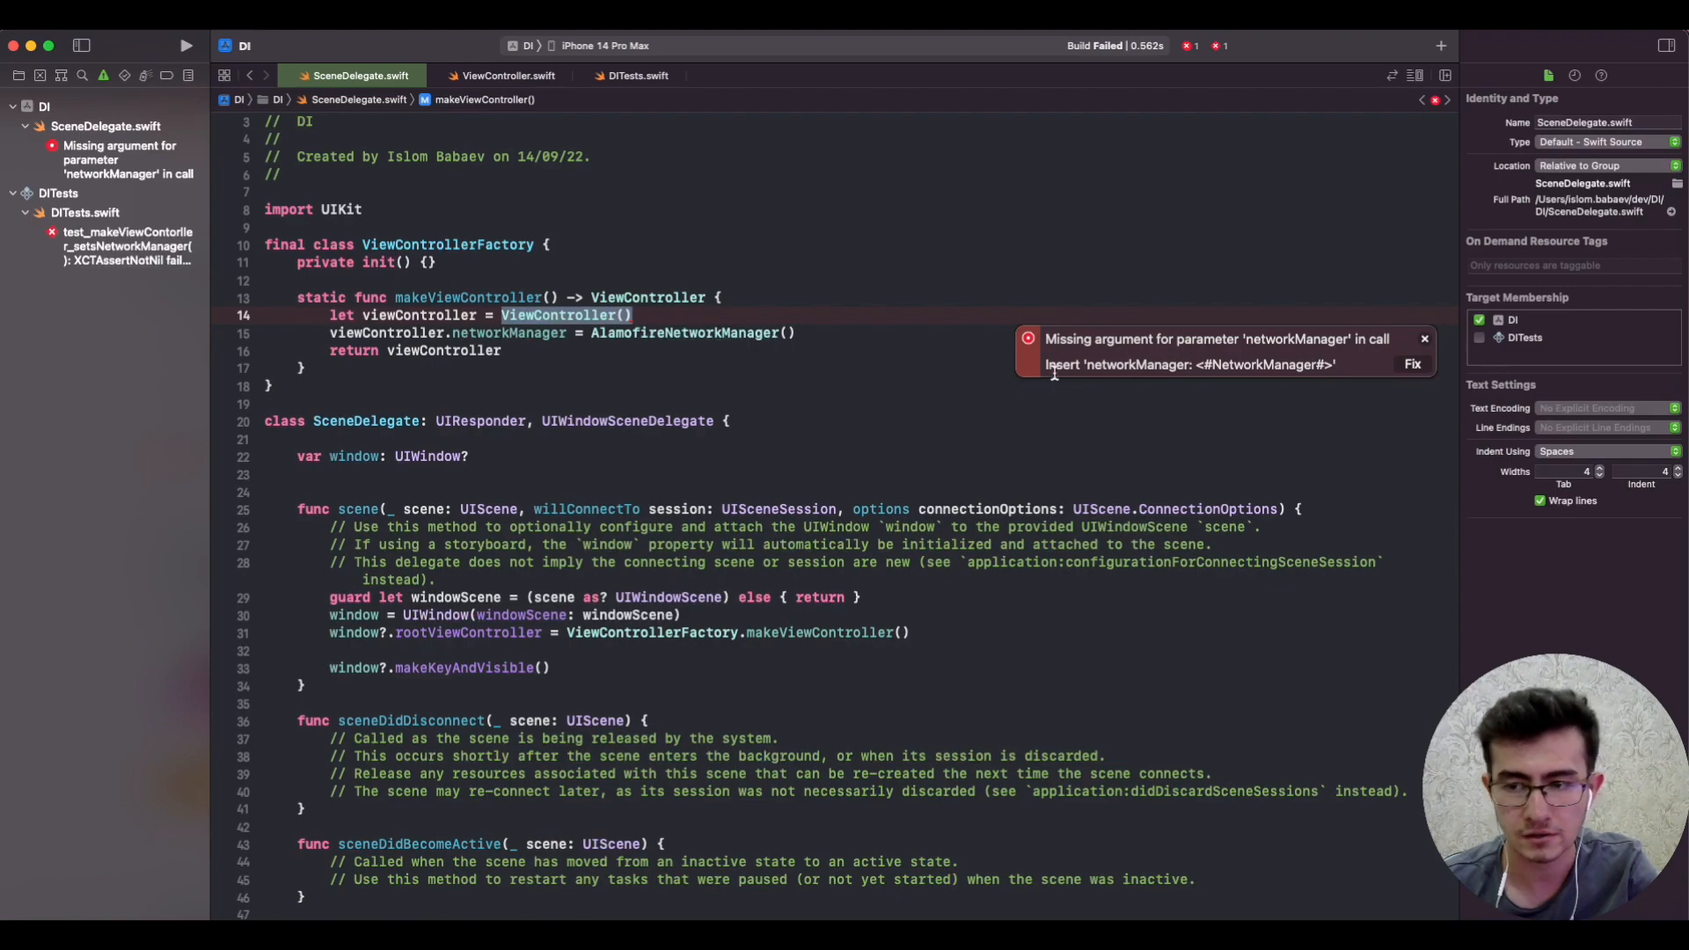
mouse_move(1140, 340)
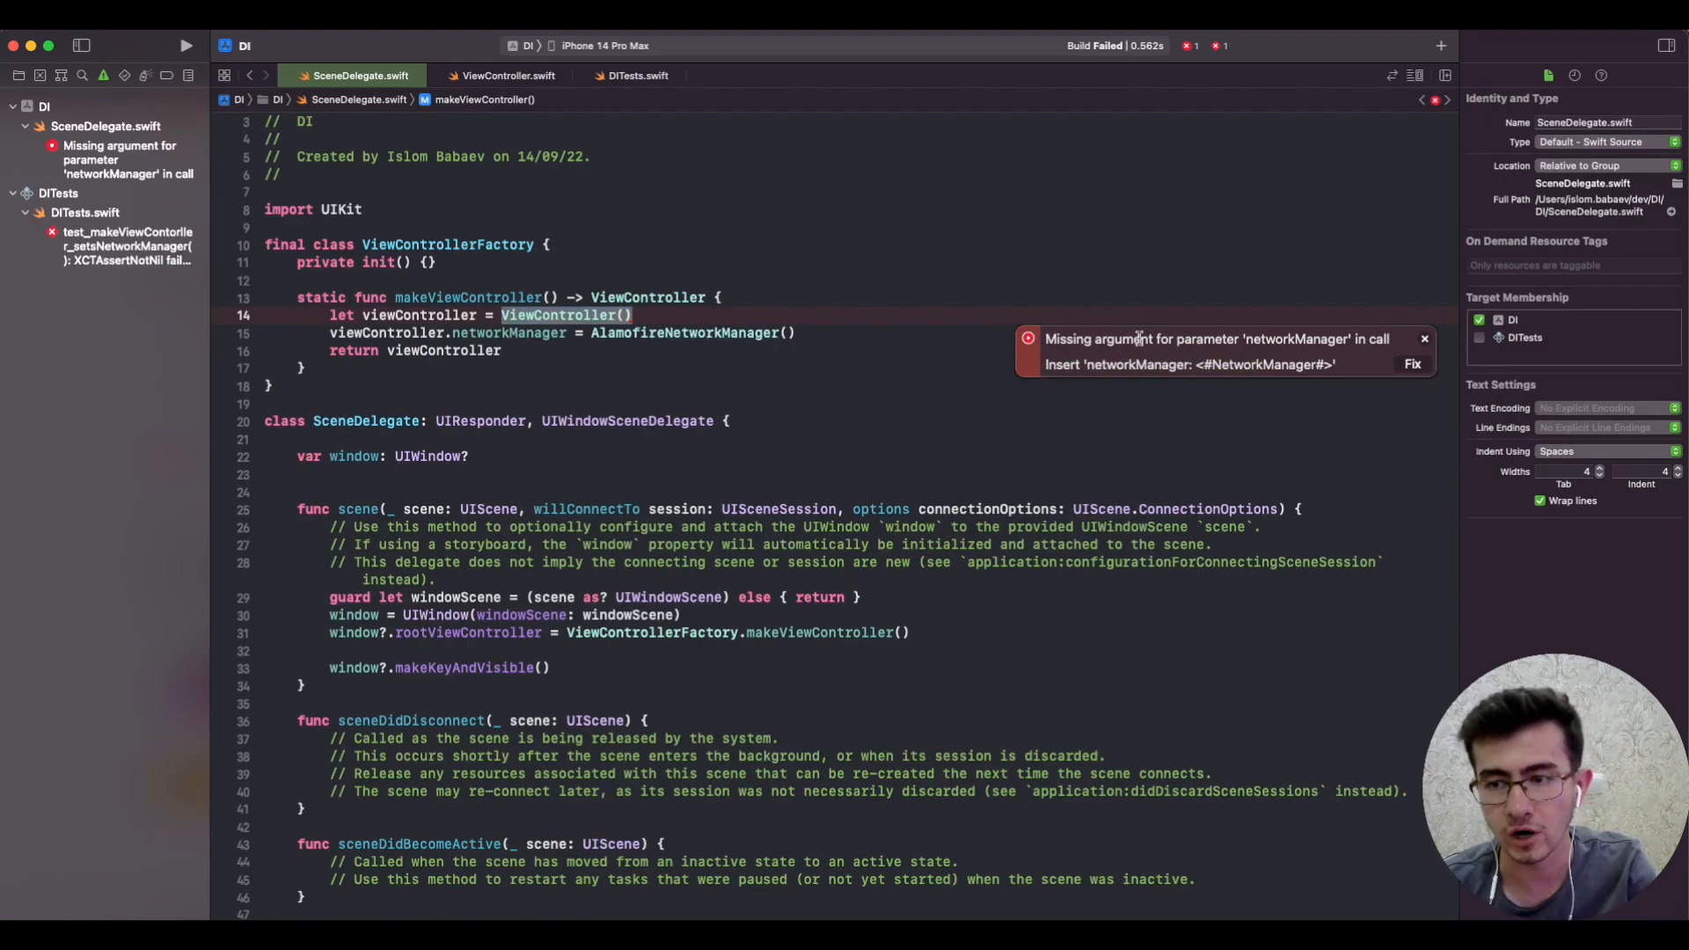
Step: Pass AlamofireNetworkManager() into ViewController's initializer, comment out the old assignment, and get a passing build and test run
click(1413, 363)
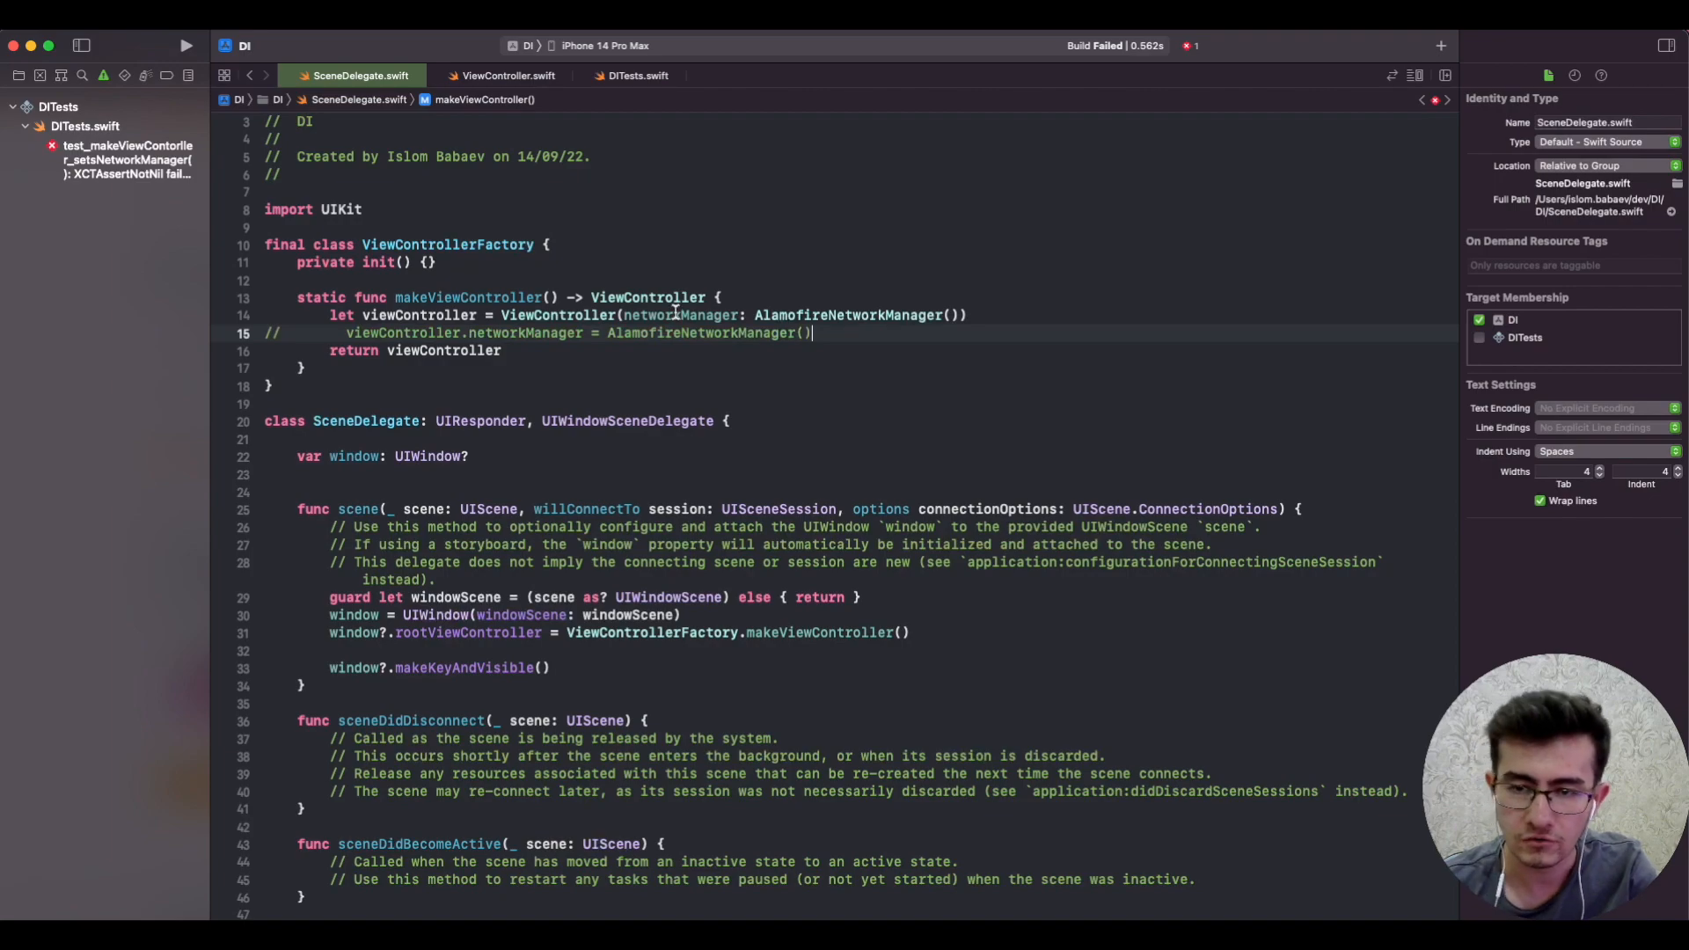
click(674, 315)
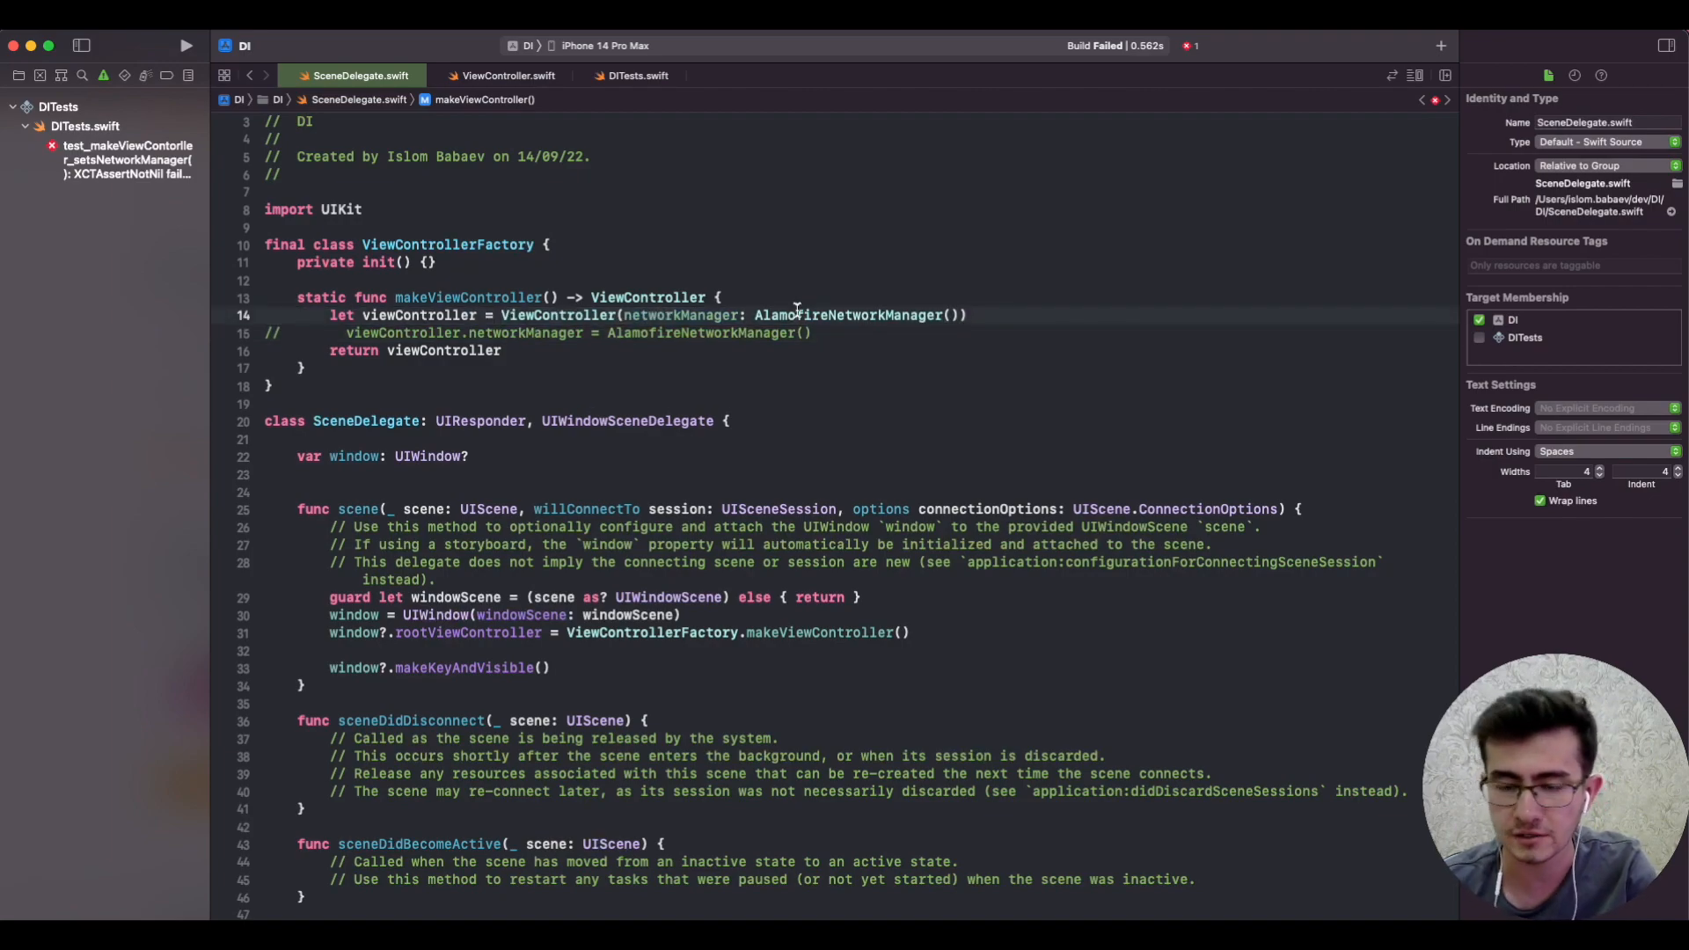
click(185, 46)
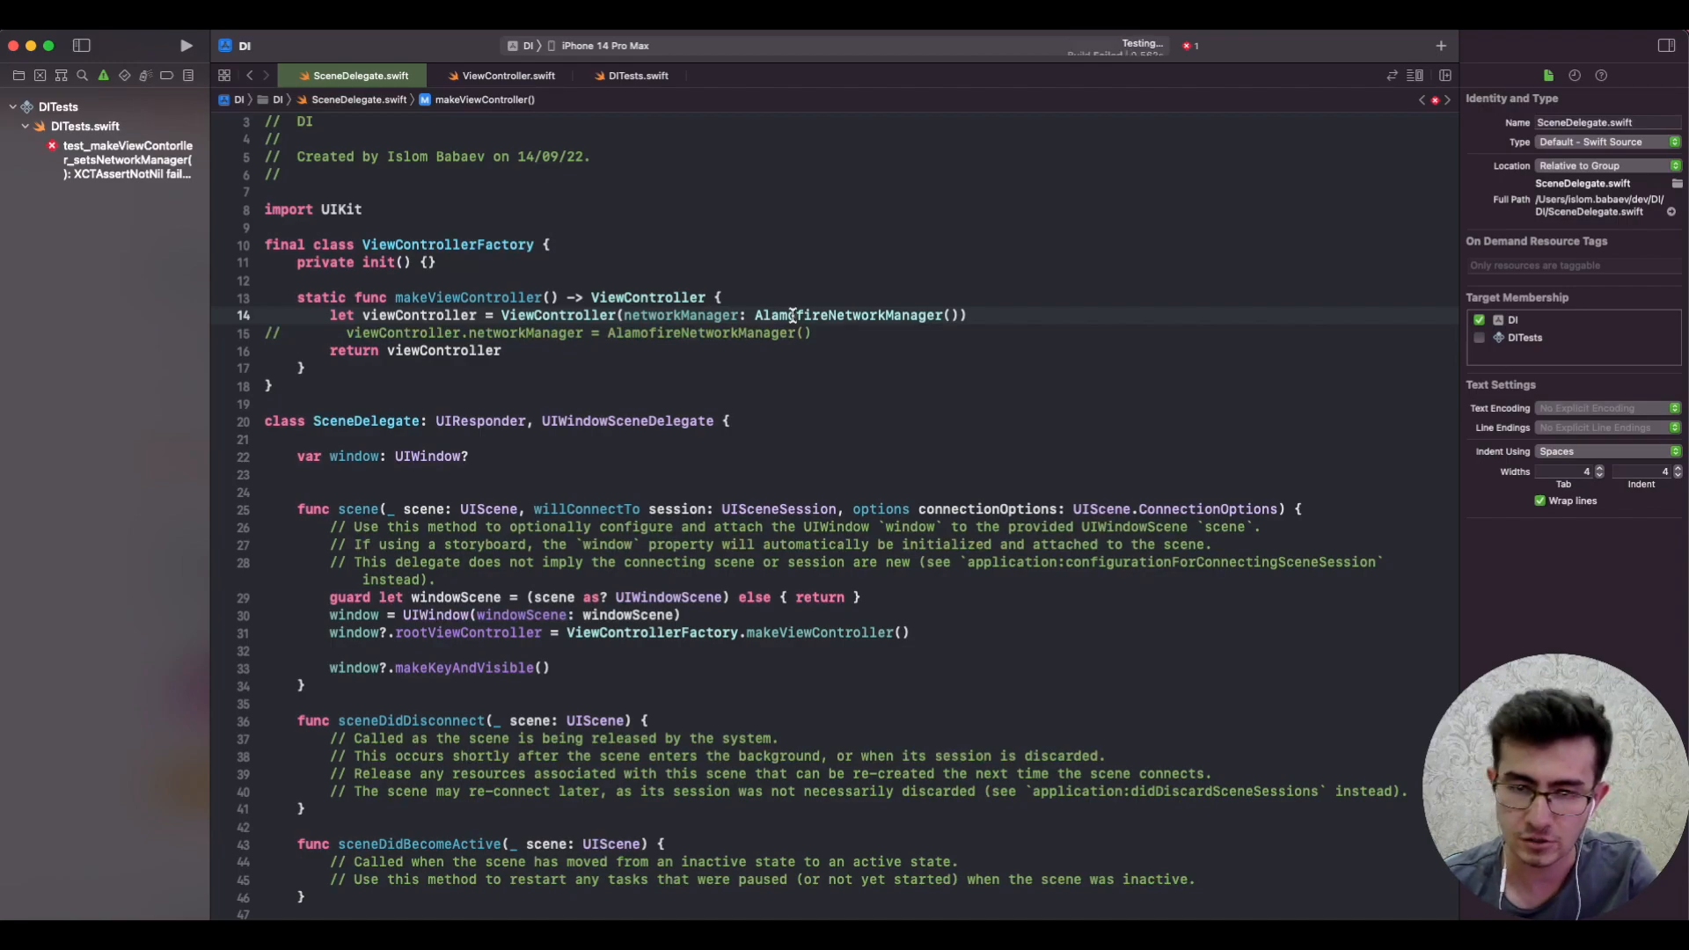
click(185, 45)
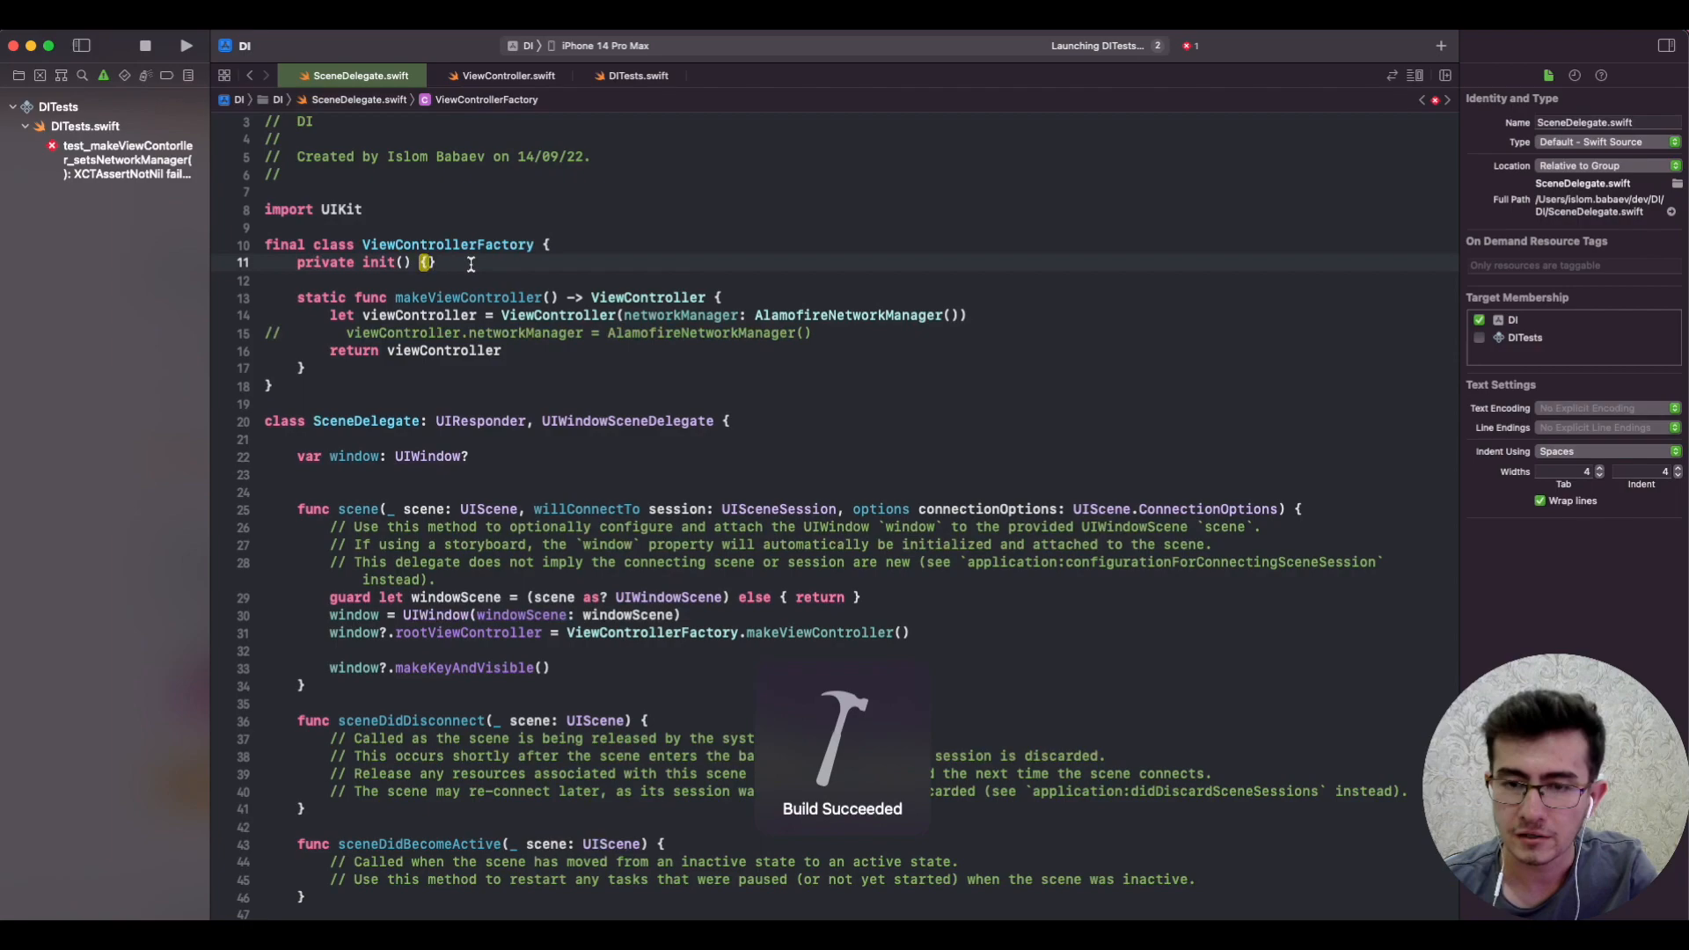
double_click(464, 297)
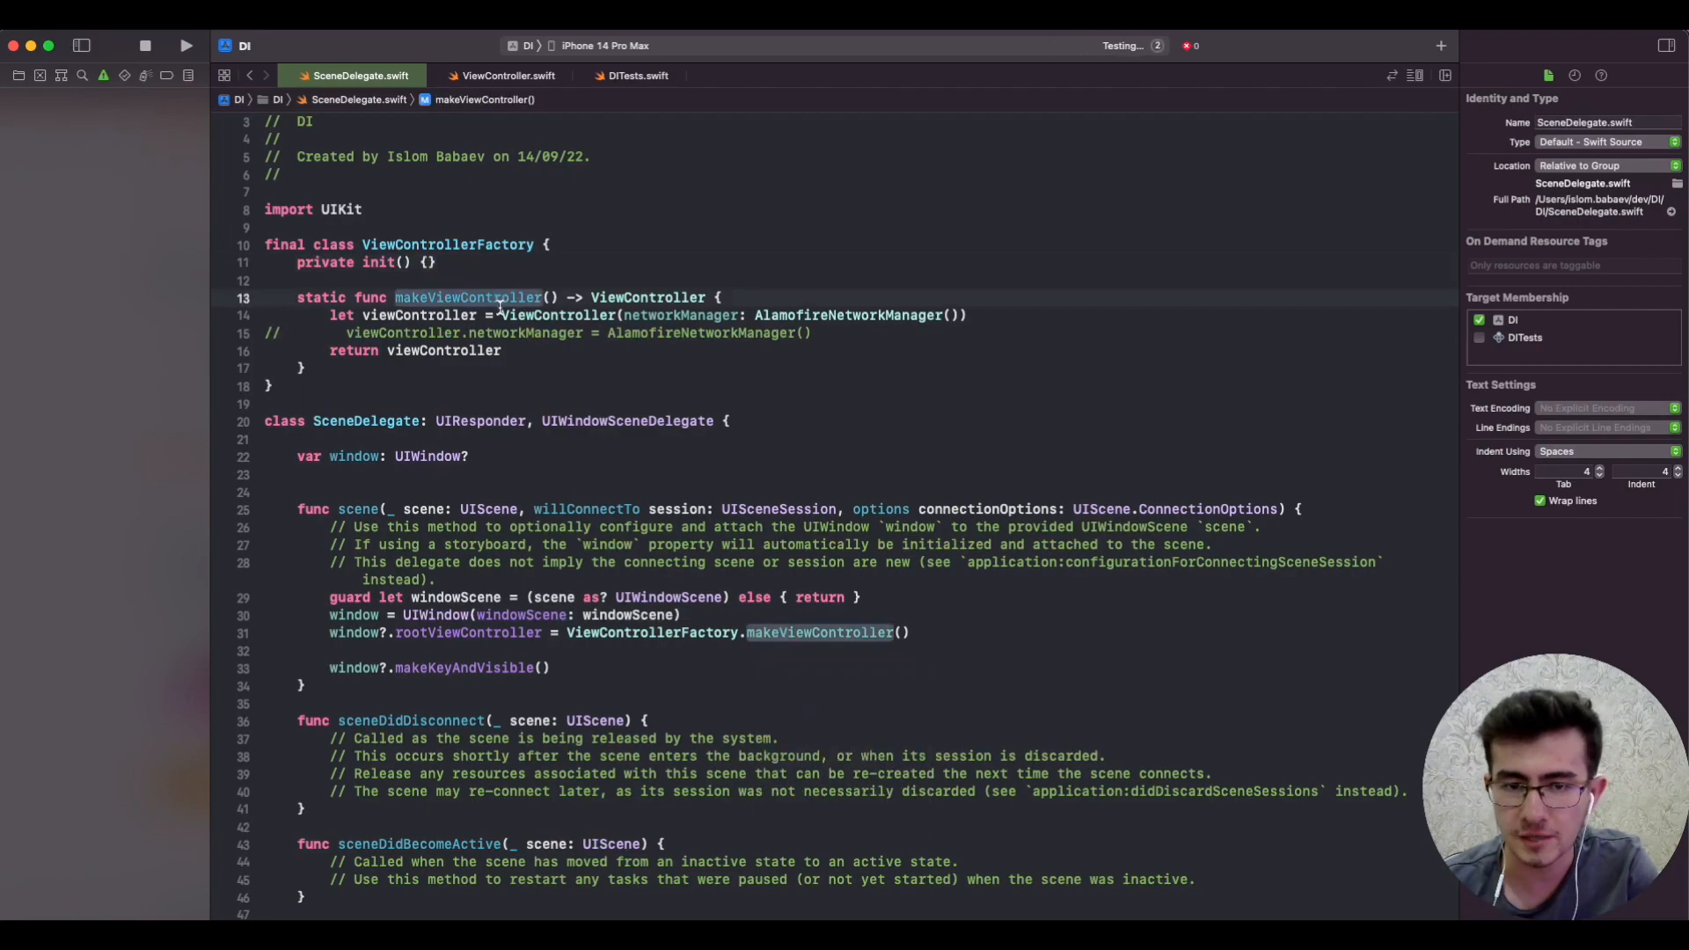
click(185, 45)
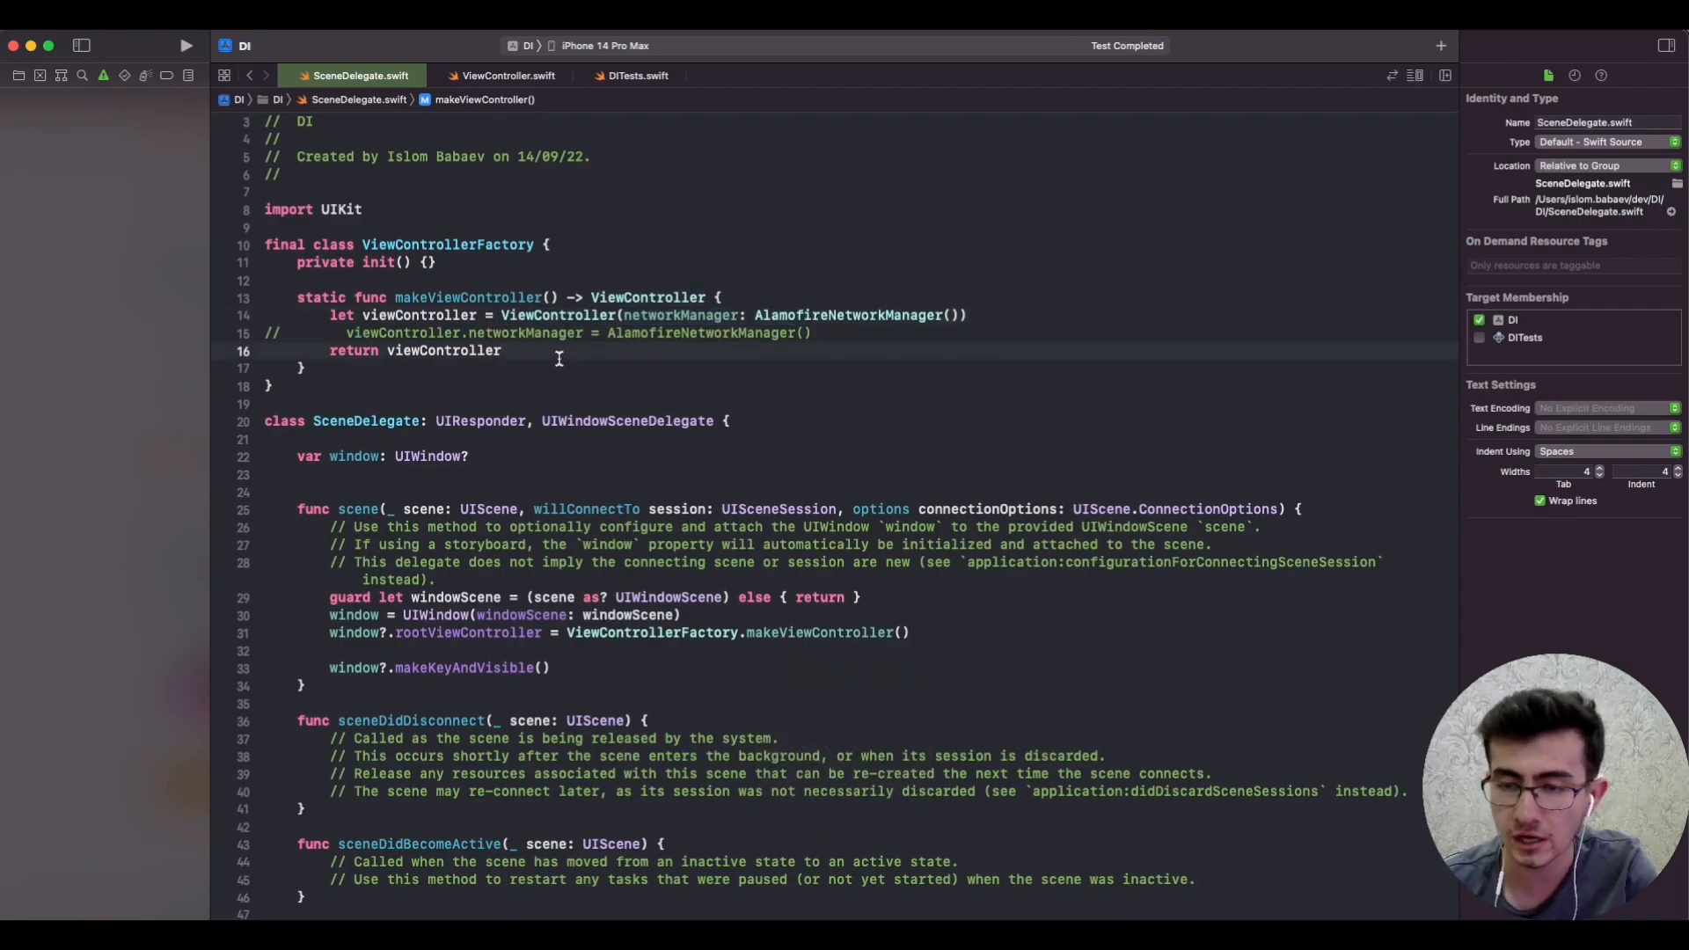
Step: Review the factory's ViewController(networkManager: AlamofireNetworkManager()) call and commented-out assignment, then return to ViewController.swift
click(502, 350)
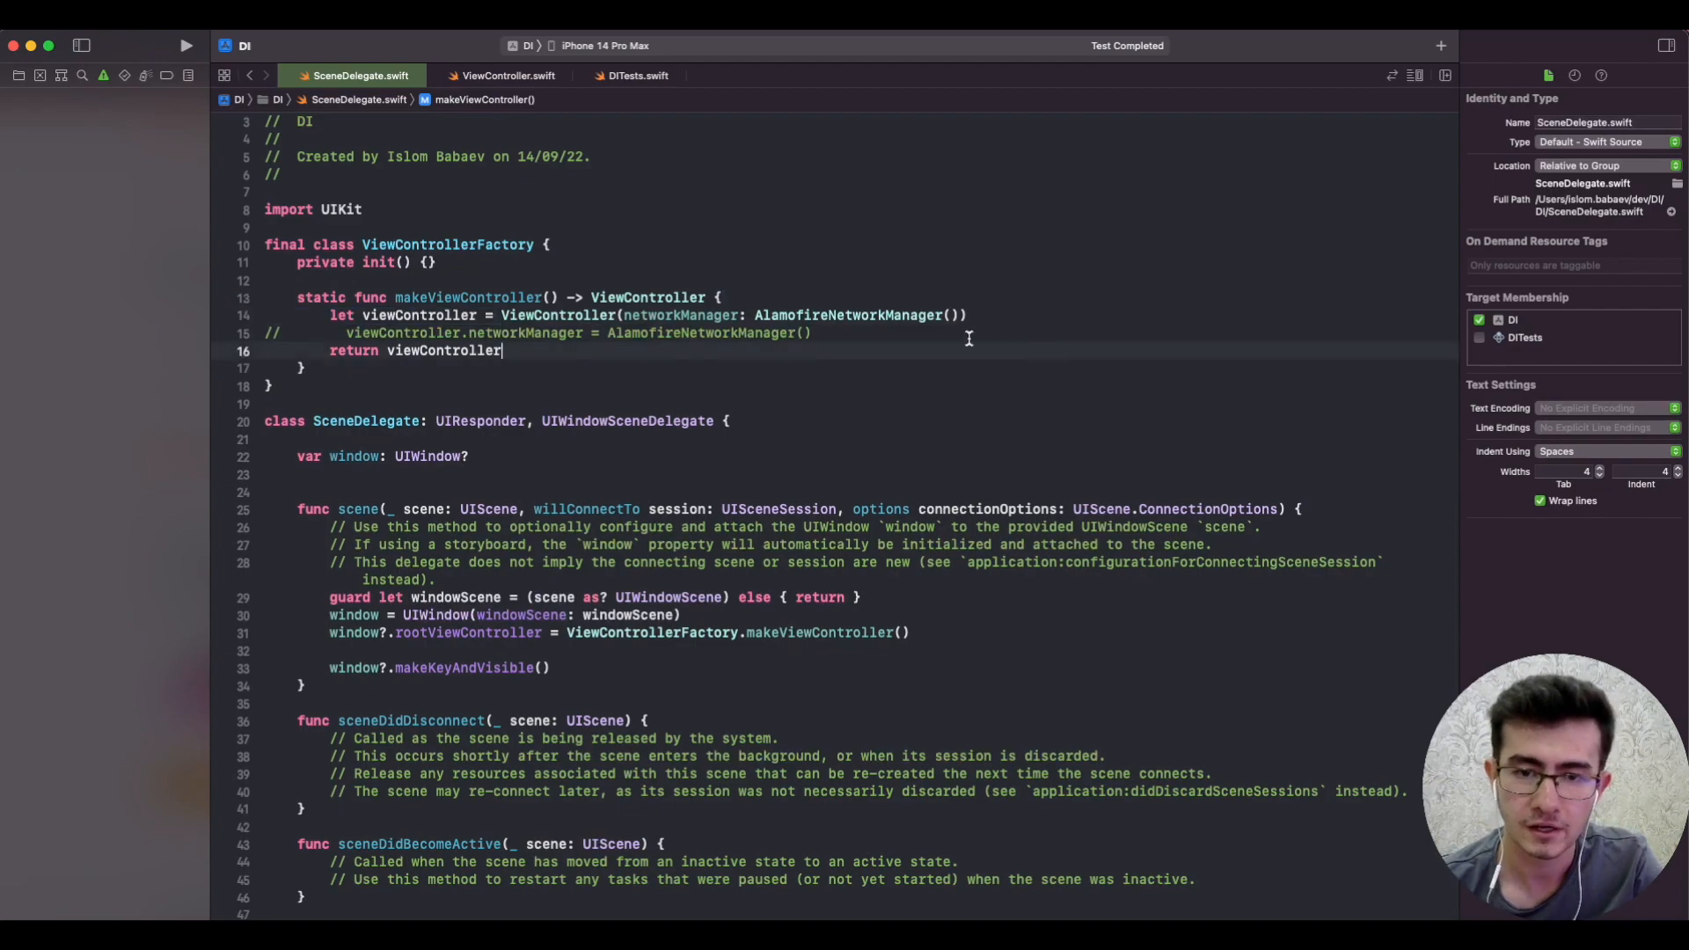
mouse_move(670, 310)
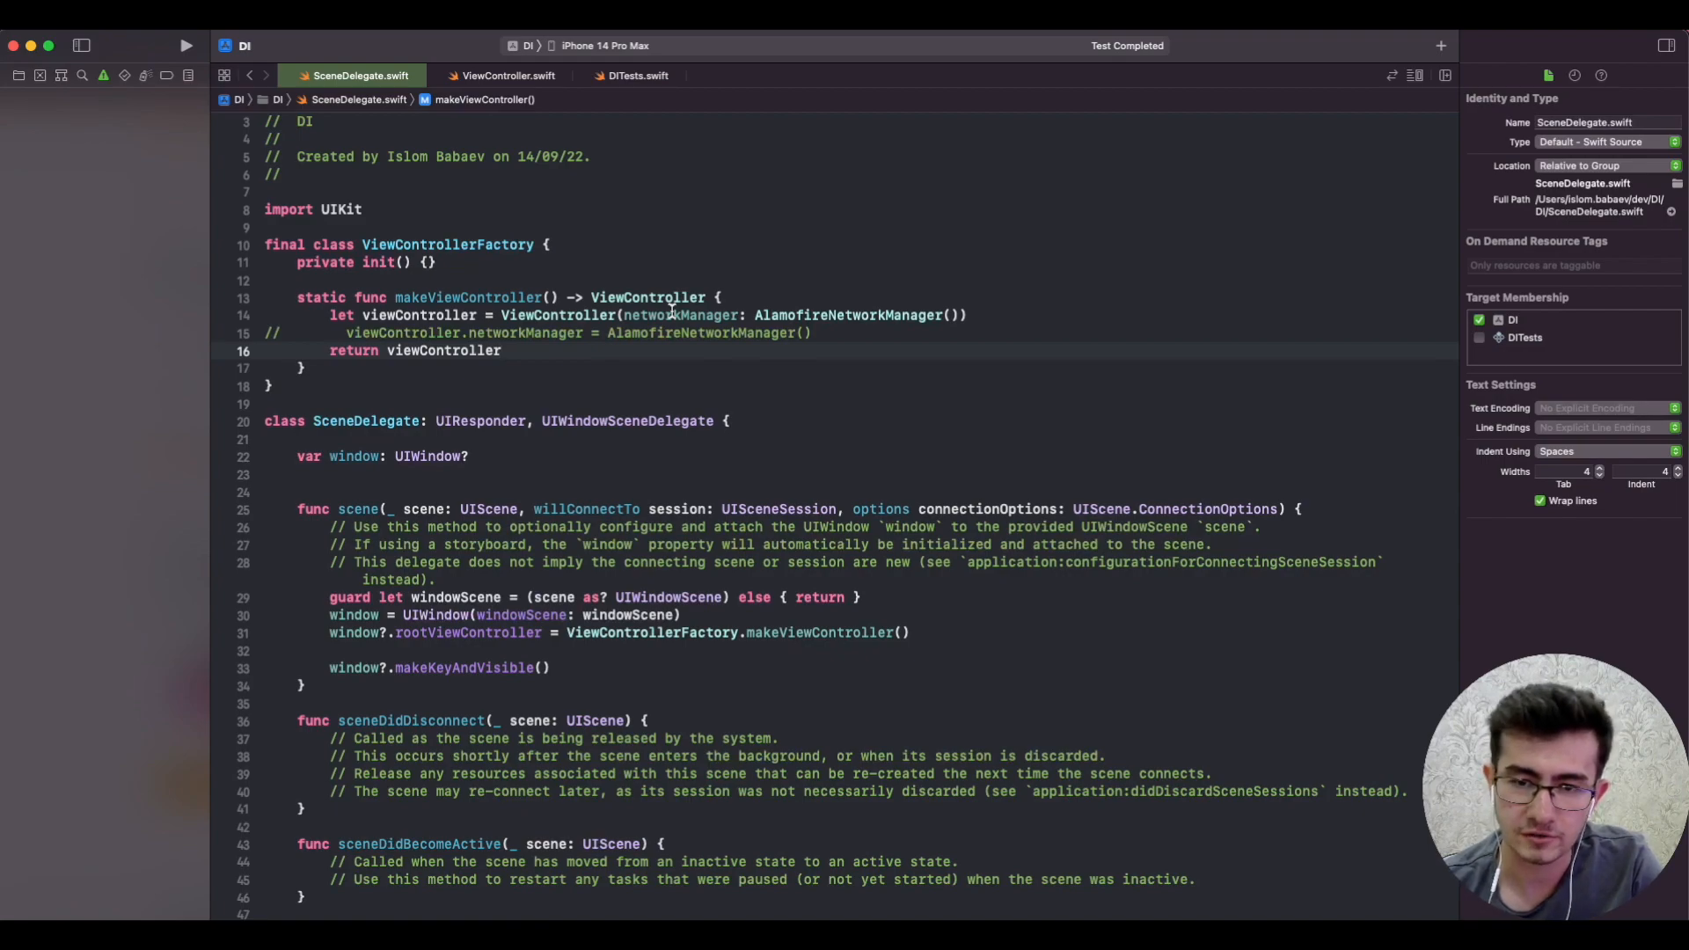
click(502, 351)
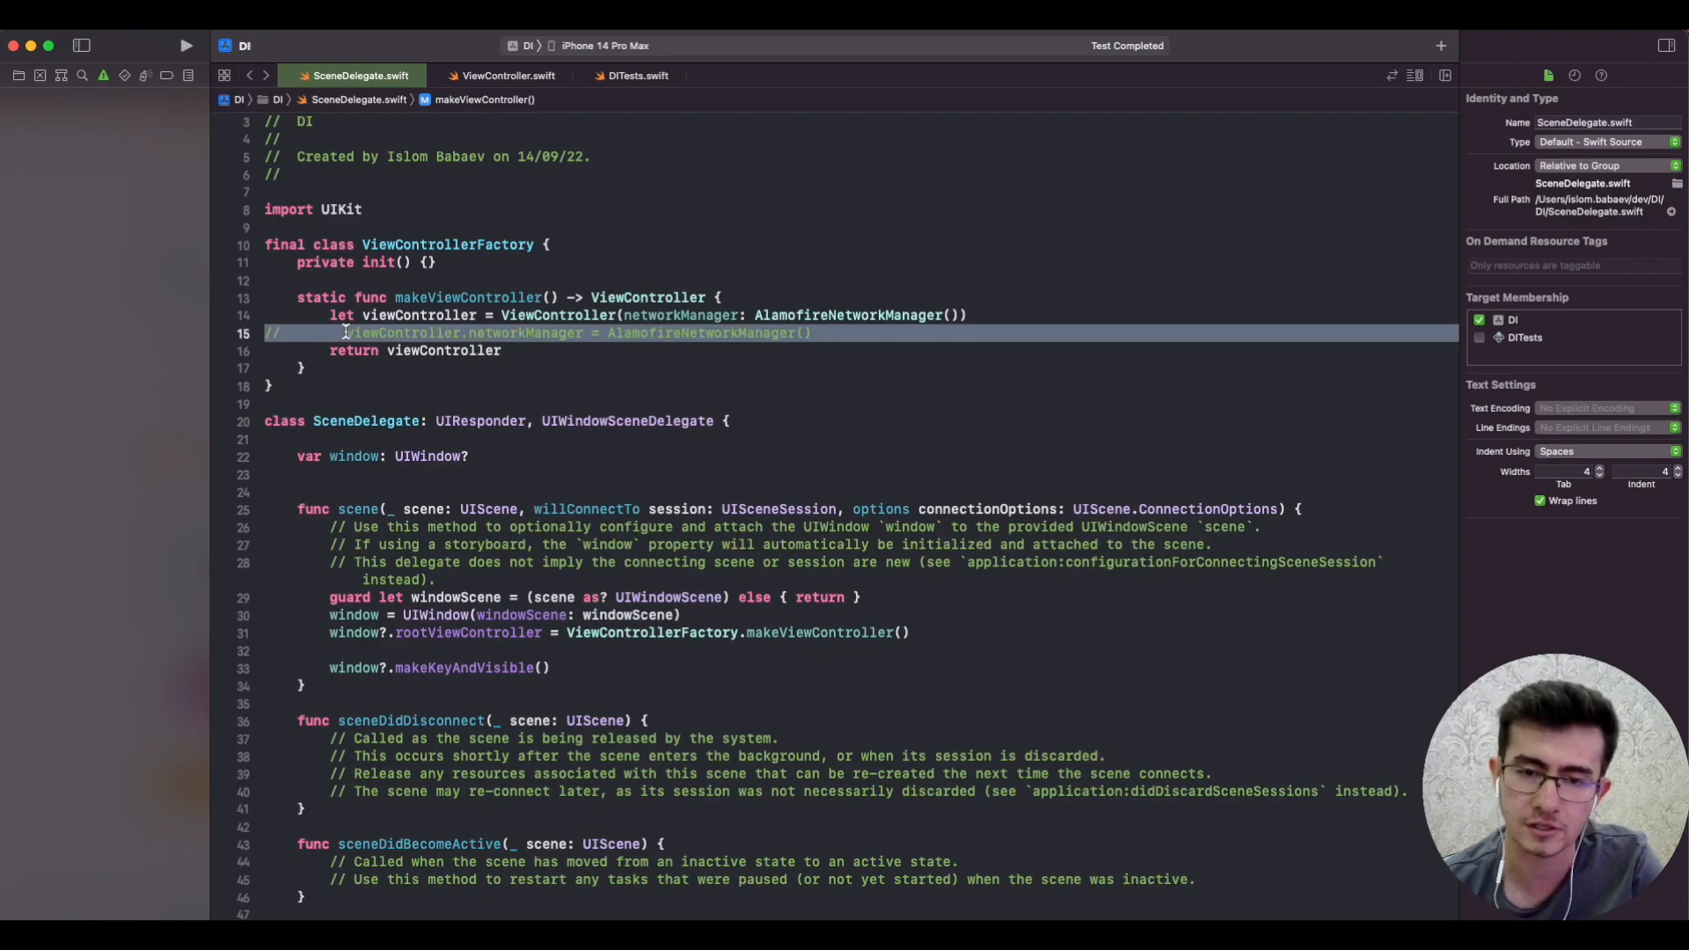
double_click(405, 333)
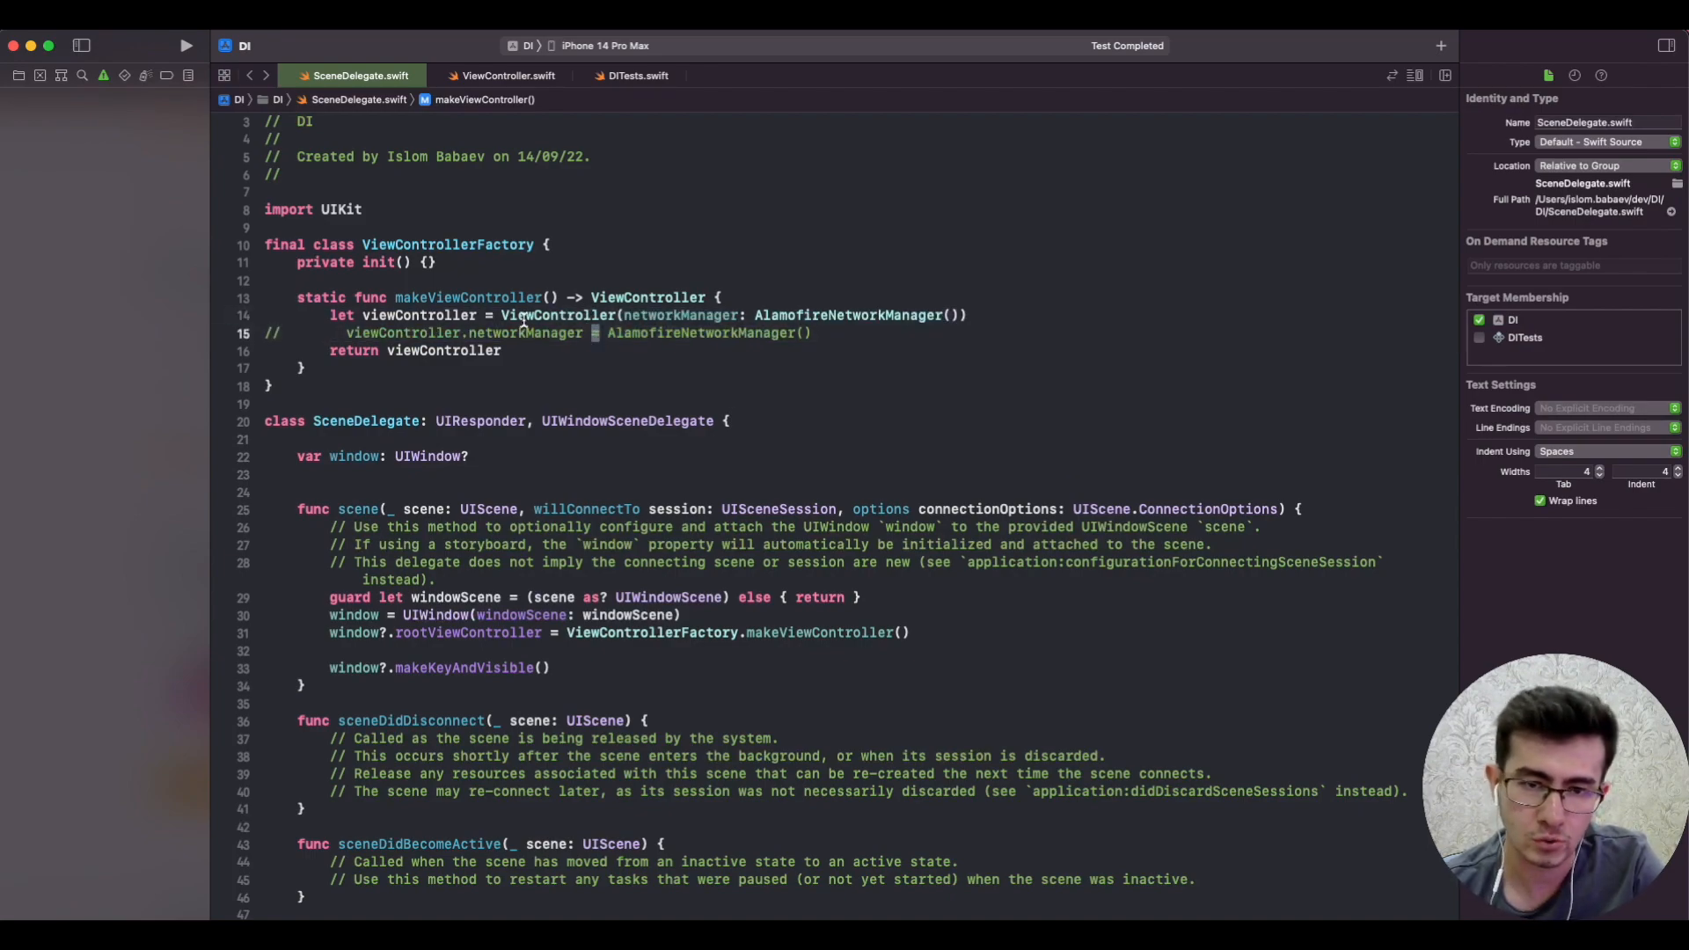
double_click(525, 332)
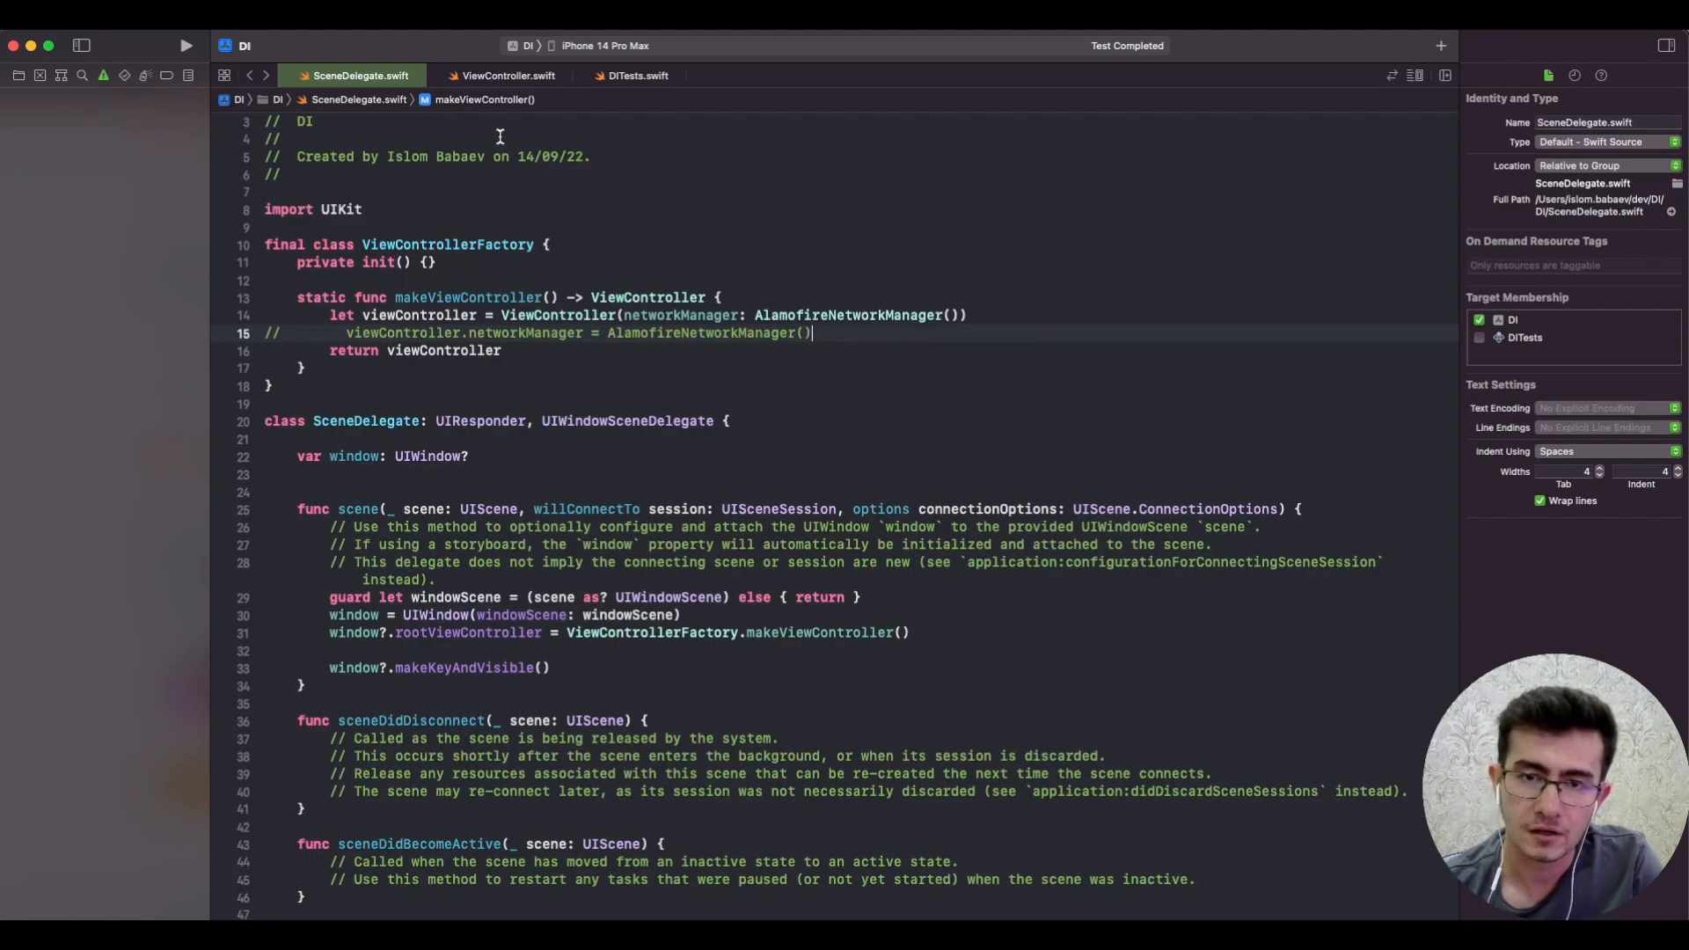
click(507, 75)
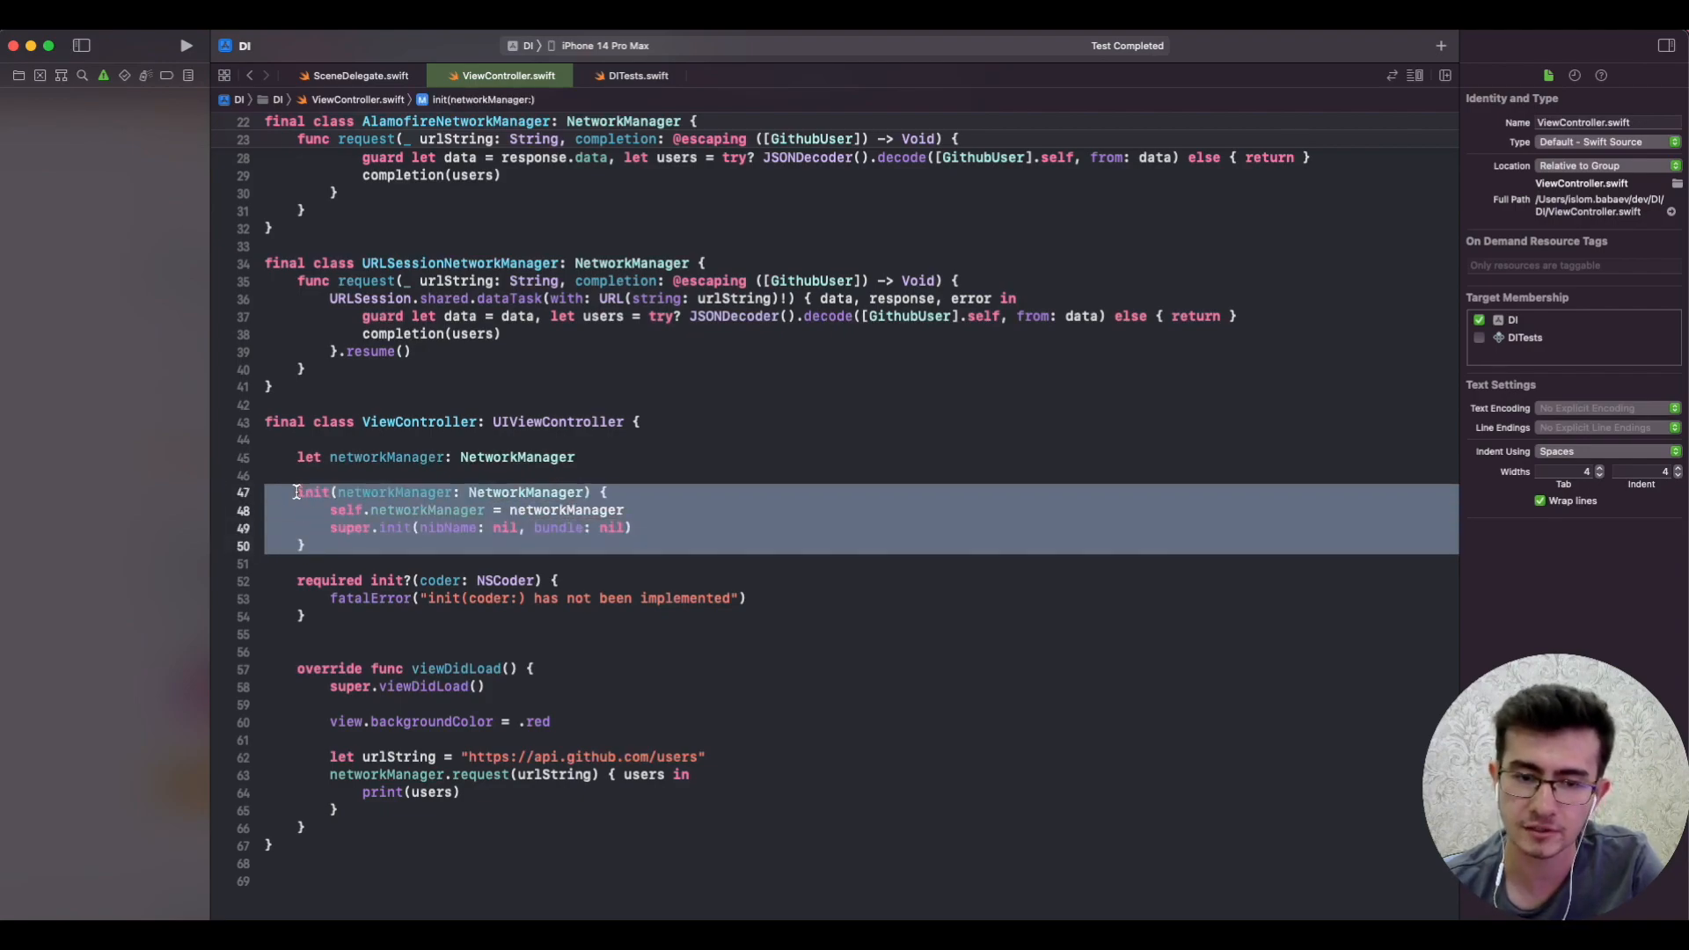
click(301, 545)
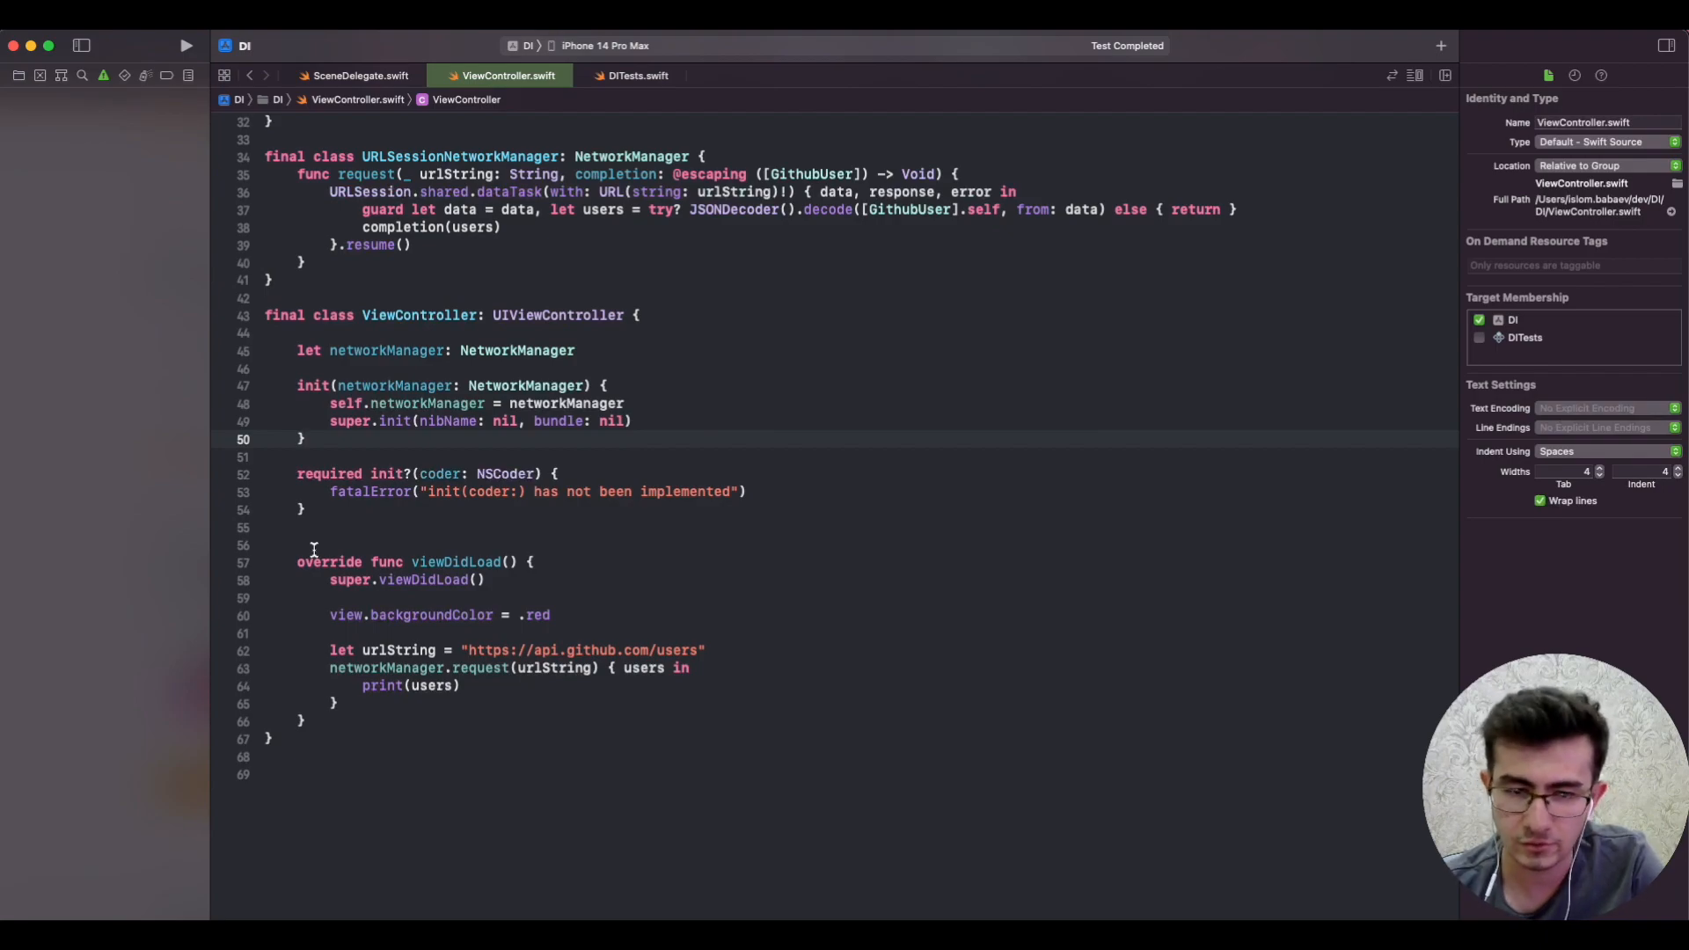
mouse_move(401, 614)
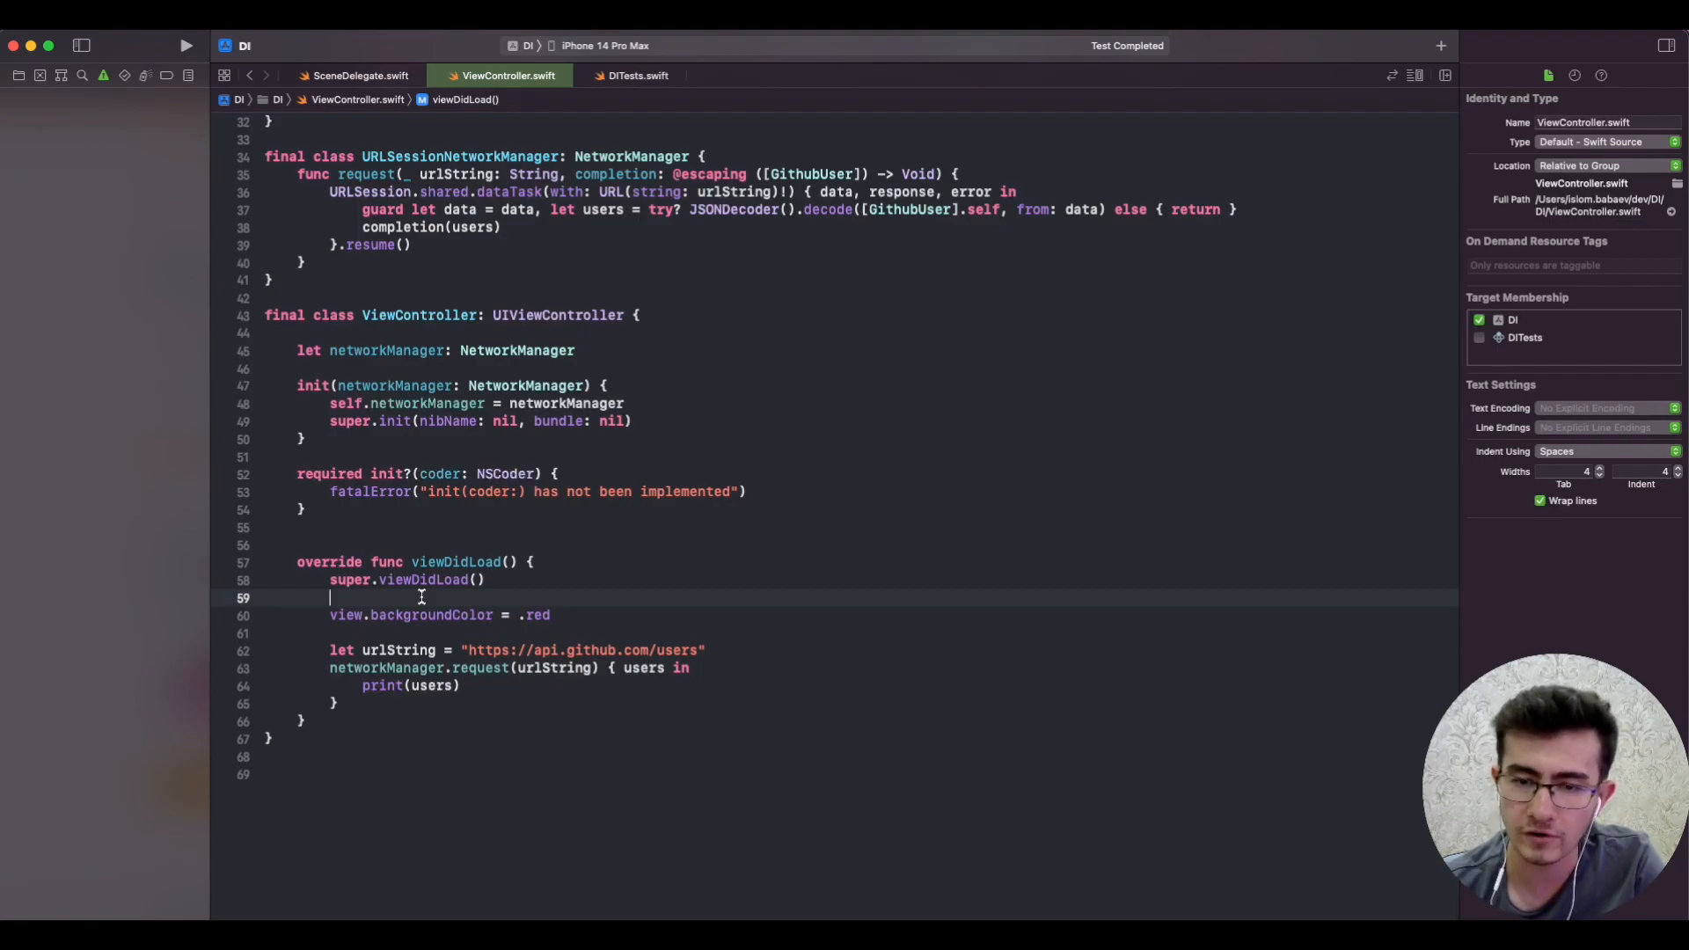
text(navigationItem.)
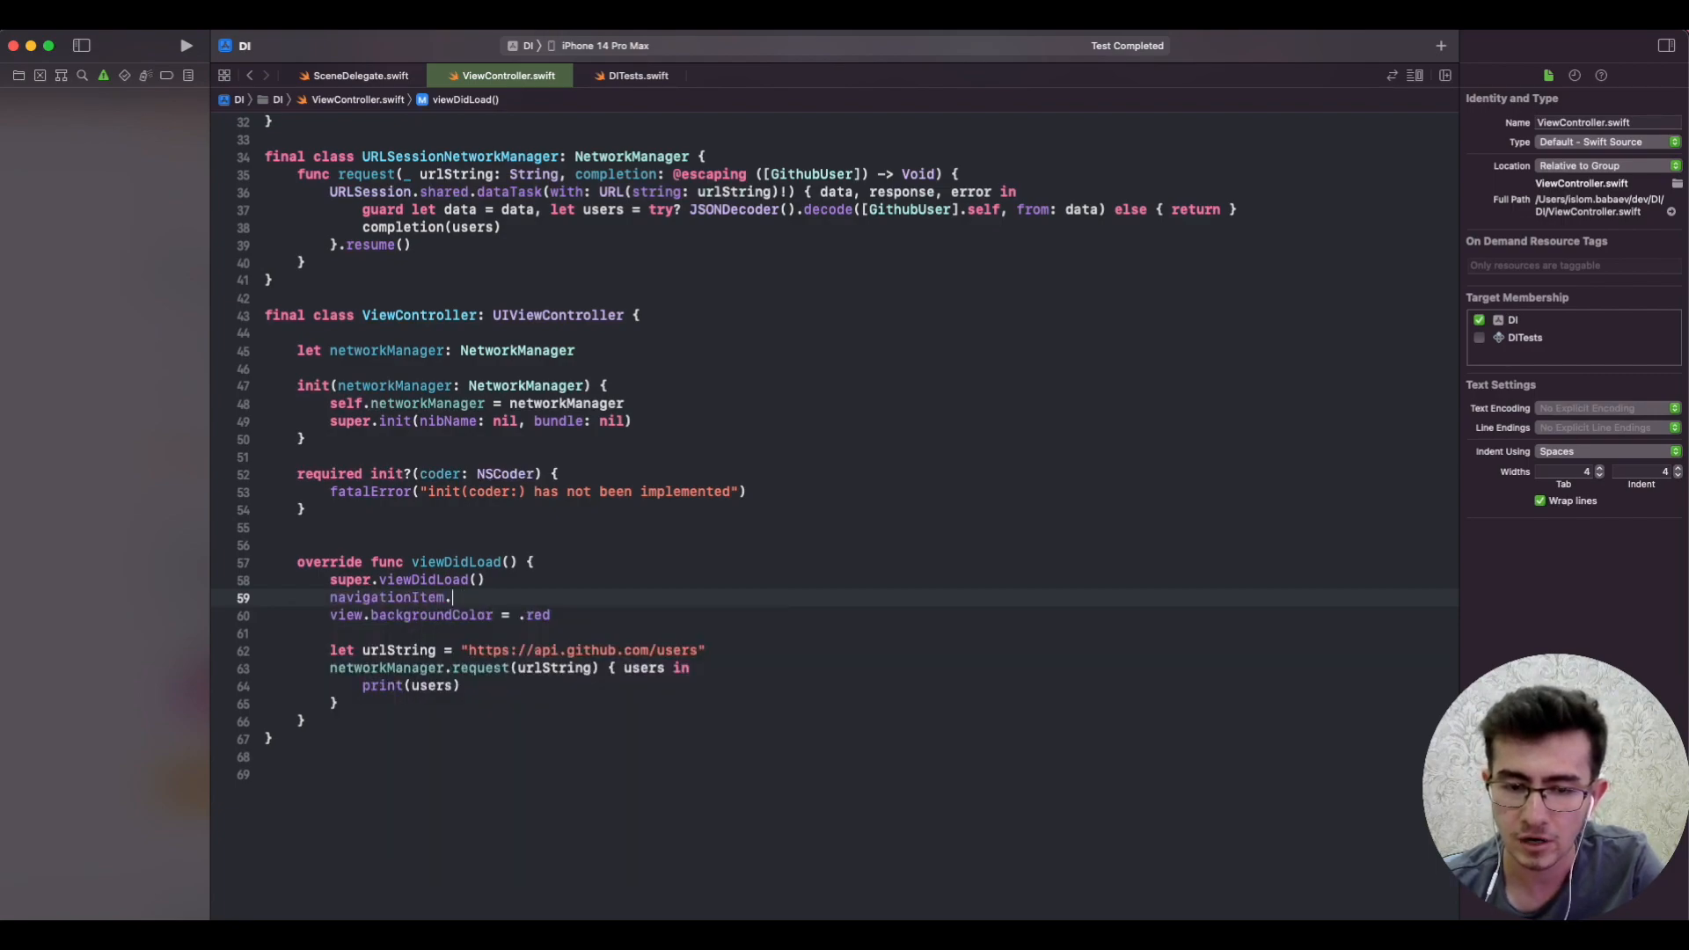
text(ba)
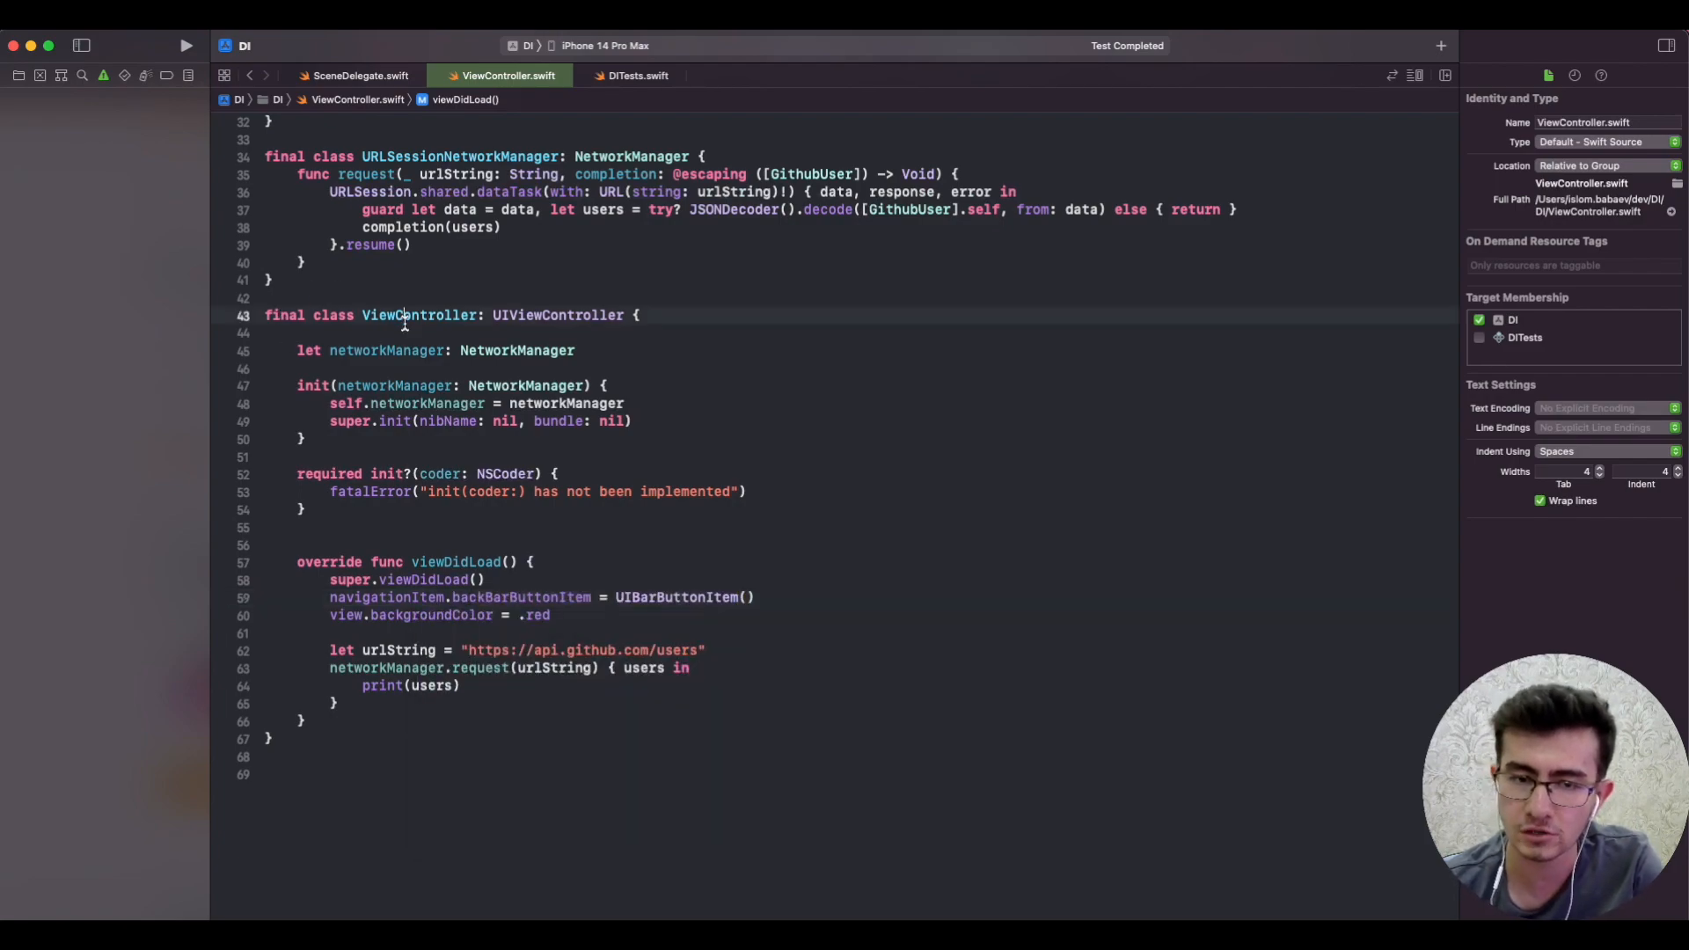
double_click(419, 315)
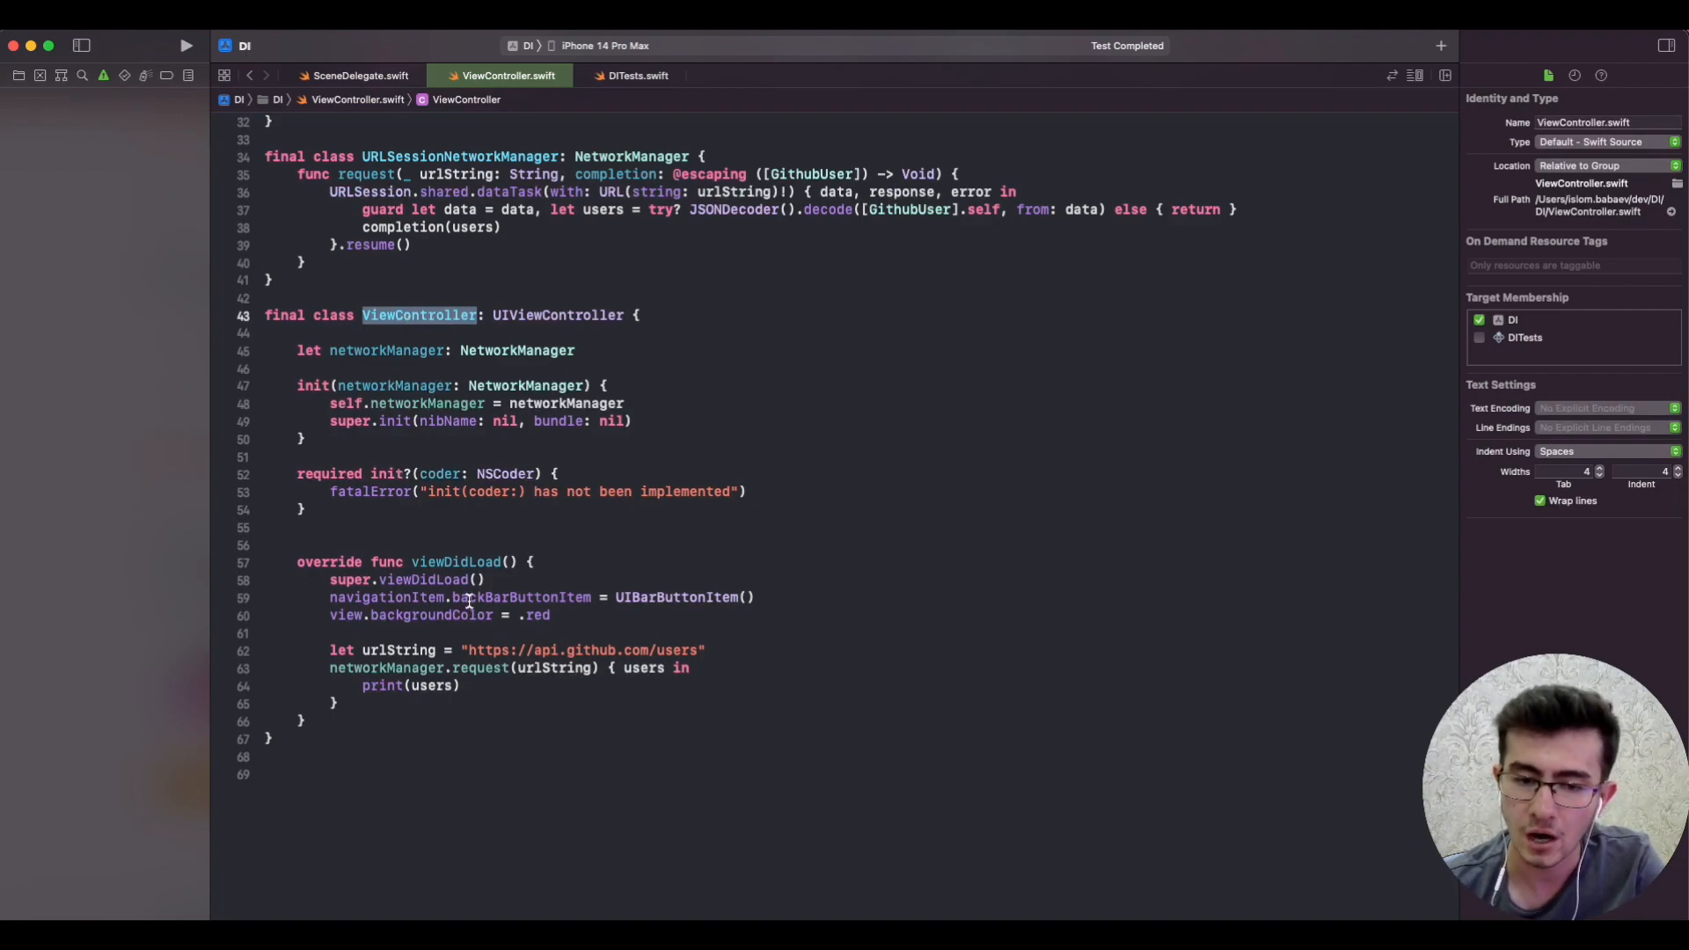
double_click(521, 597)
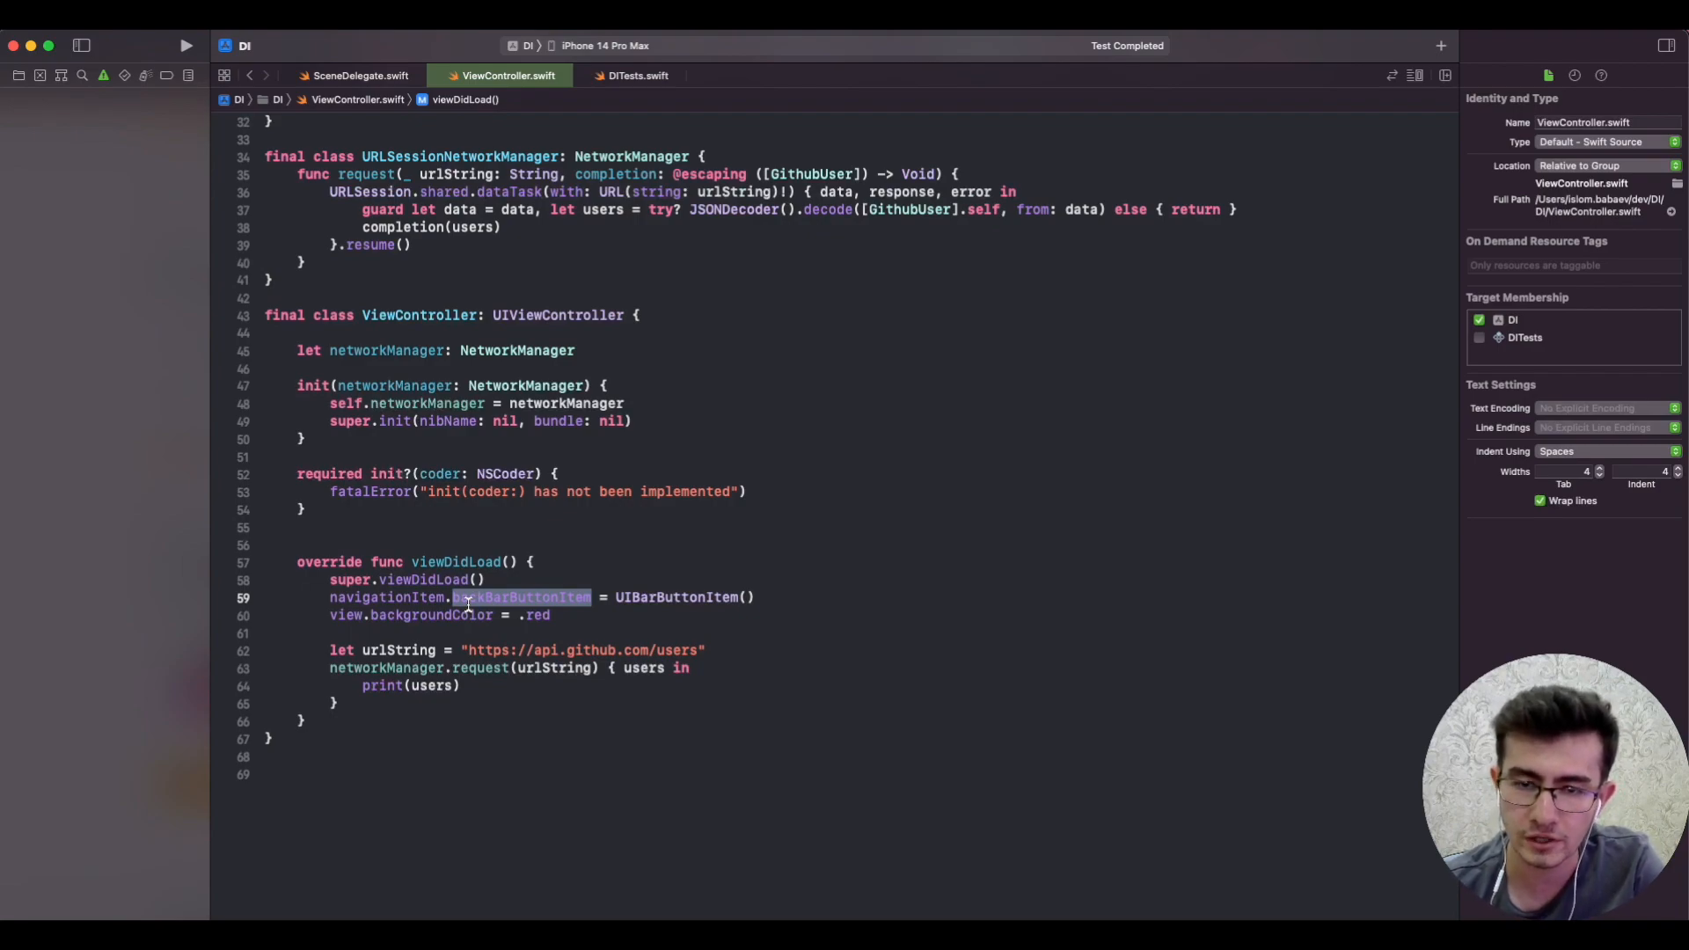
click(486, 597)
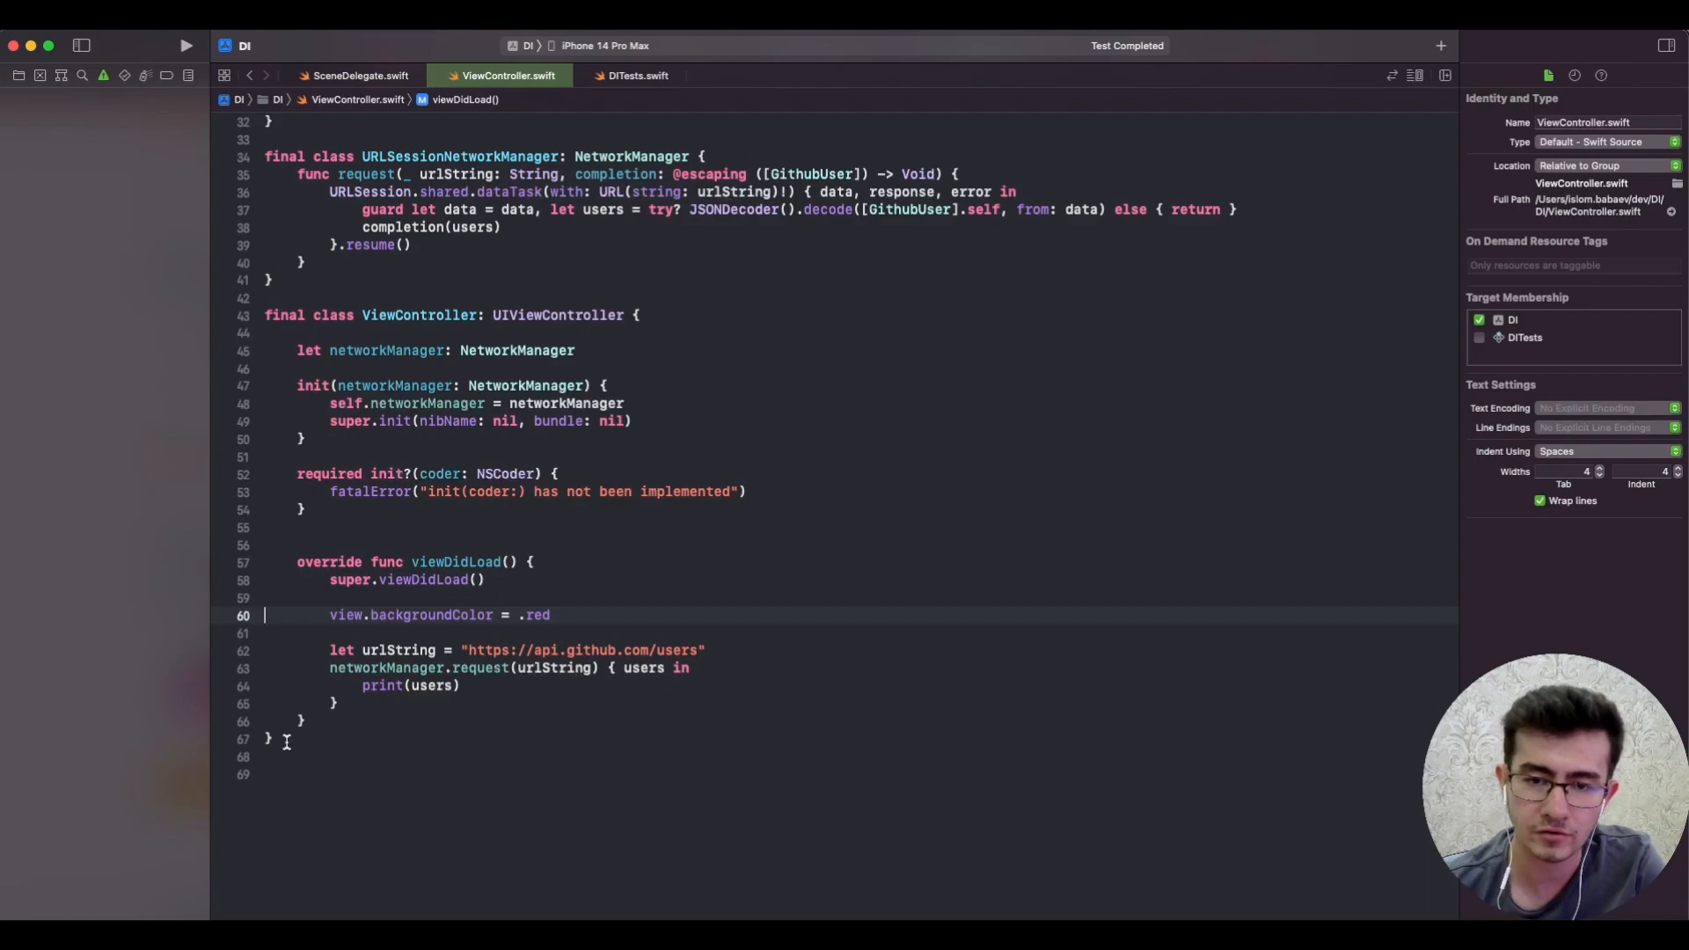
scroll(up, 3)
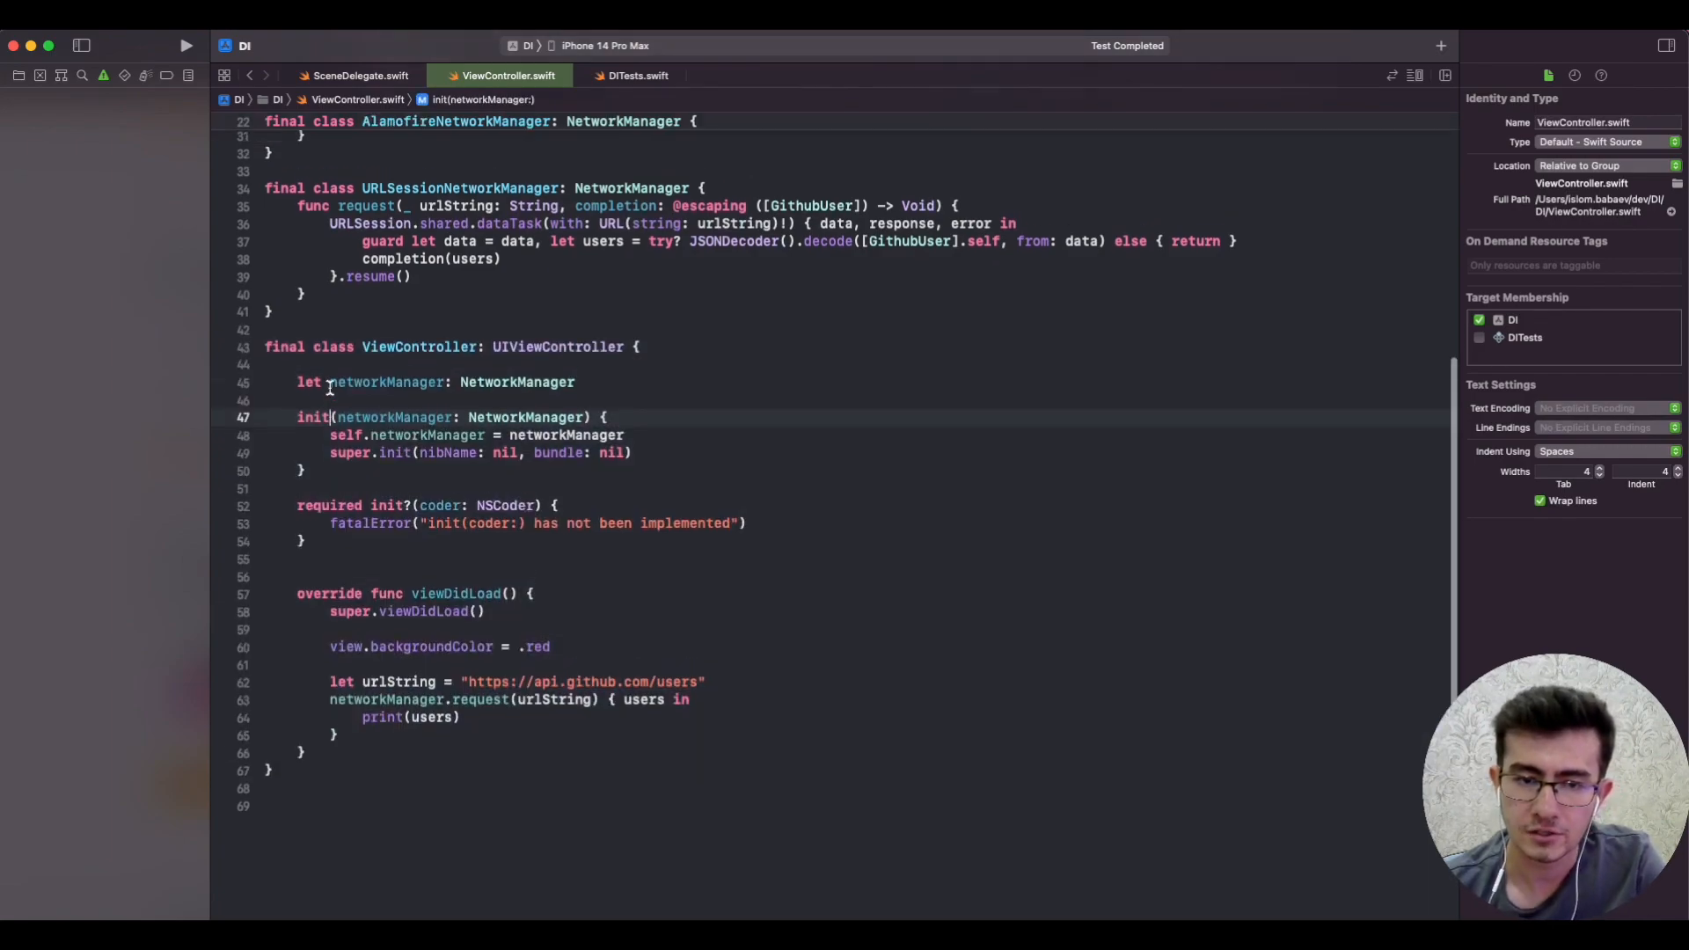
scroll(up, 3)
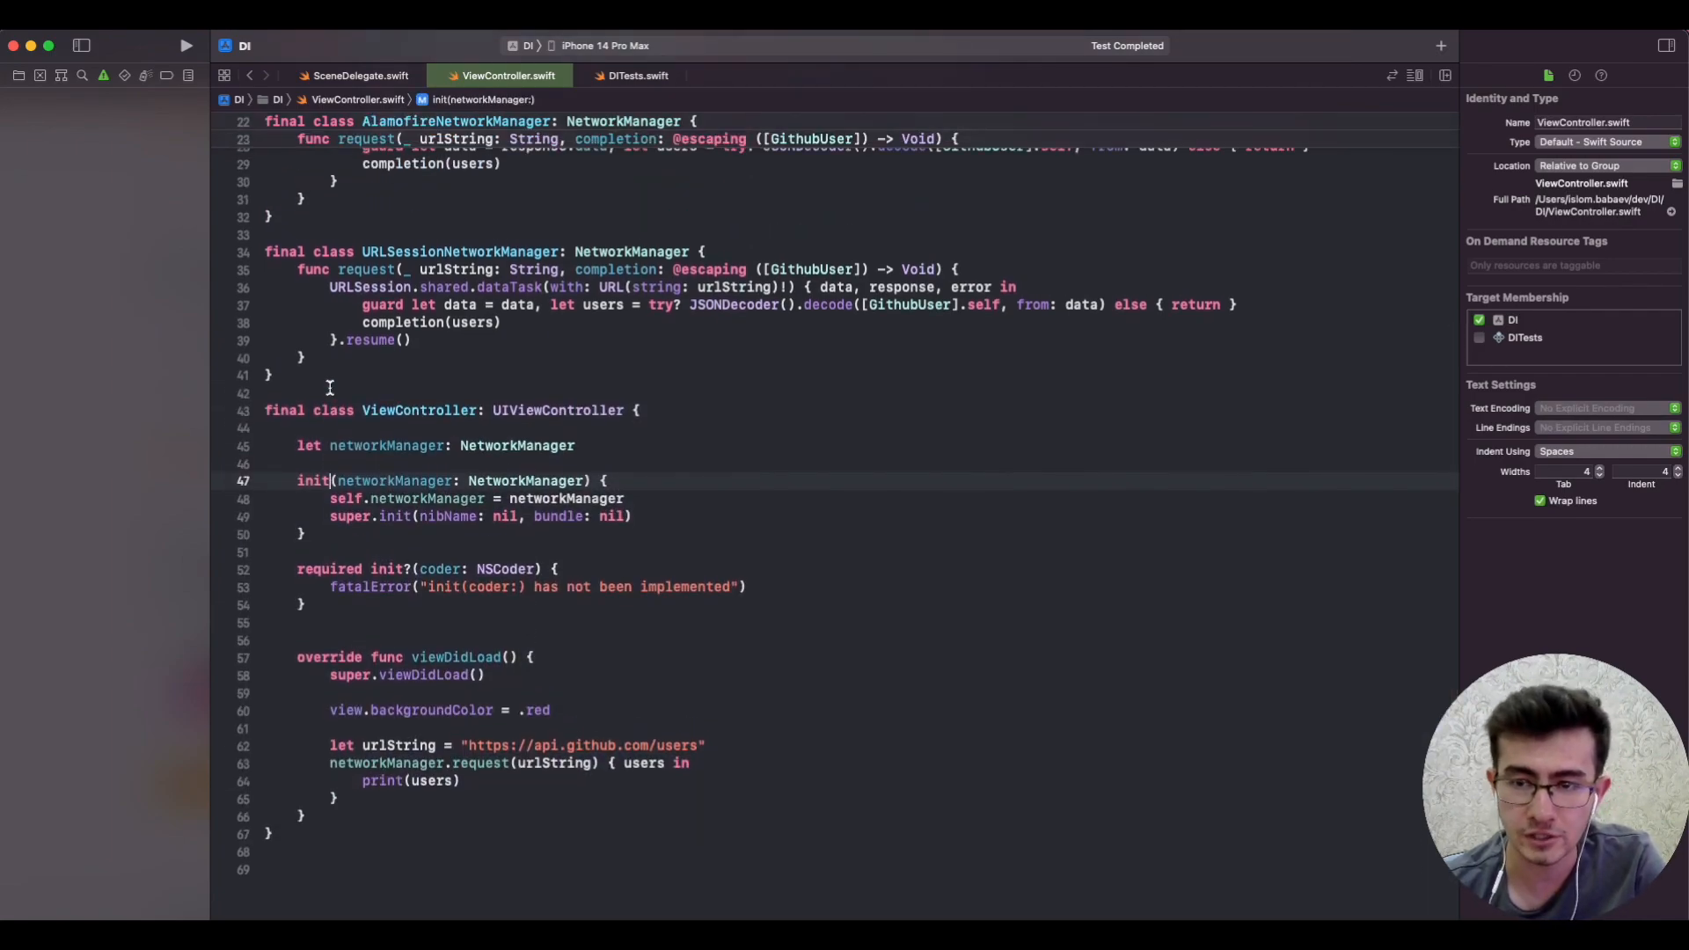
scroll(up, 3)
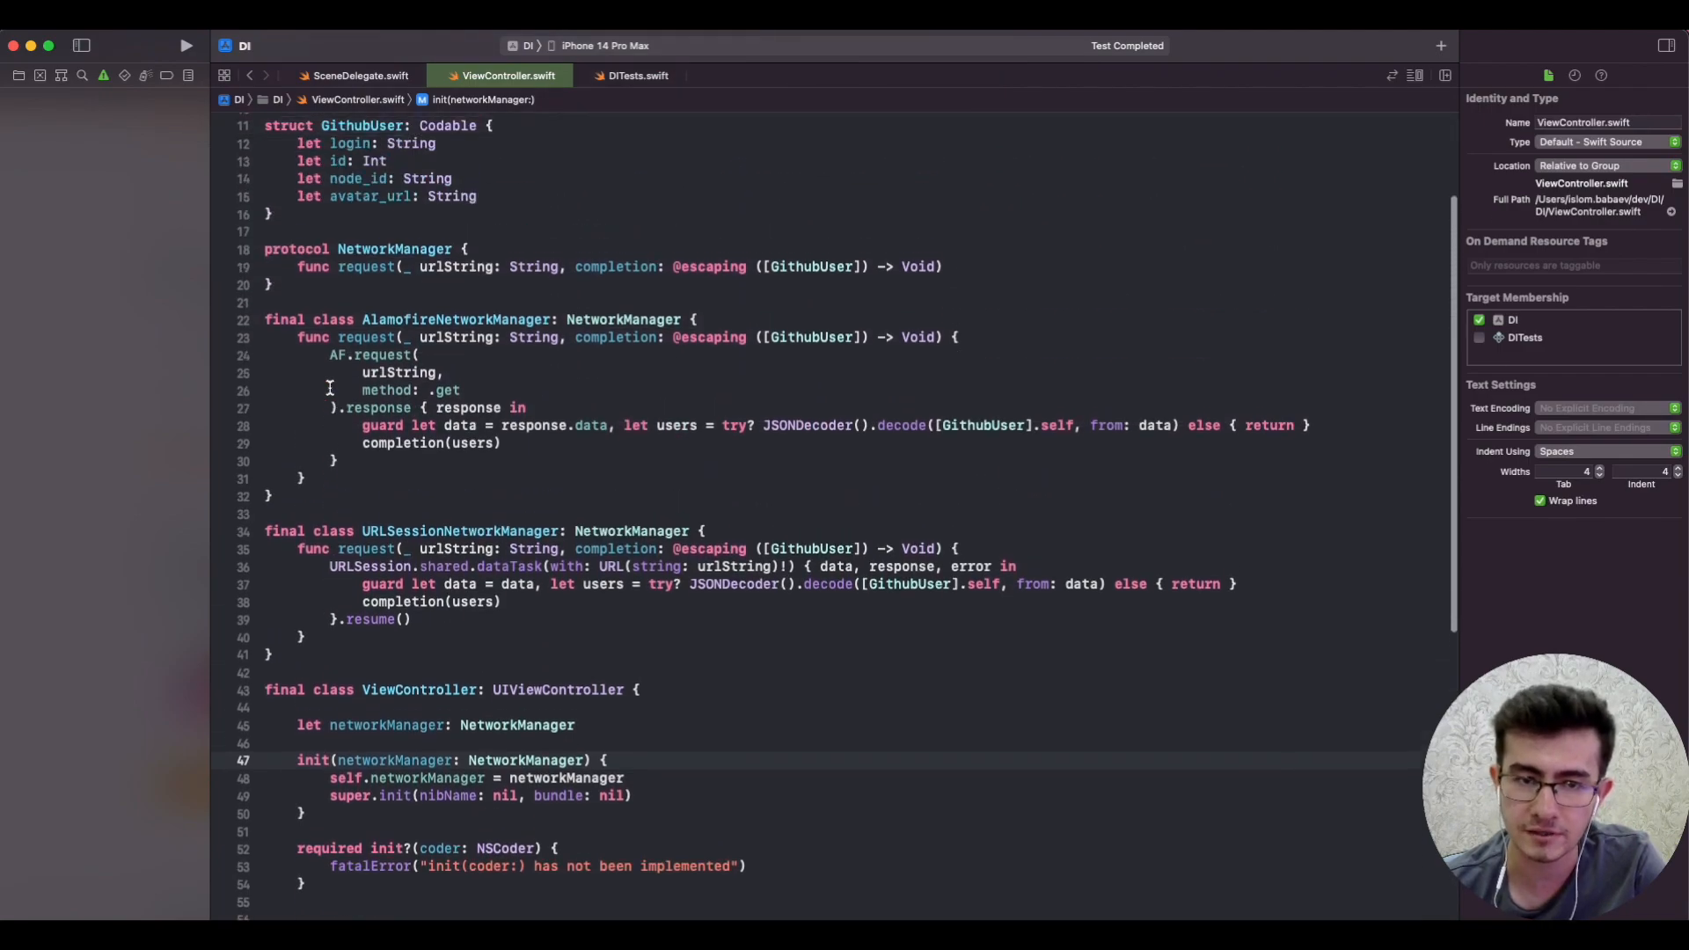
scroll(up, 3)
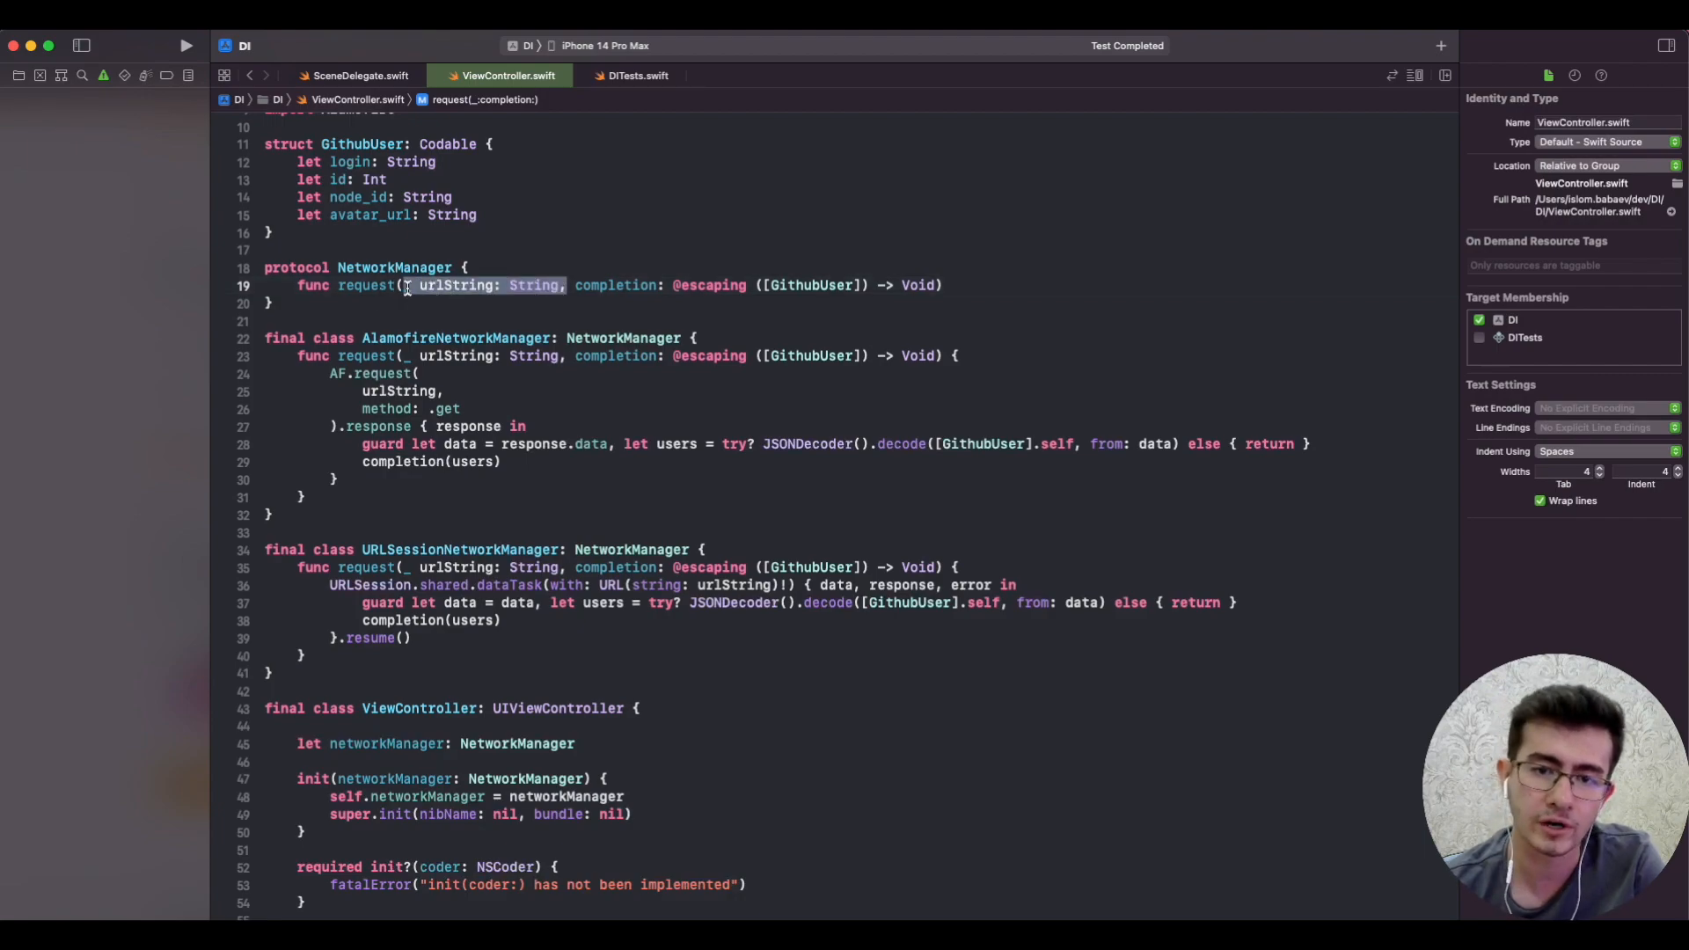
click(528, 285)
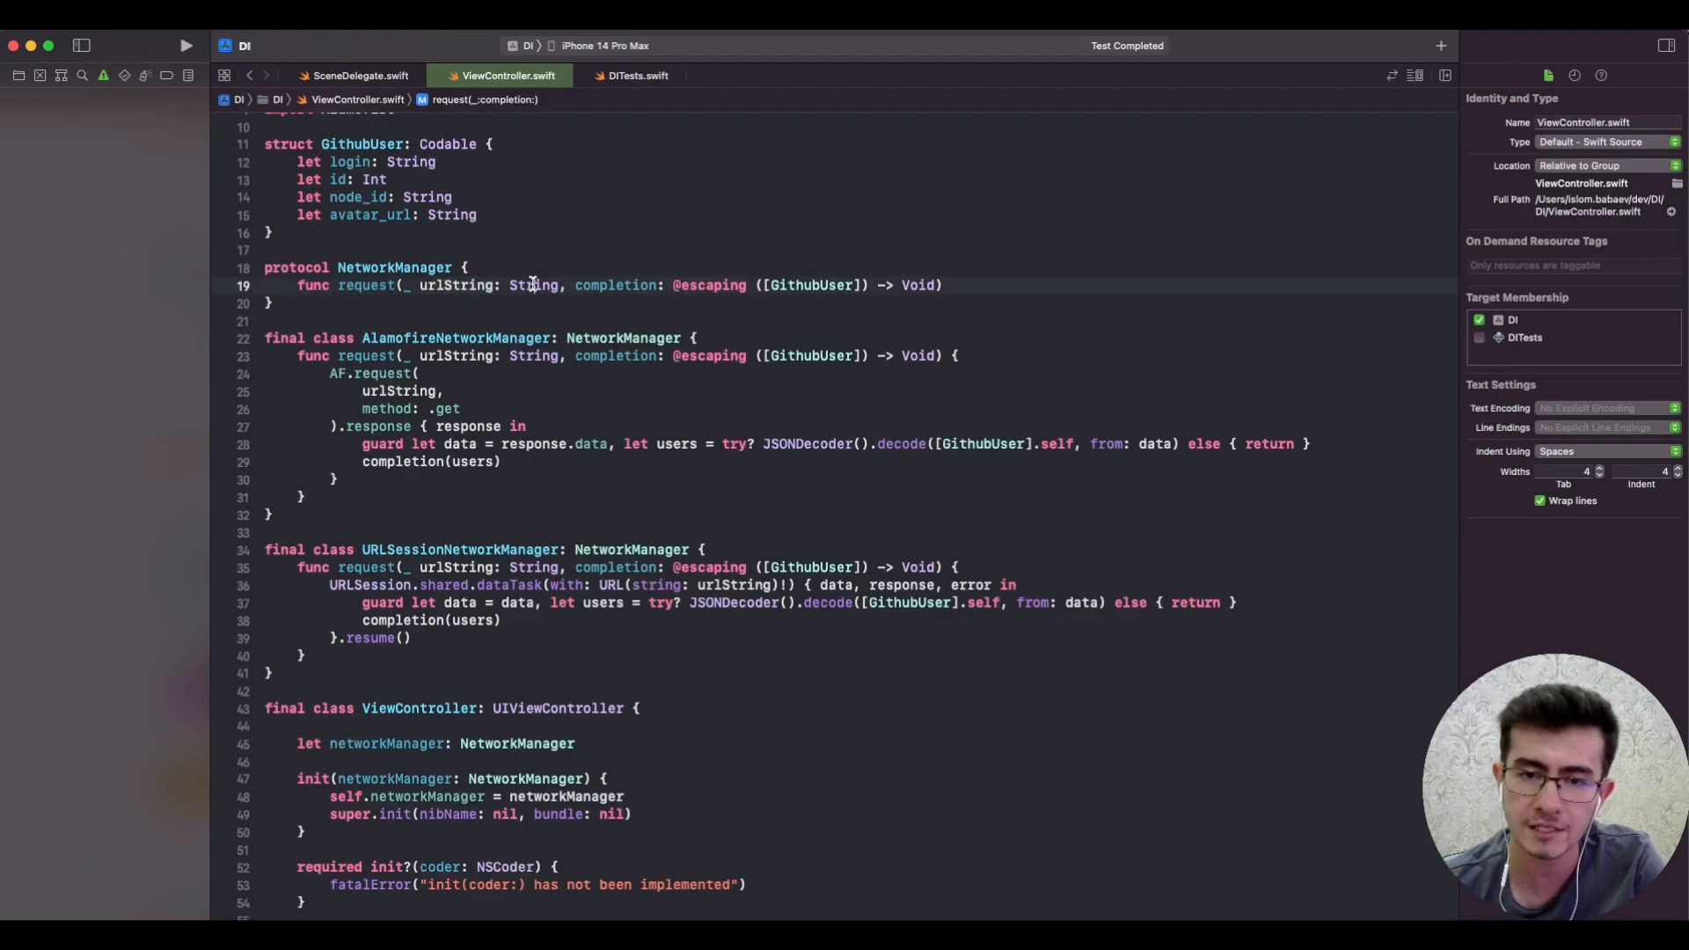
double_click(531, 285)
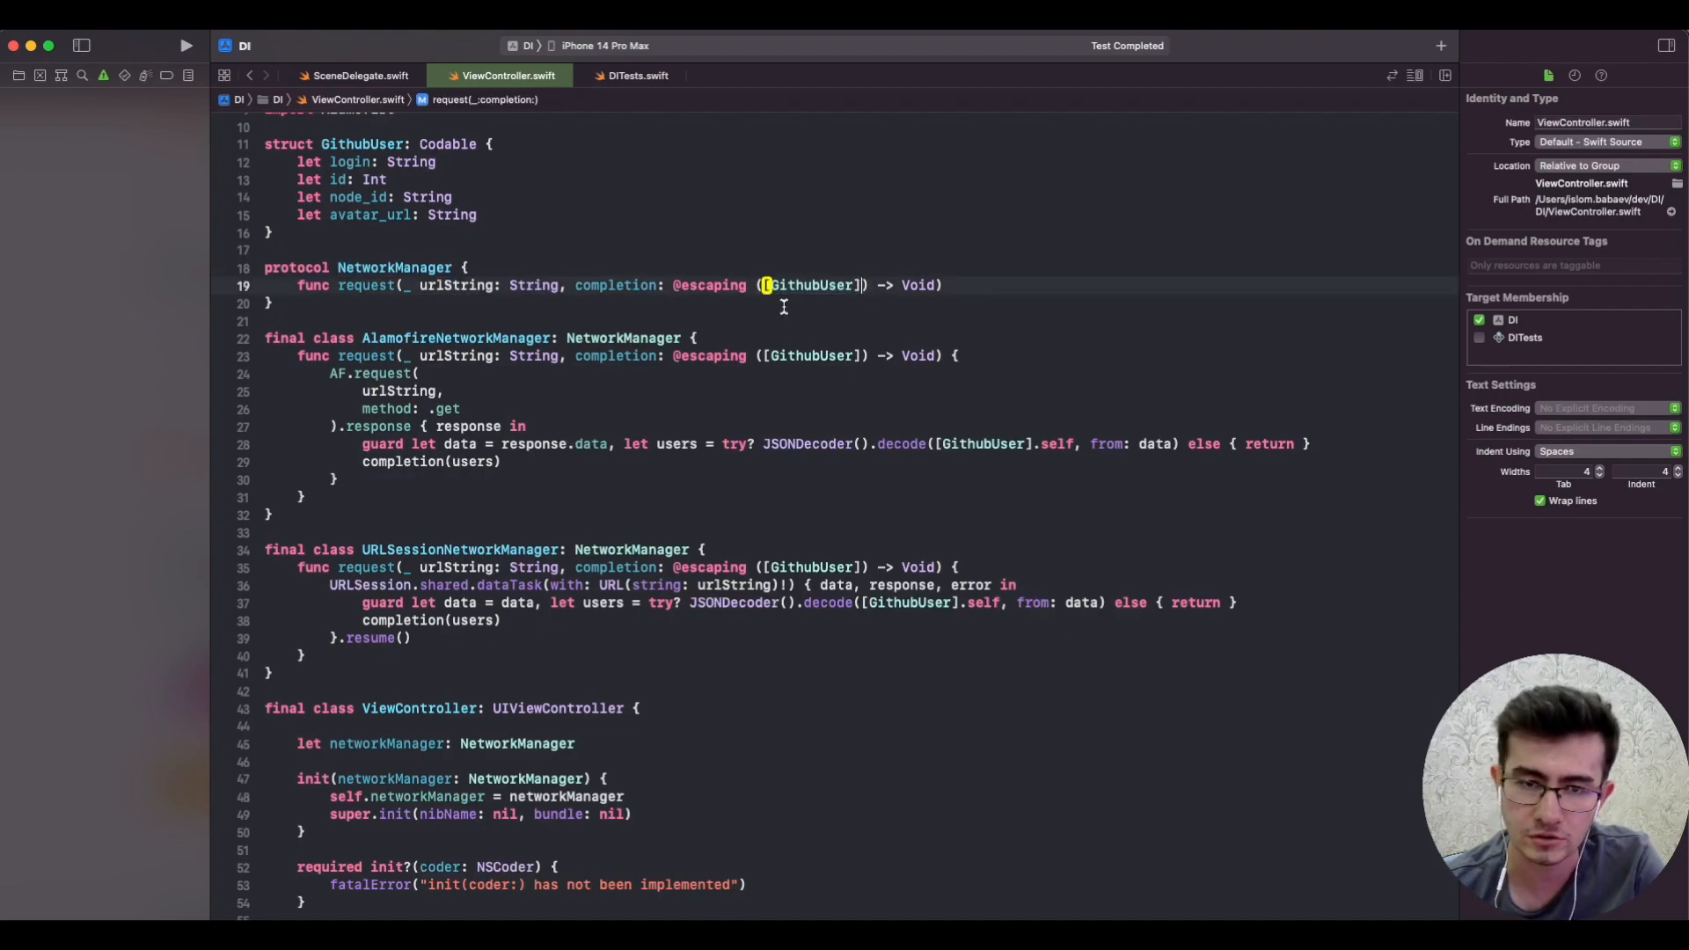
scroll(down, 3)
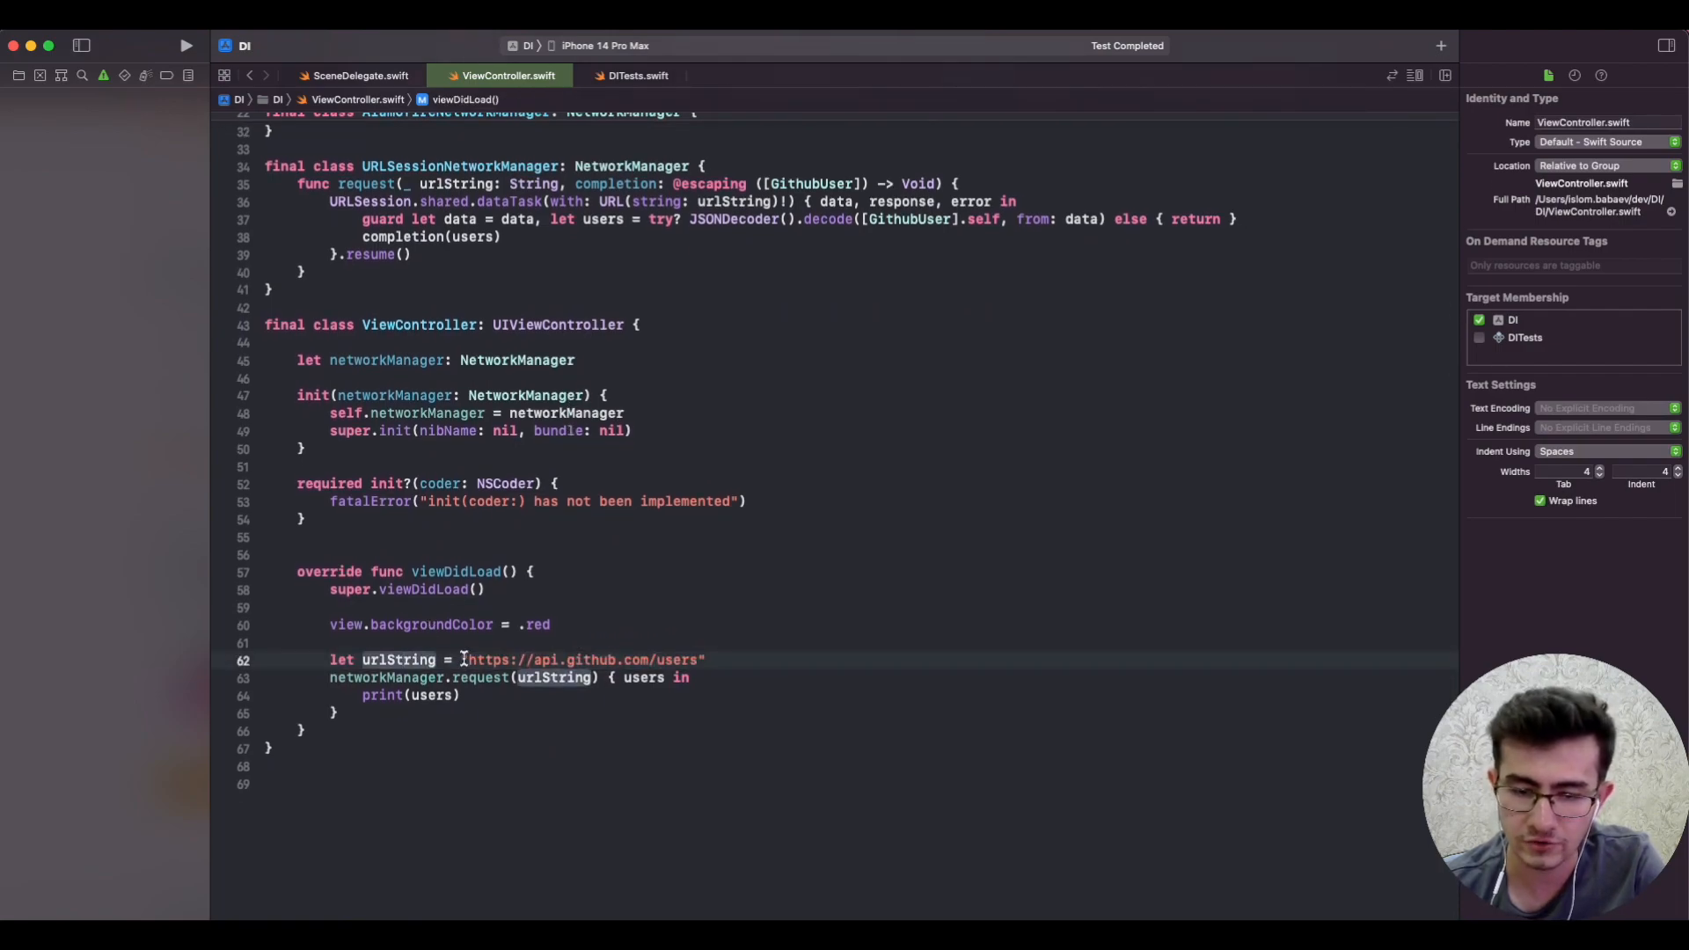
double_click(582, 660)
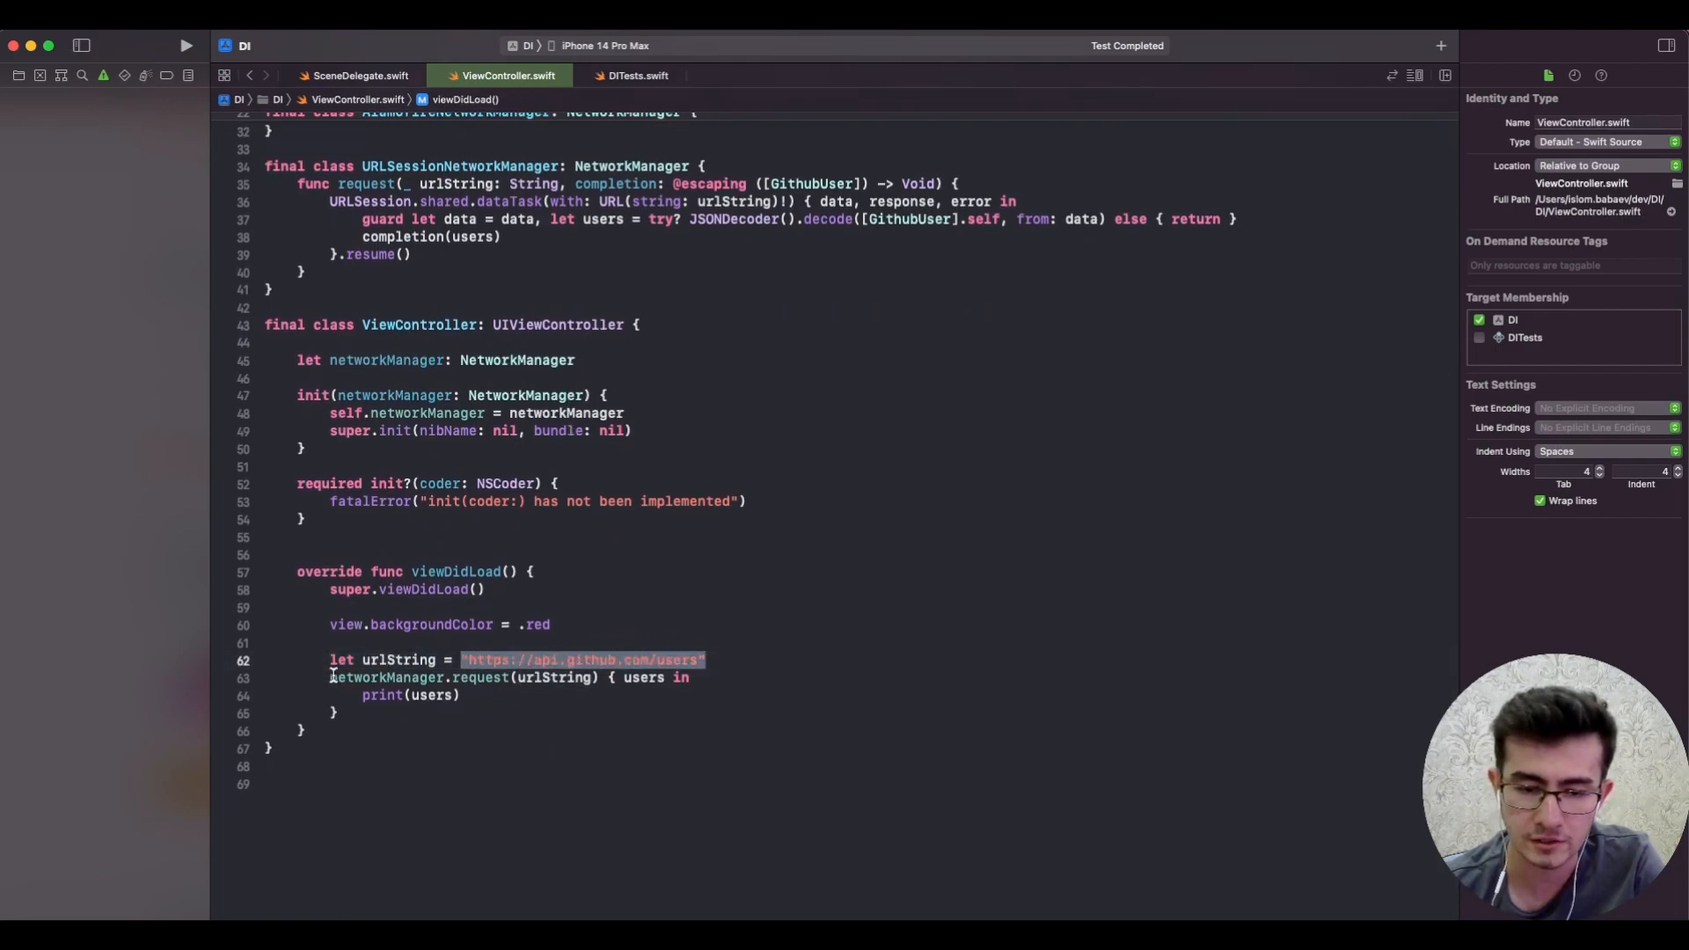
click(340, 712)
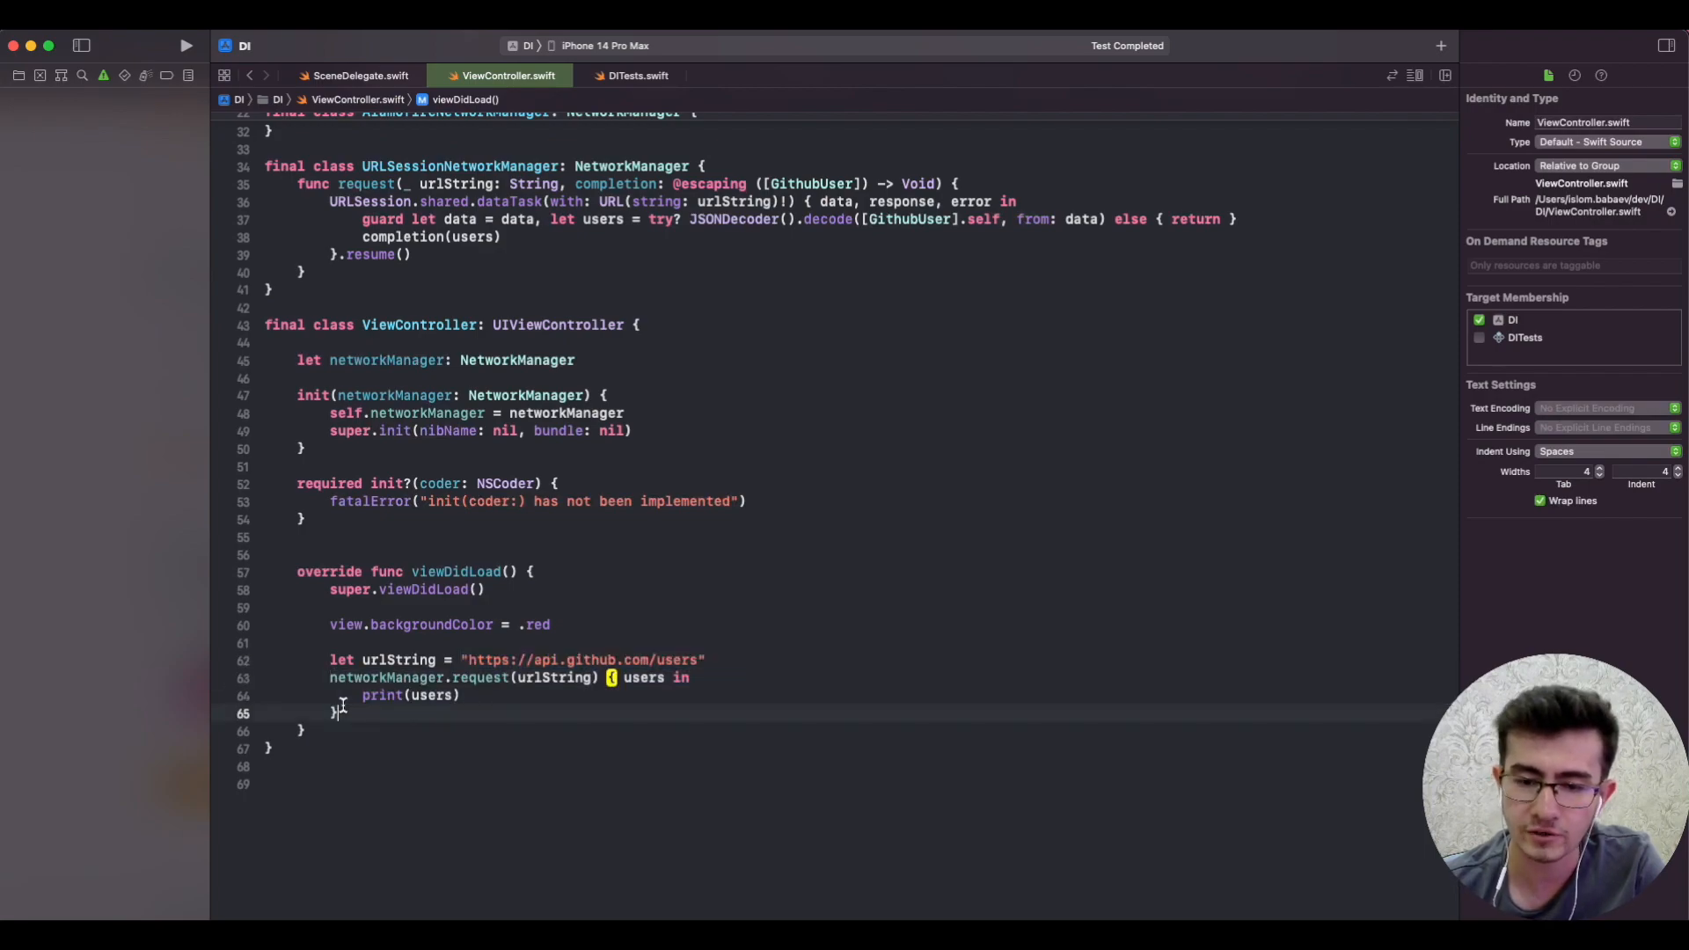
scroll(up, 3)
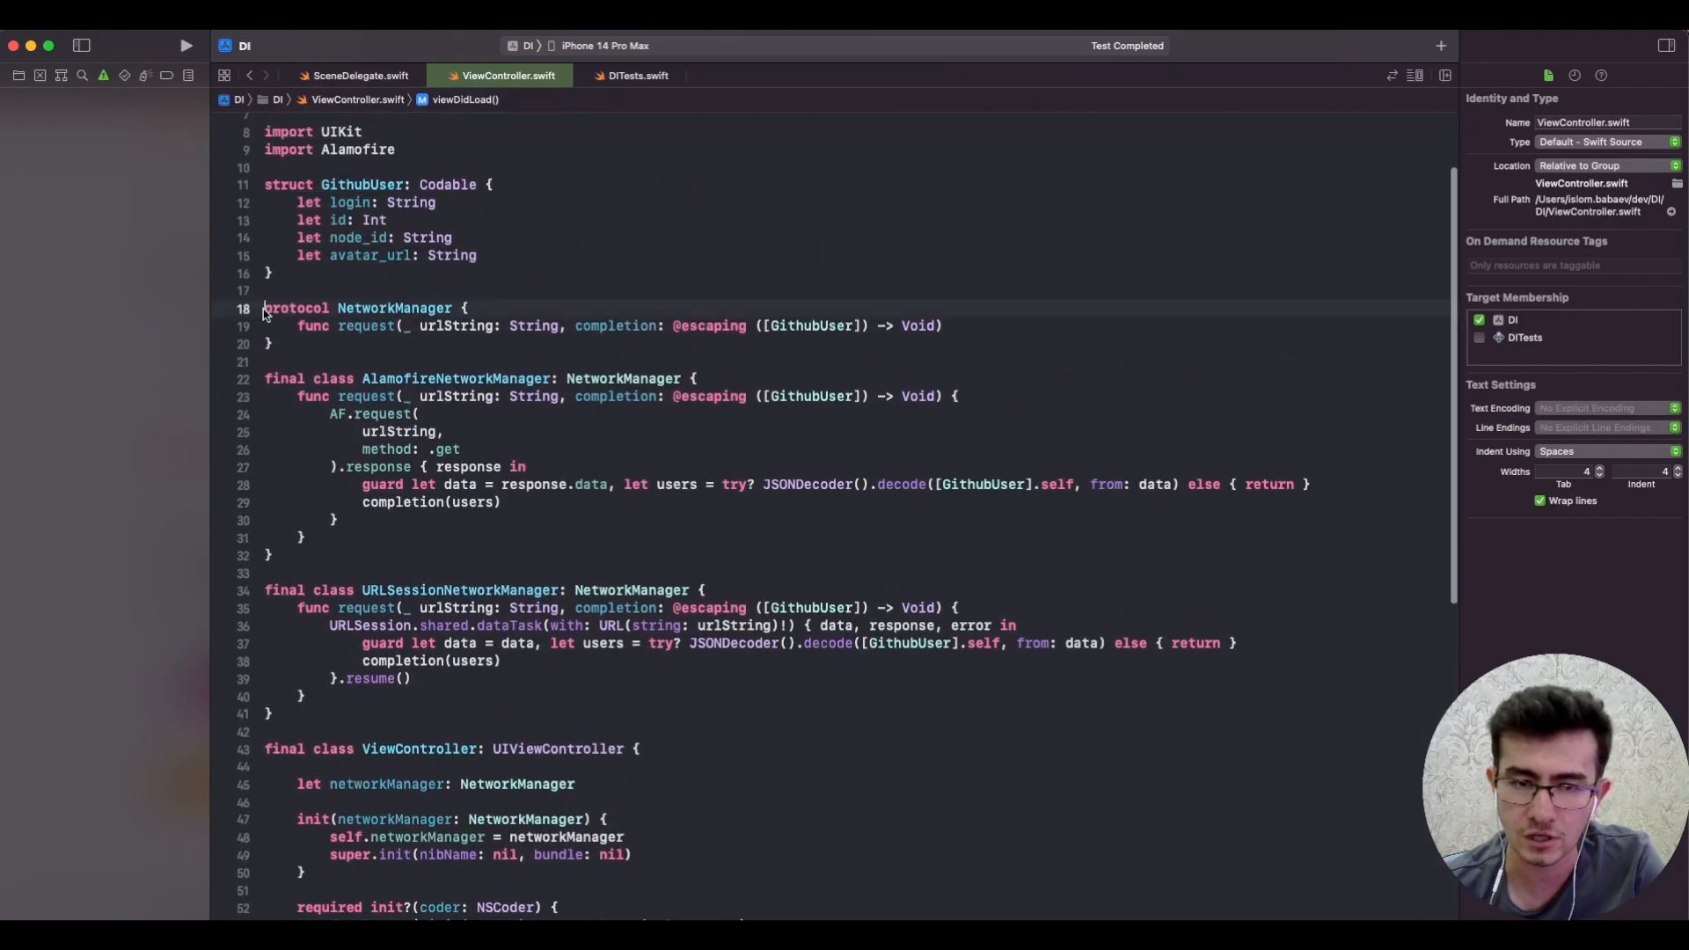
click(366, 326)
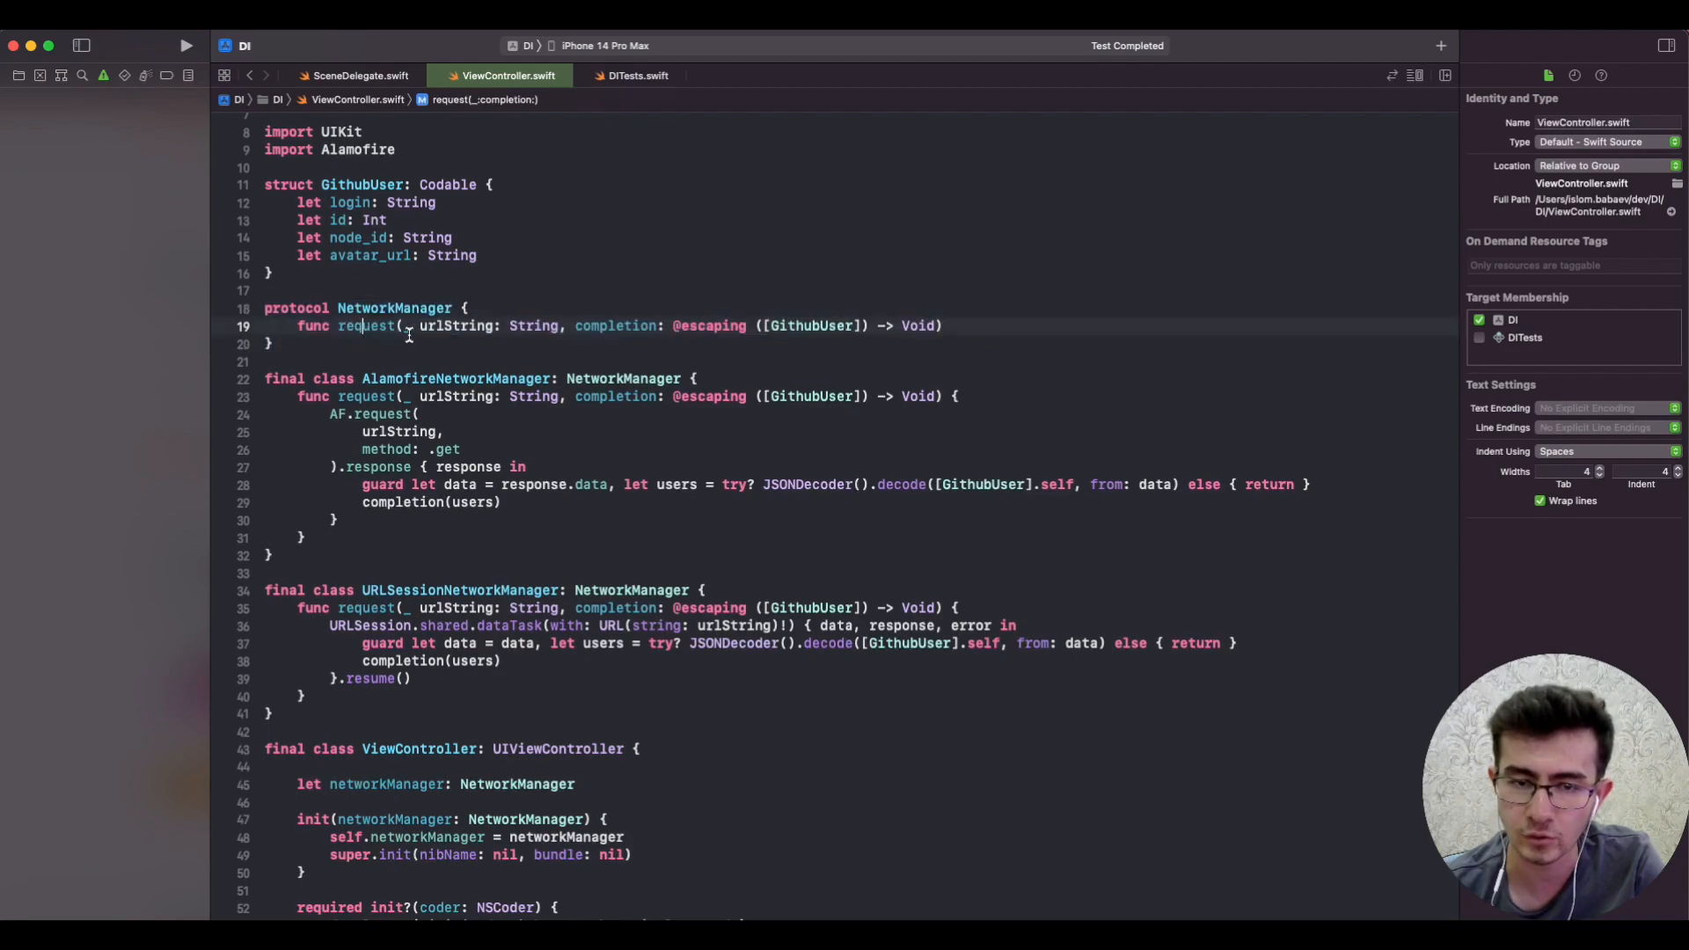
double_click(458, 325)
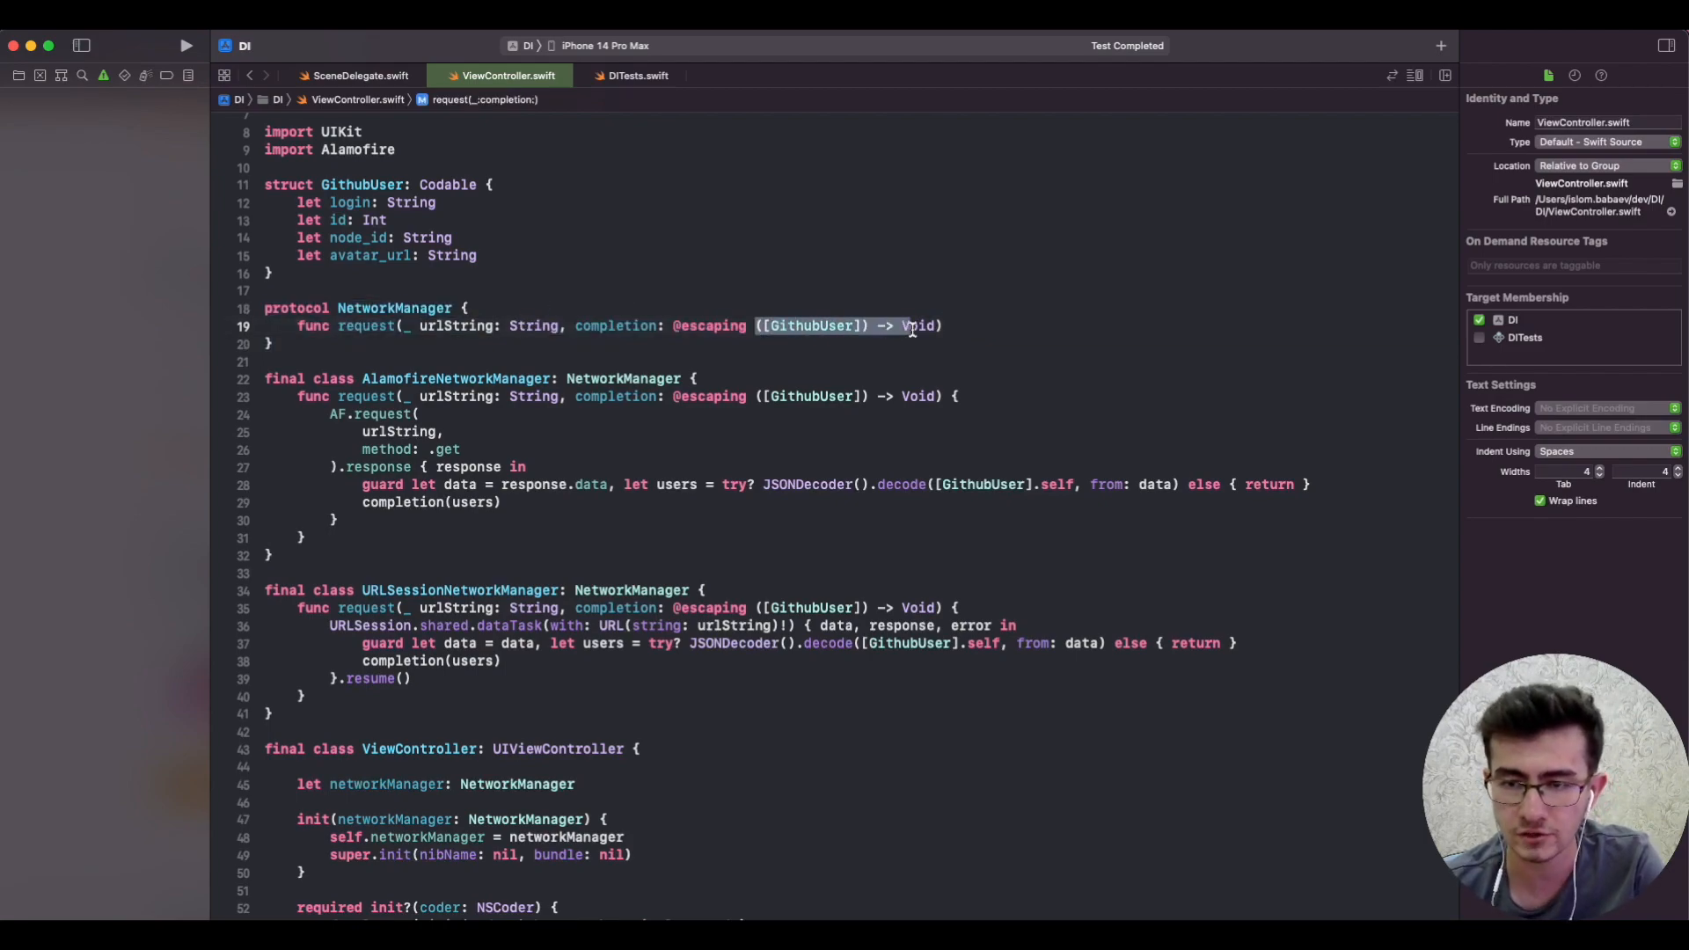
scroll(down, 3)
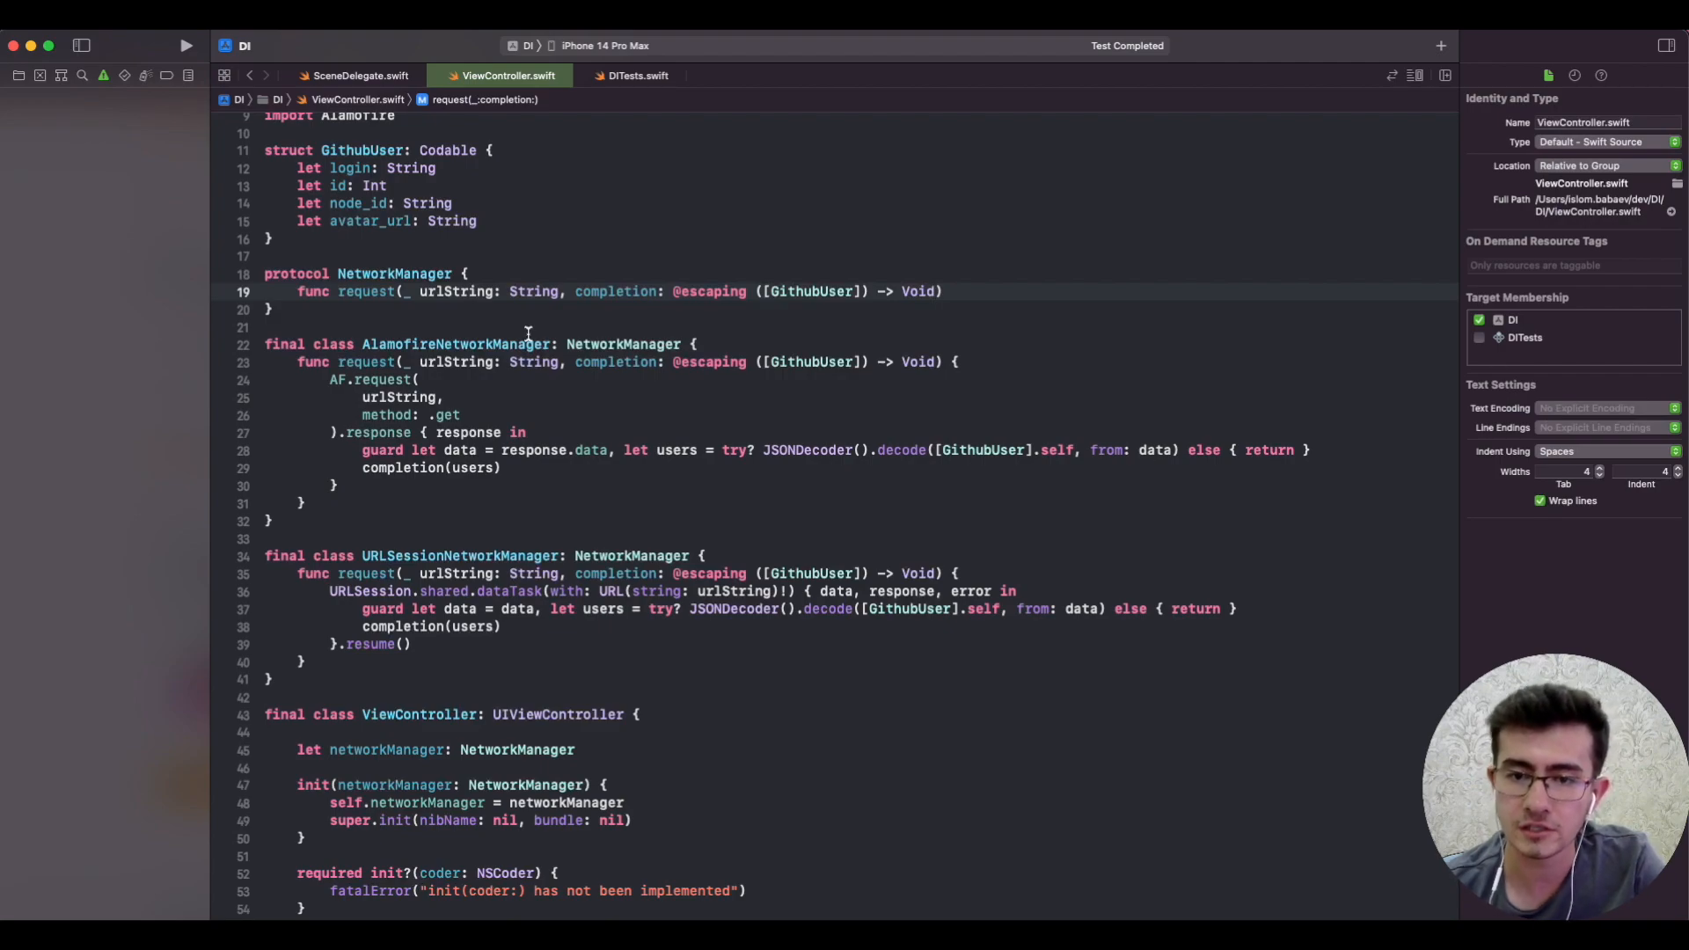
scroll(down, 3)
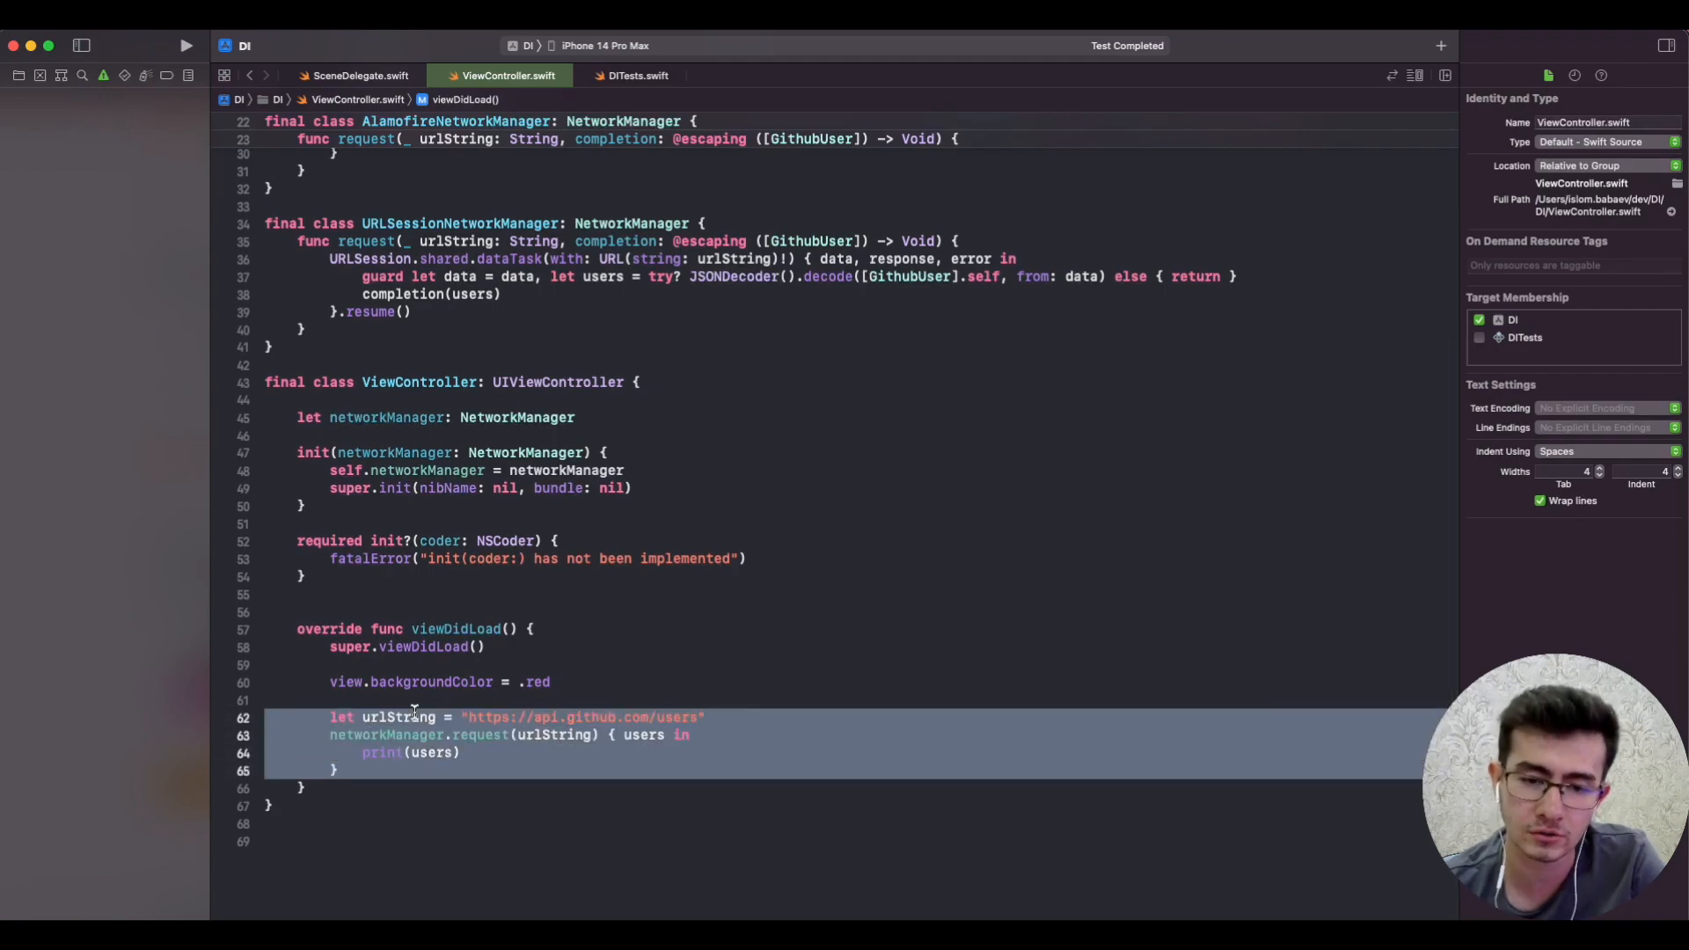
scroll(up, 3)
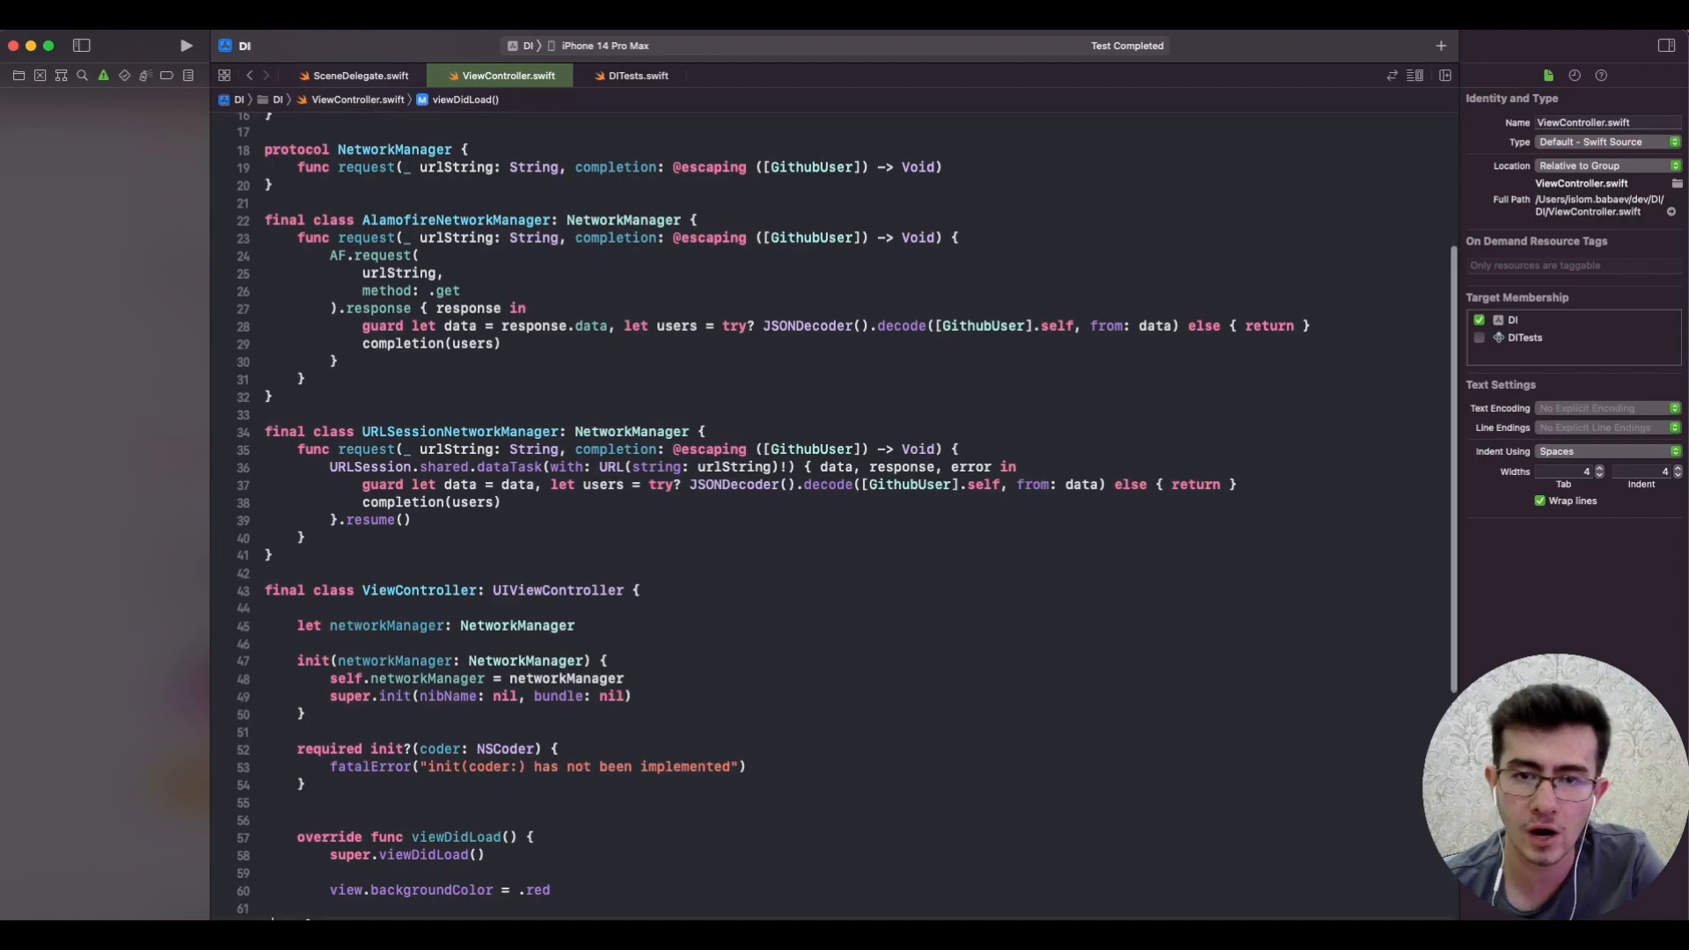
scroll(up, 3)
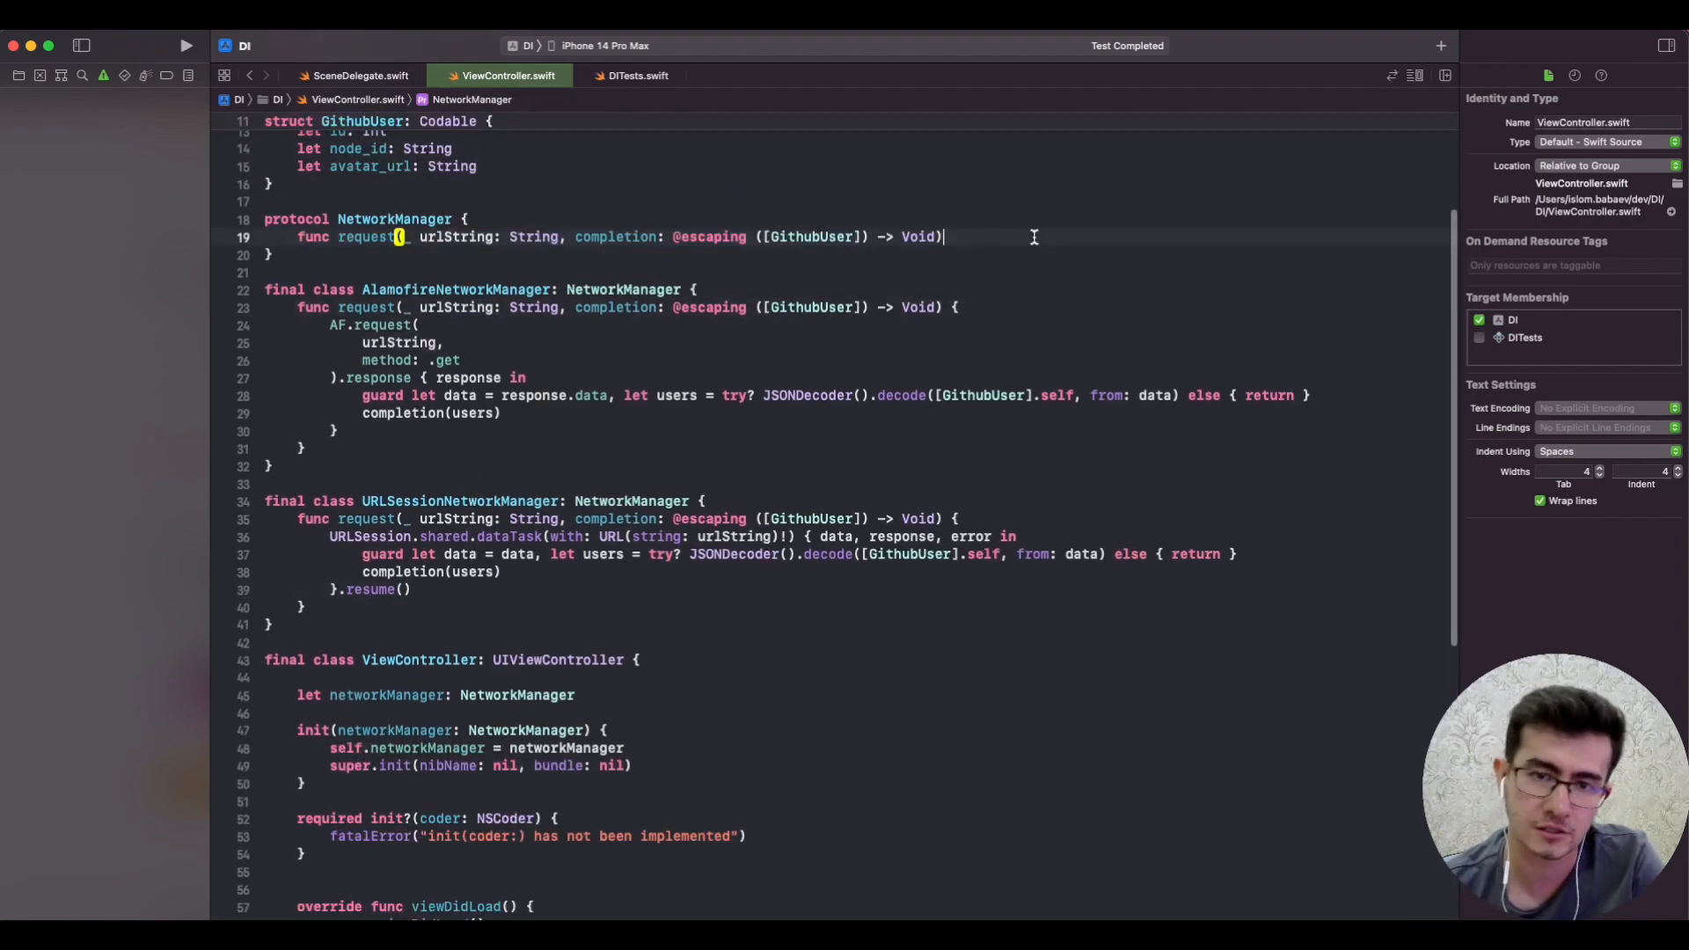
double_click(454, 236)
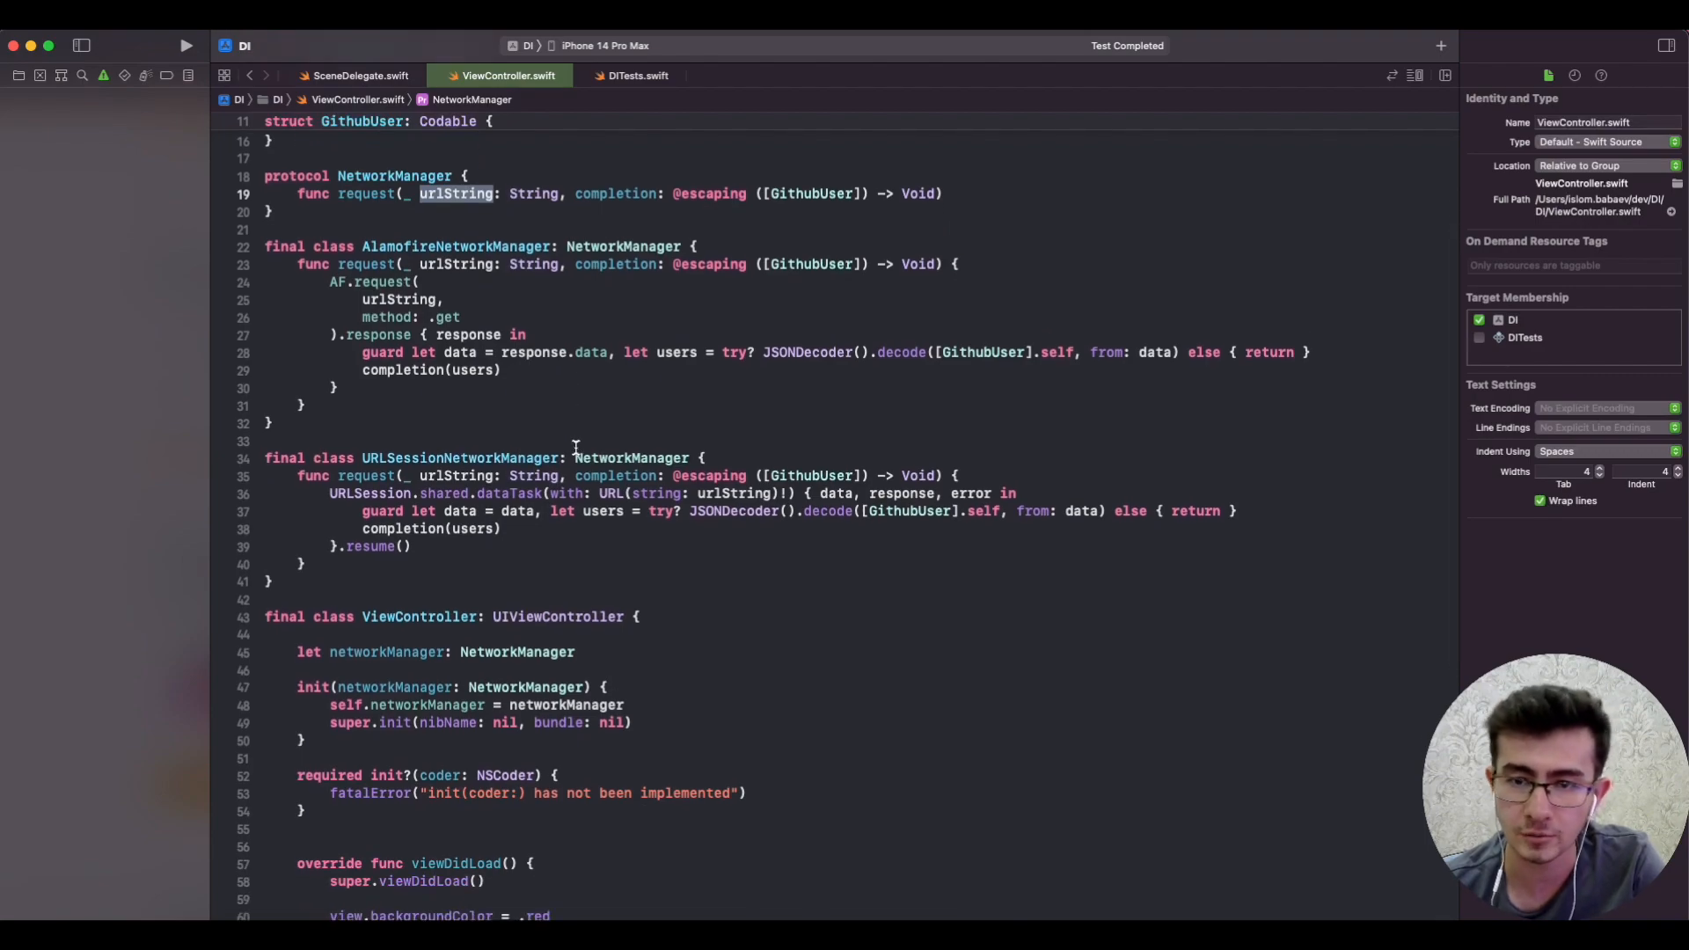
scroll(up, 3)
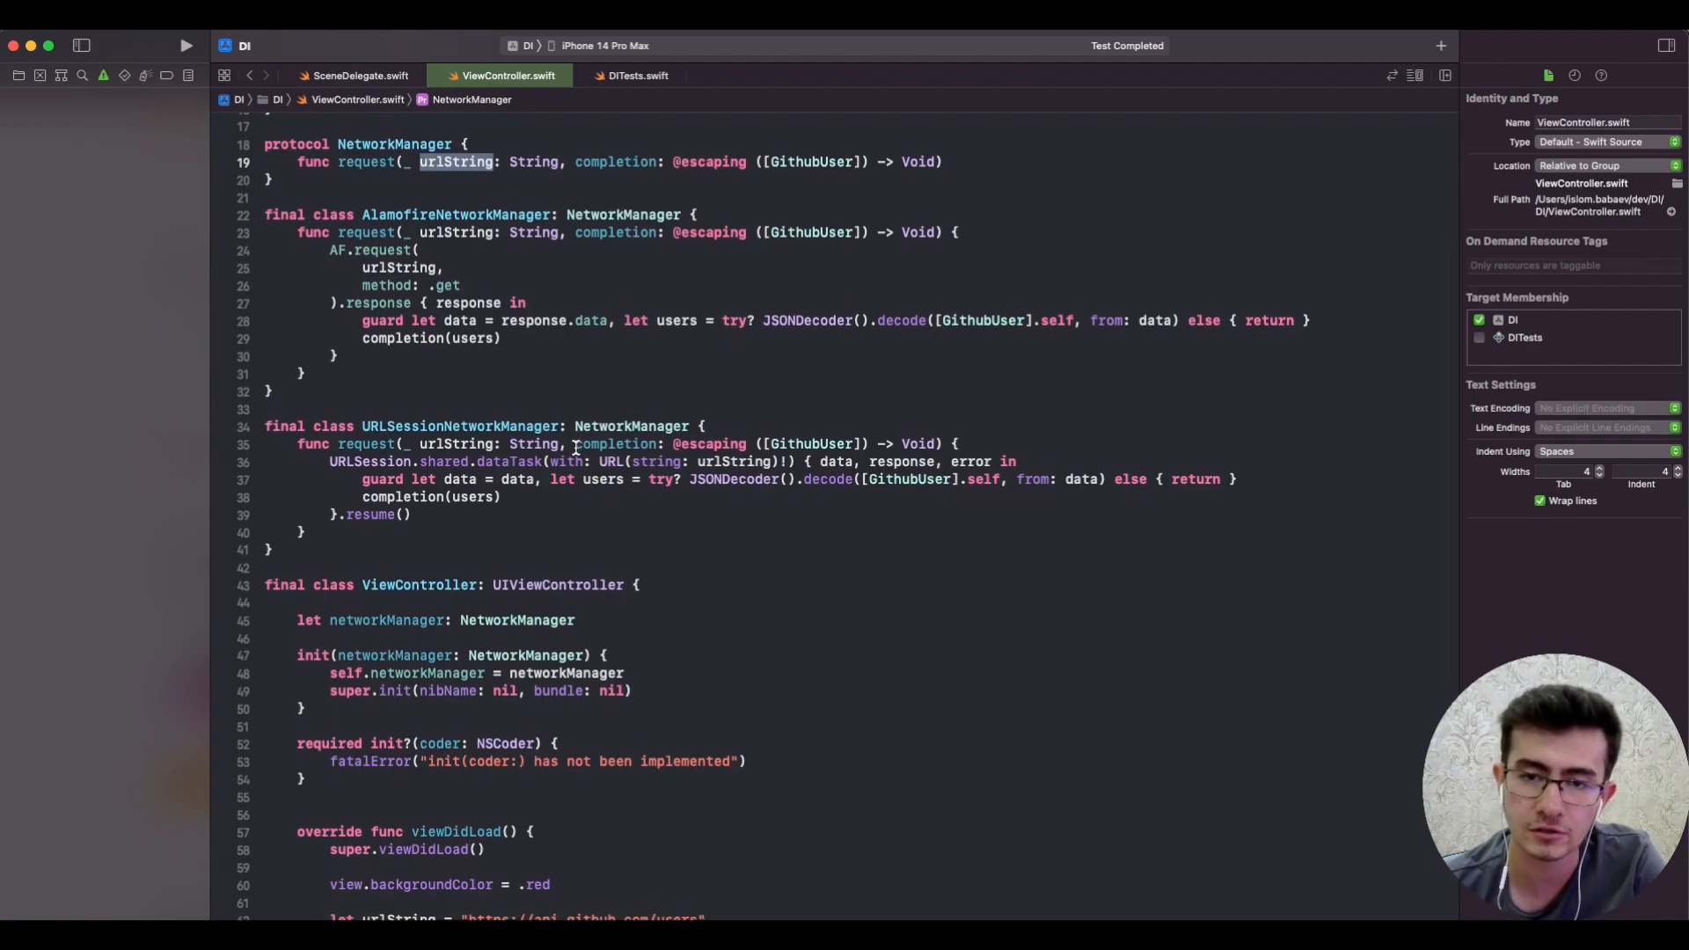
scroll(down, 3)
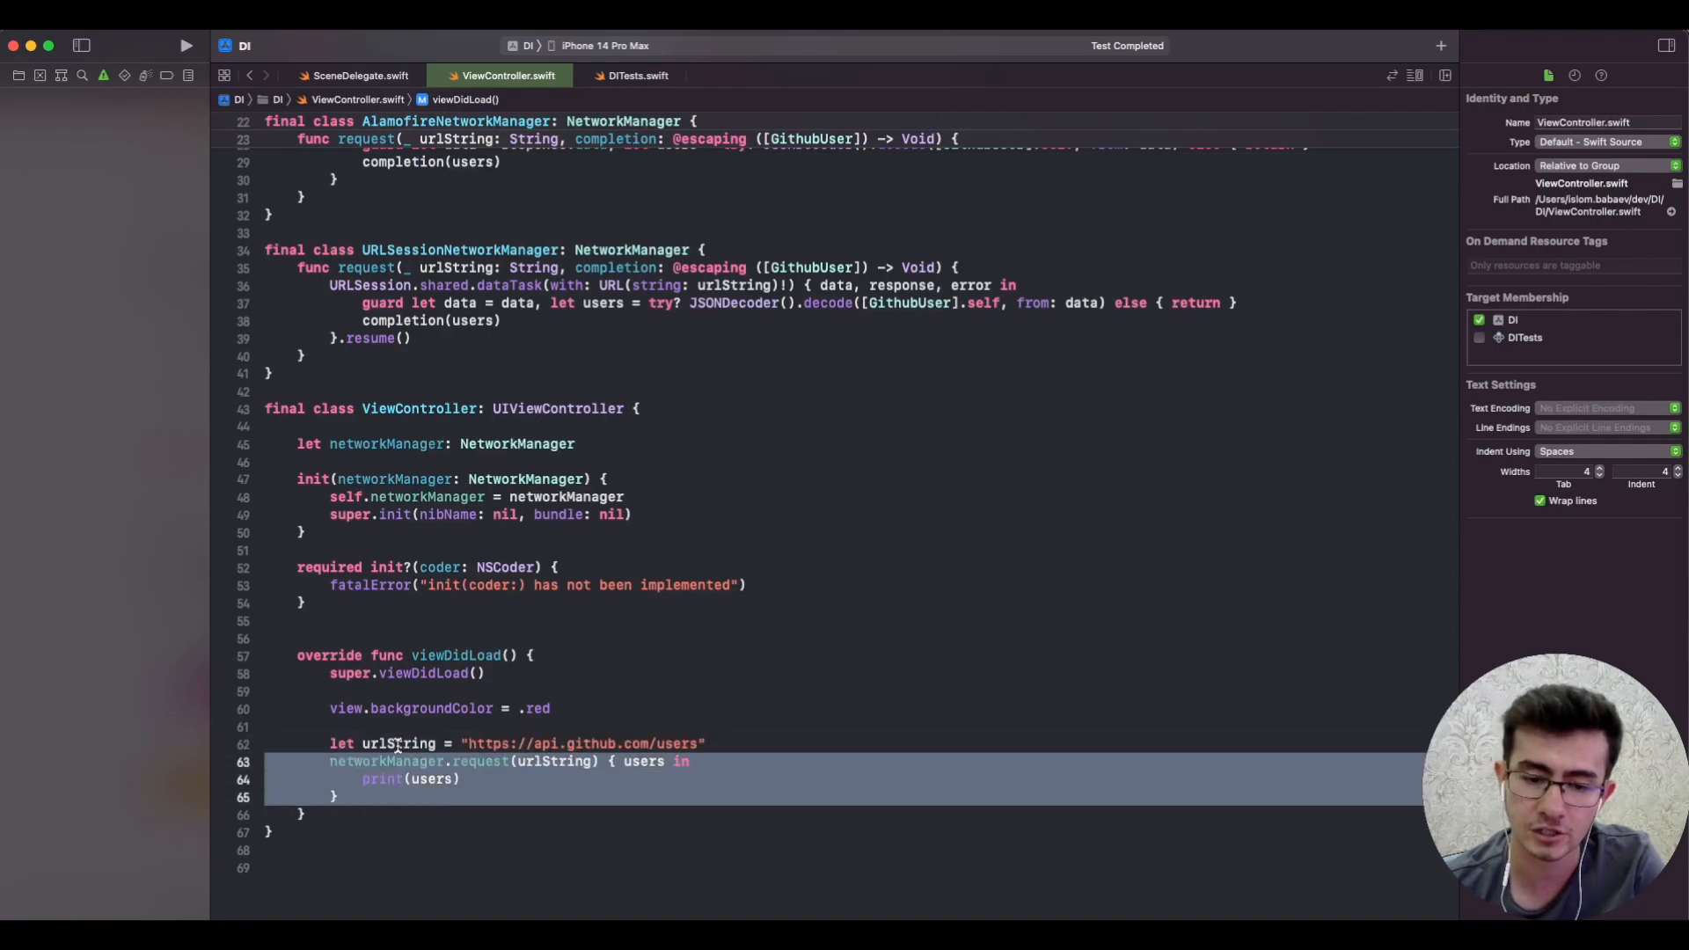
click(431, 743)
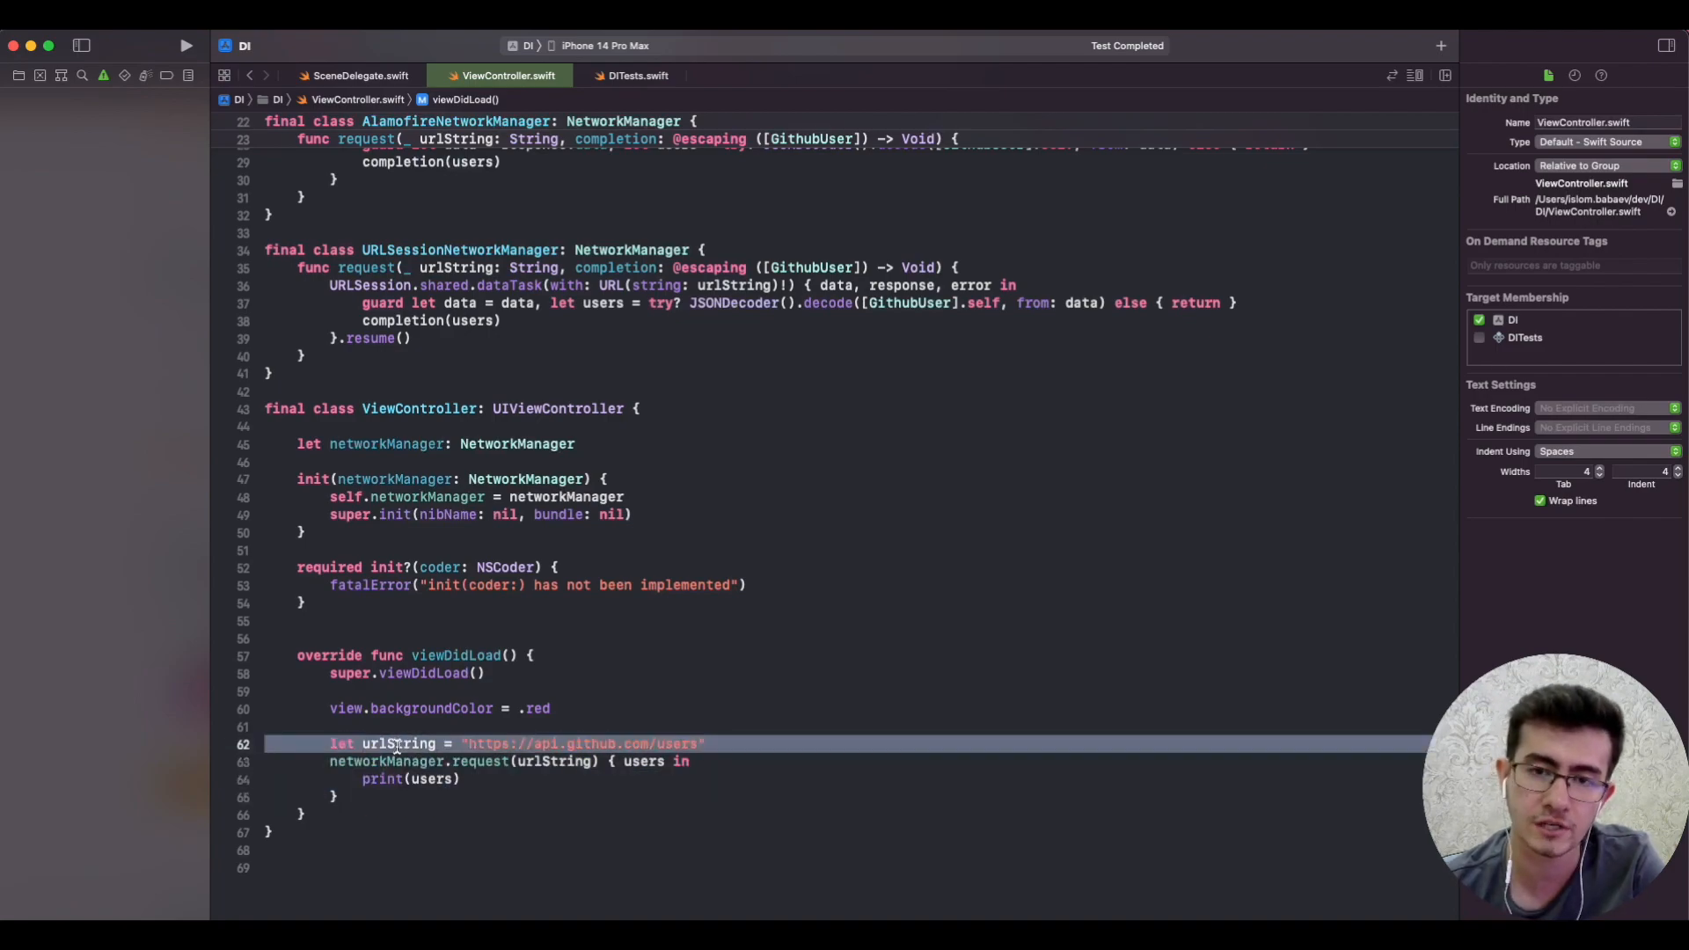
mouse_move(431, 702)
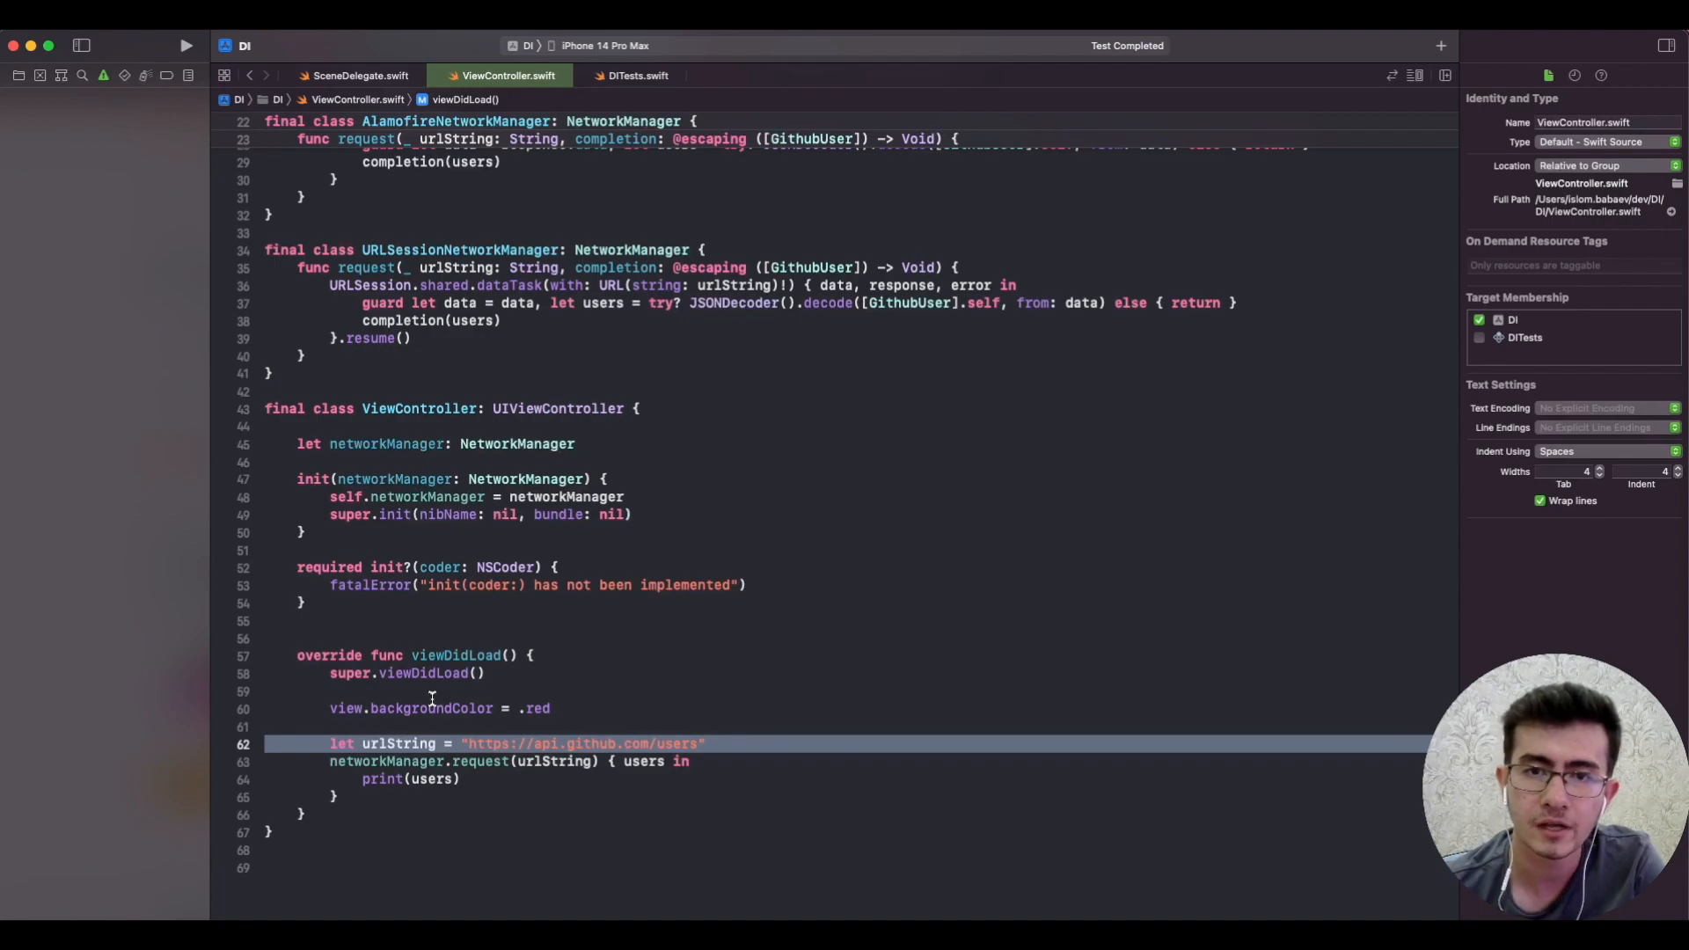